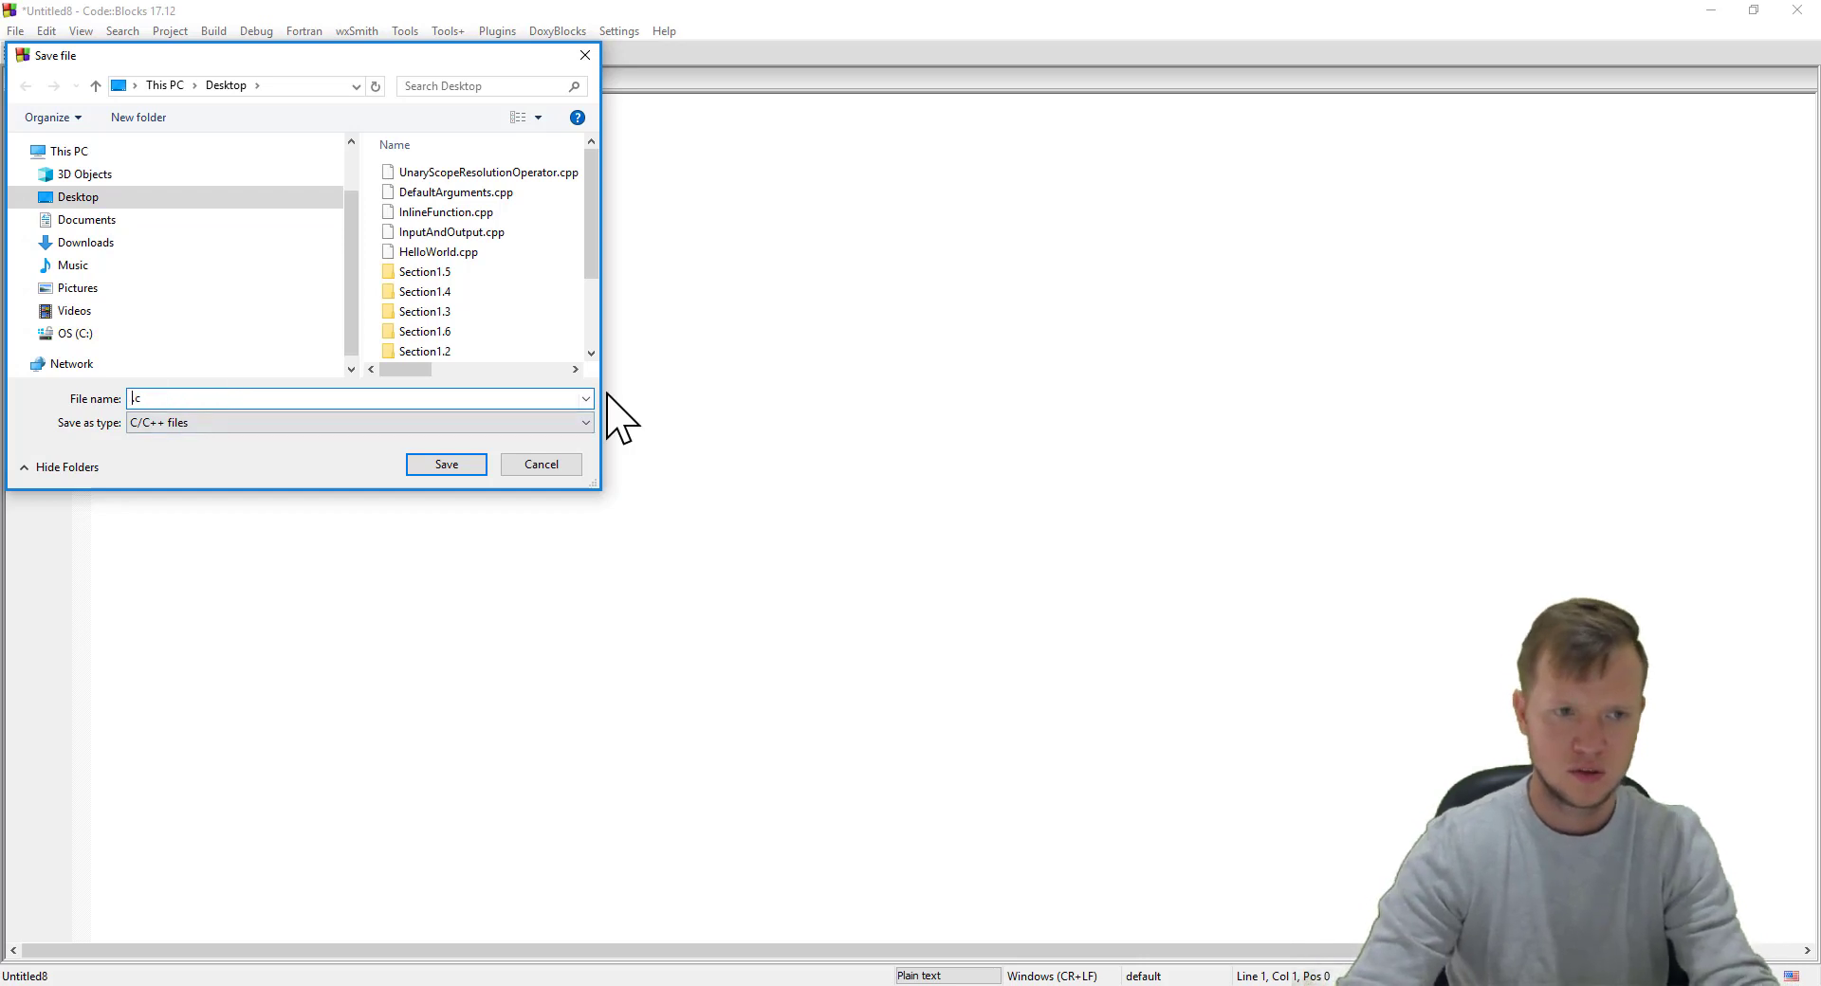
Step: Save the new source file as FunctionOverloading.cpp on the Desktop
{"action": "type", "text": "FunctionOverloading.cpp"}
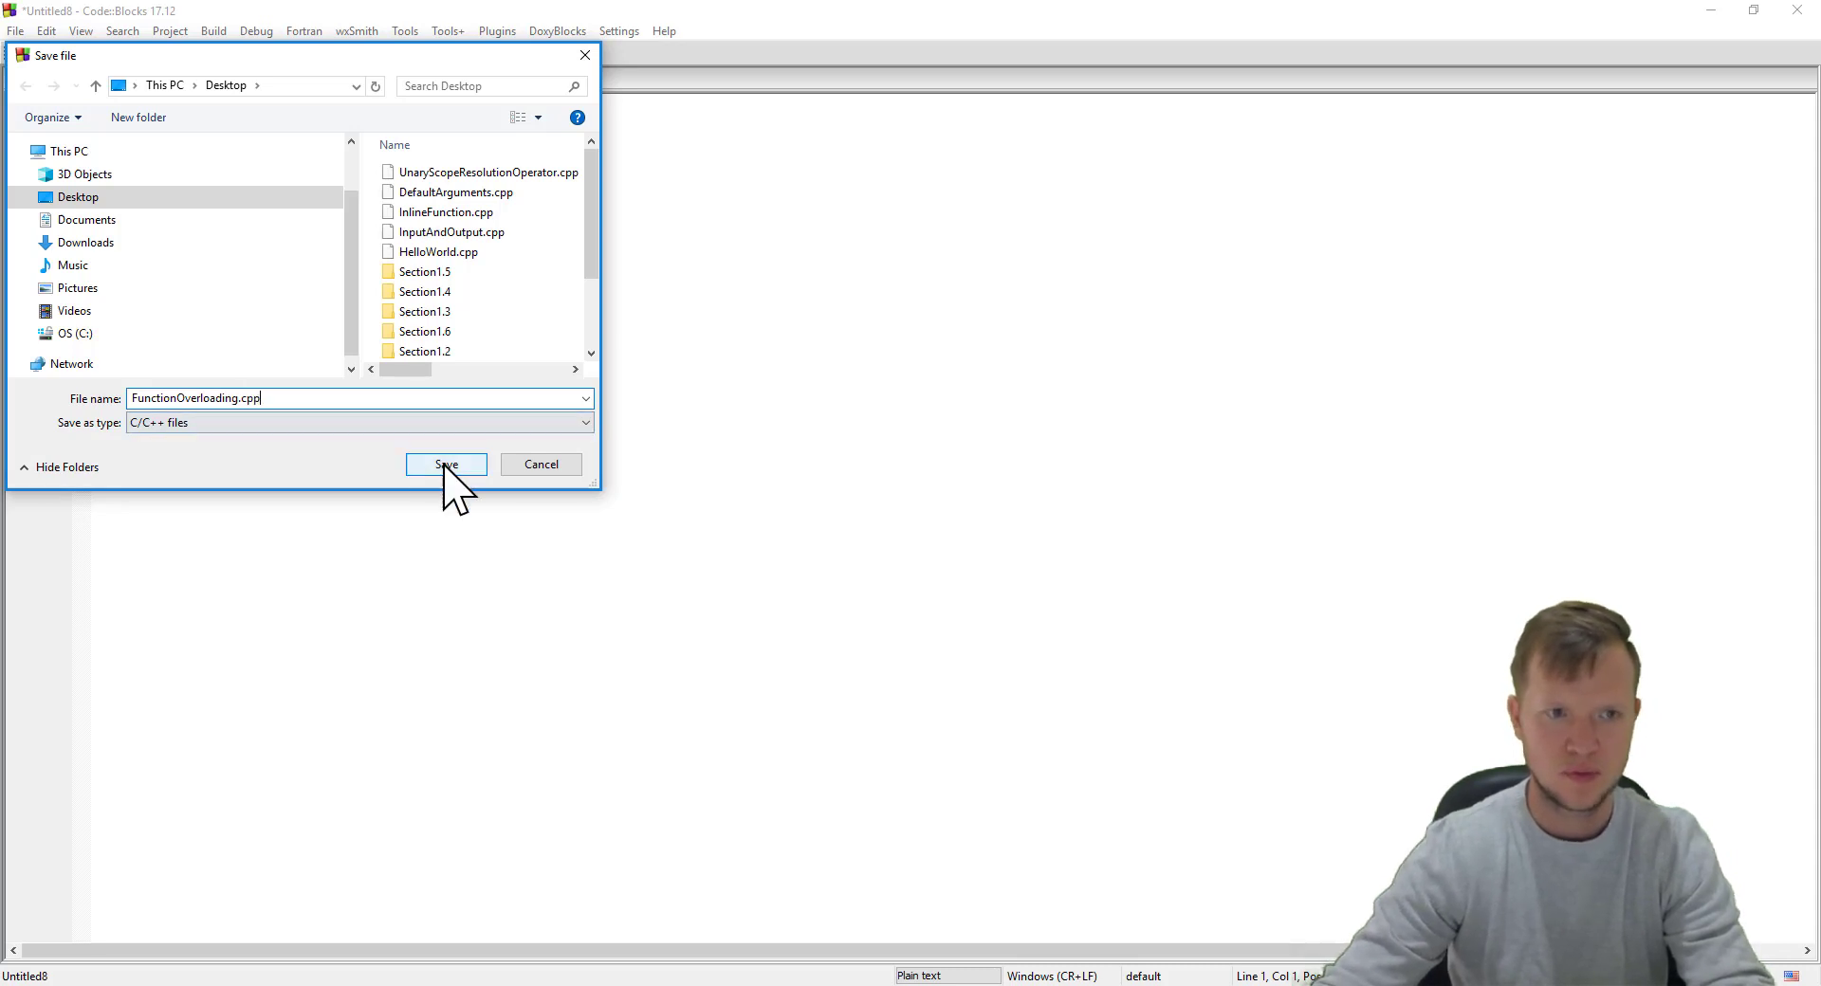
{"action": "left_click", "coordinate": [444, 463]}
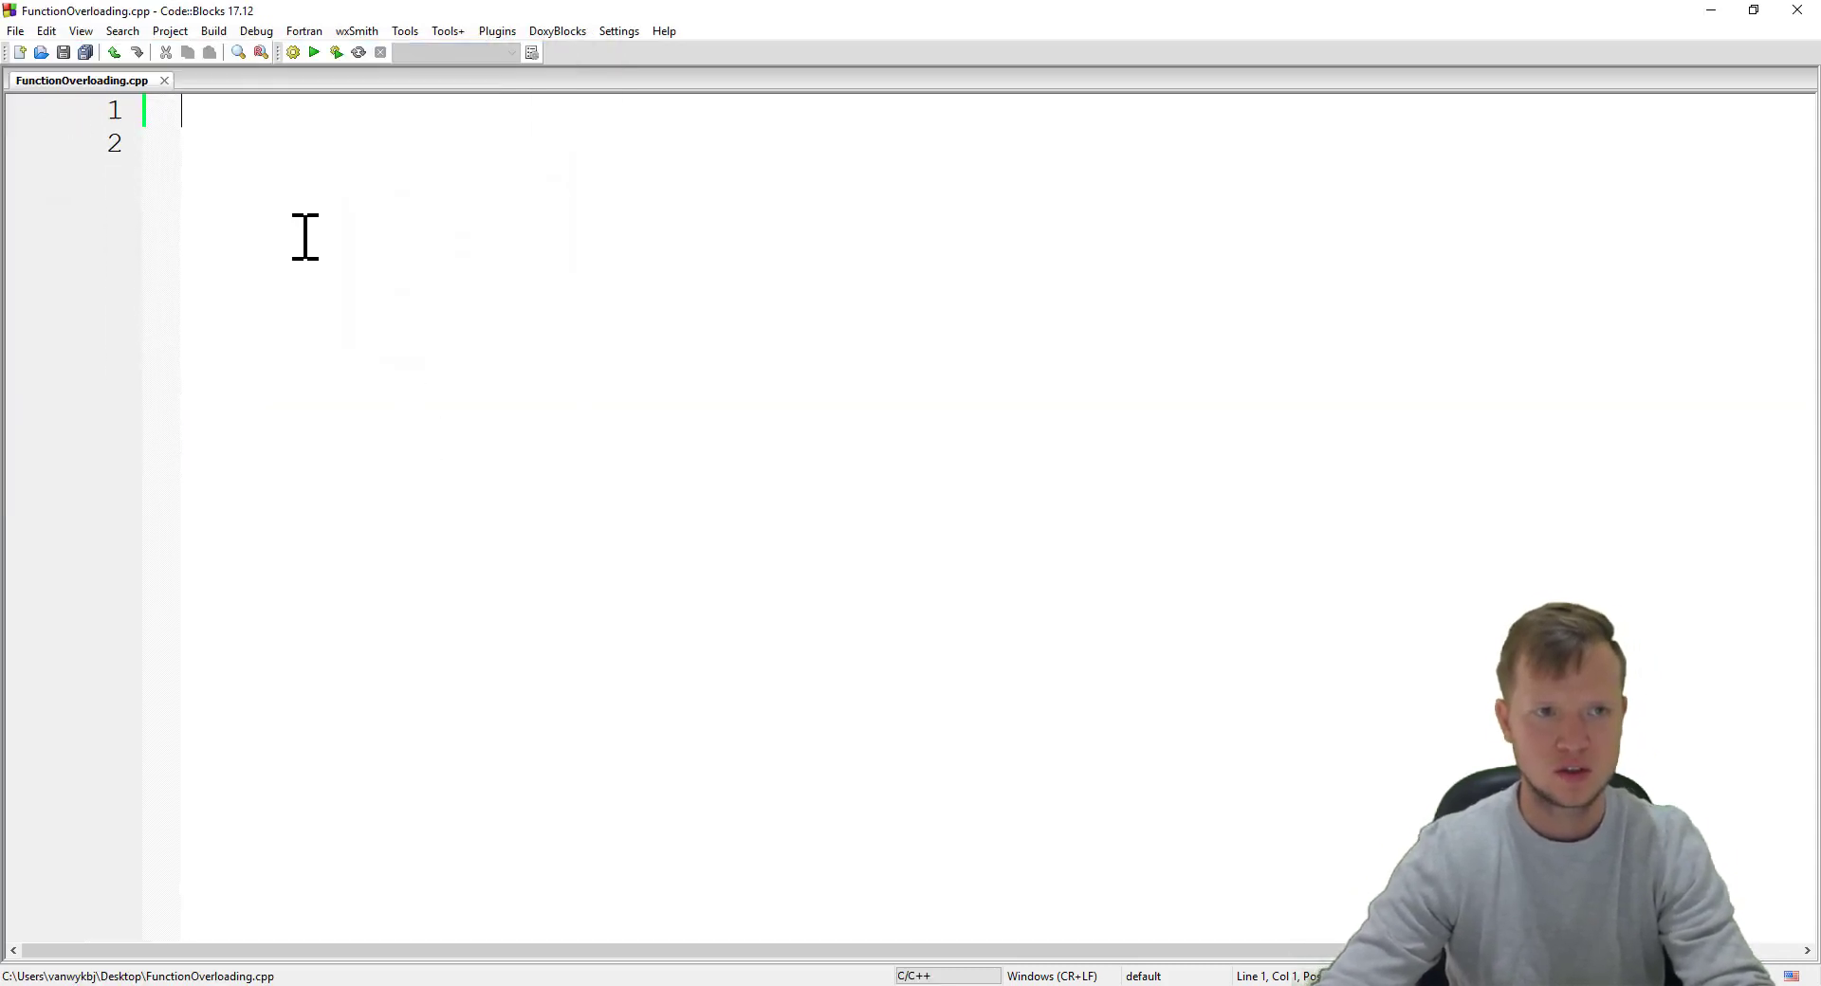
Step: Write #include <iostream> and using namespace std; at the top of the file
{"action": "type", "text": "#"}
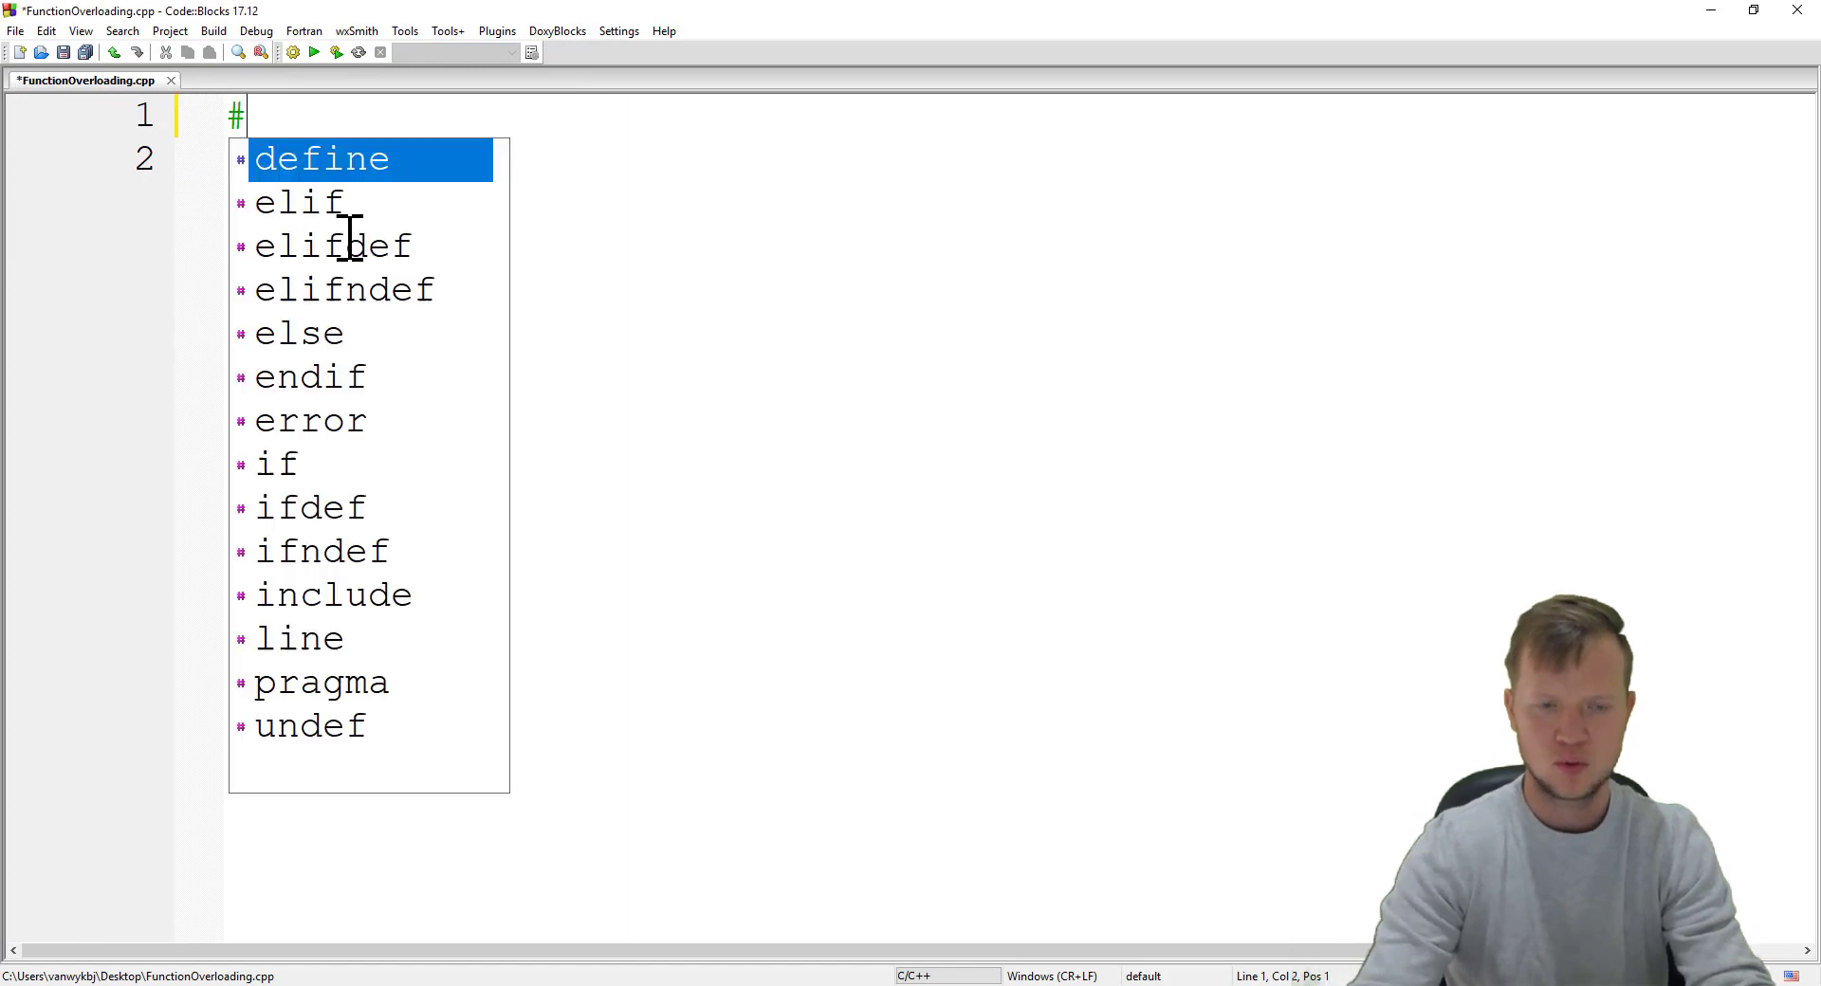
{"action": "type", "text": "include <>"}
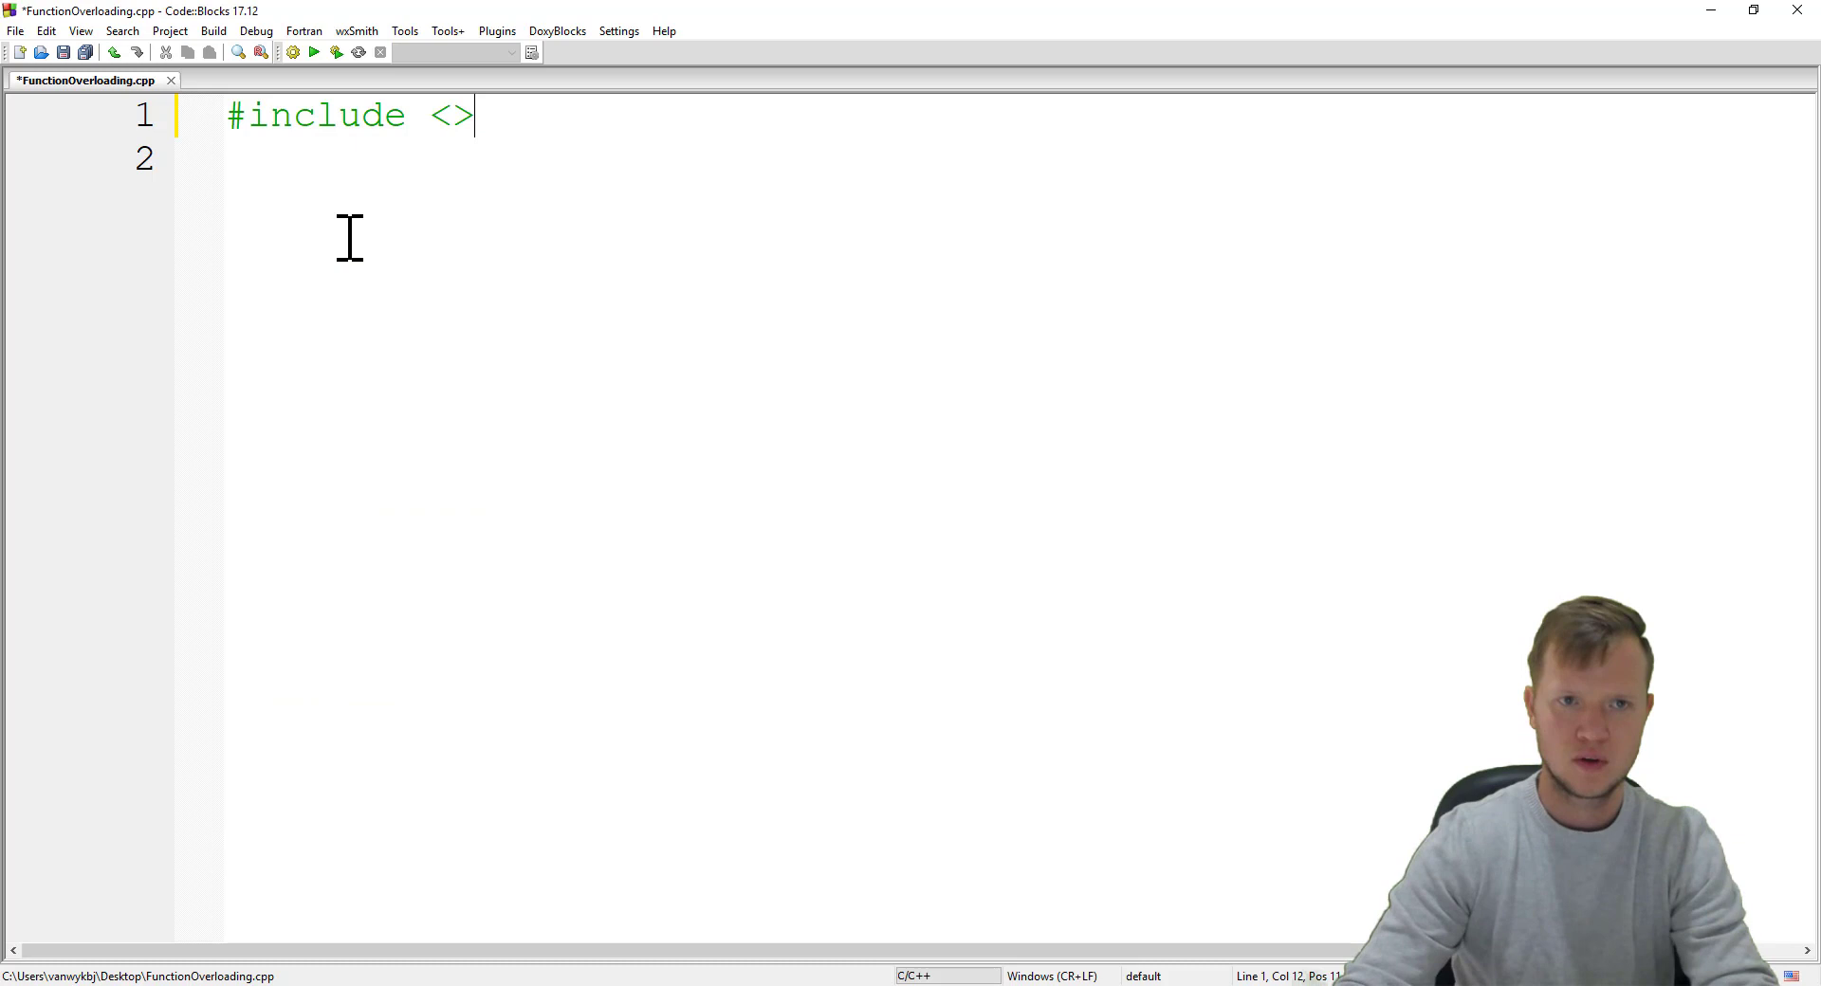
{"action": "type", "text": "iostream"}
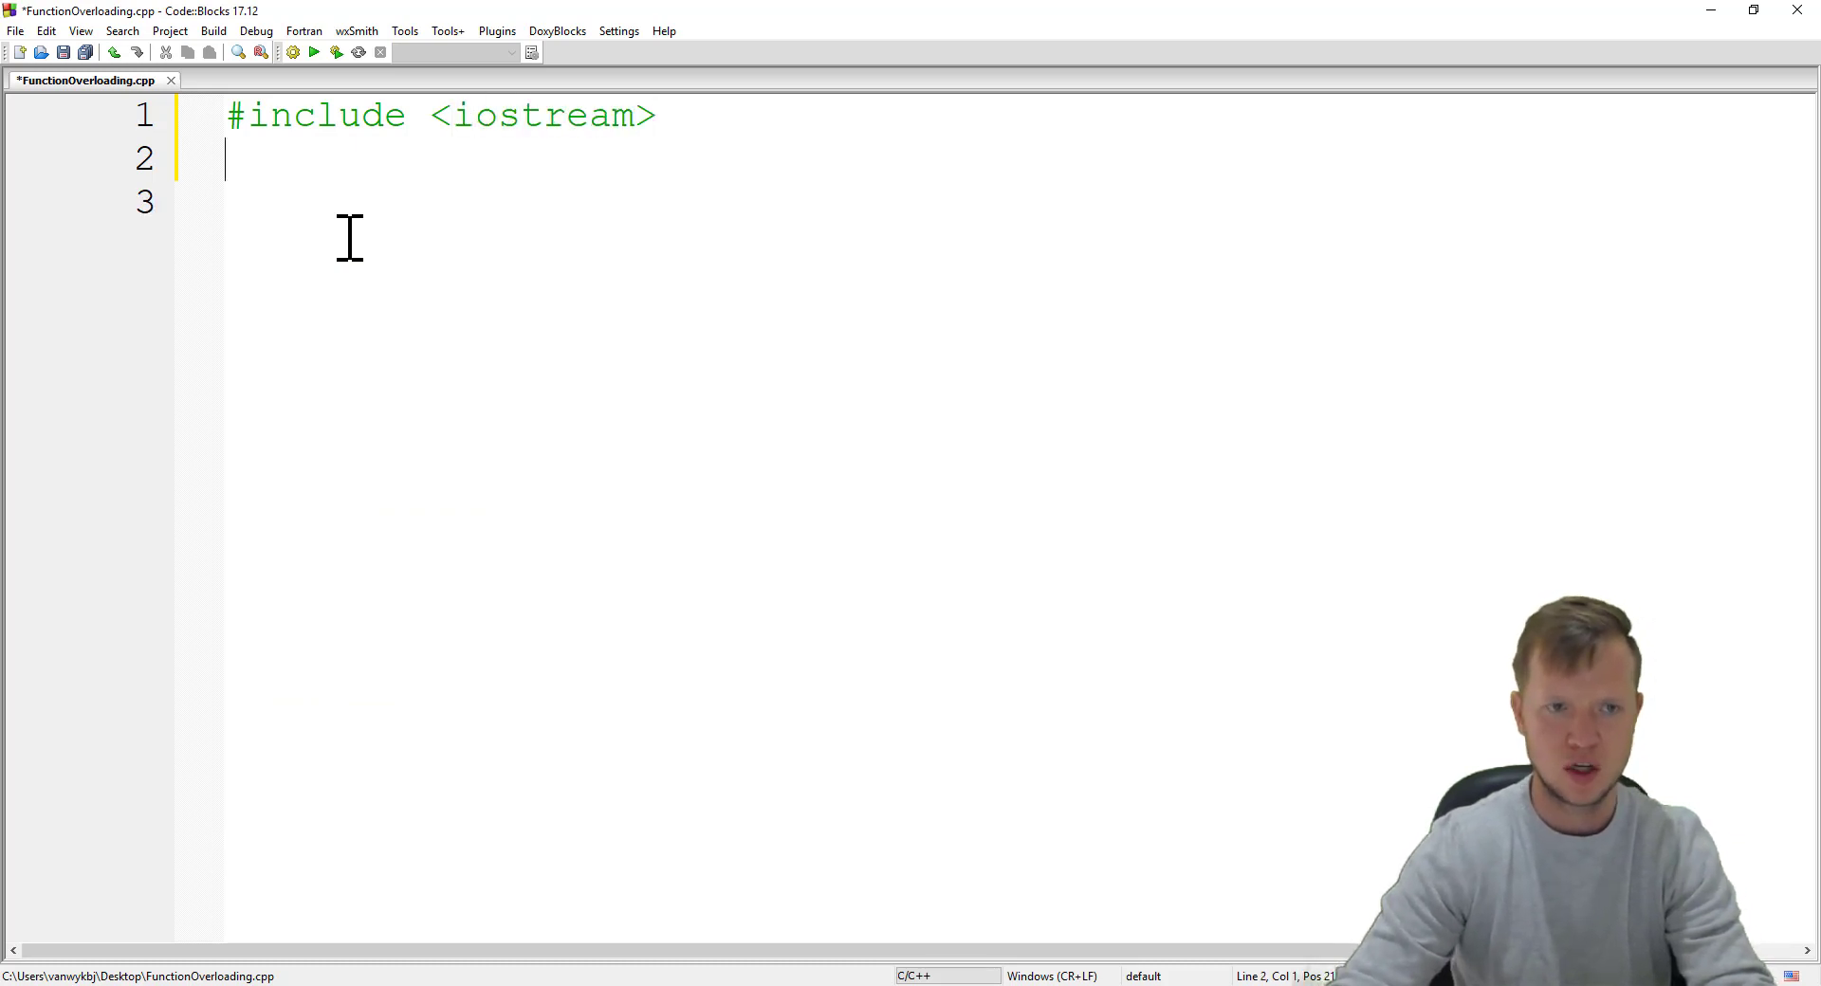
{"action": "key", "text": "enter"}
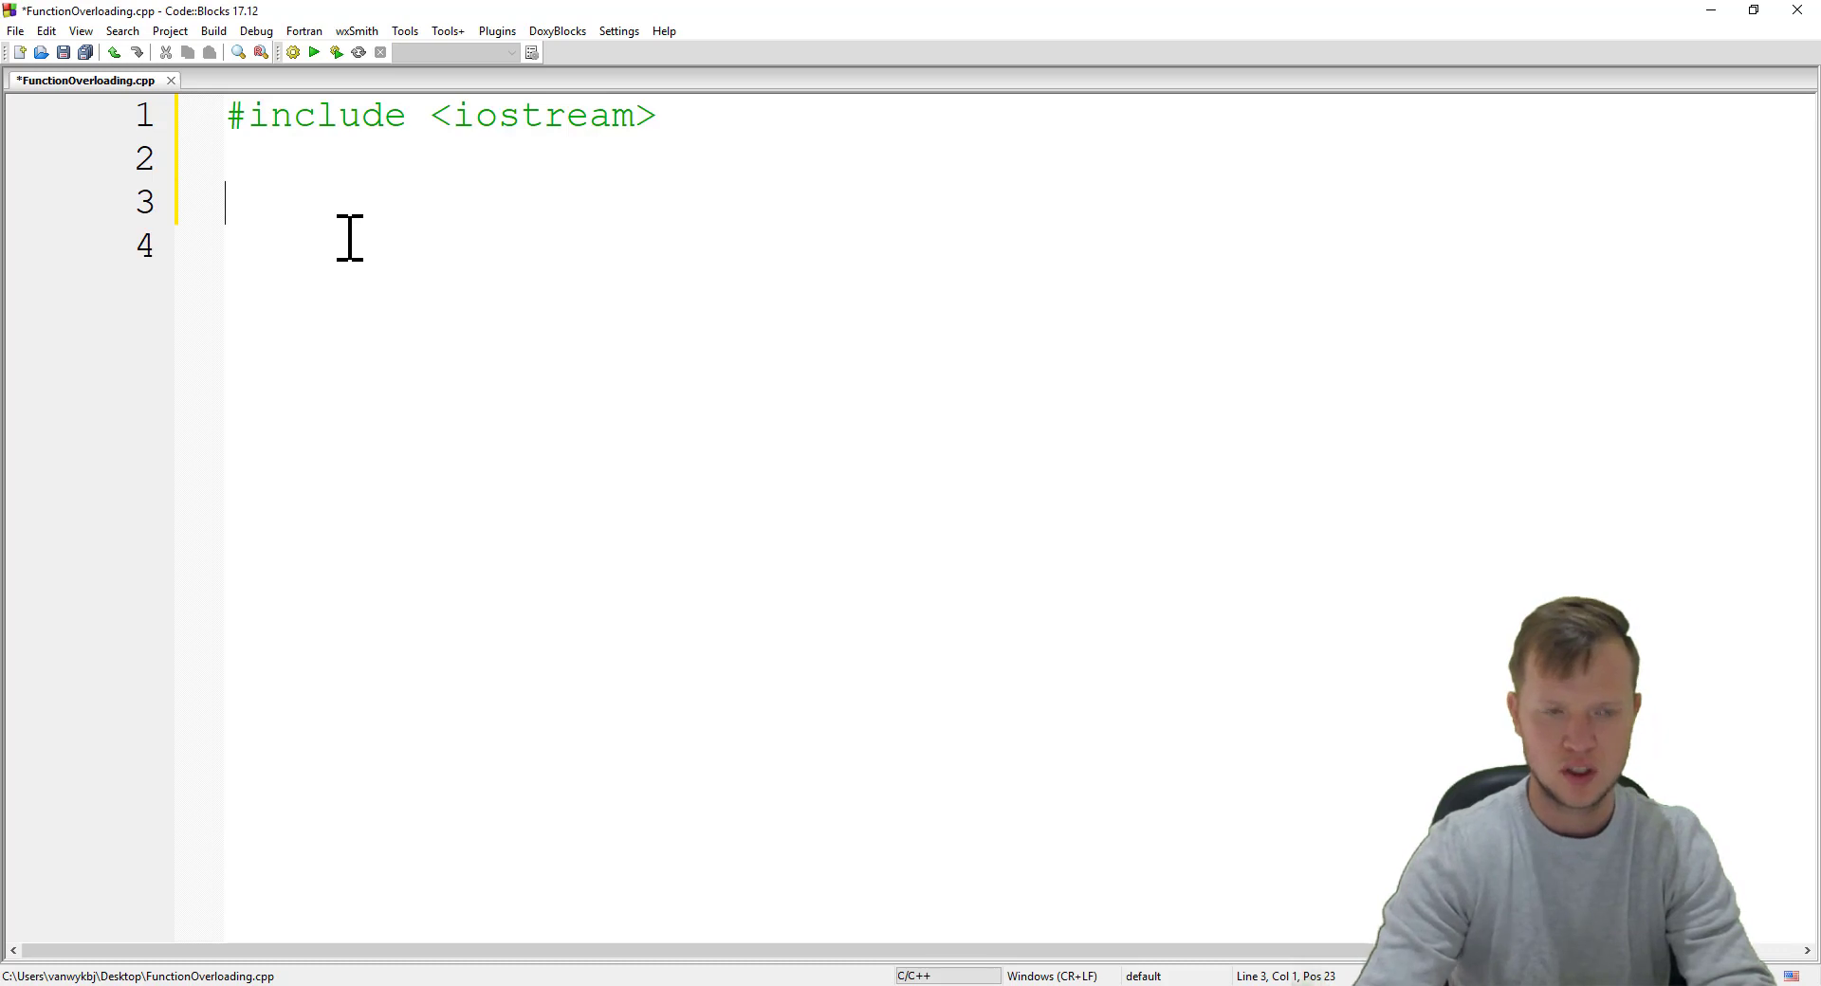
{"action": "type", "text": "using namespace std;"}
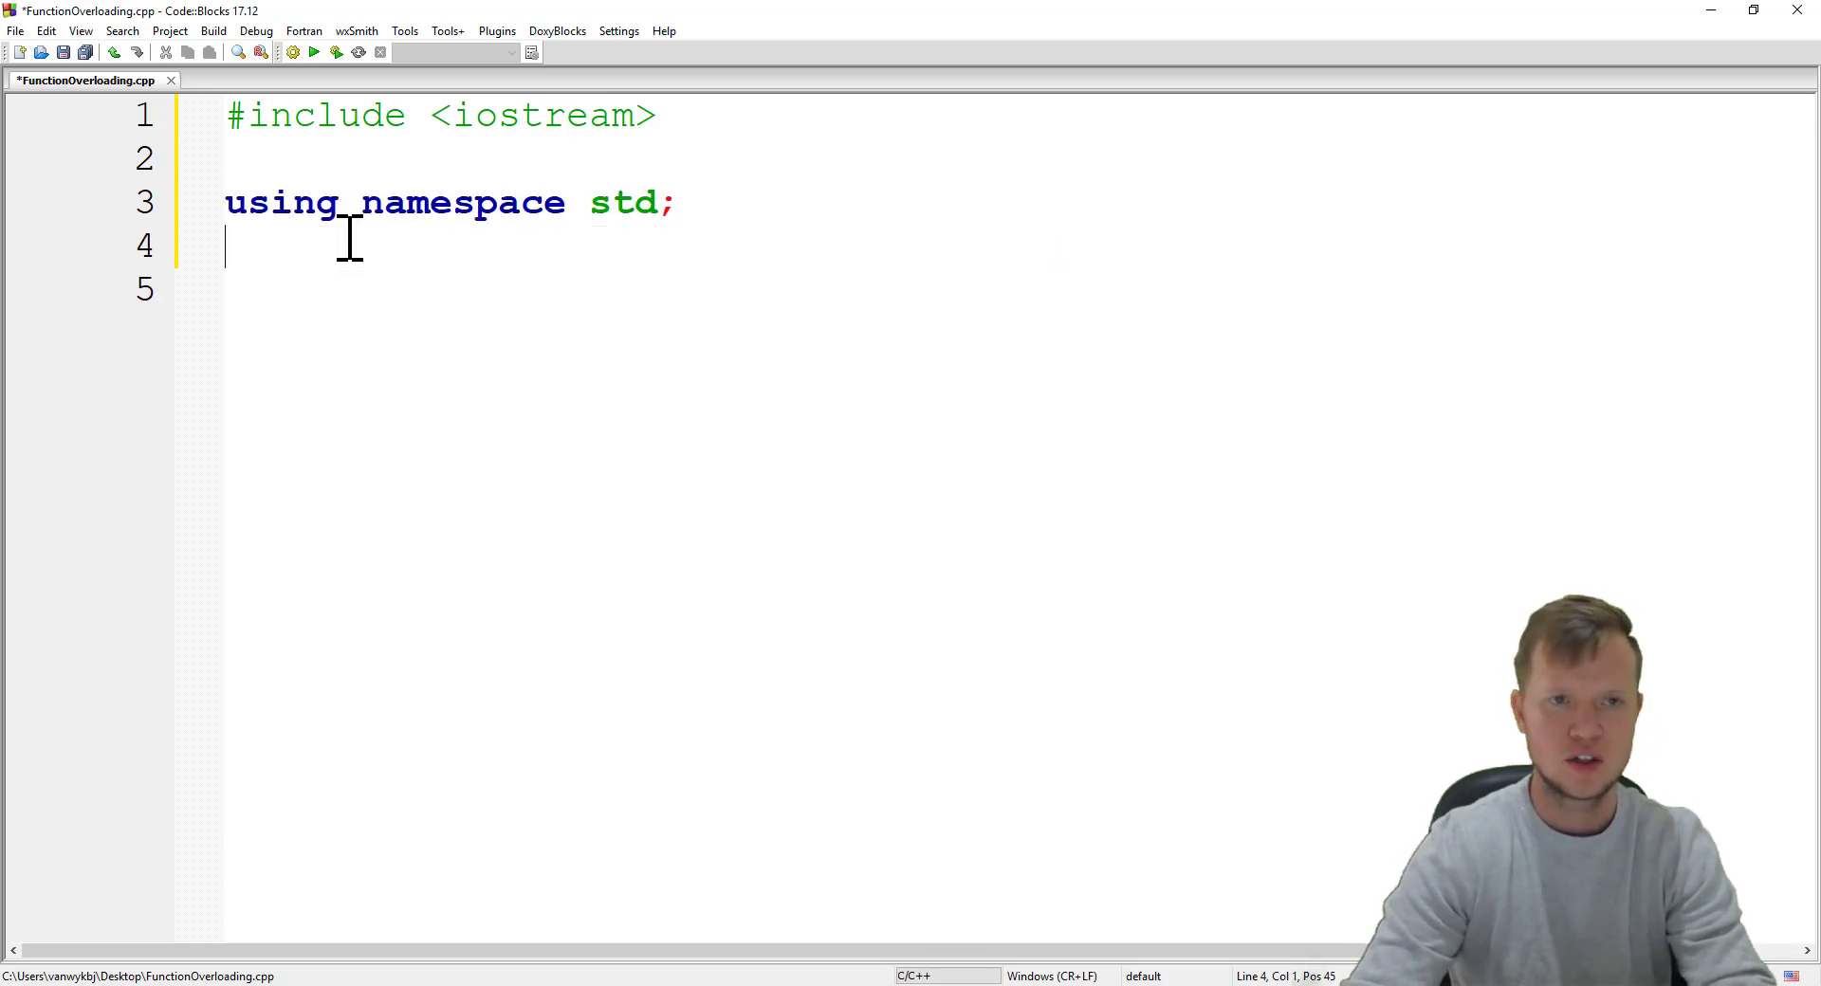
Step: Add int main (void) { return 0; } as the program's empty entry point
{"action": "type", "text": "int"}
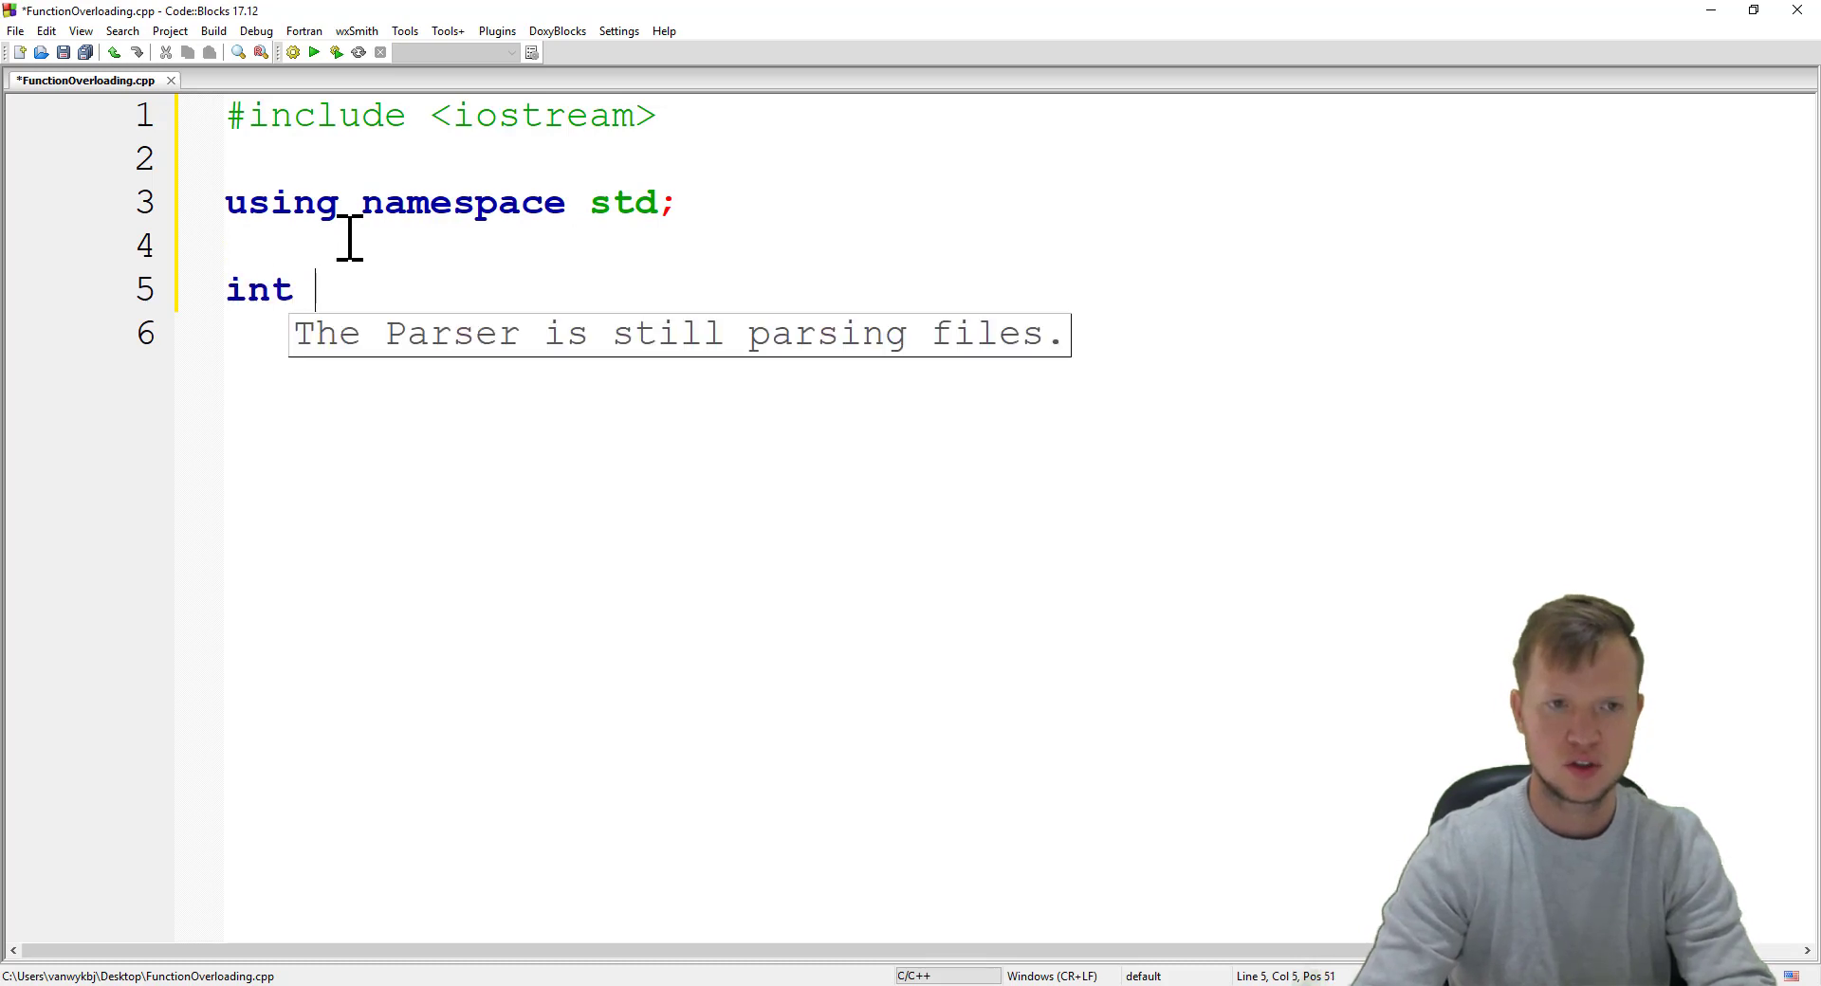
{"action": "type", "text": "main ()"}
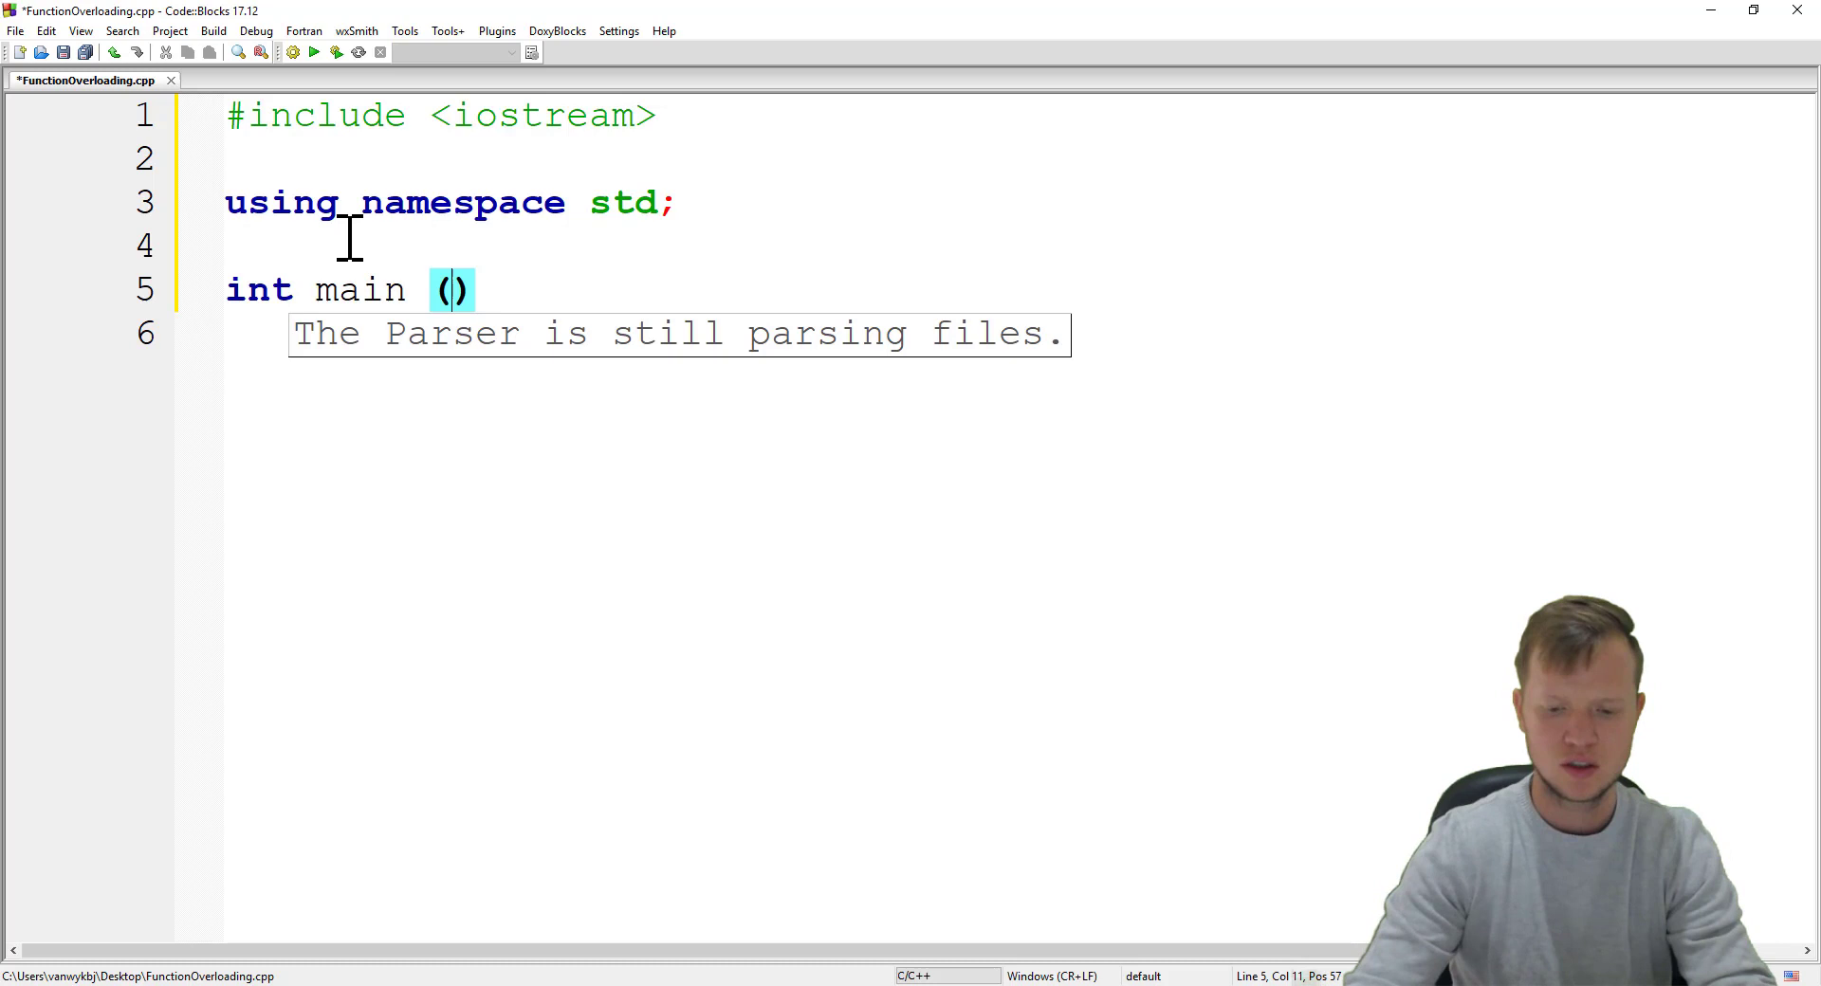
{"action": "type", "text": "void"}
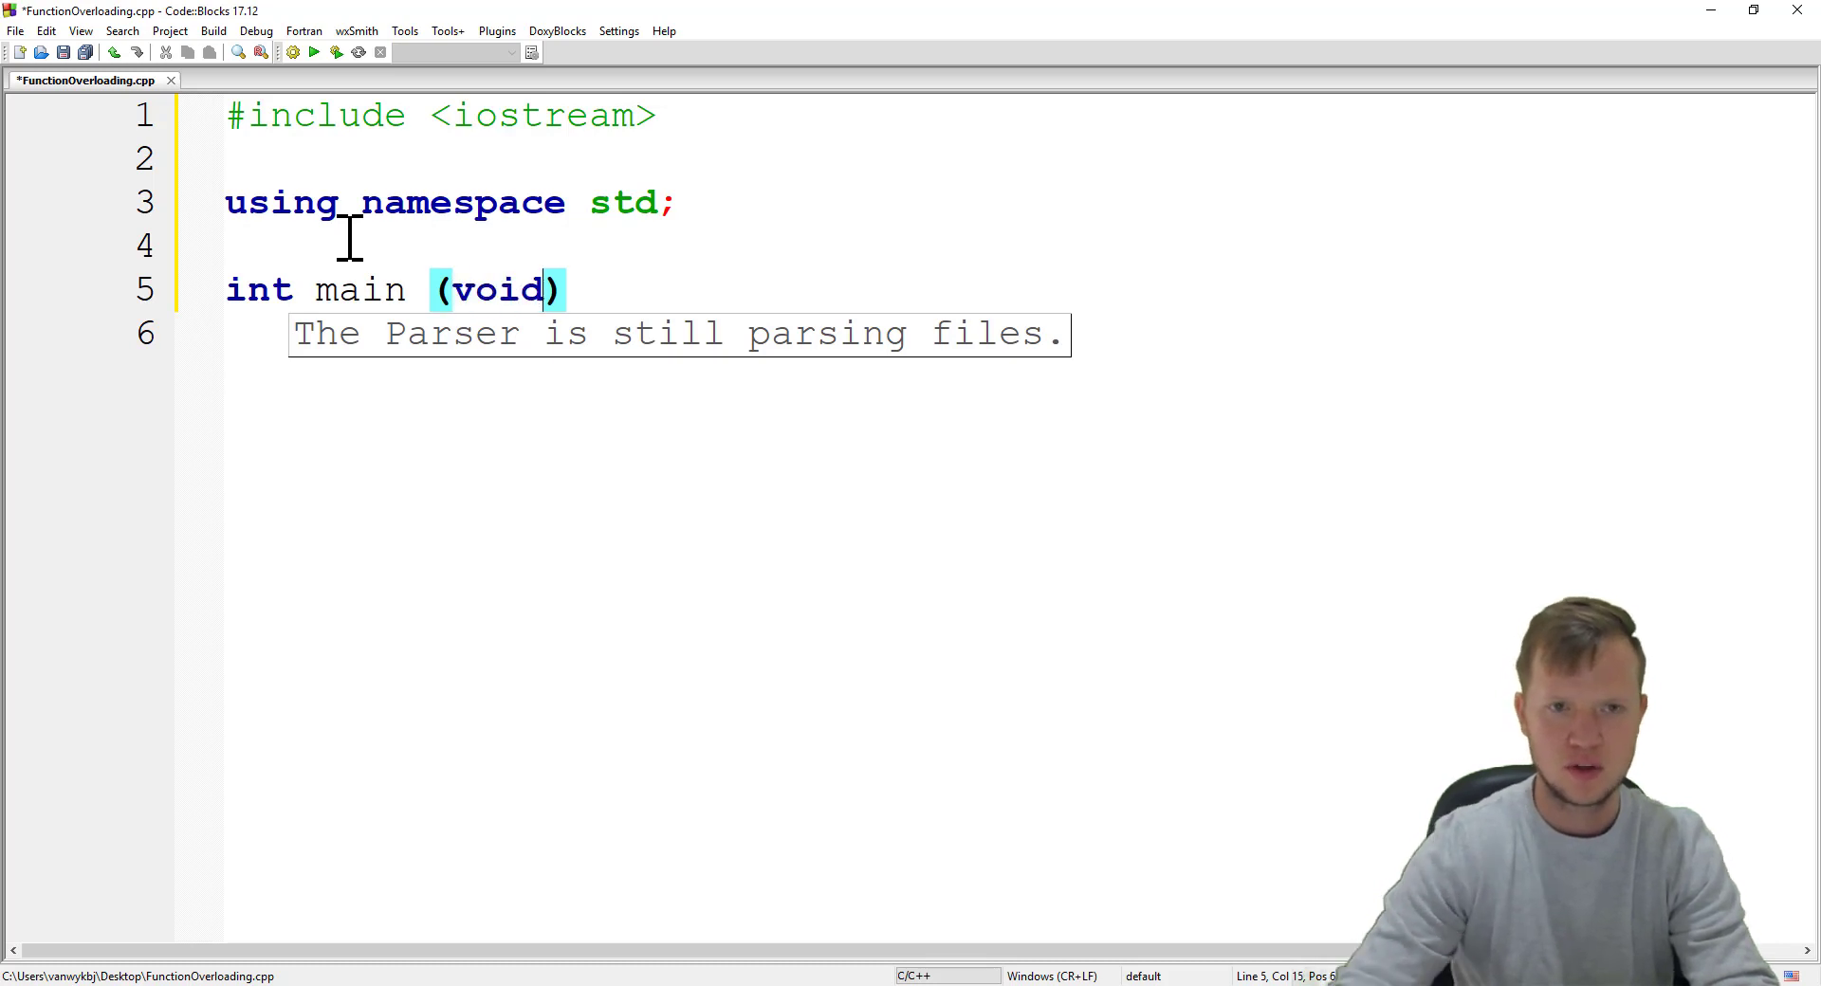
{"action": "type", "text": "{"}
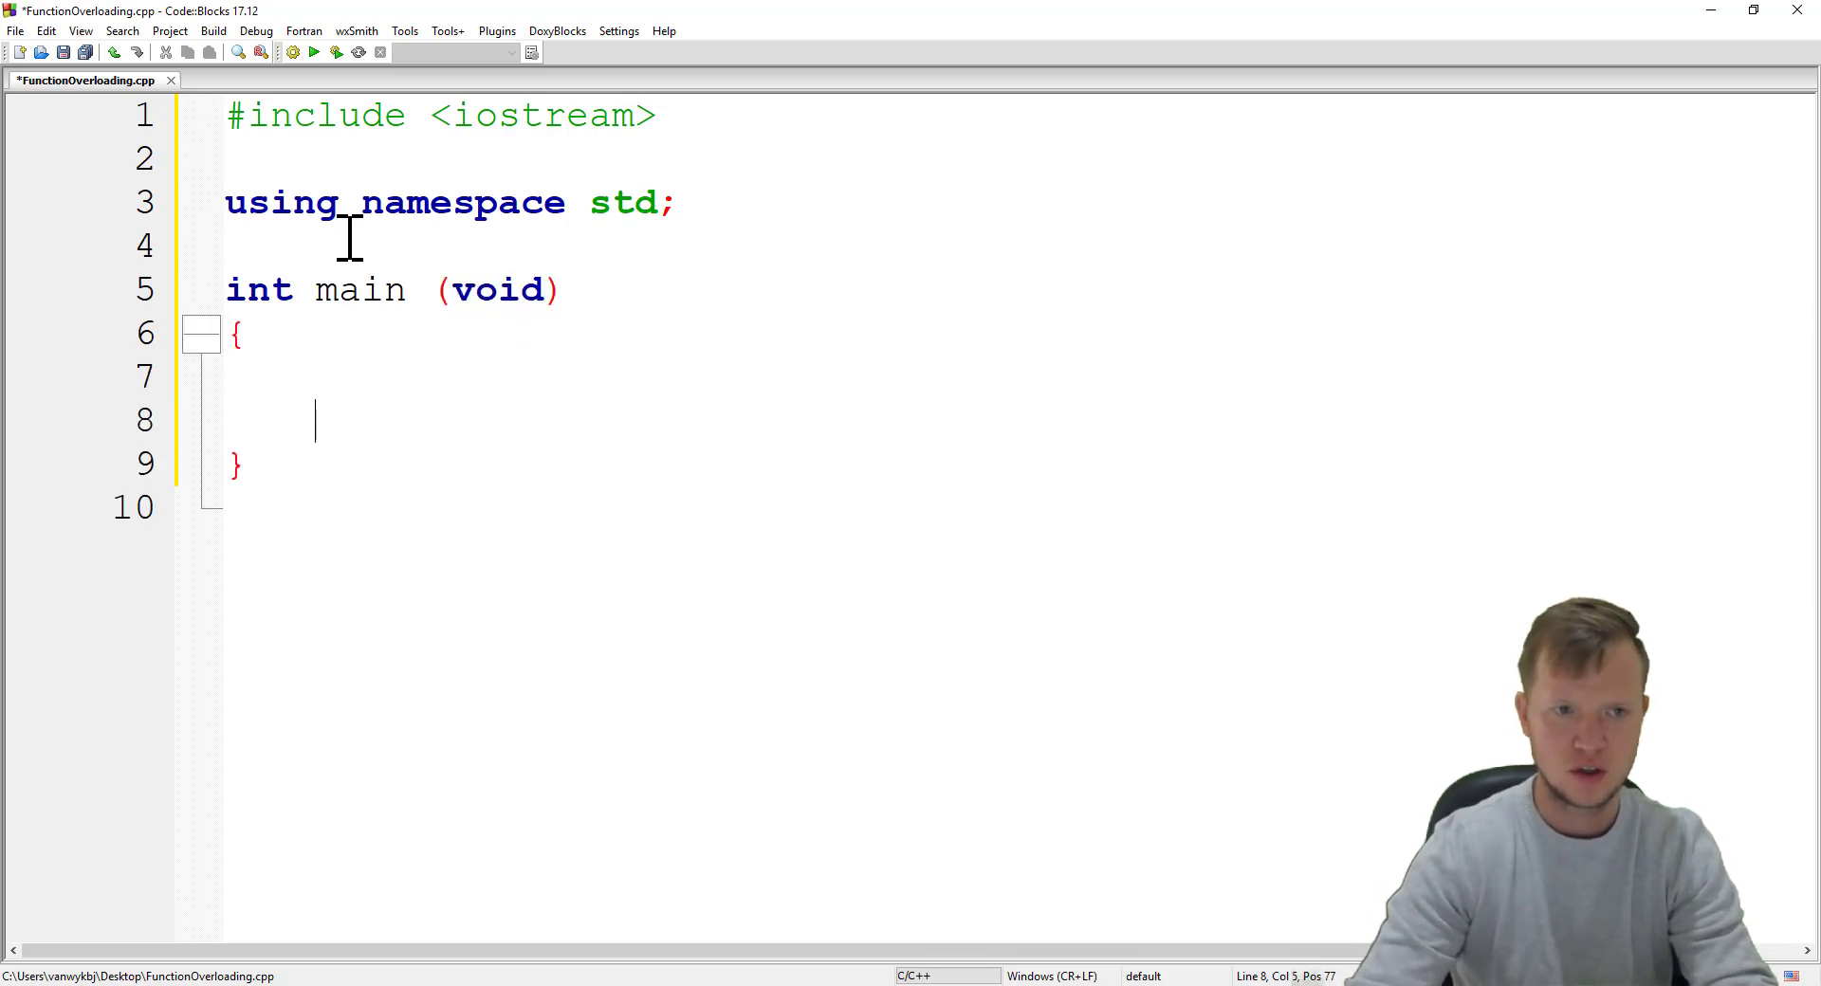
{"action": "type", "text": "return 0"}
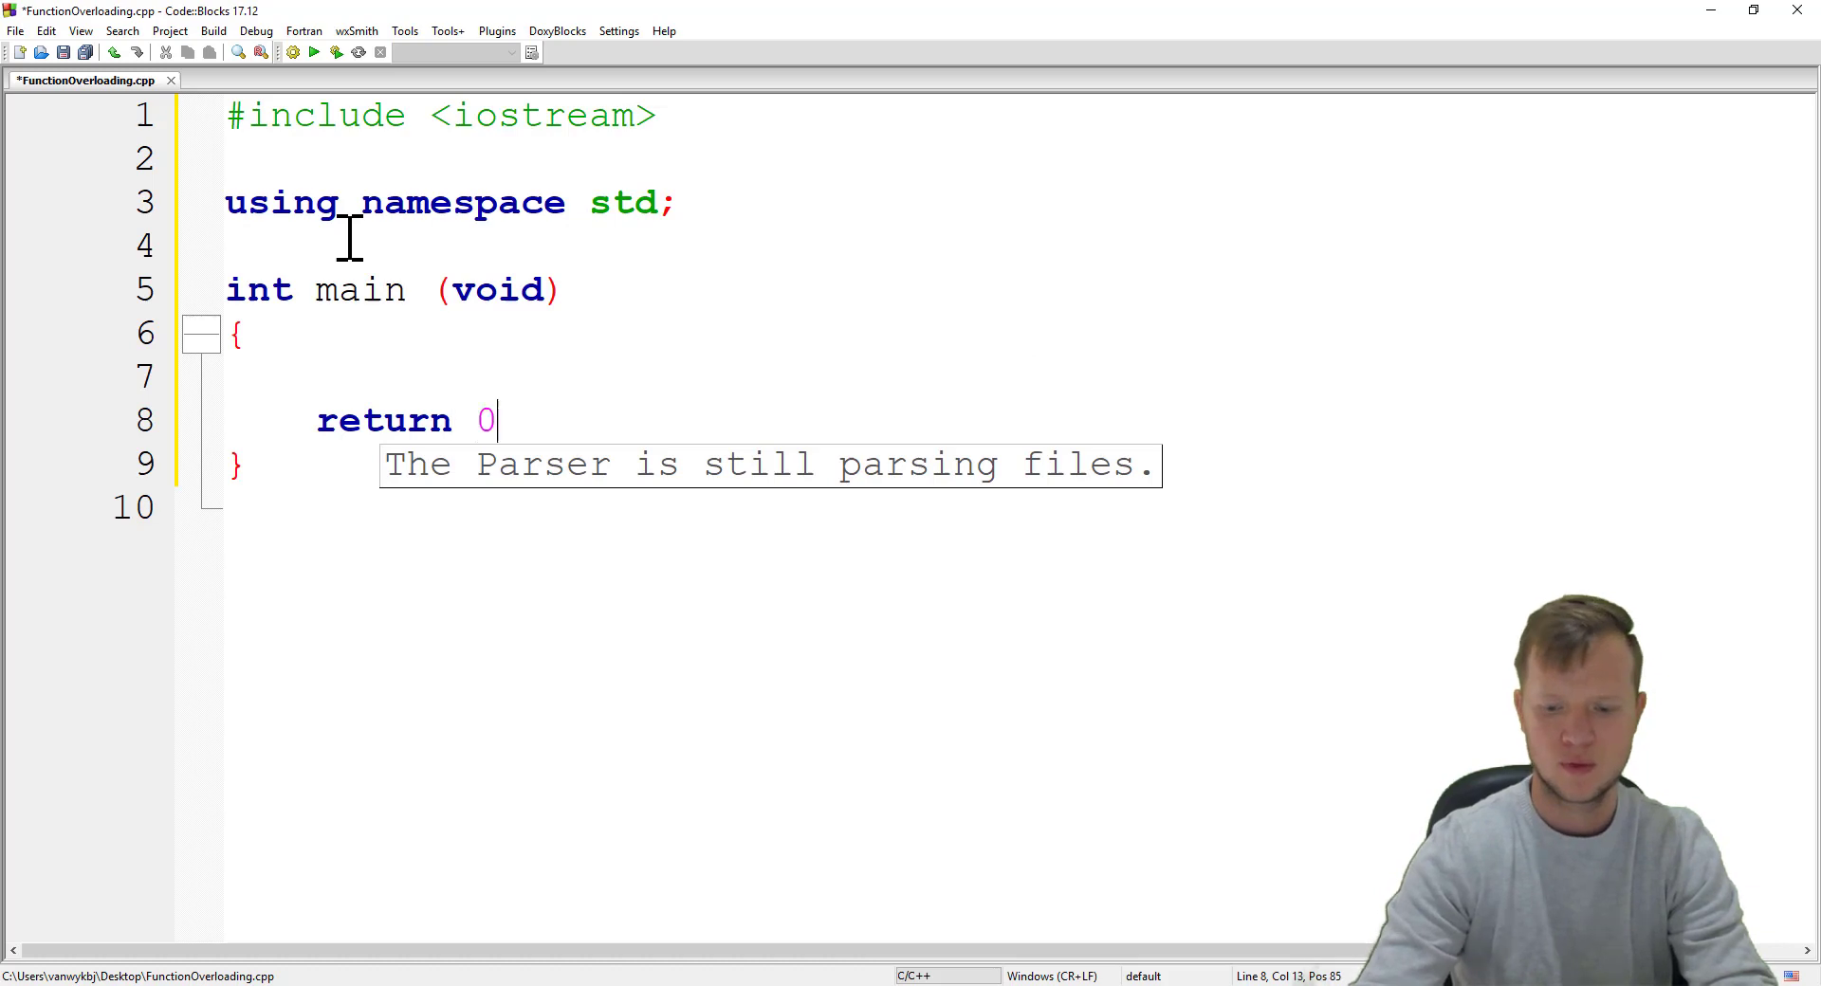
{"action": "type", "text": ";"}
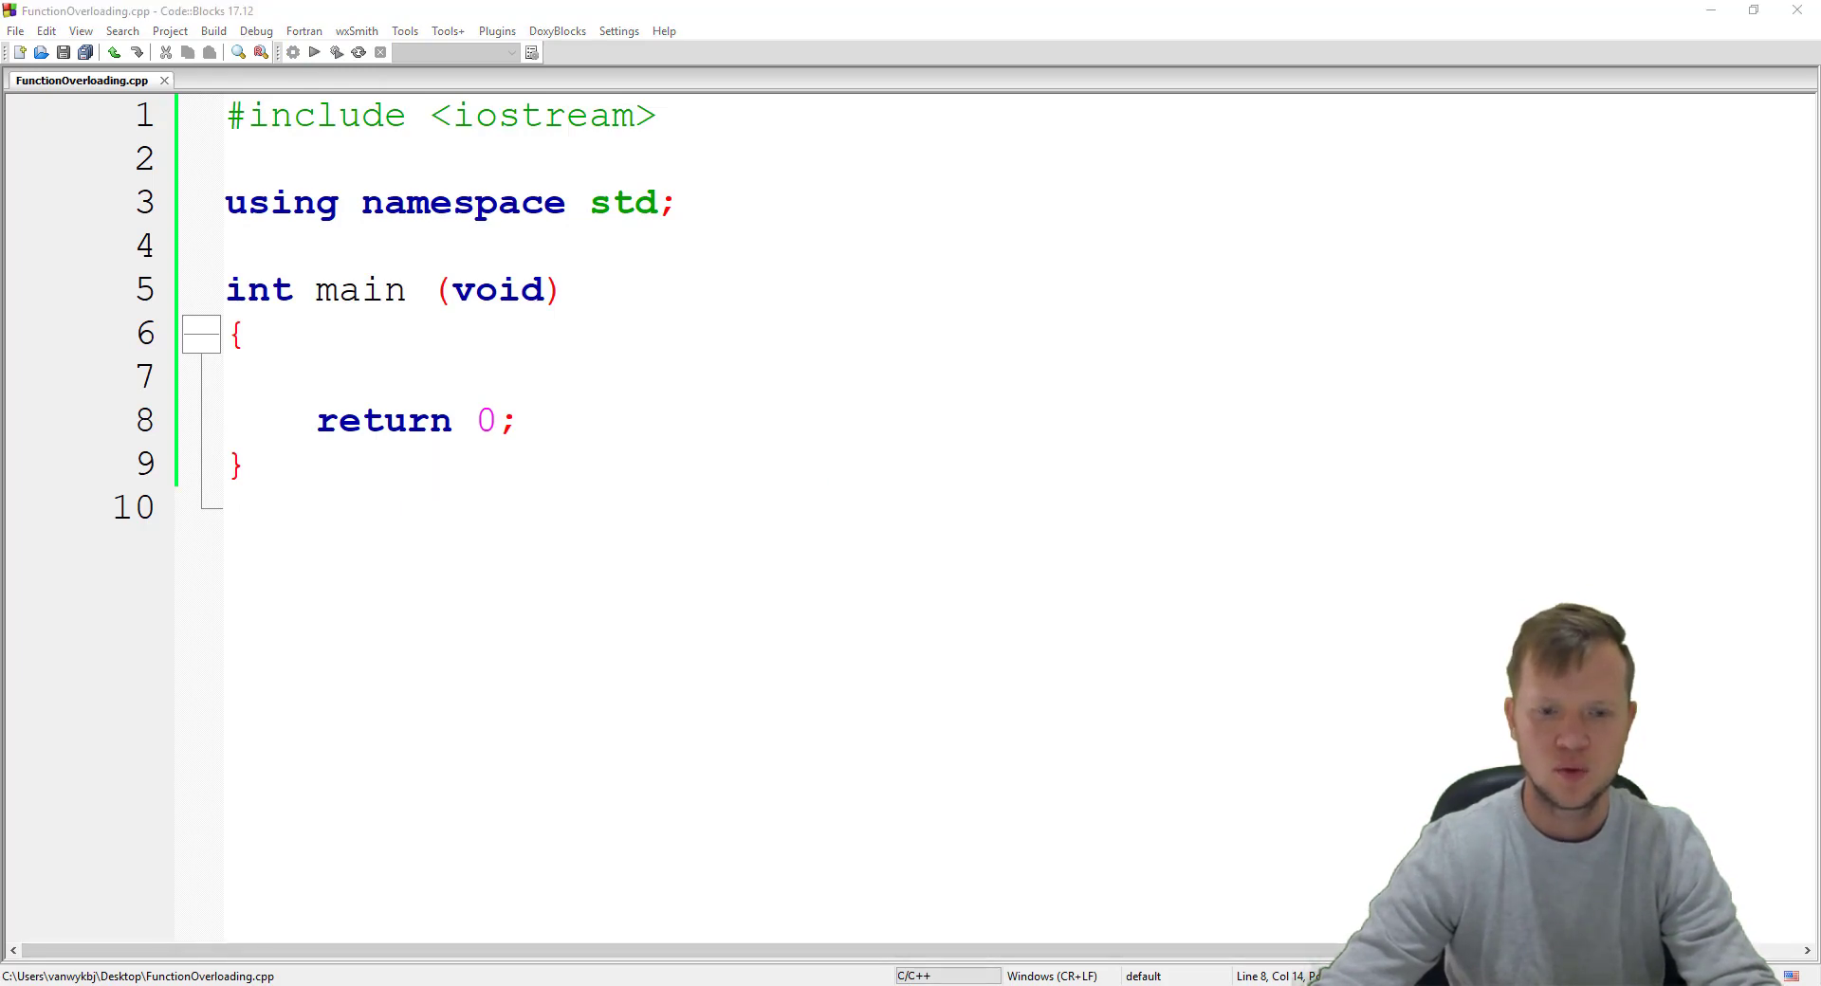
Step: Build and run the skeleton, confirm it returns 0, and dismiss the console
{"action": "left_click", "coordinate": [315, 51]}
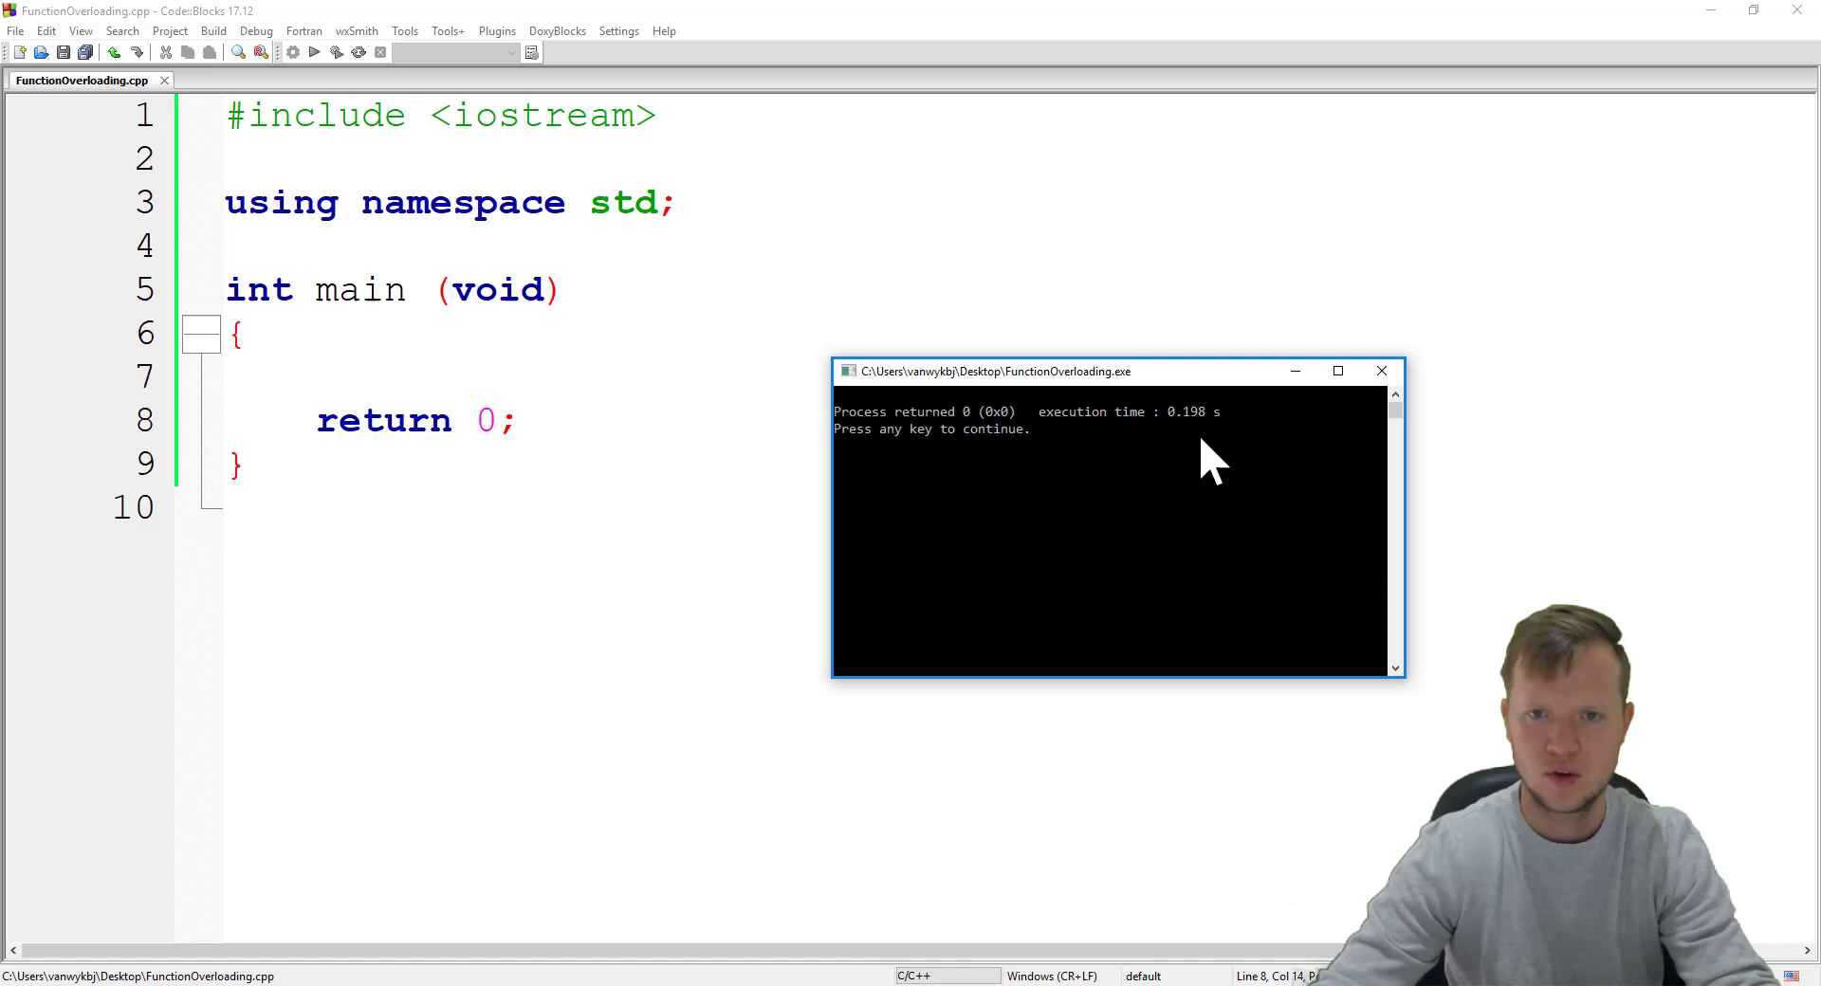
{"action": "left_click", "coordinate": [522, 421]}
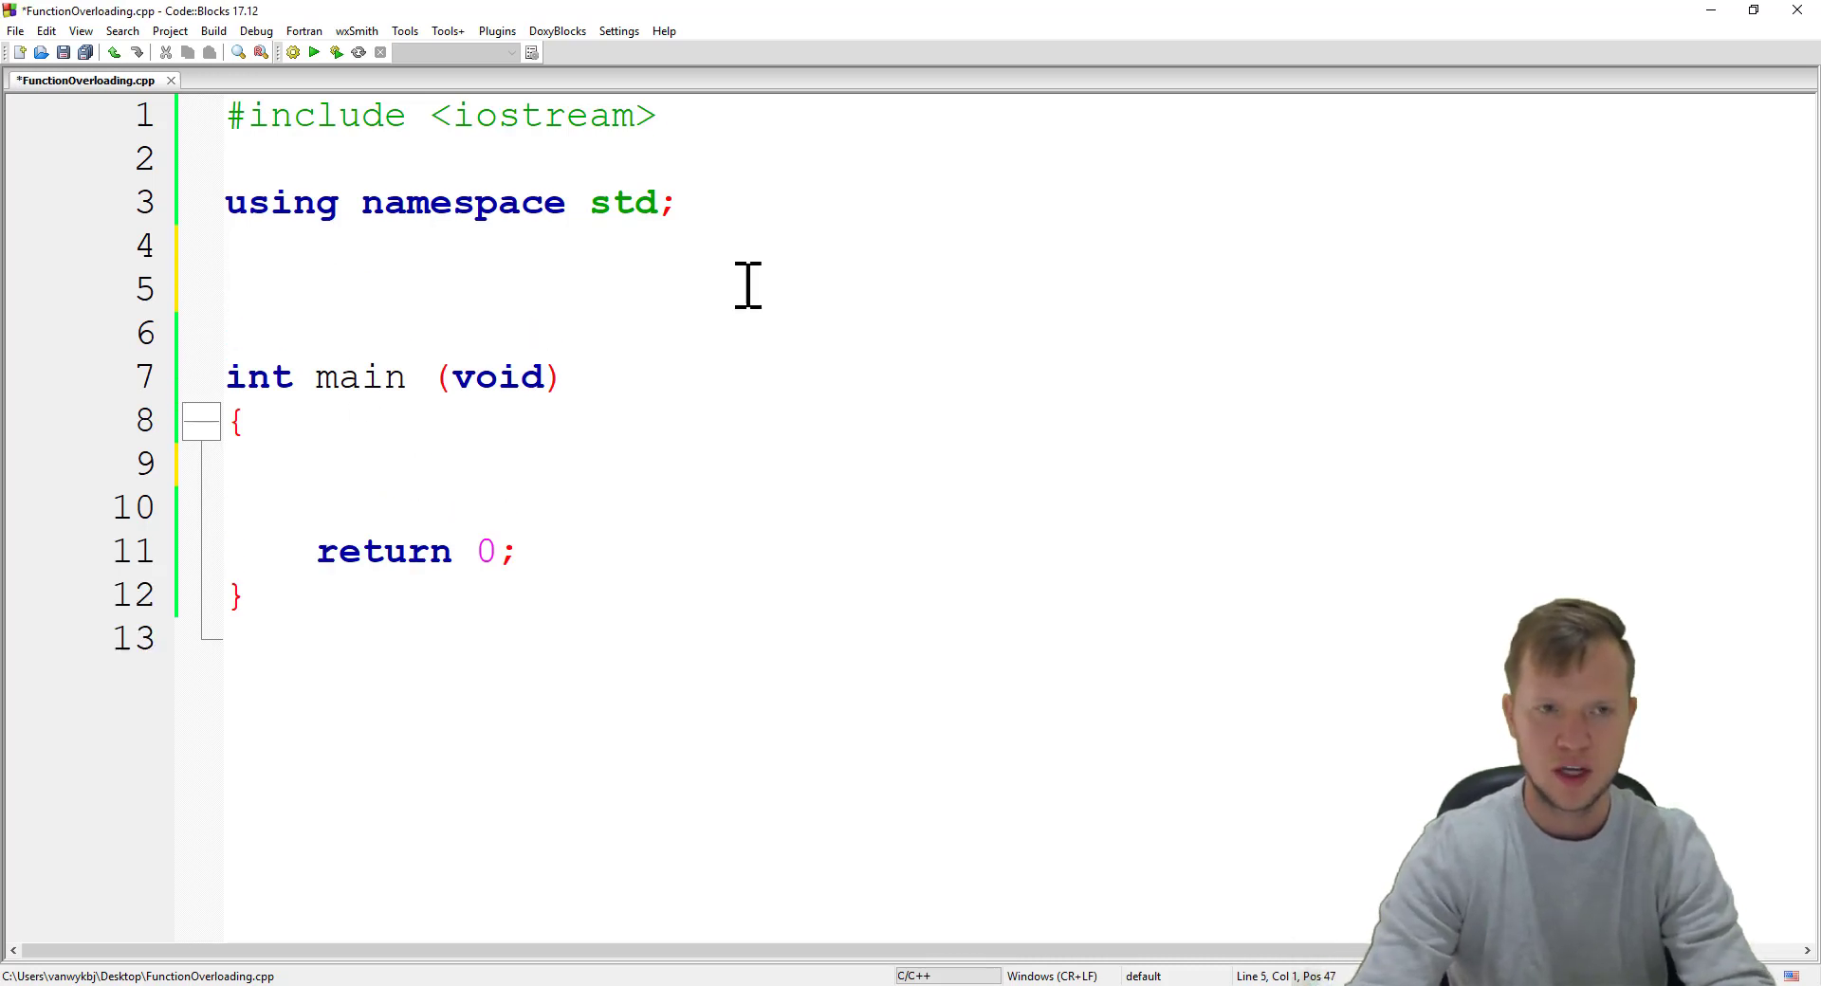
Step: Declare the prototype int Square (int n); above main
{"action": "type", "text": "int"}
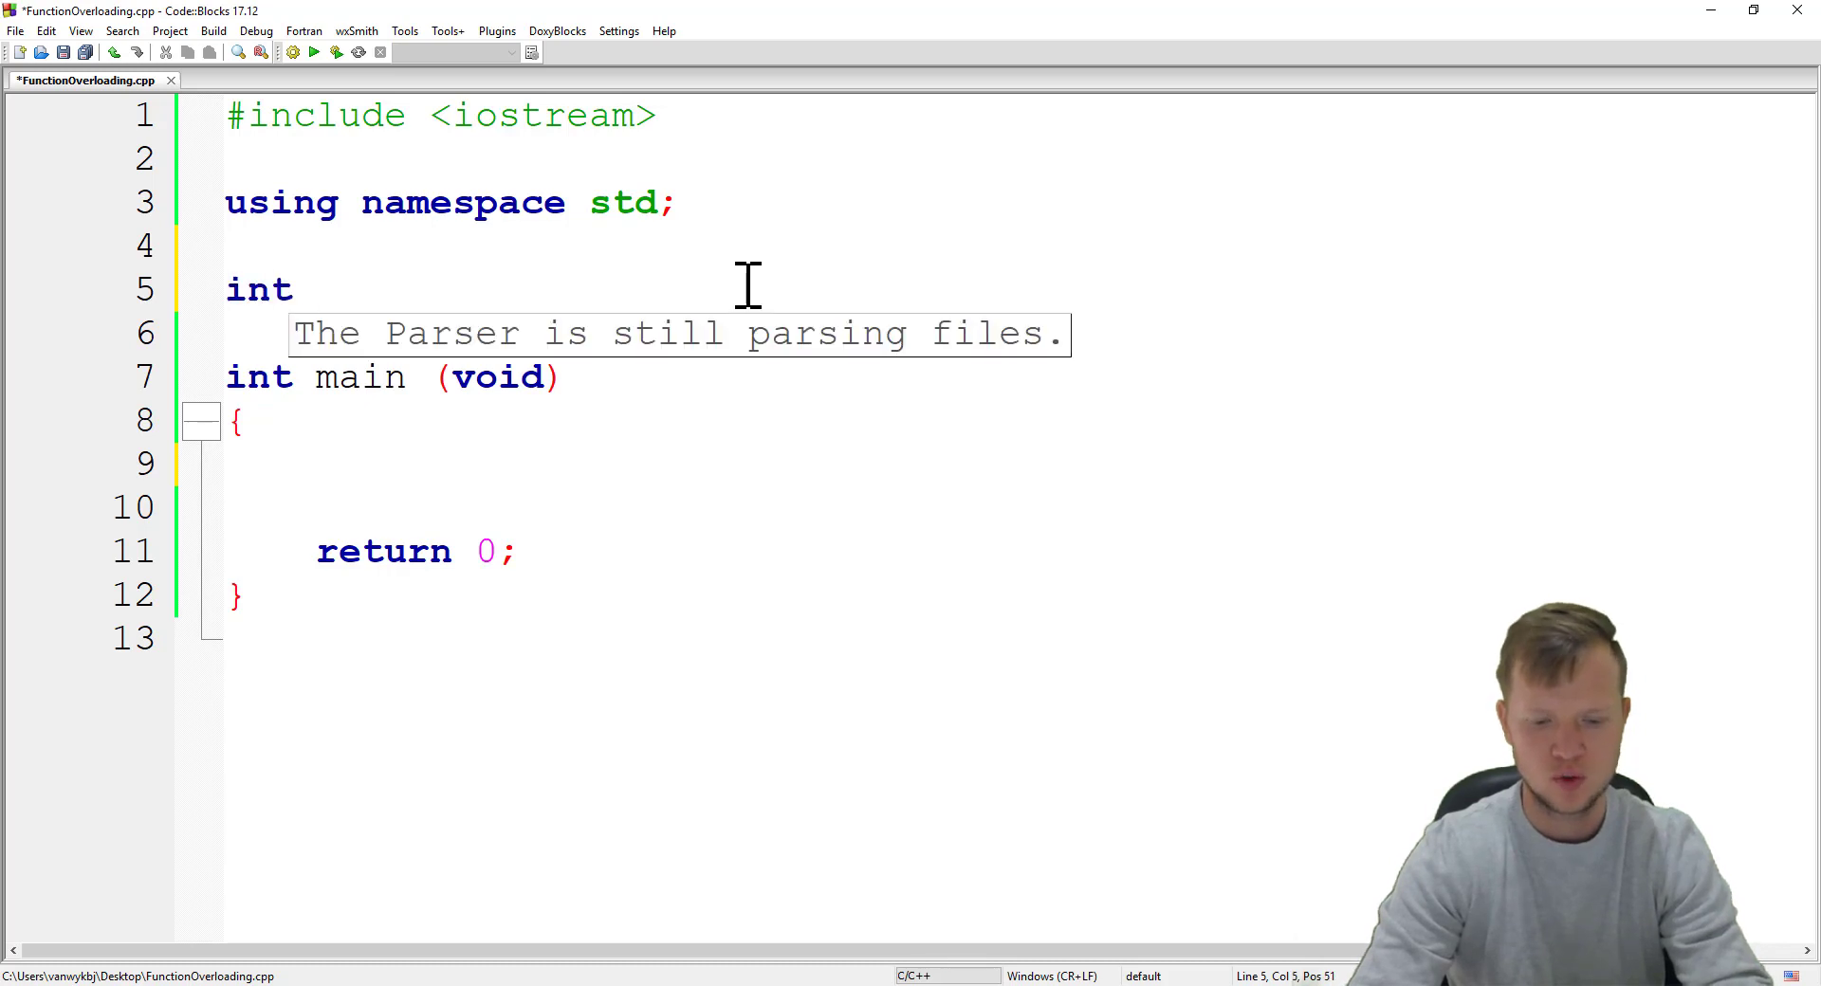
{"action": "type", "text": "S"}
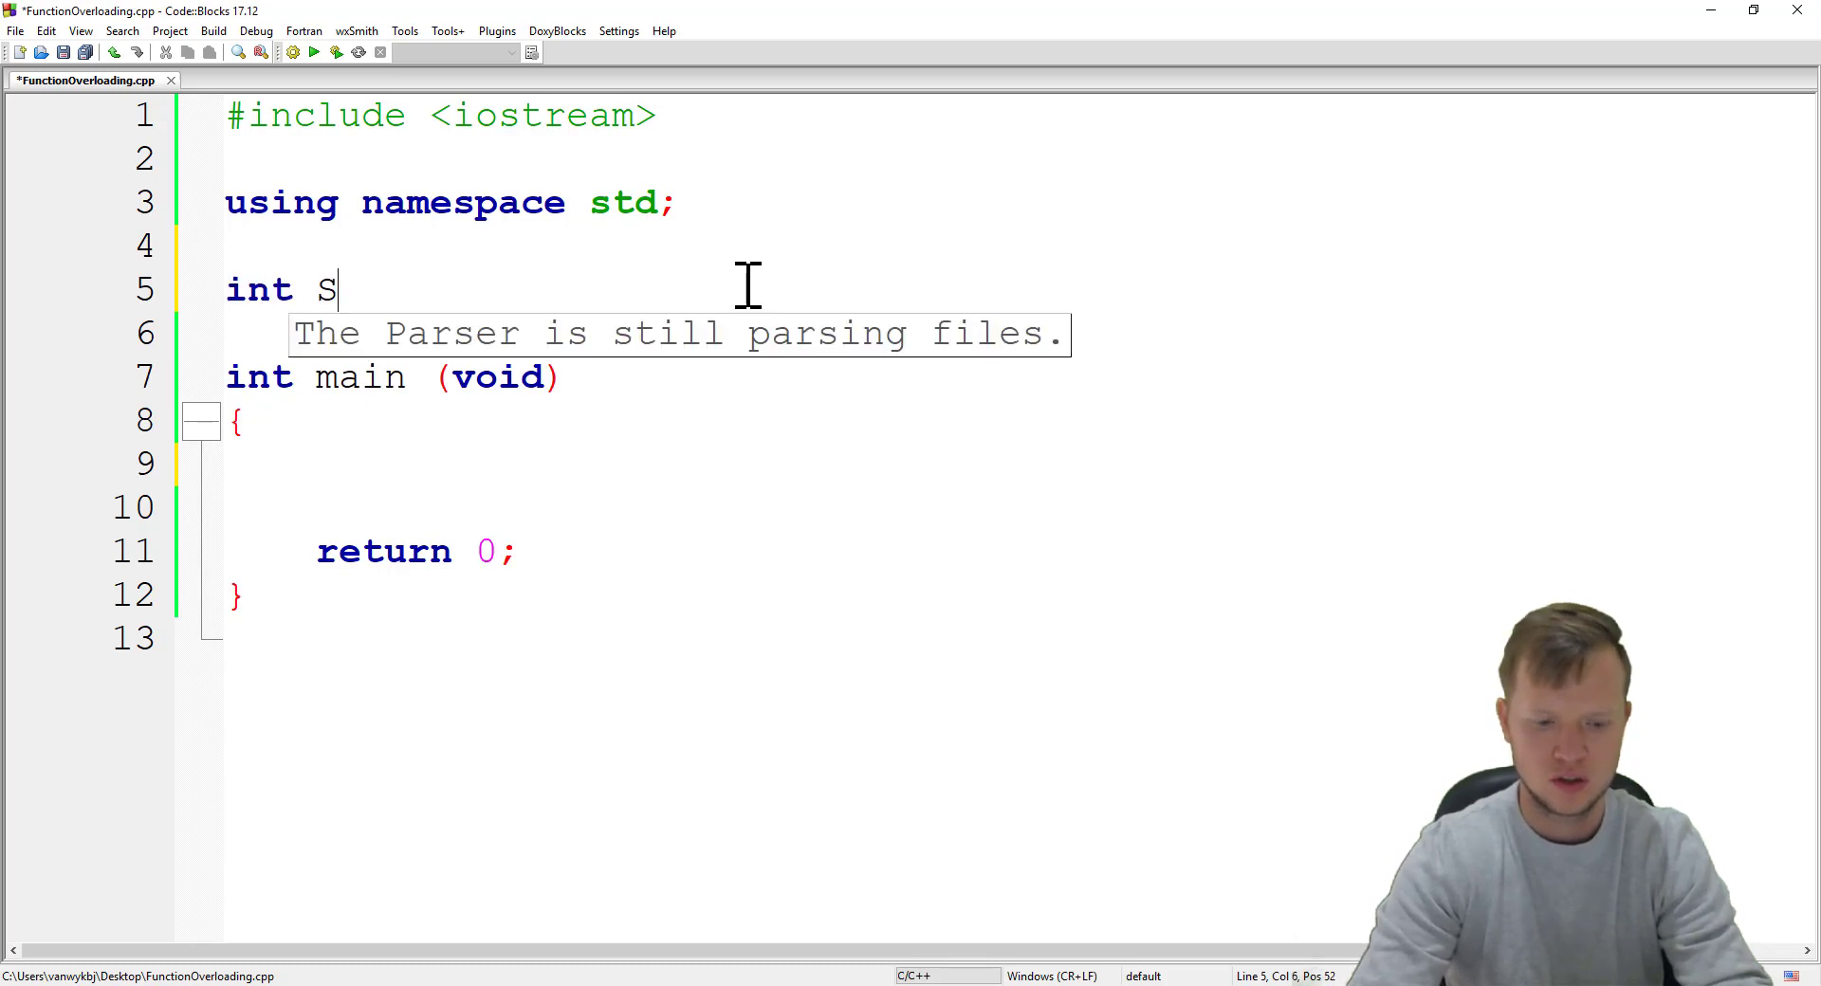
{"action": "type", "text": "quare"}
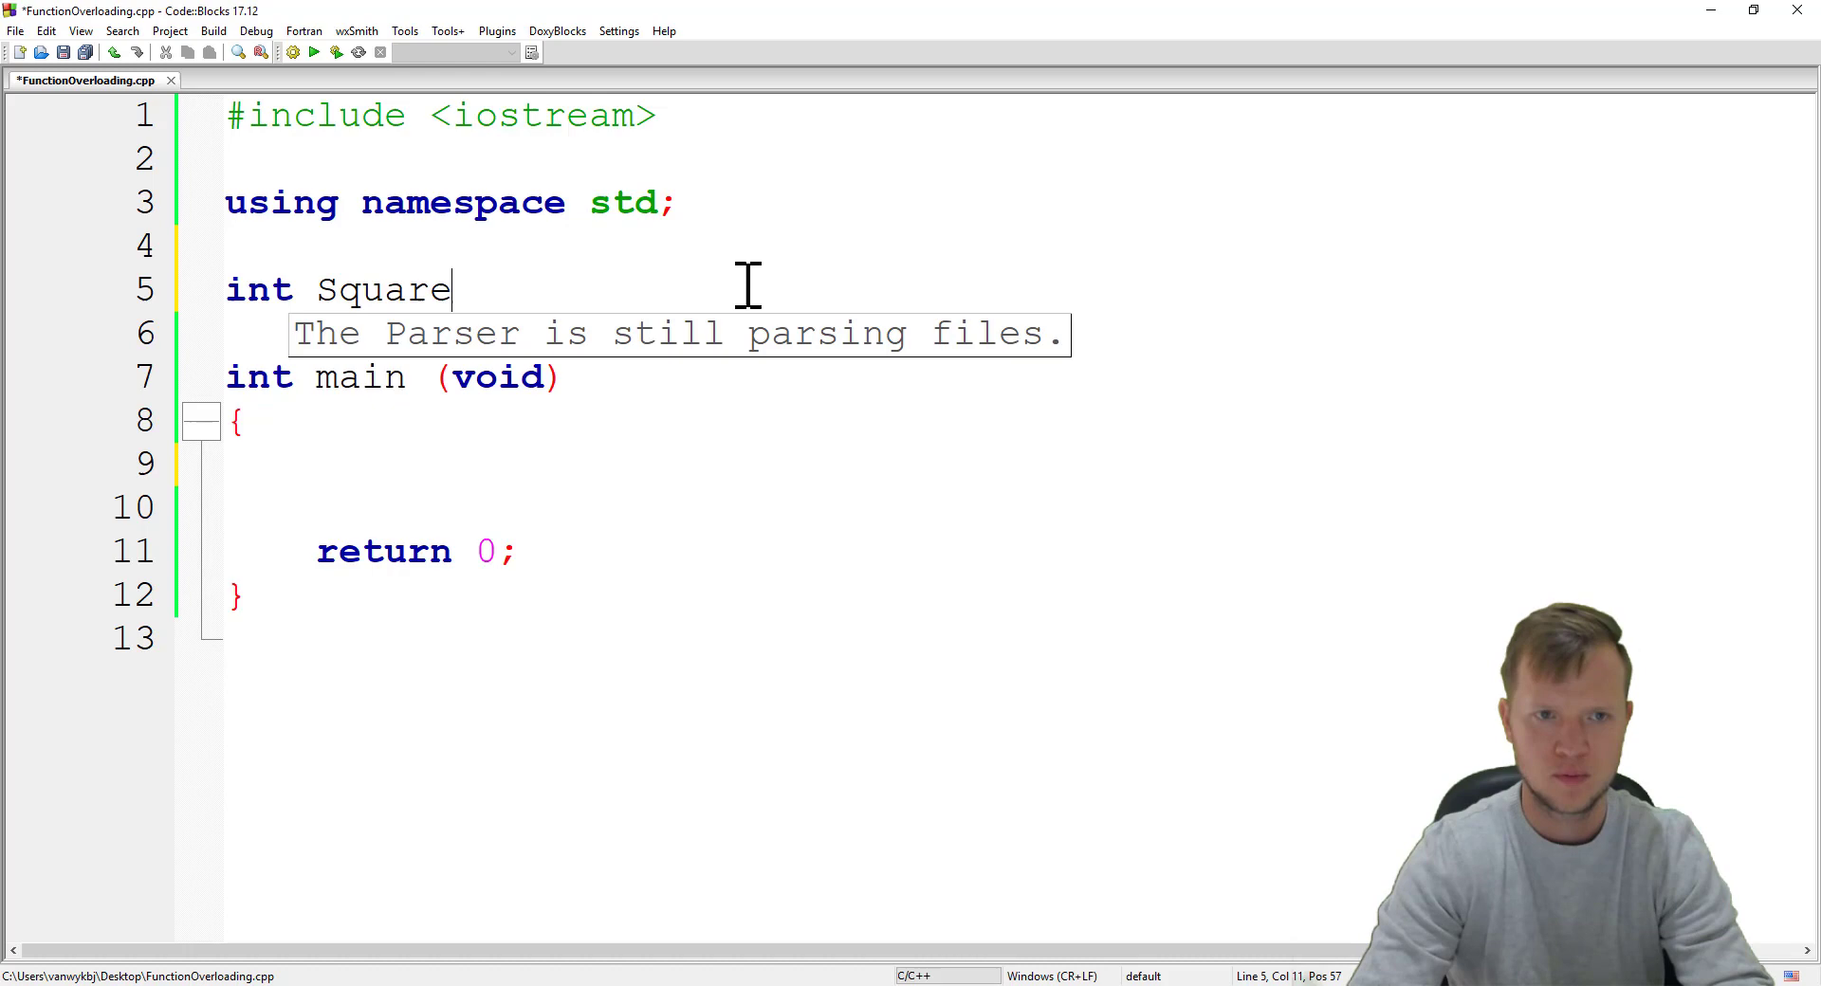
{"action": "type", "text": "()"}
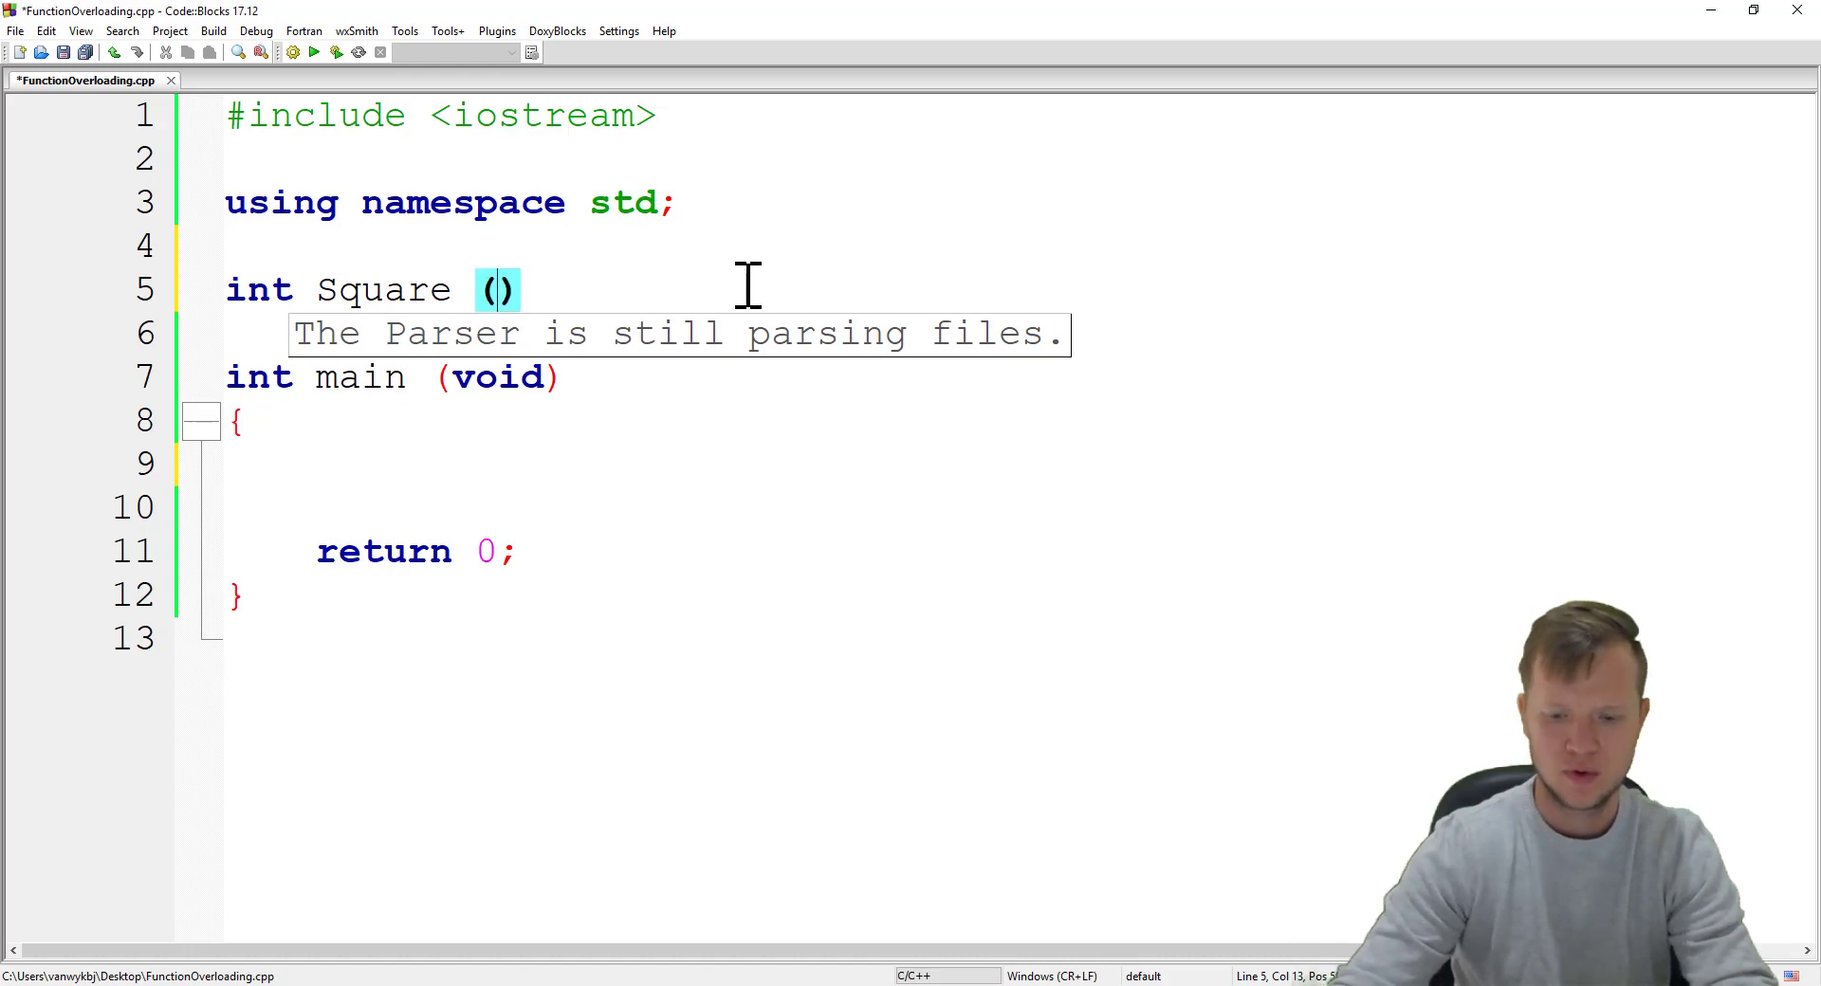
{"action": "type", "text": "int n"}
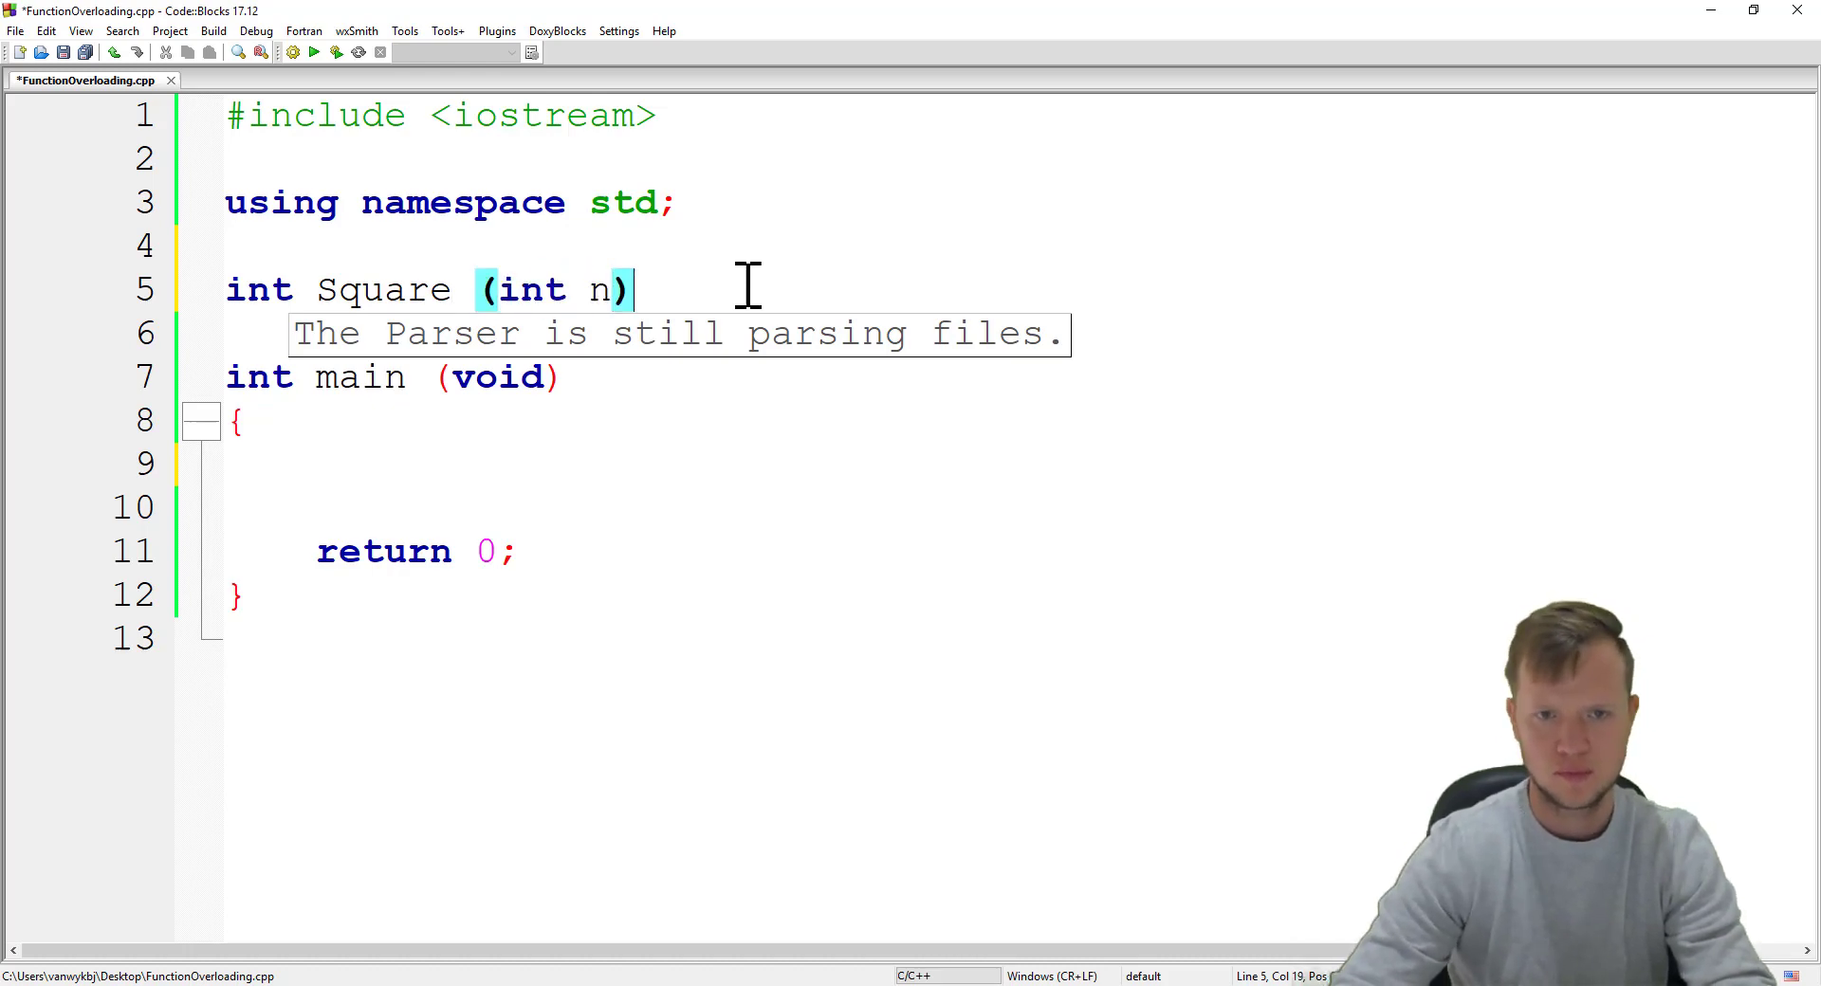
{"action": "type", "text": ";"}
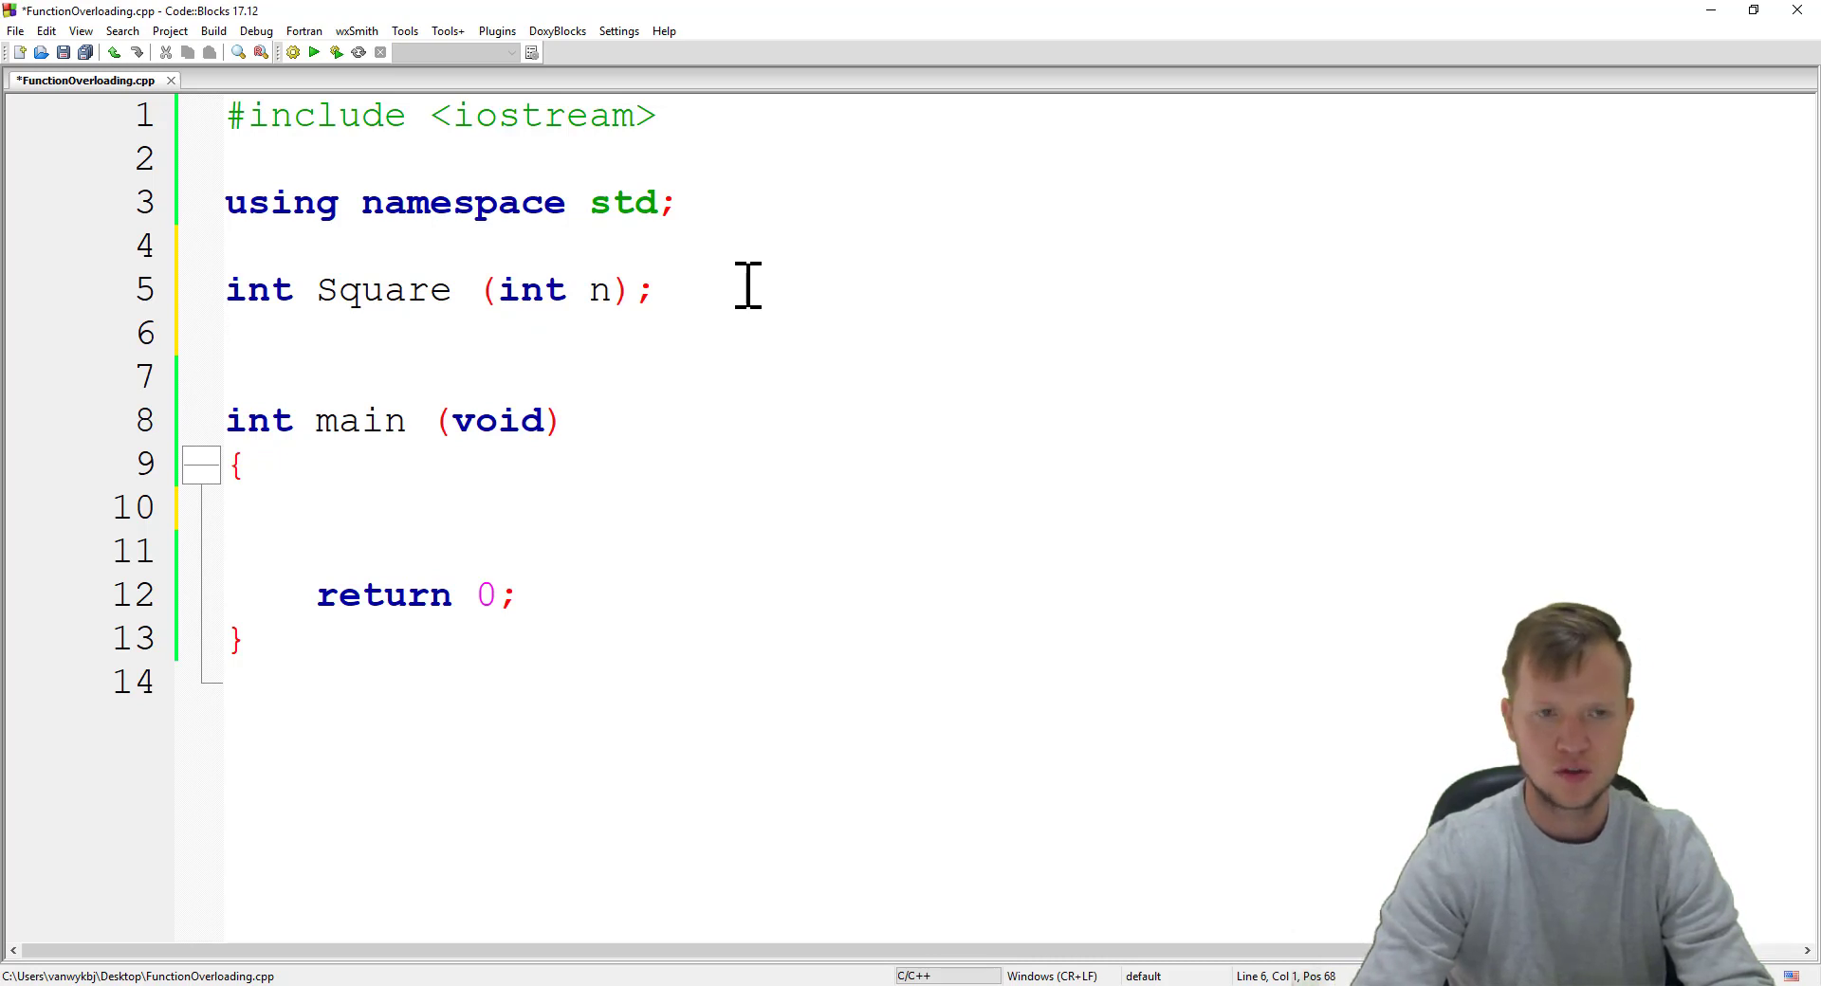
Step: Declare the overloaded prototype double Square (double n); below it
{"action": "type", "text": "d"}
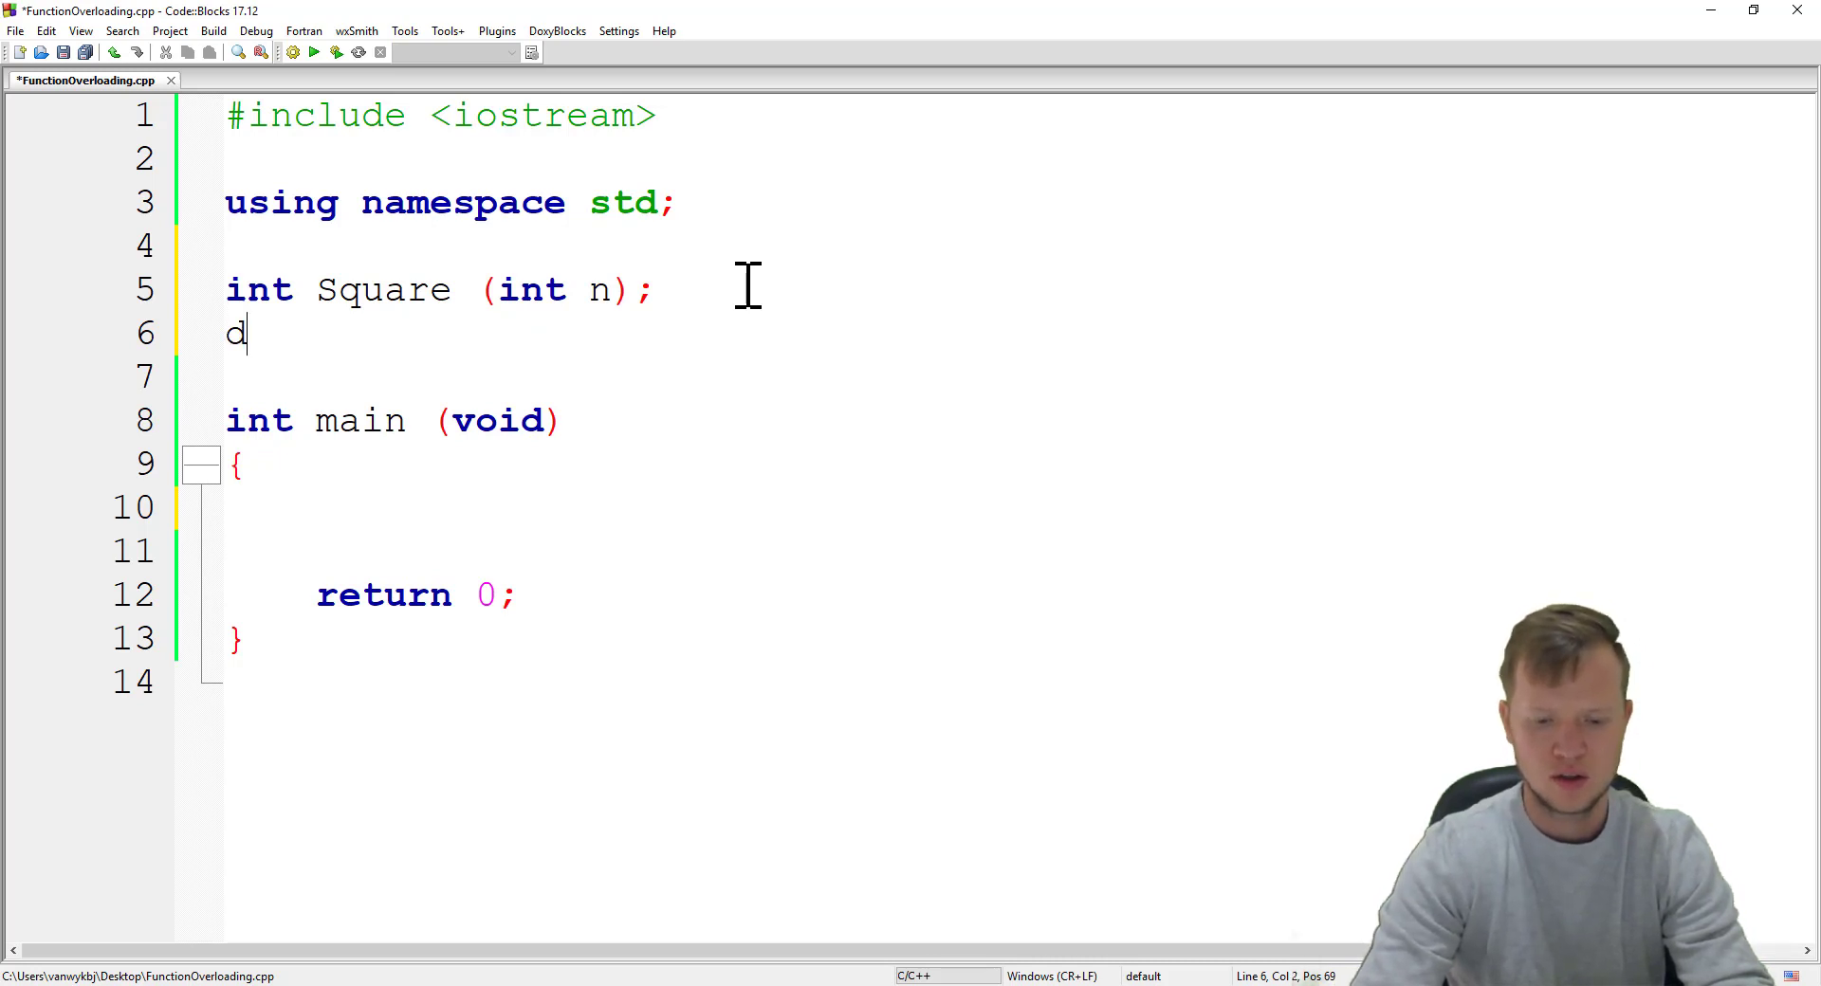
{"action": "type", "text": "ouble S"}
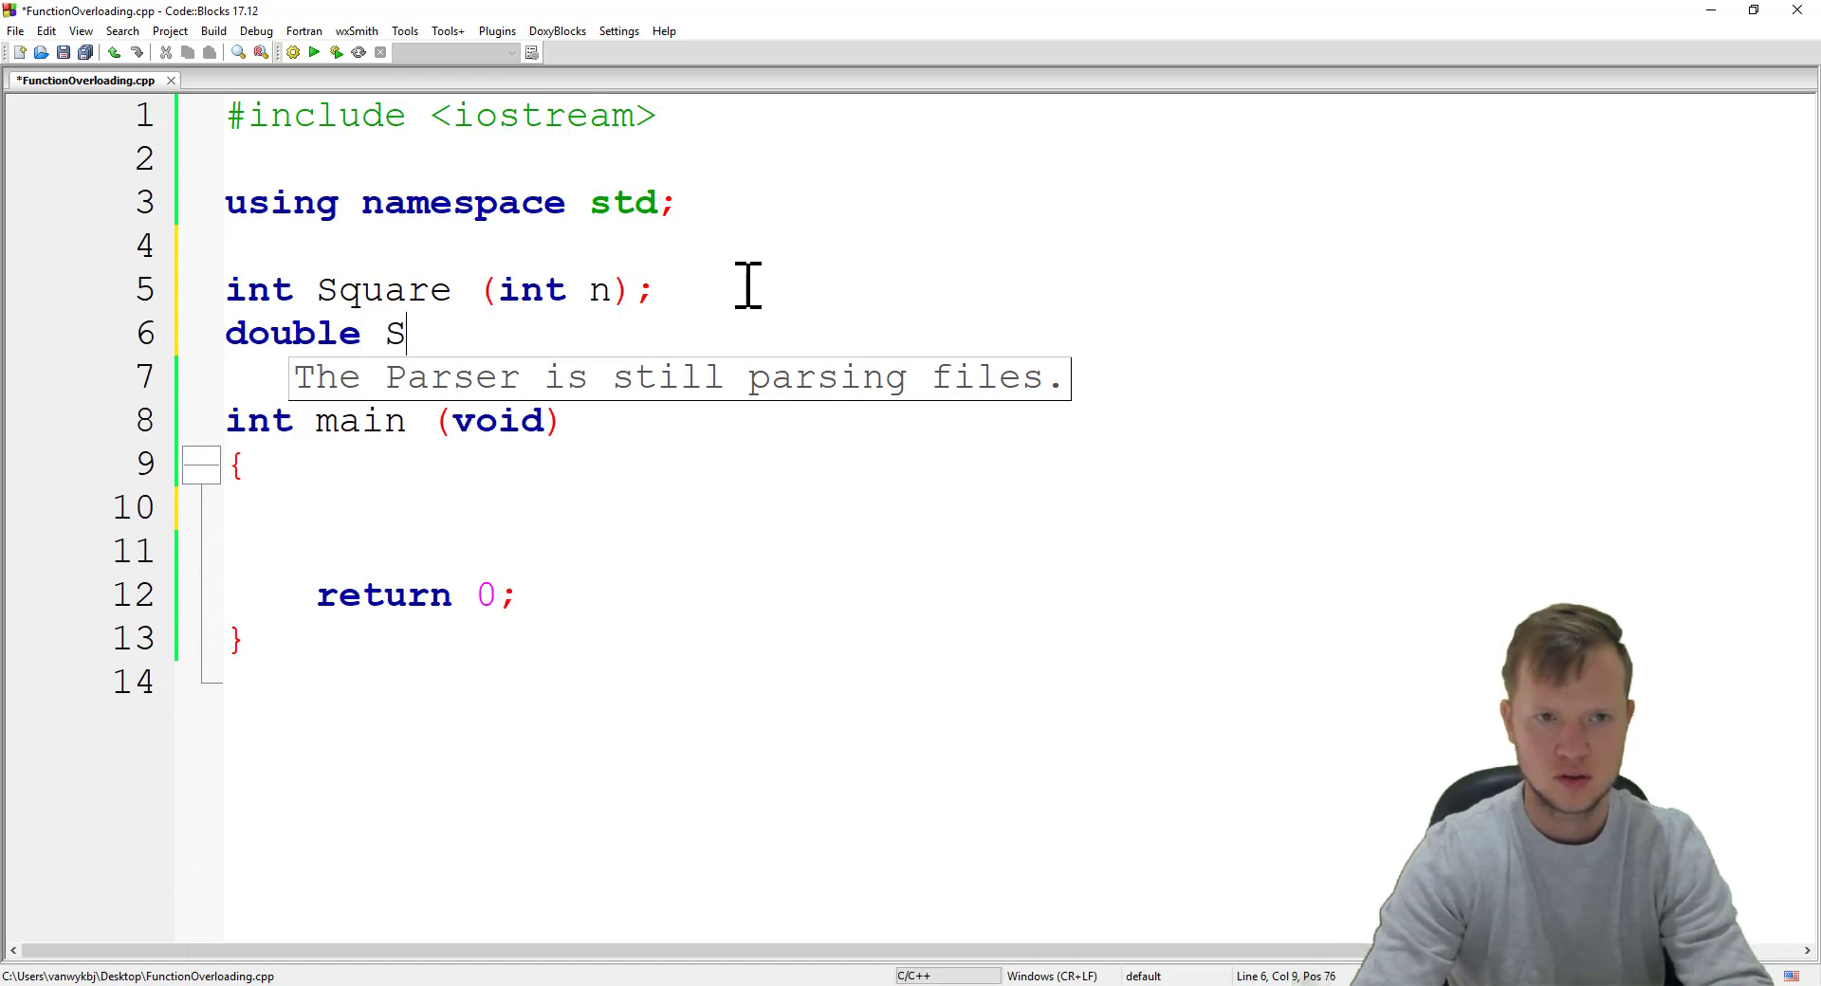
{"action": "type", "text": "quare ()"}
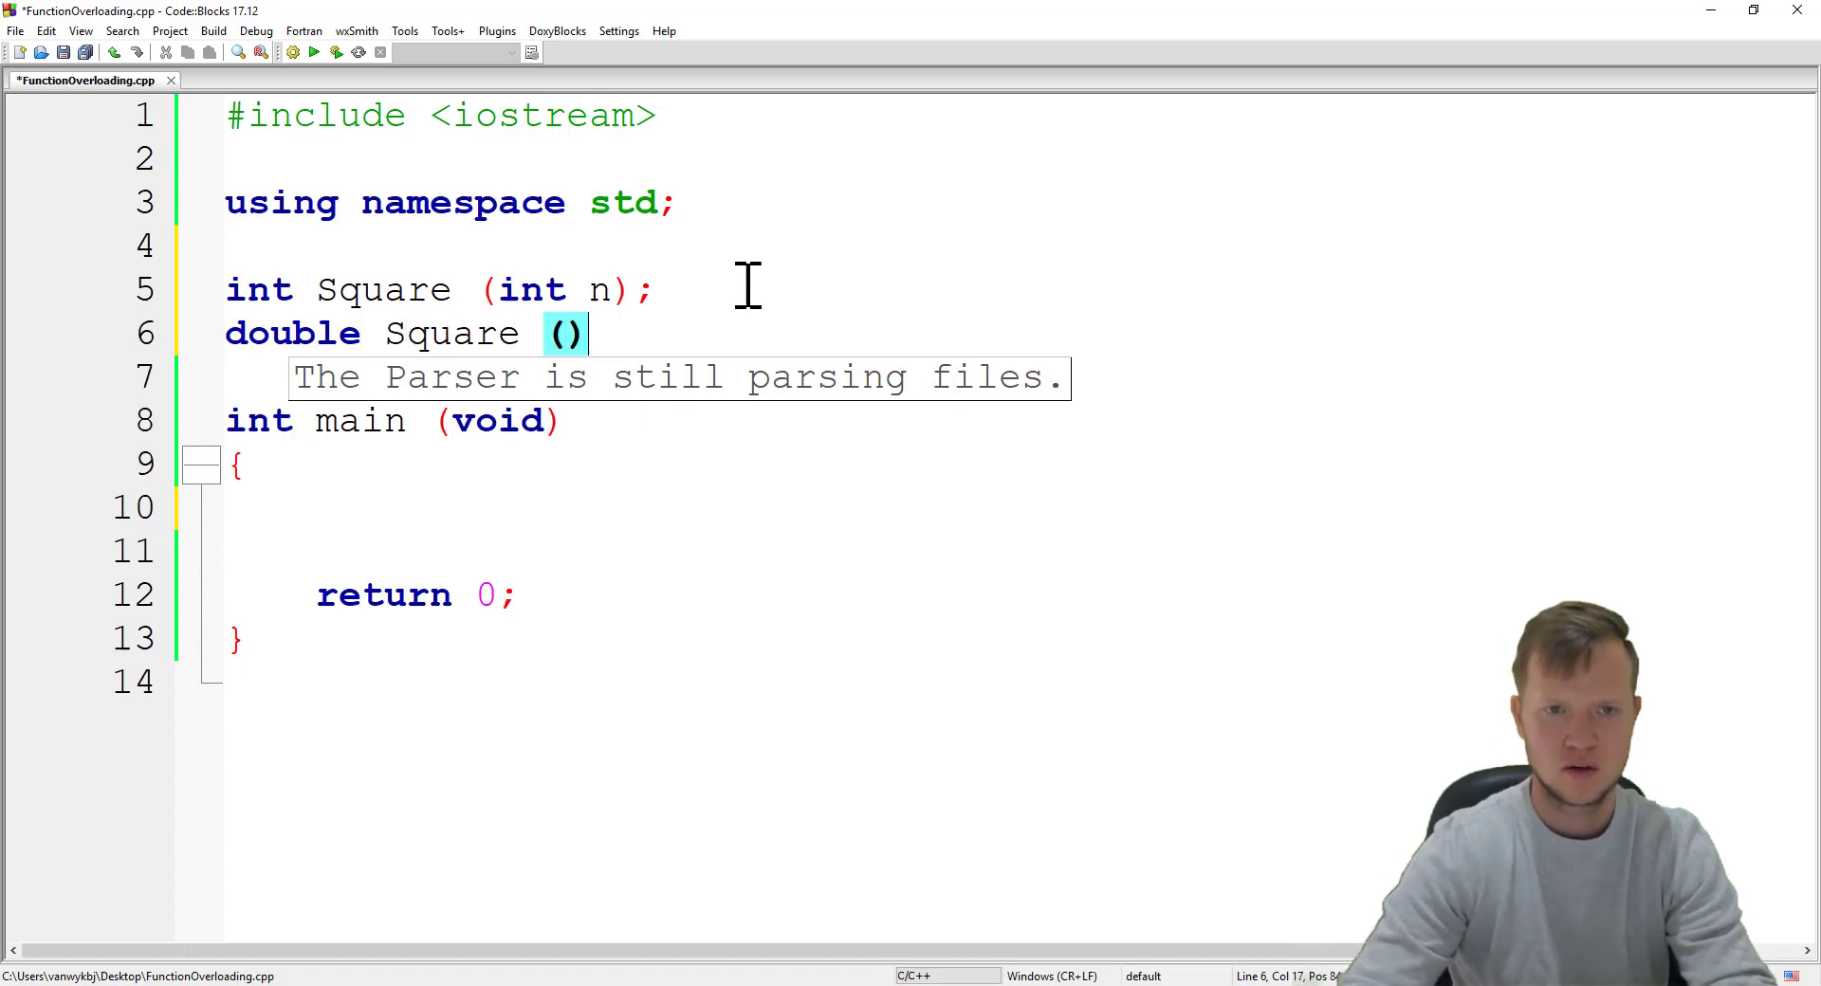
{"action": "type", "text": "double n"}
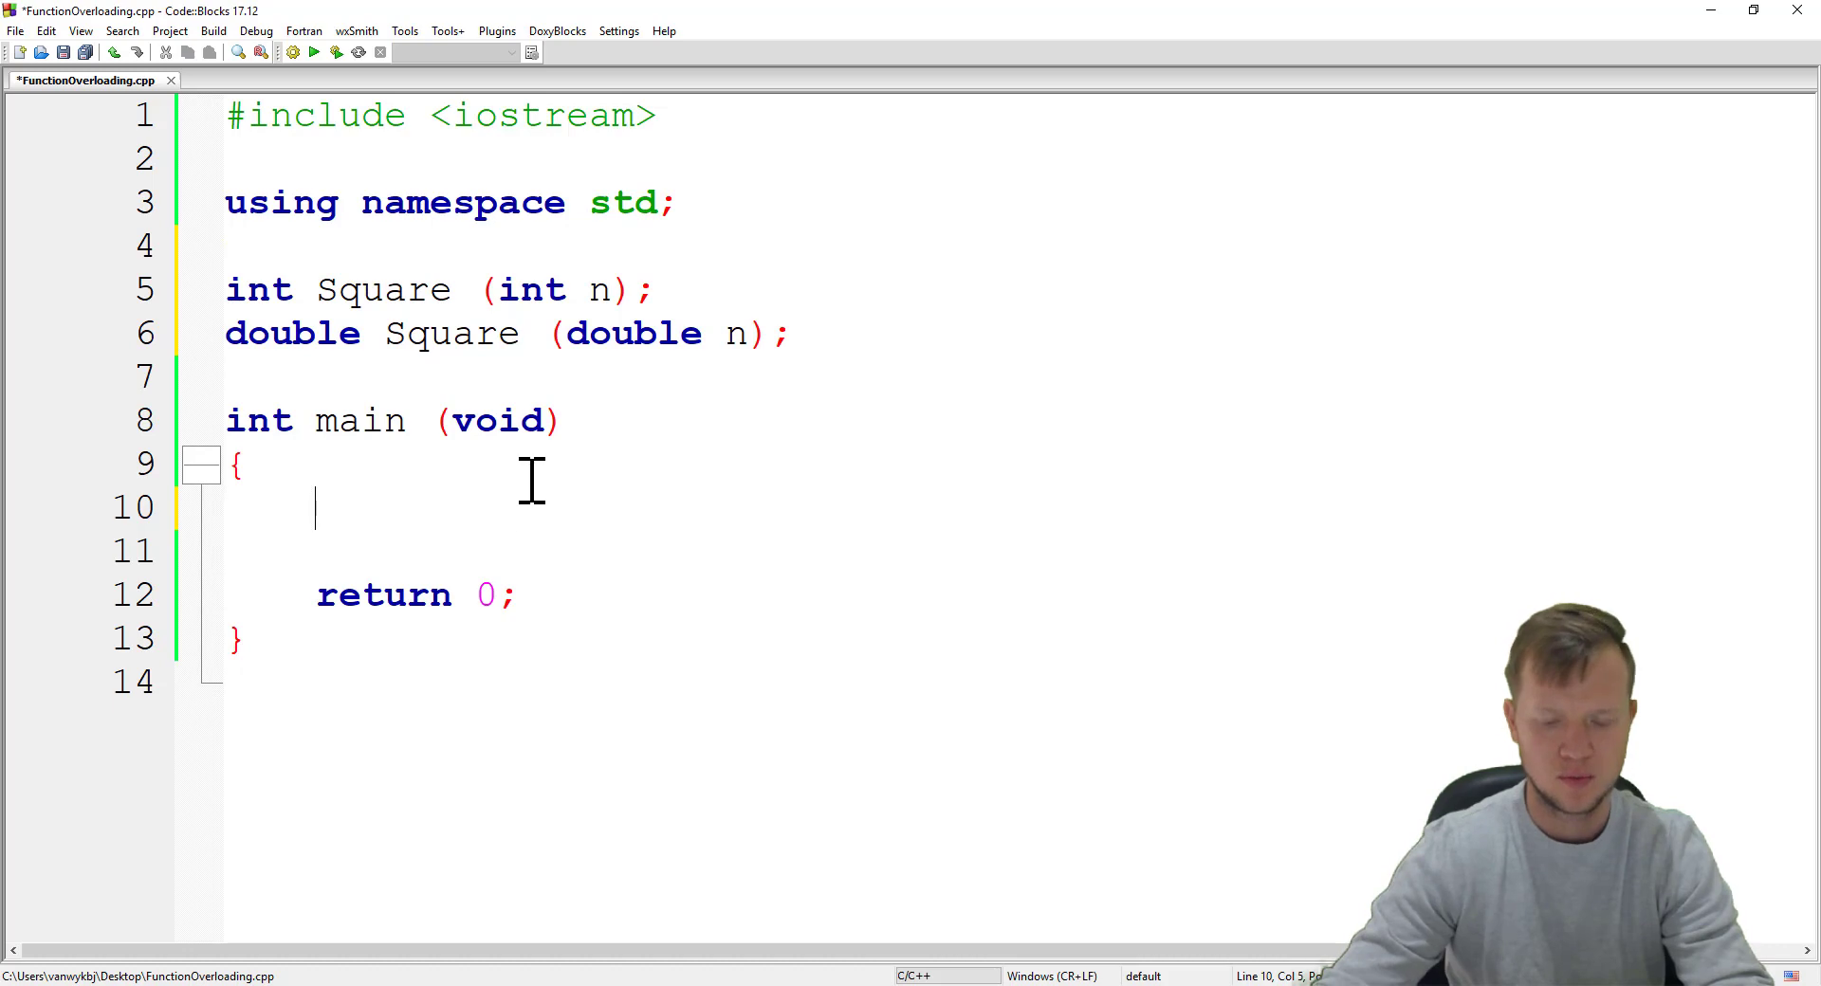
Step: Declare an int variable inputi inside main
{"action": "type", "text": "int"}
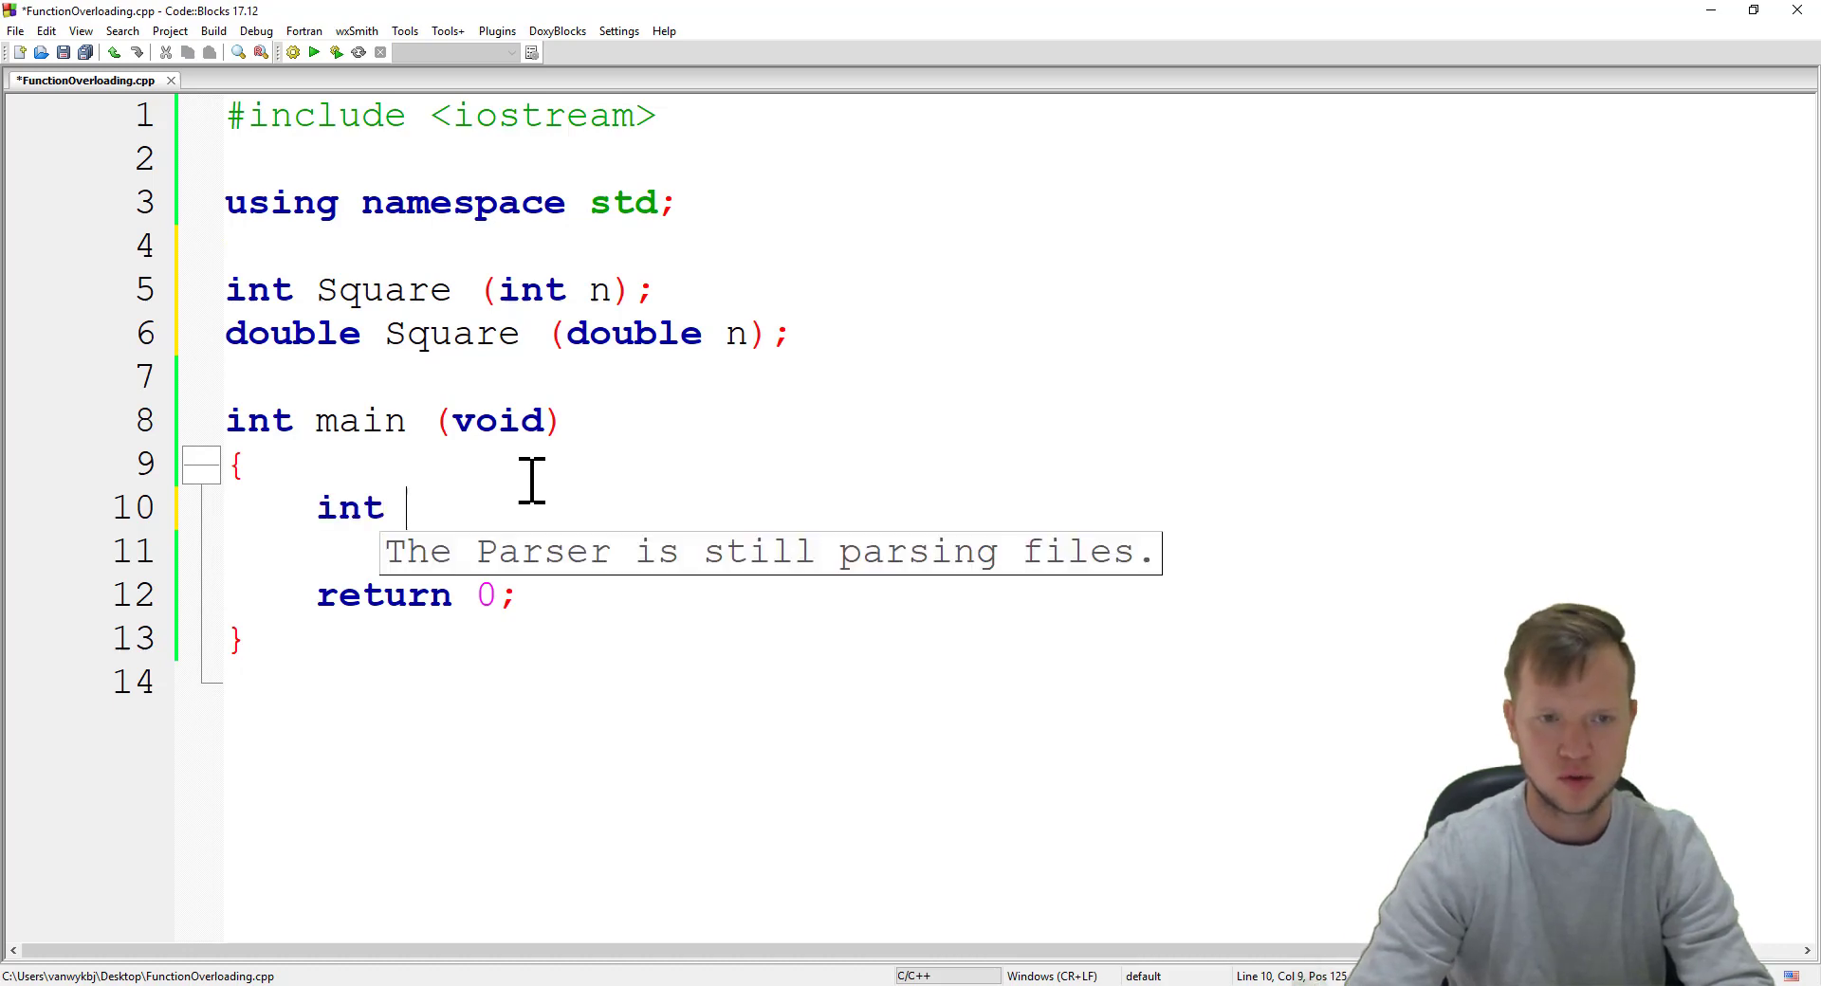
{"action": "type", "text": "input;"}
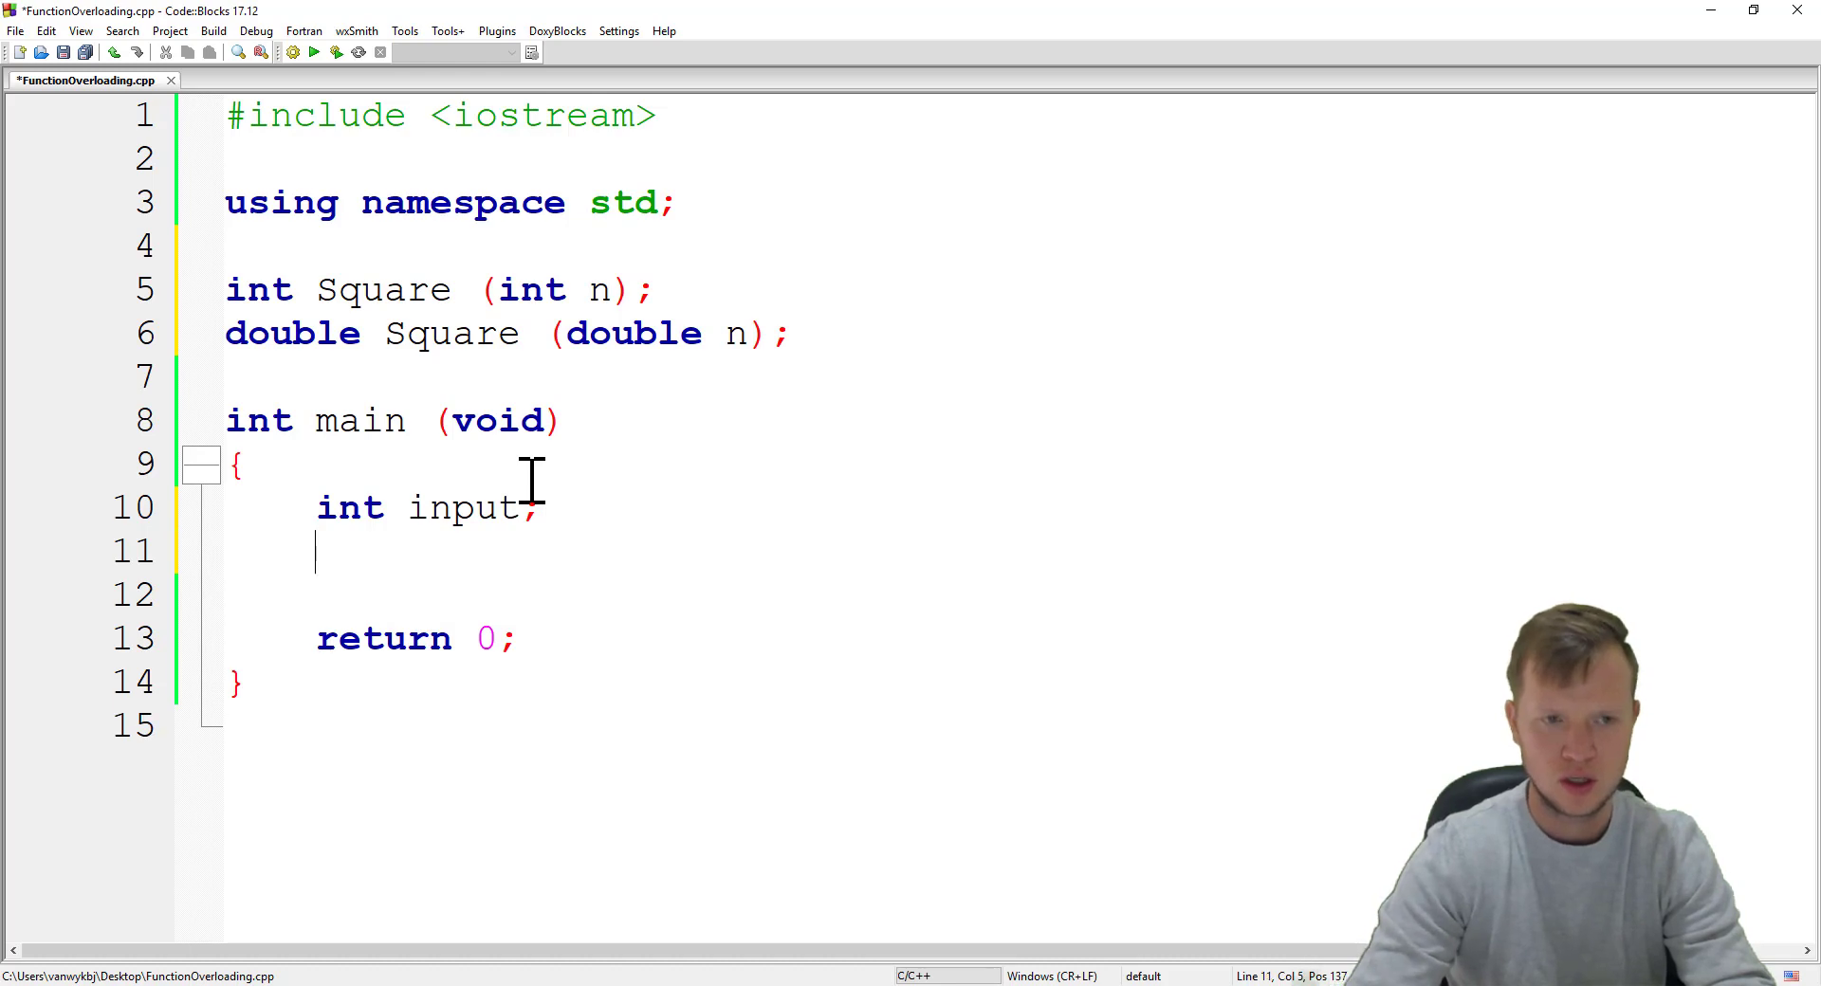
{"action": "left_click", "coordinate": [575, 508]}
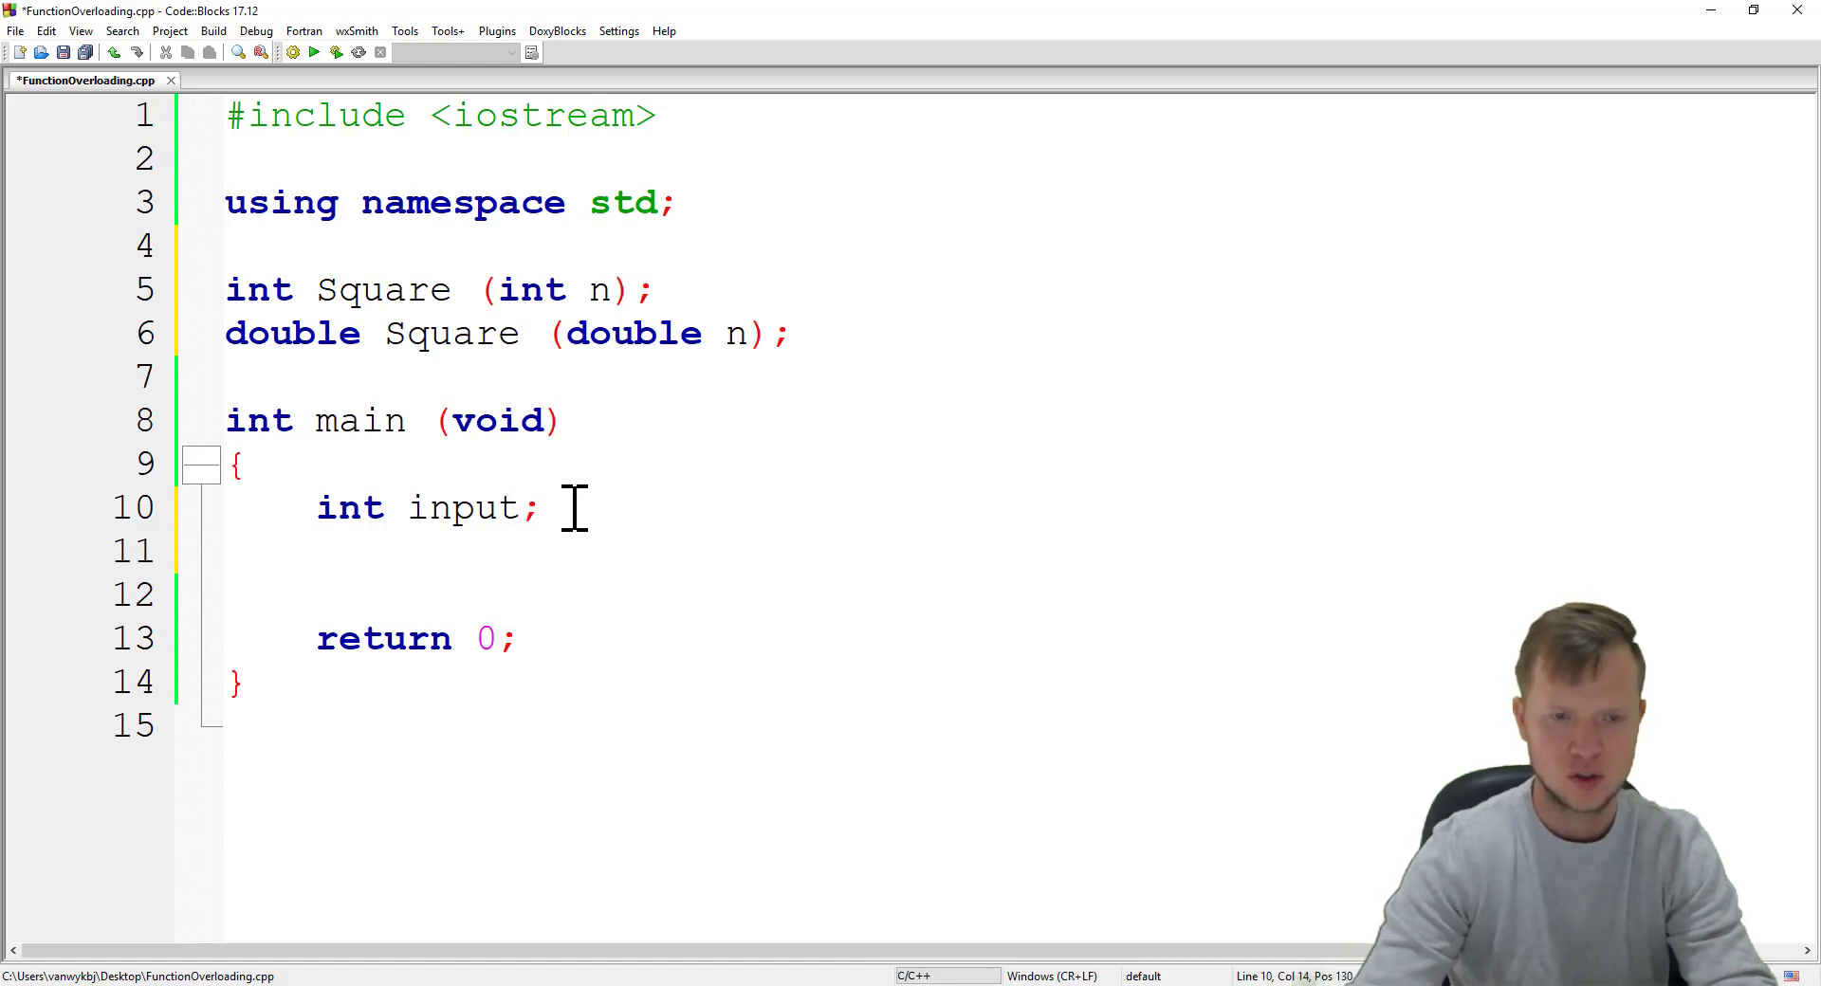
{"action": "type", "text": "i"}
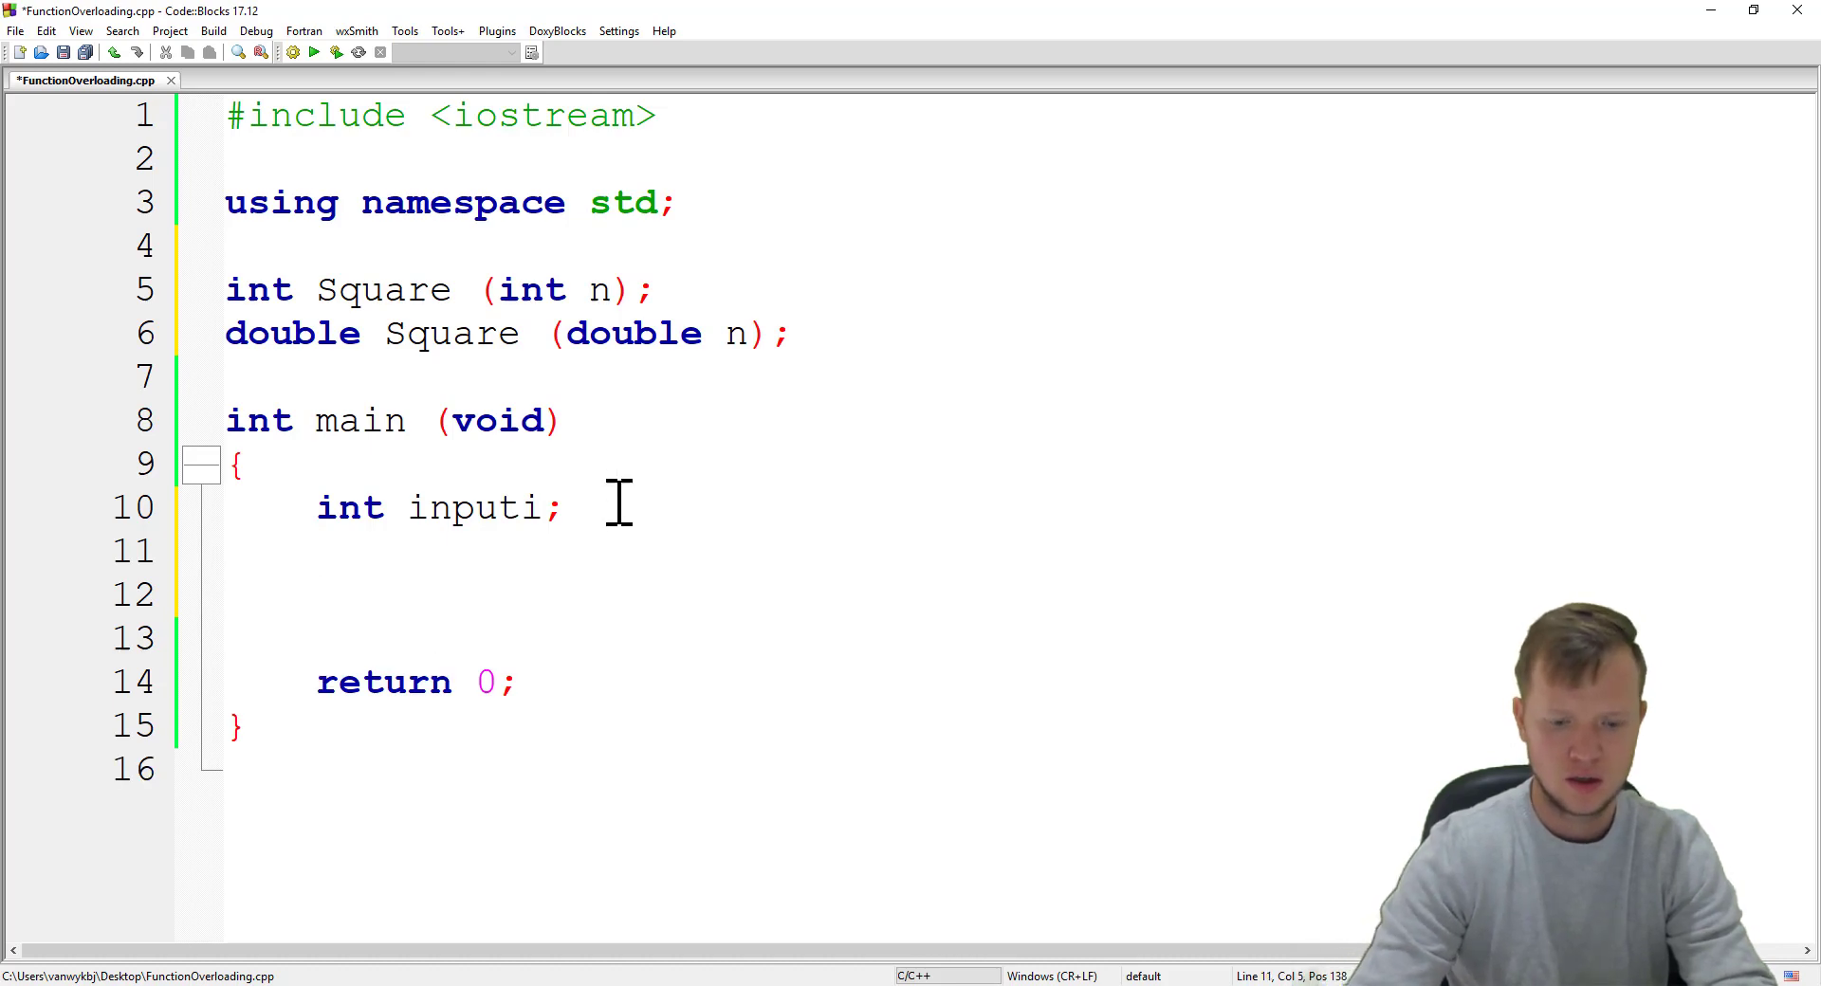
Step: Declare a double variable inputd and start a cout statement below it
{"action": "type", "text": "double i"}
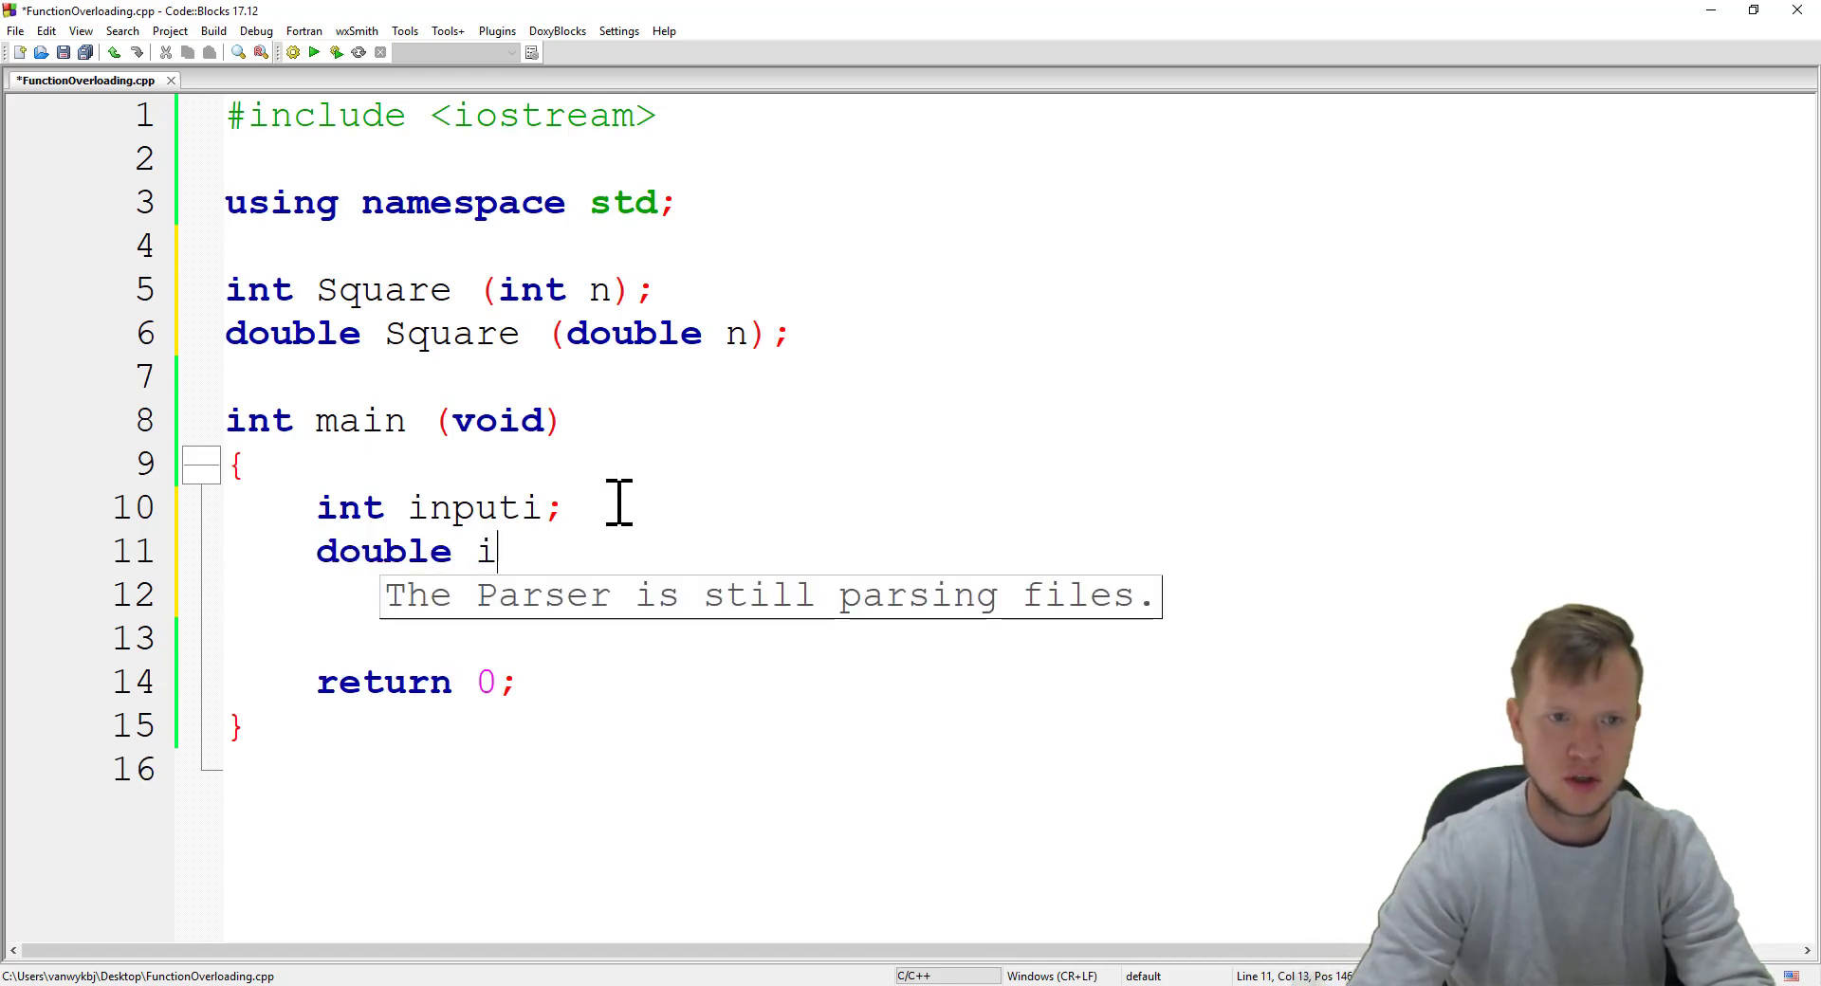
{"action": "type", "text": "nput"}
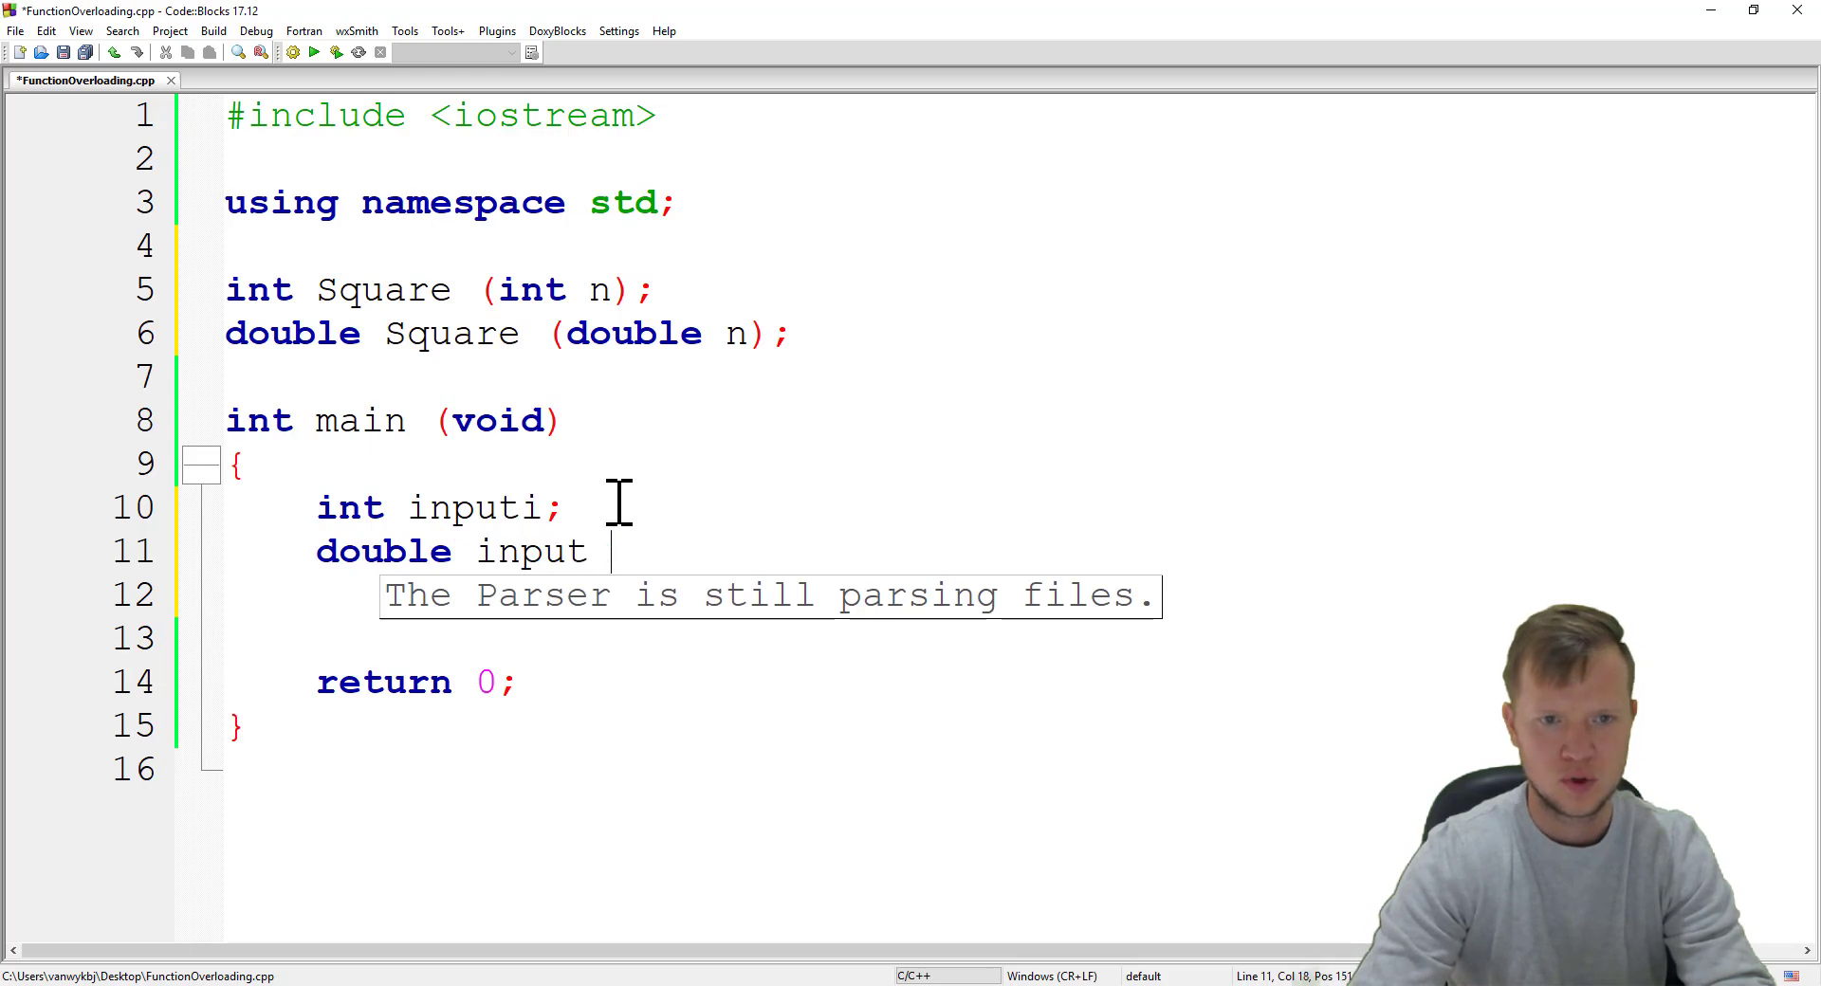
{"action": "type", "text": "d;"}
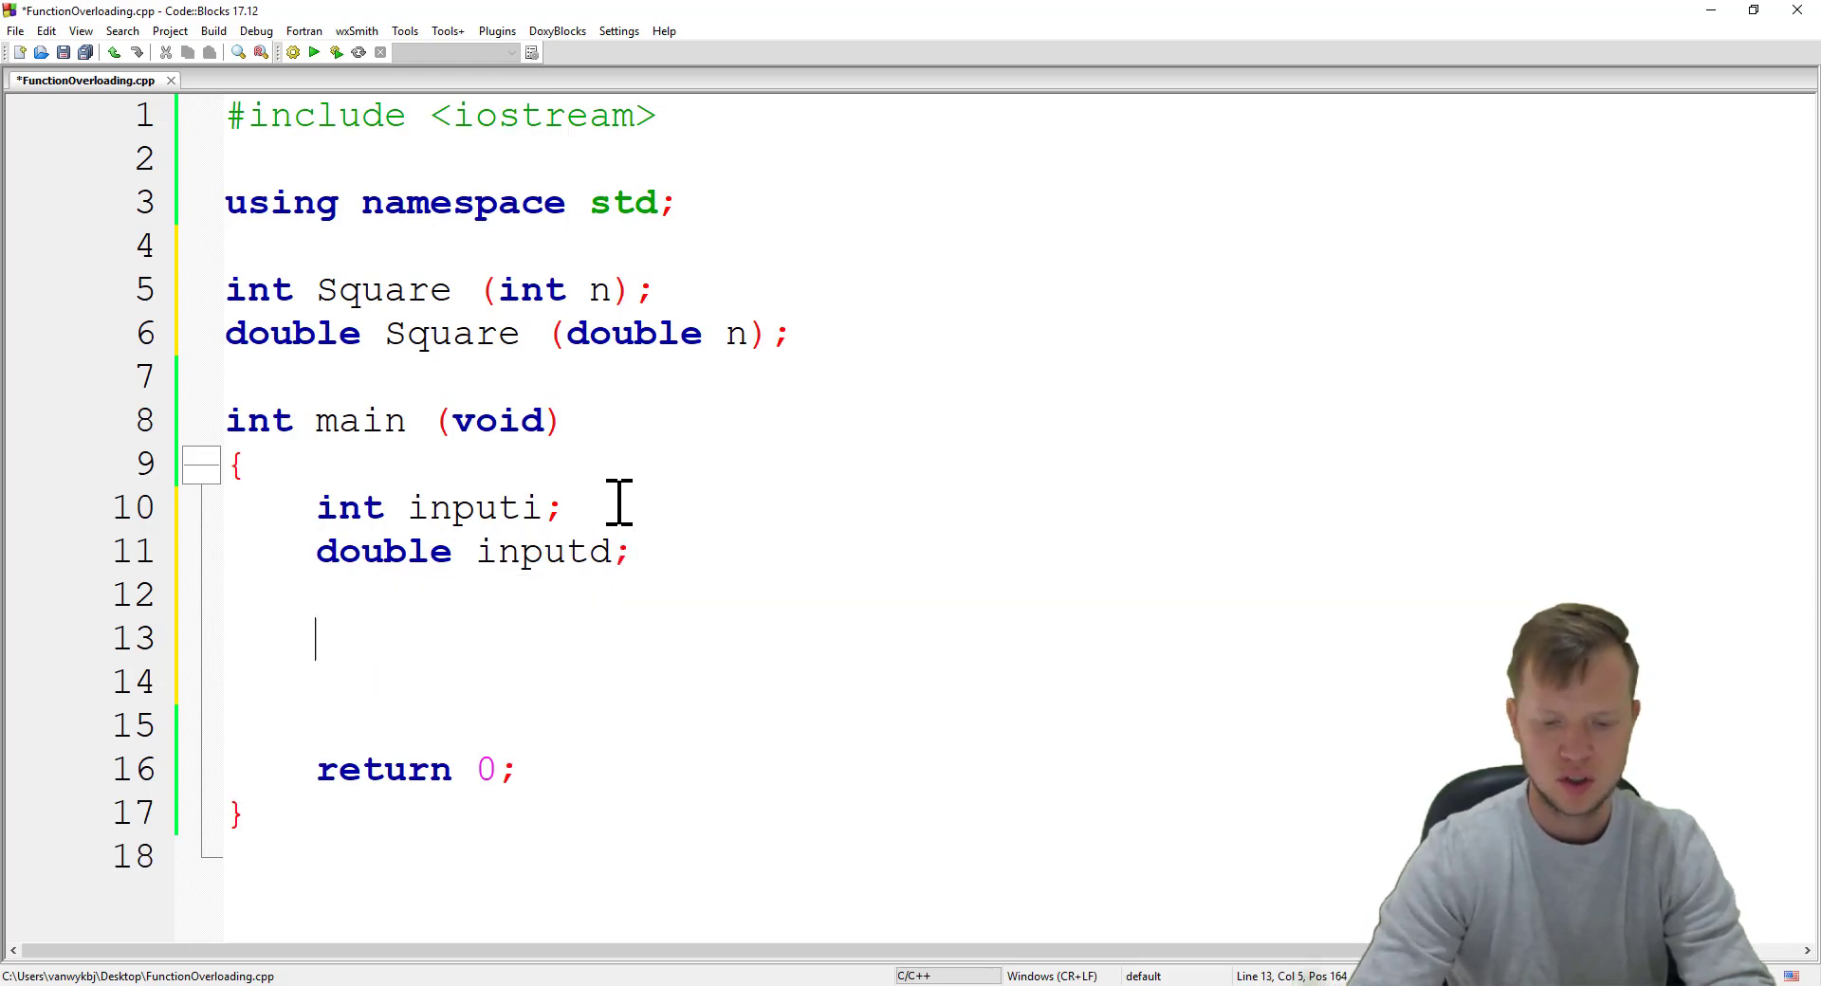
{"action": "type", "text": "cout"}
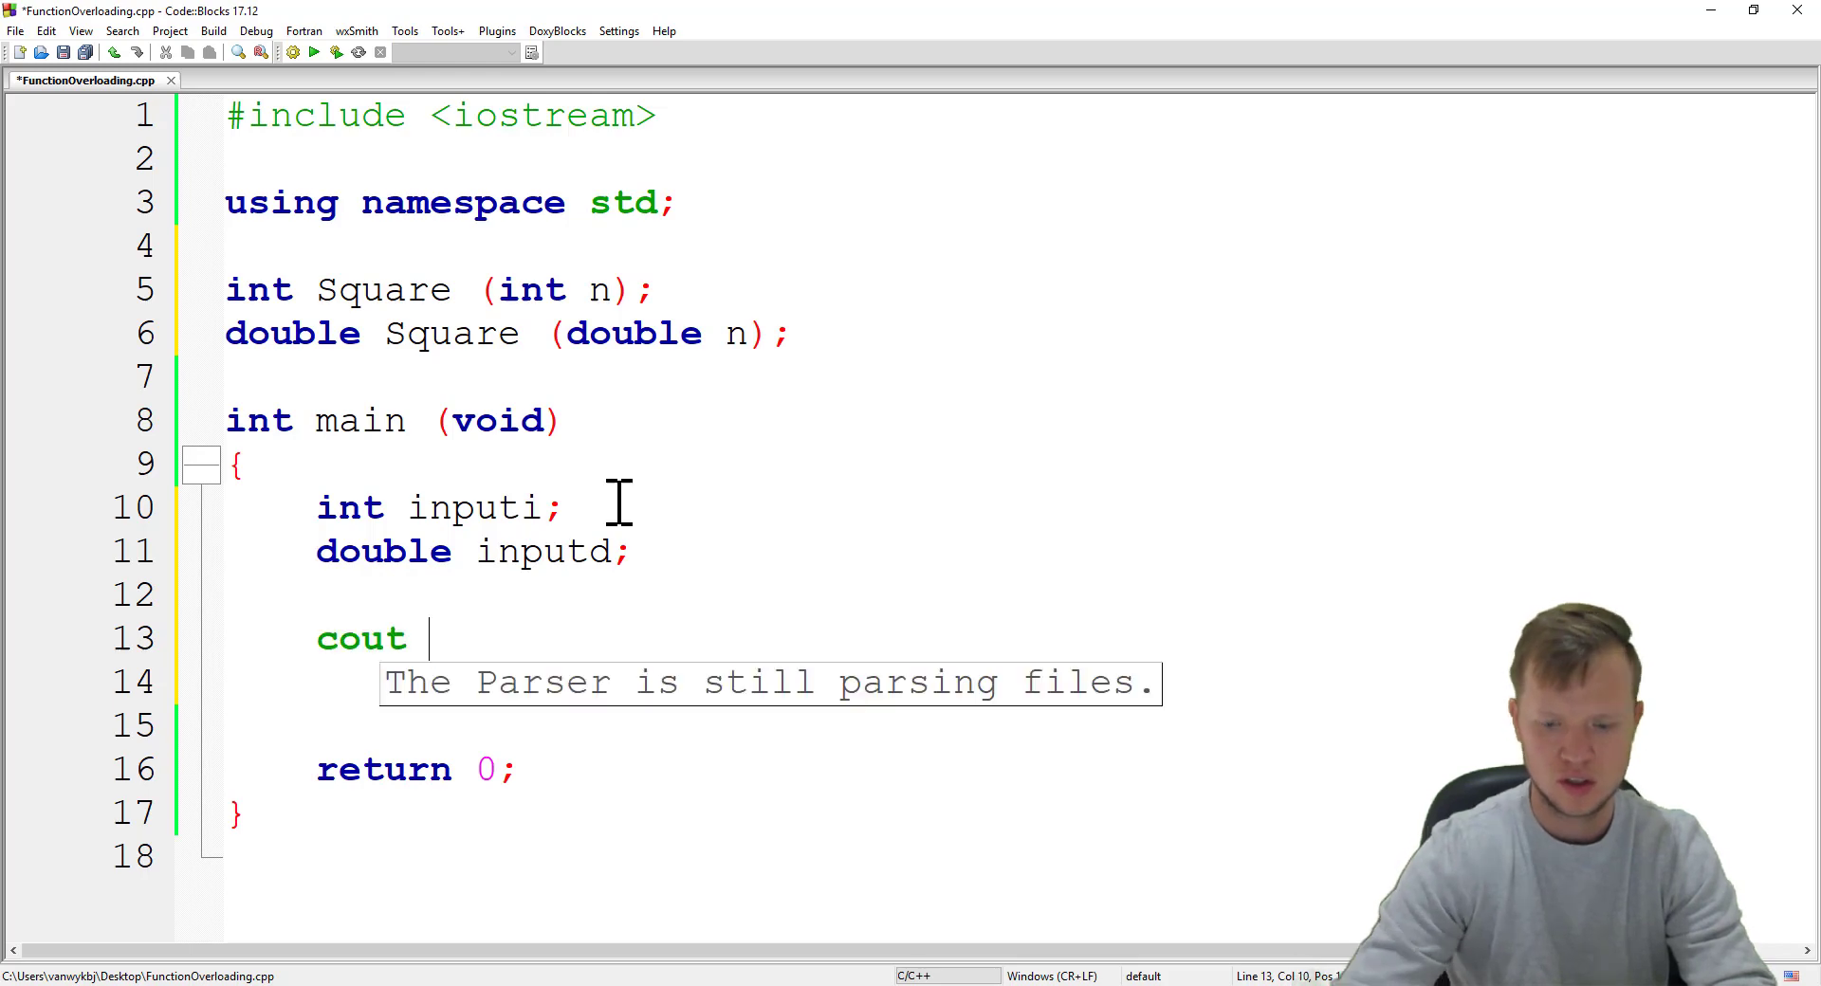
Step: Prompt "Input integer value:" with cout and read it into inputi with cin
{"action": "type", "text": "<<"}
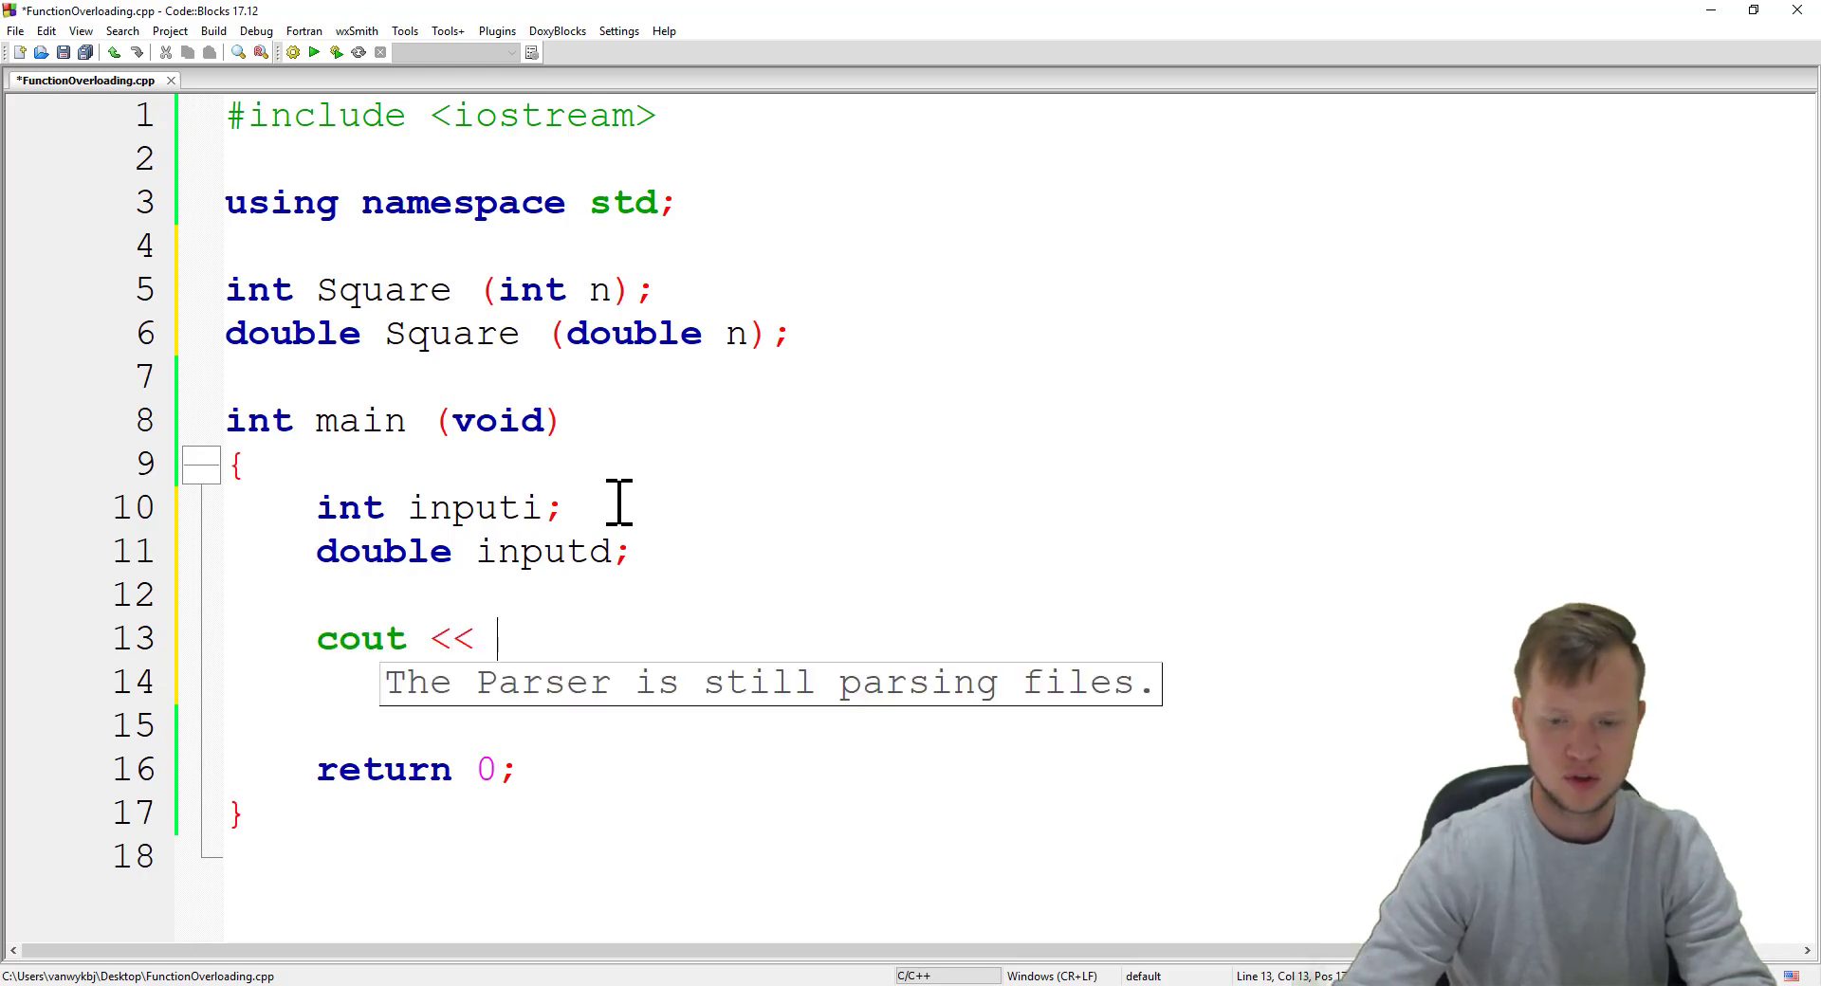
{"action": "type", "text": "\"Input\""}
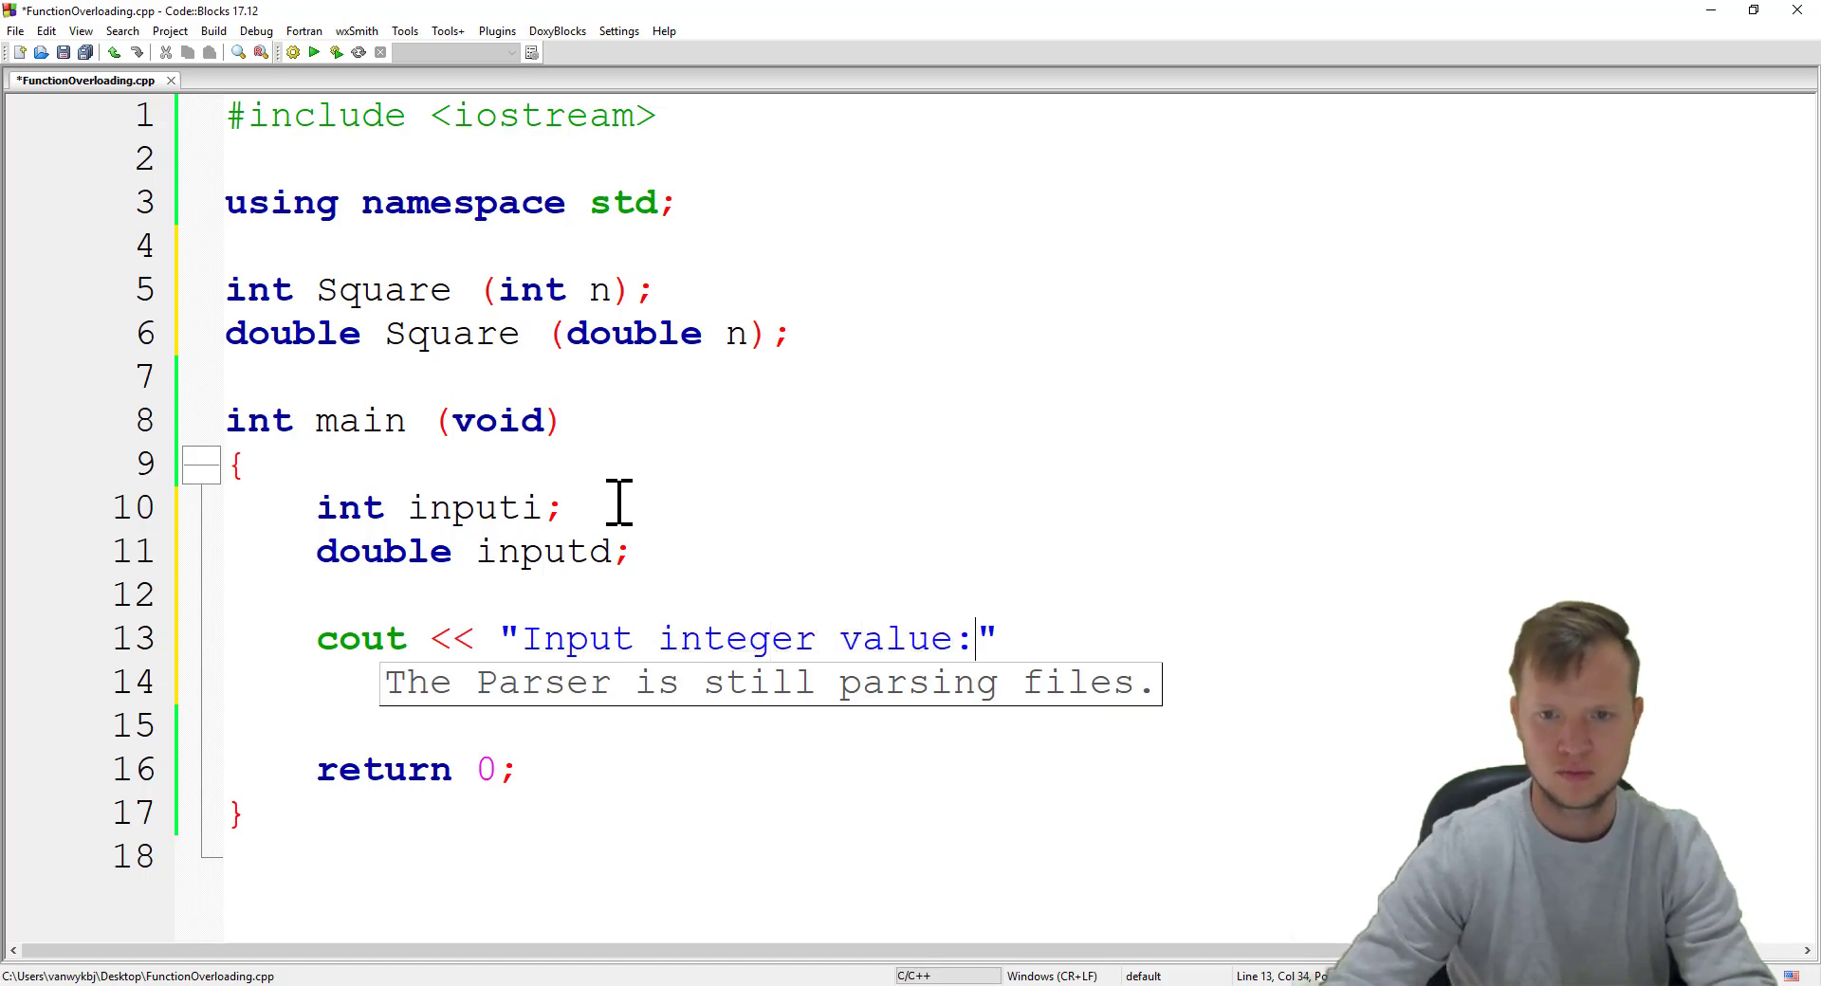
{"action": "type", "text": "c"}
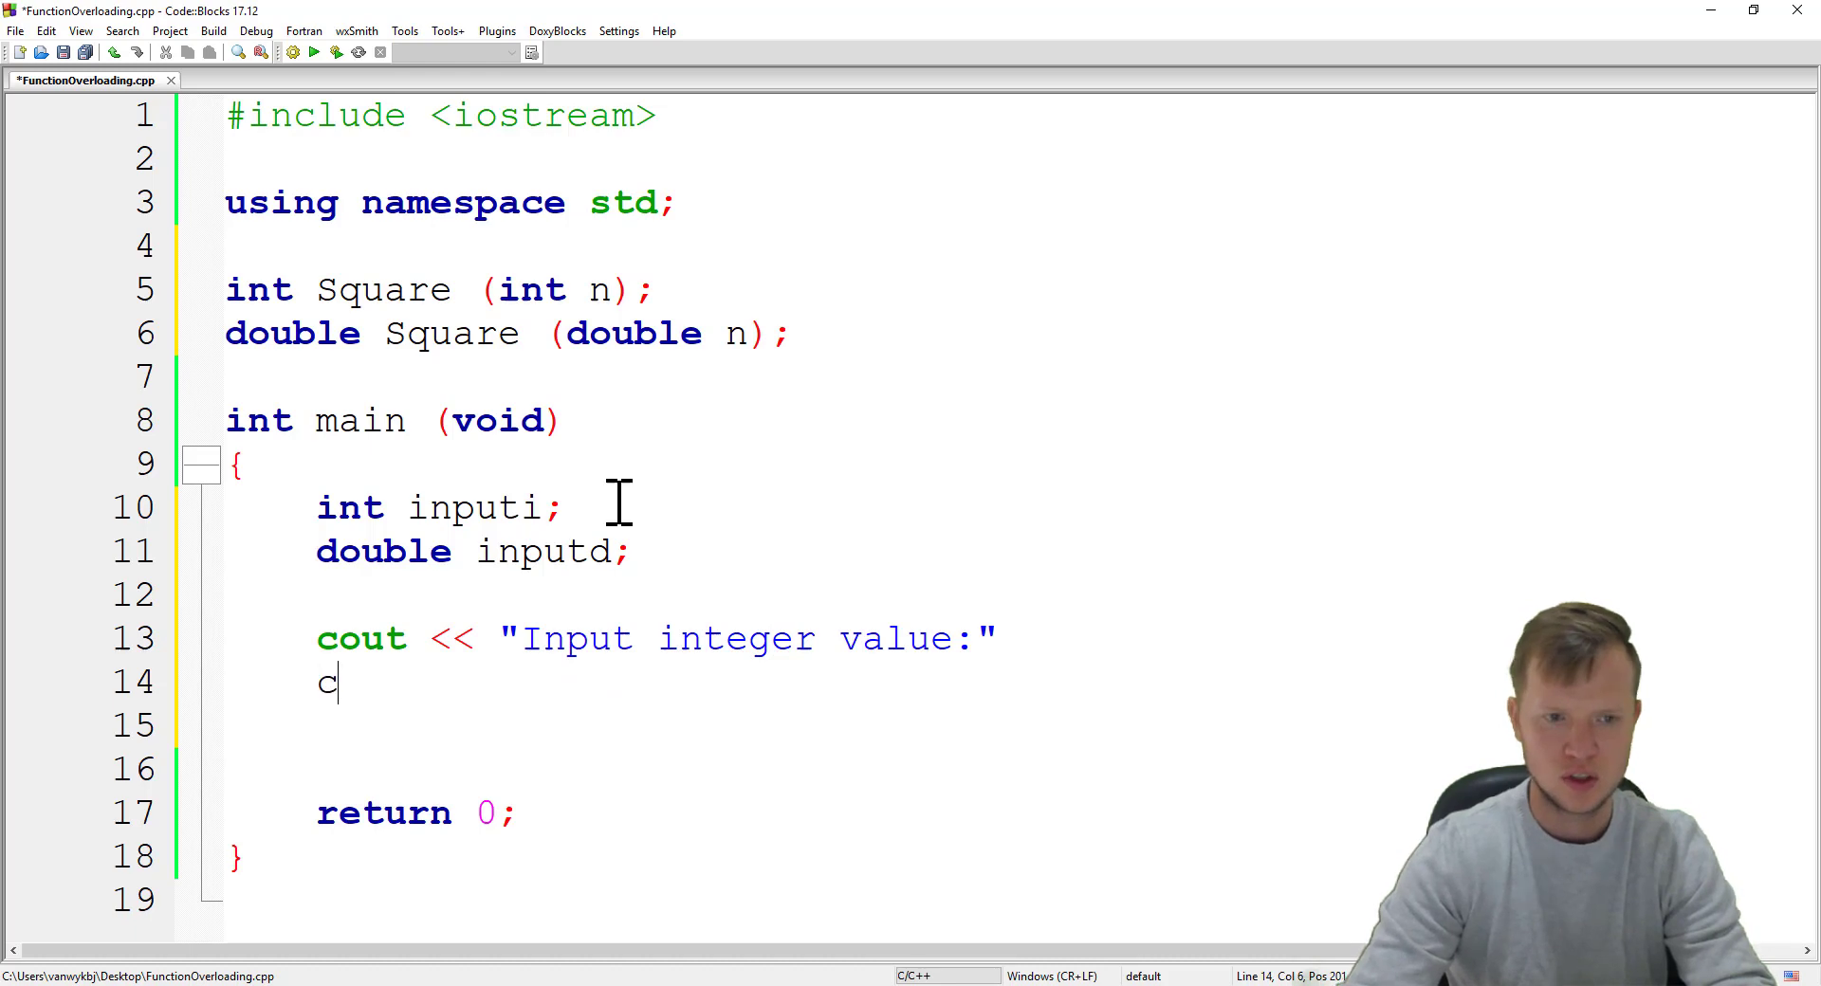
{"action": "type", "text": "in >>"}
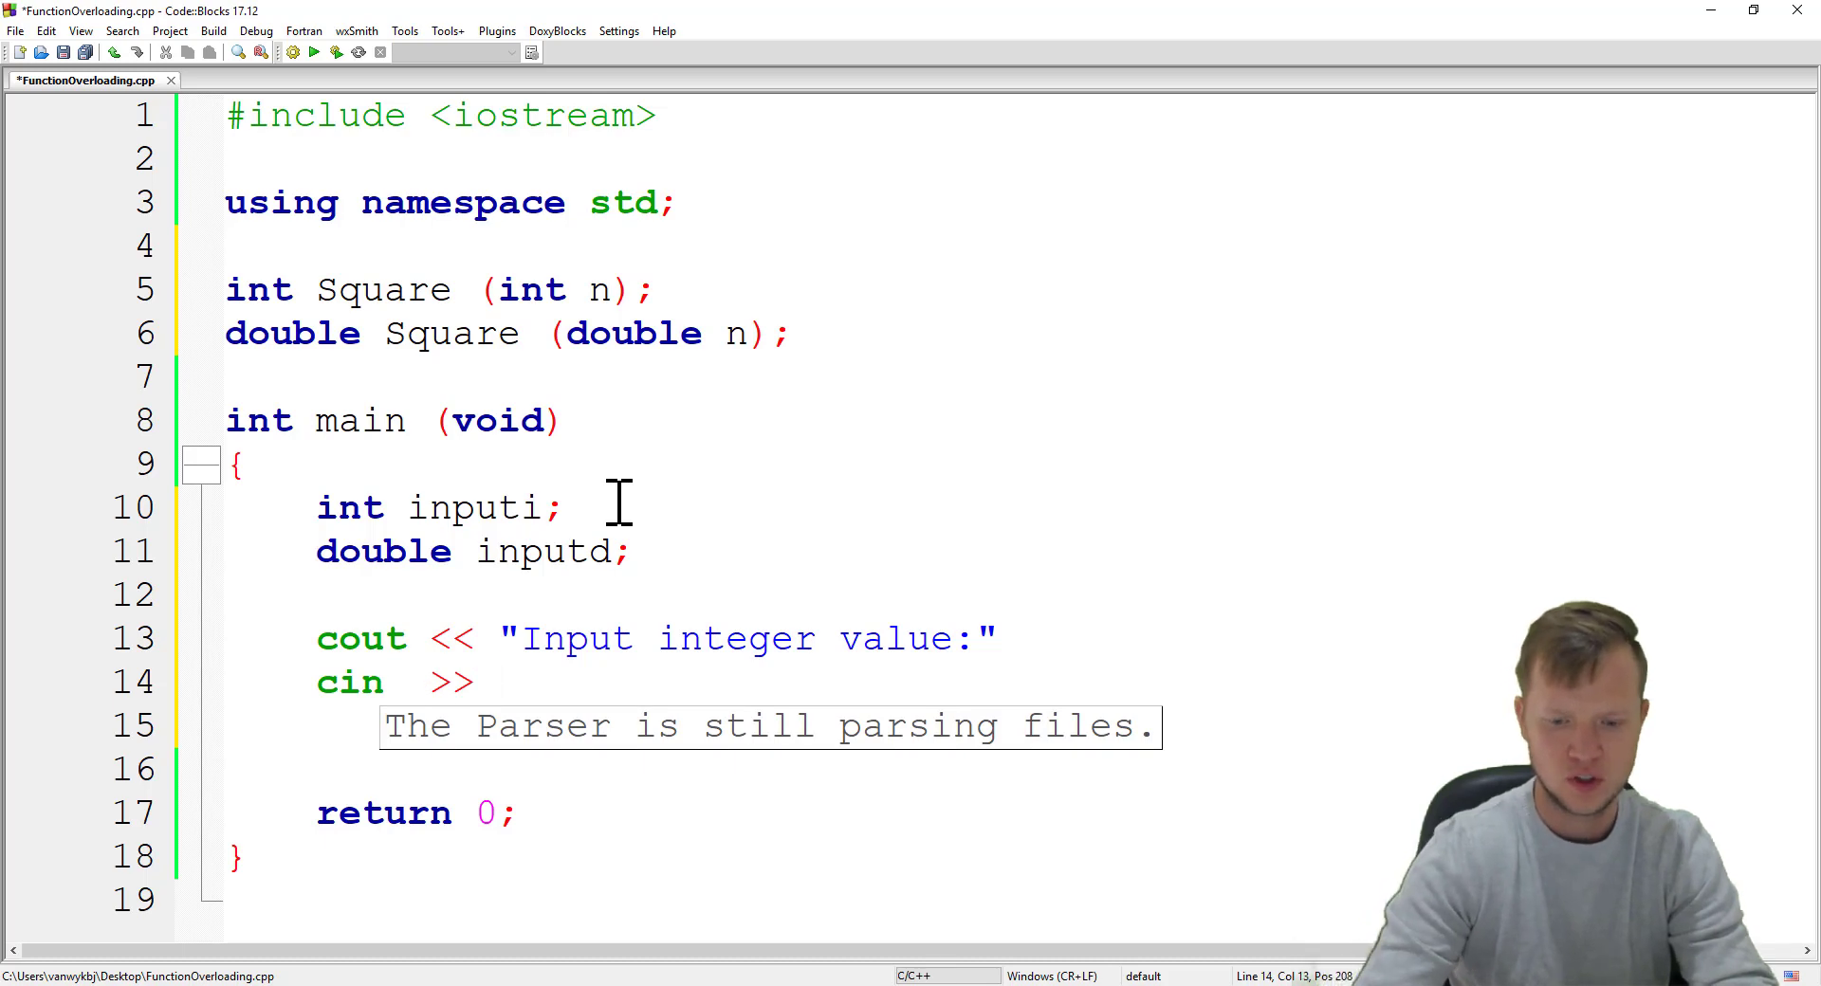
{"action": "type", "text": "inputi;"}
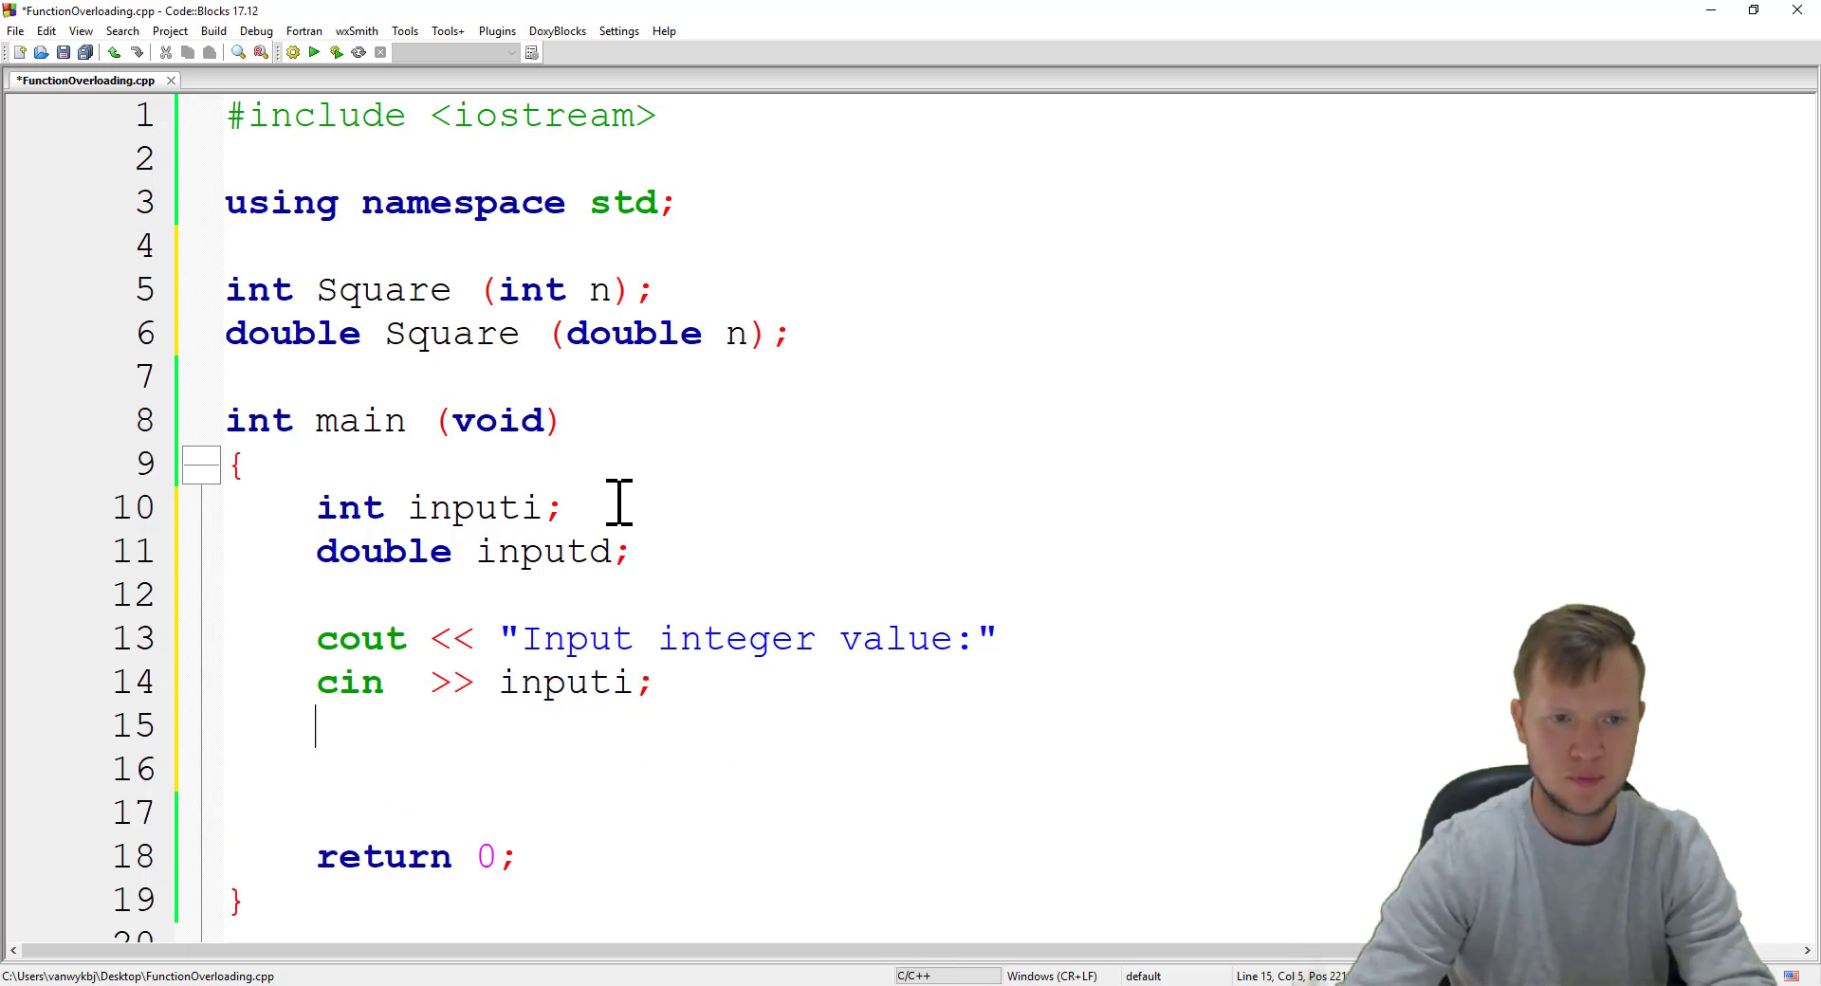
Step: Prompt "Input double value:" with cout and read it into inputd with cin
{"action": "type", "text": "cout << \""}
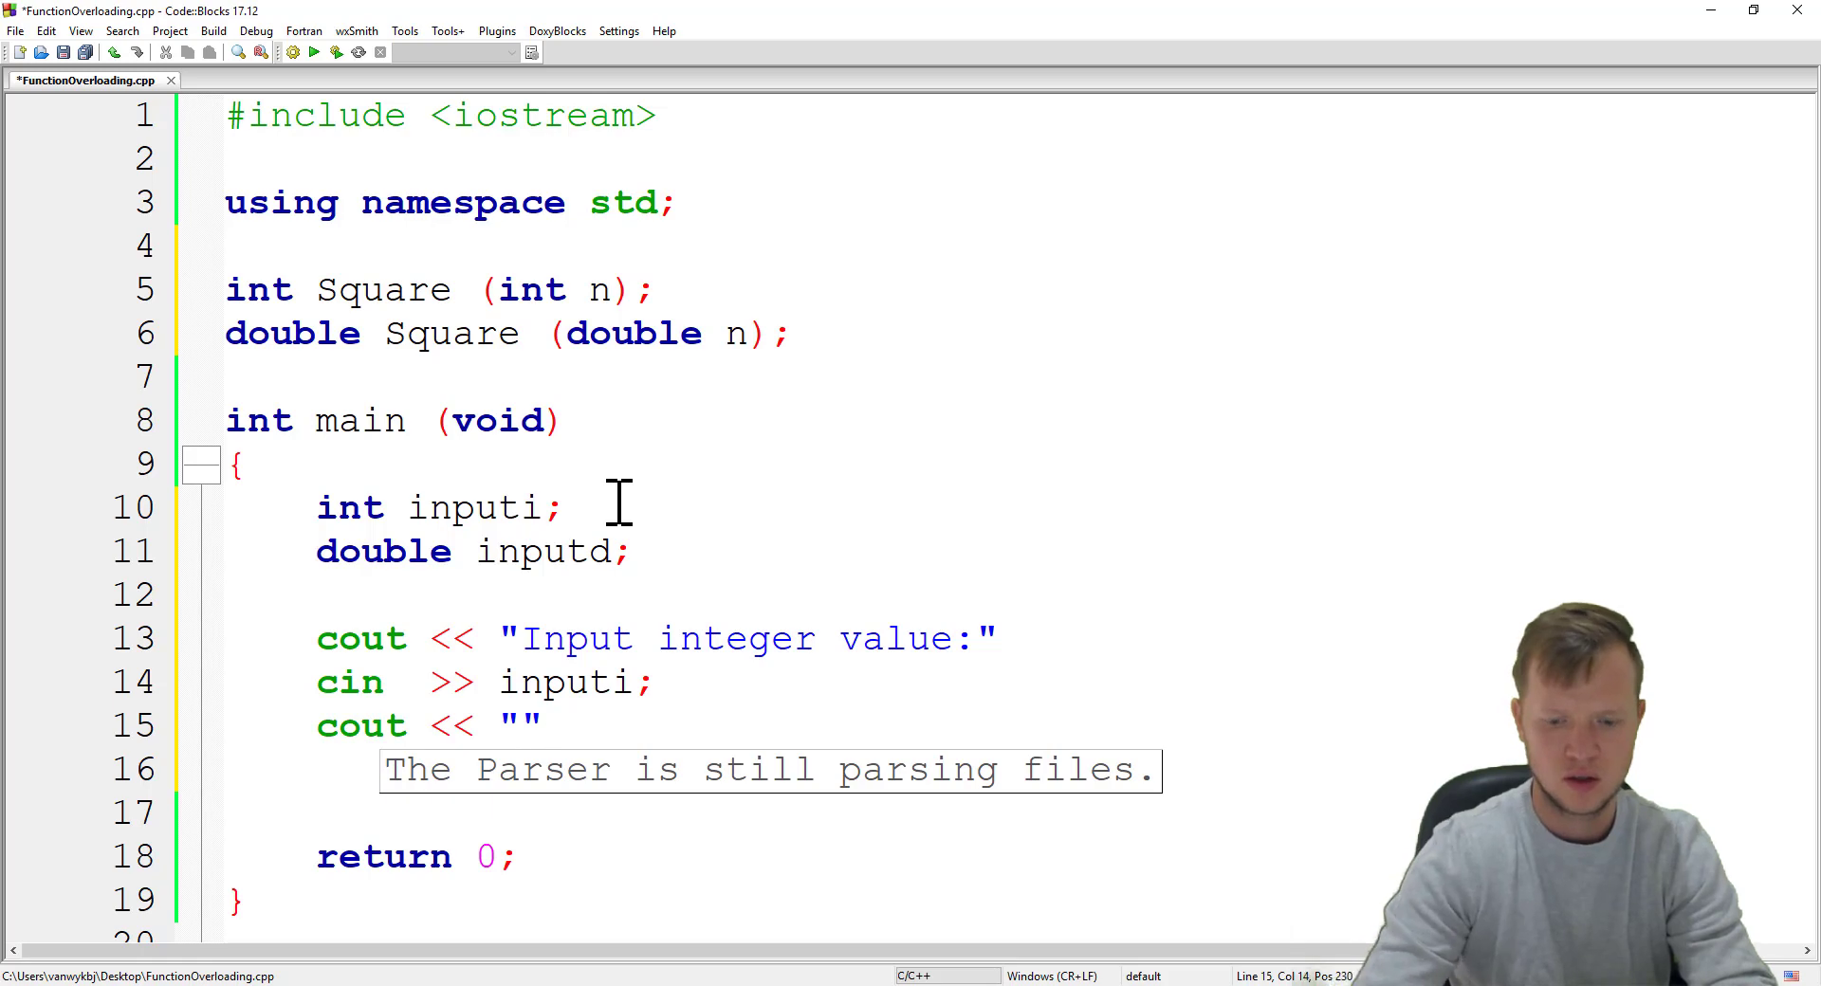
{"action": "type", "text": "Input double value:"}
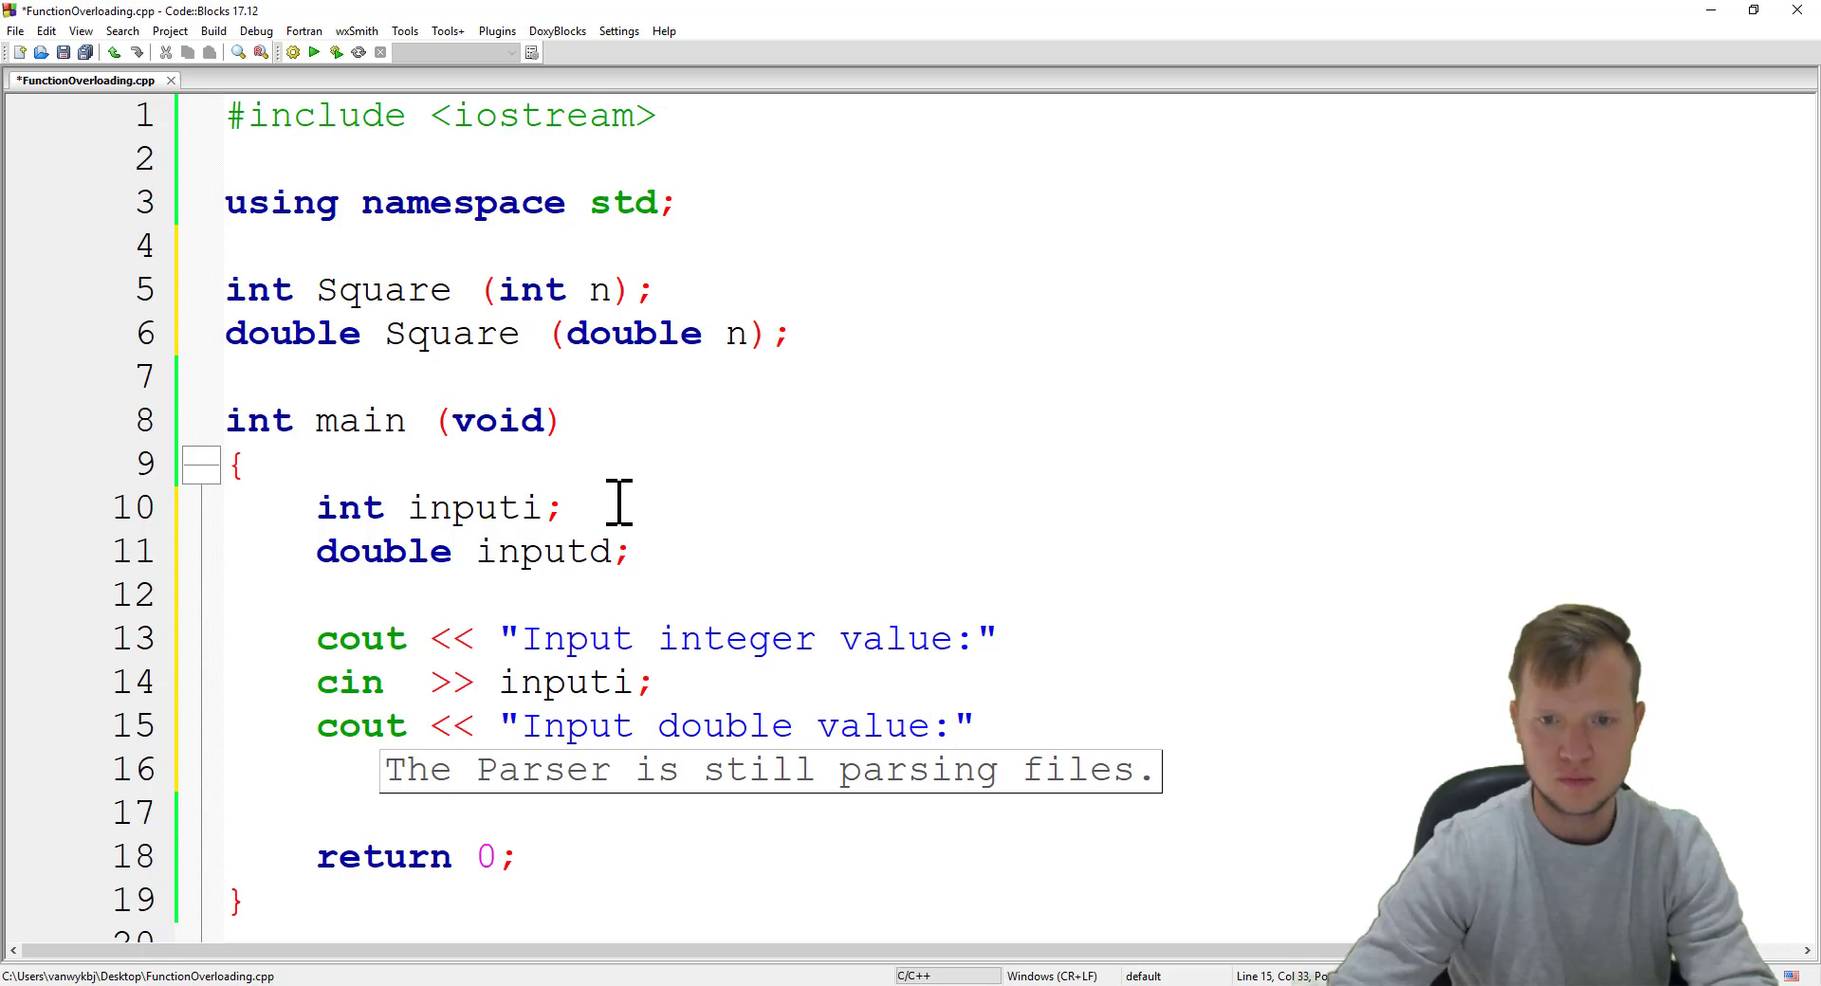
{"action": "type", "text": ";"}
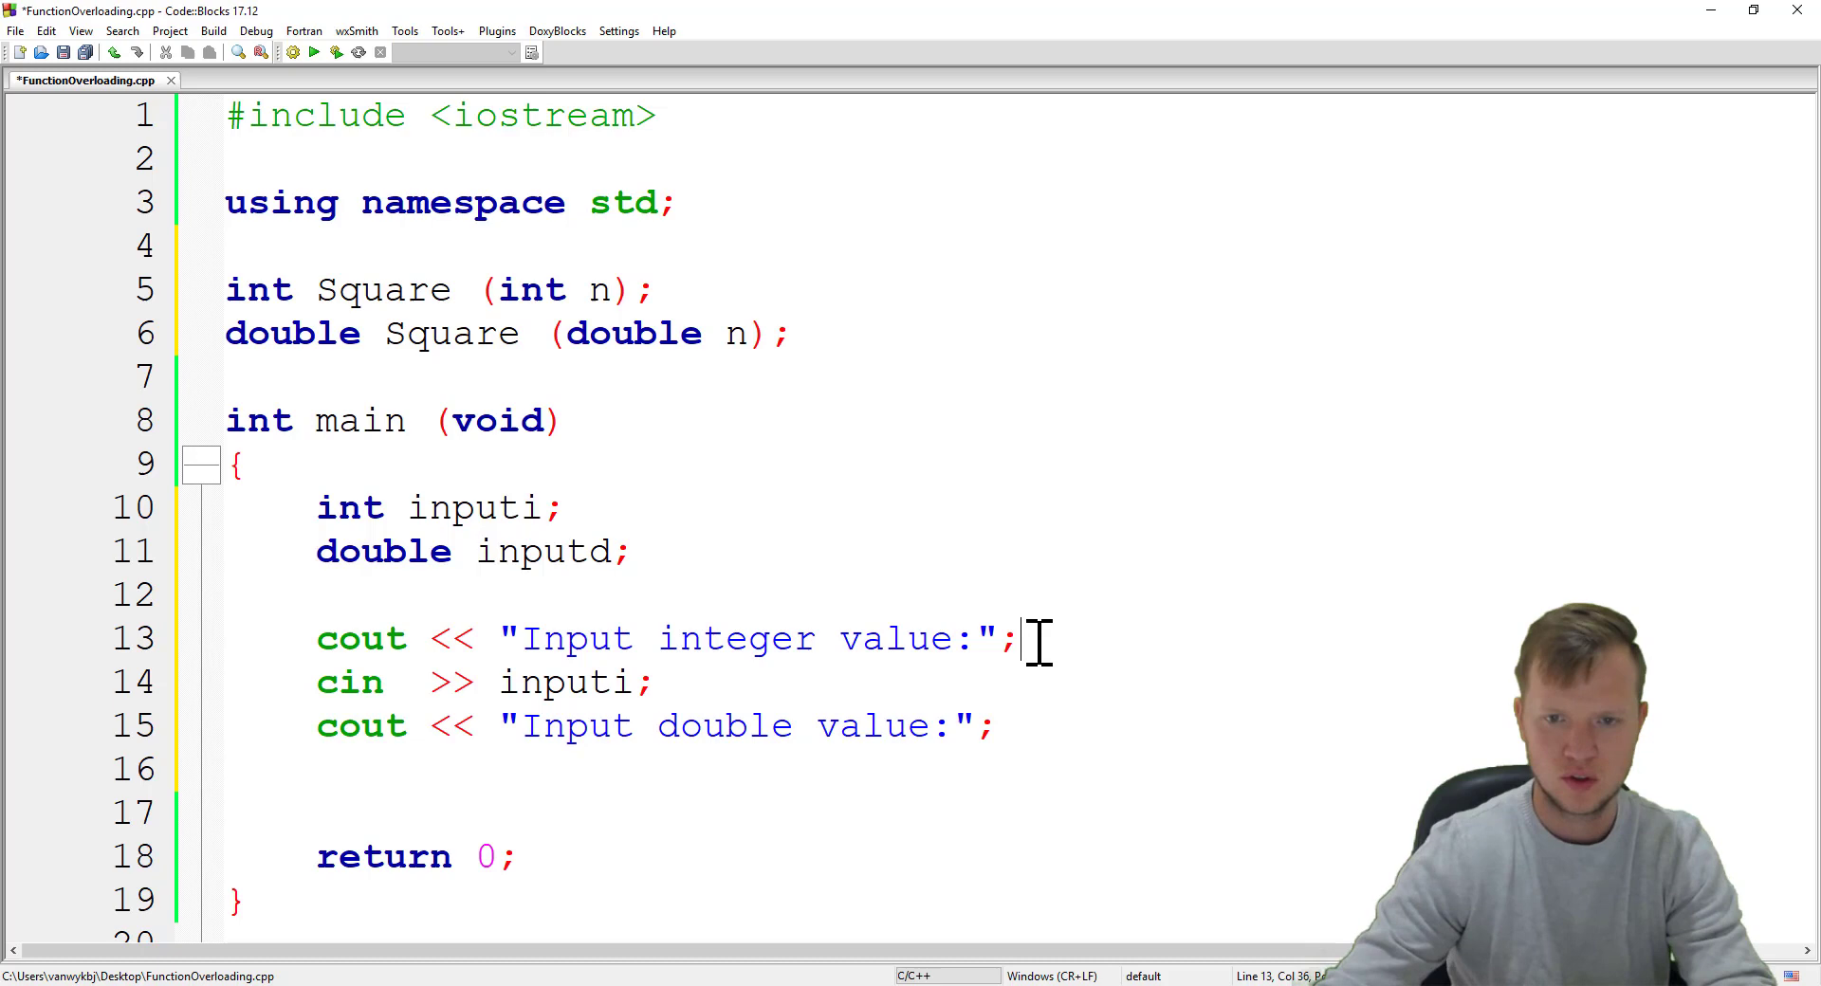
{"action": "key", "text": "enter"}
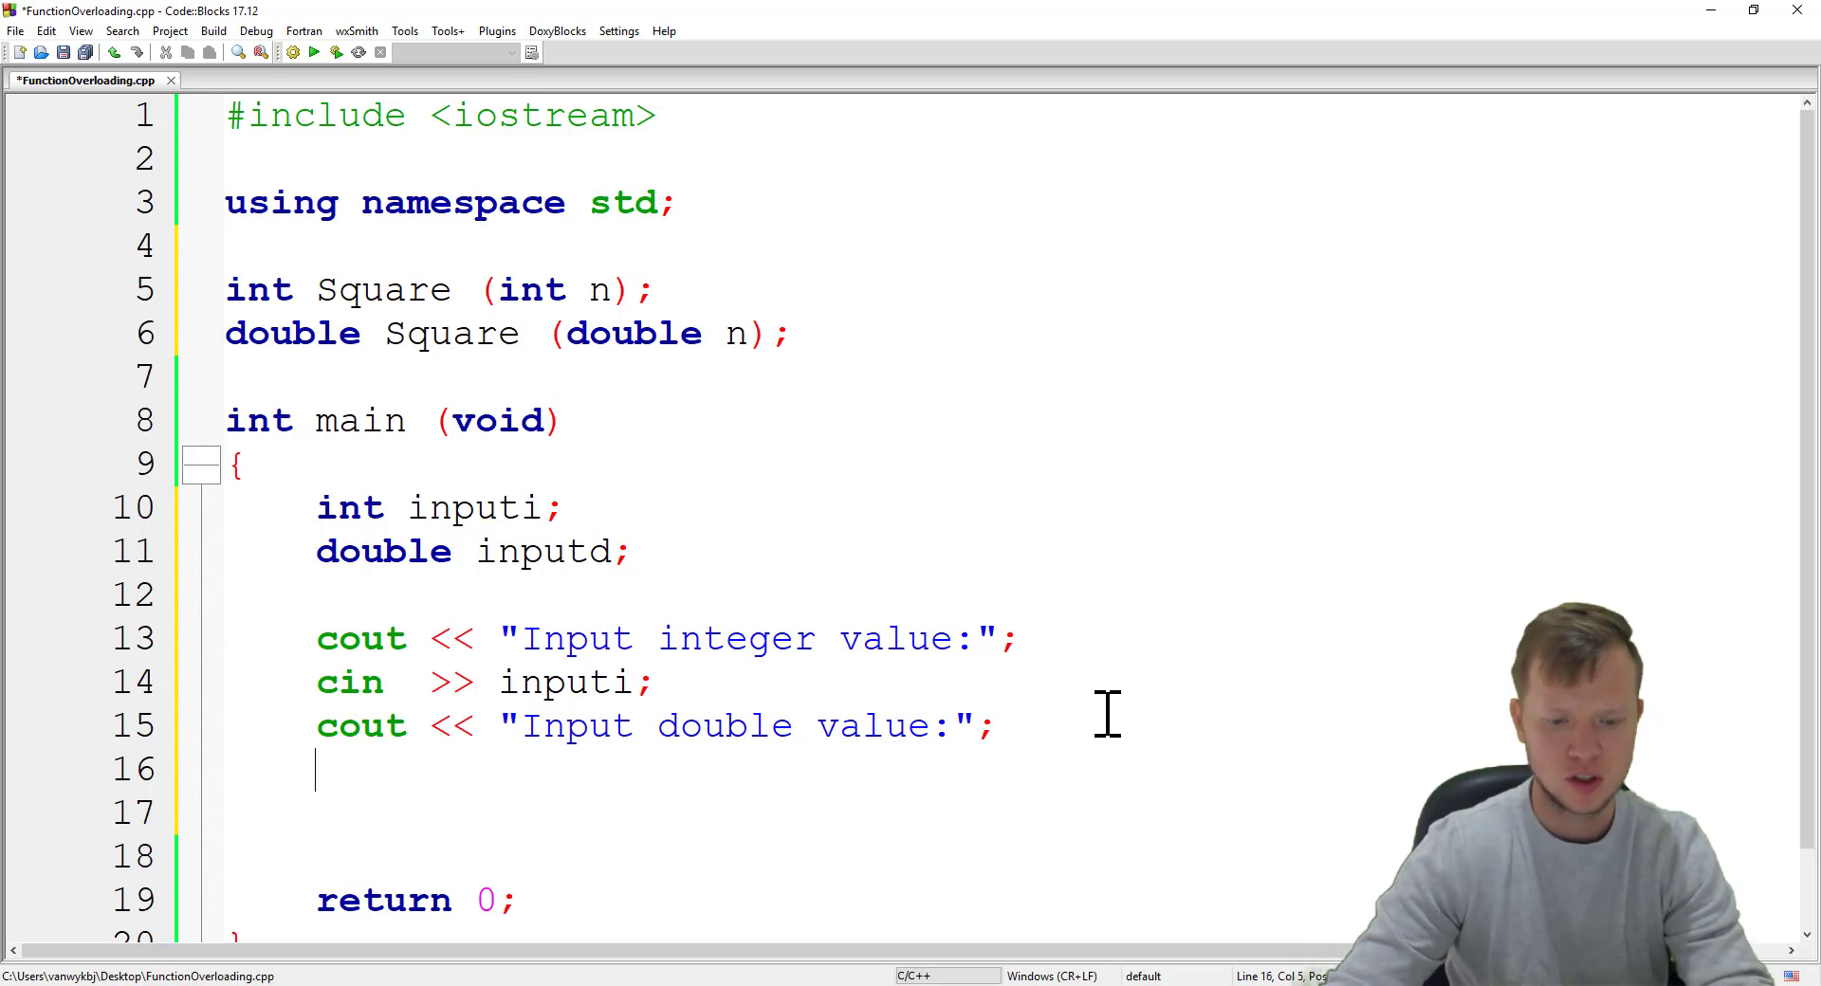
{"action": "type", "text": "cin"}
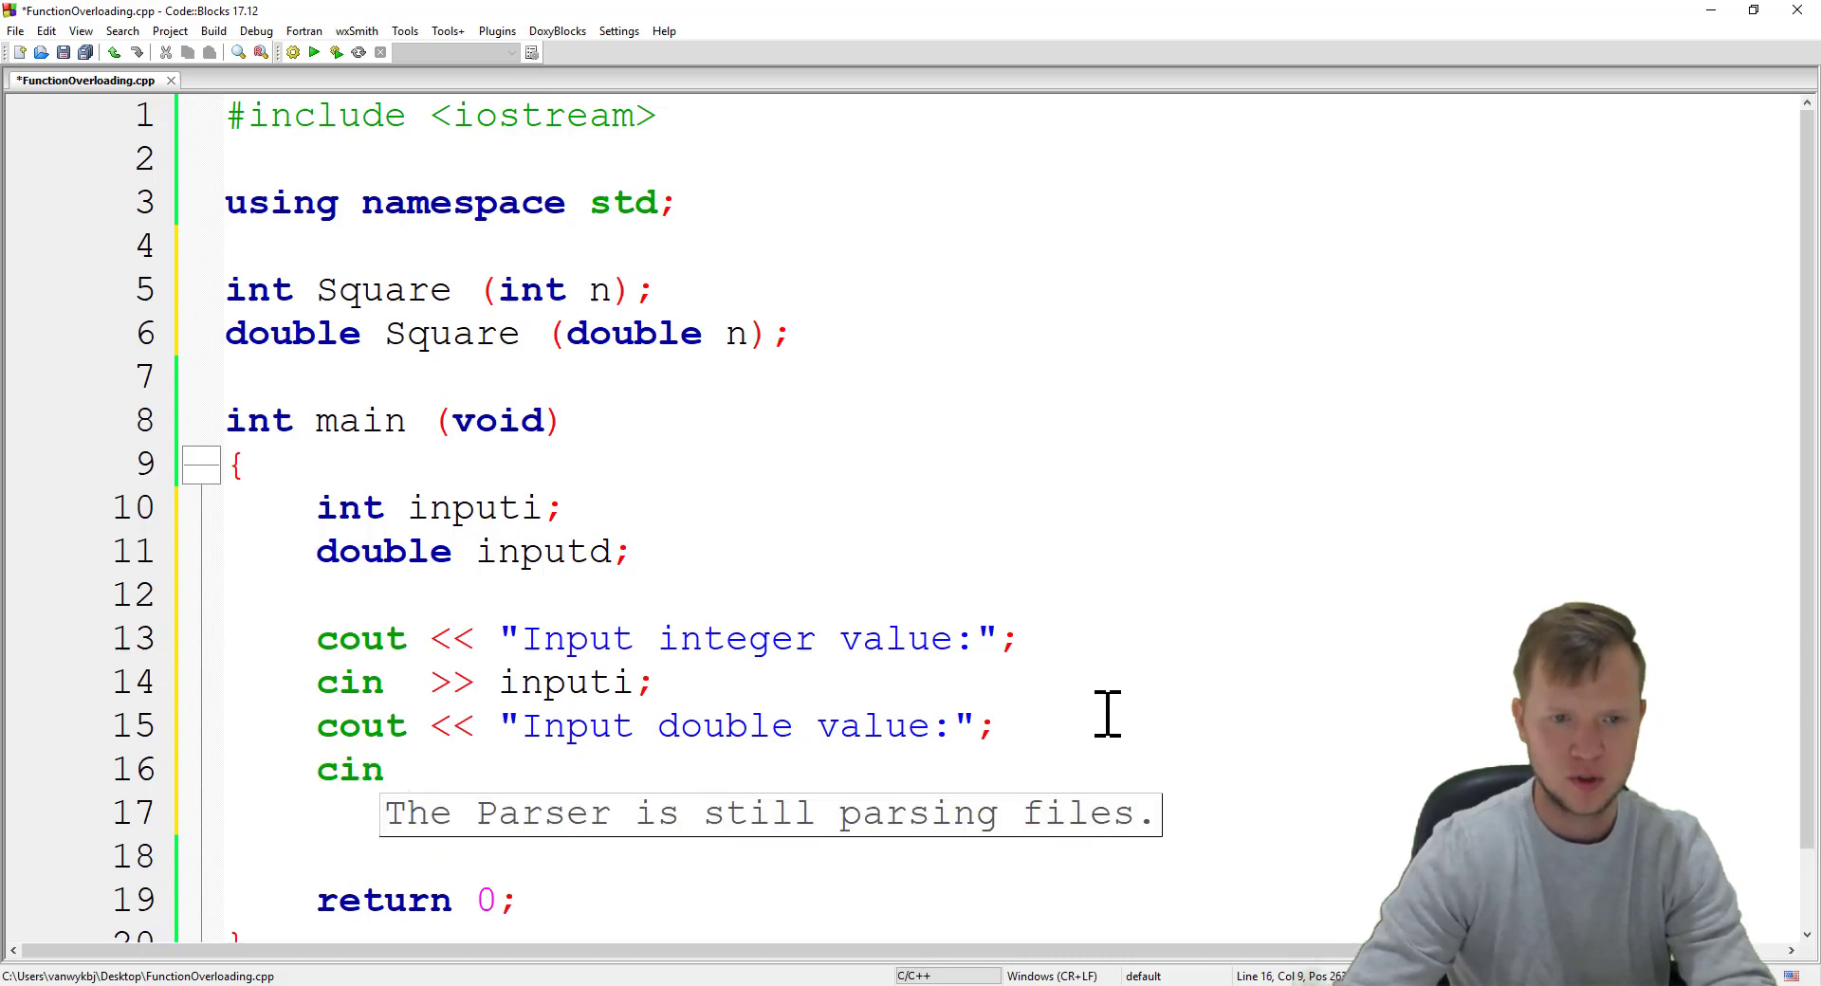
{"action": "type", "text": ">> in"}
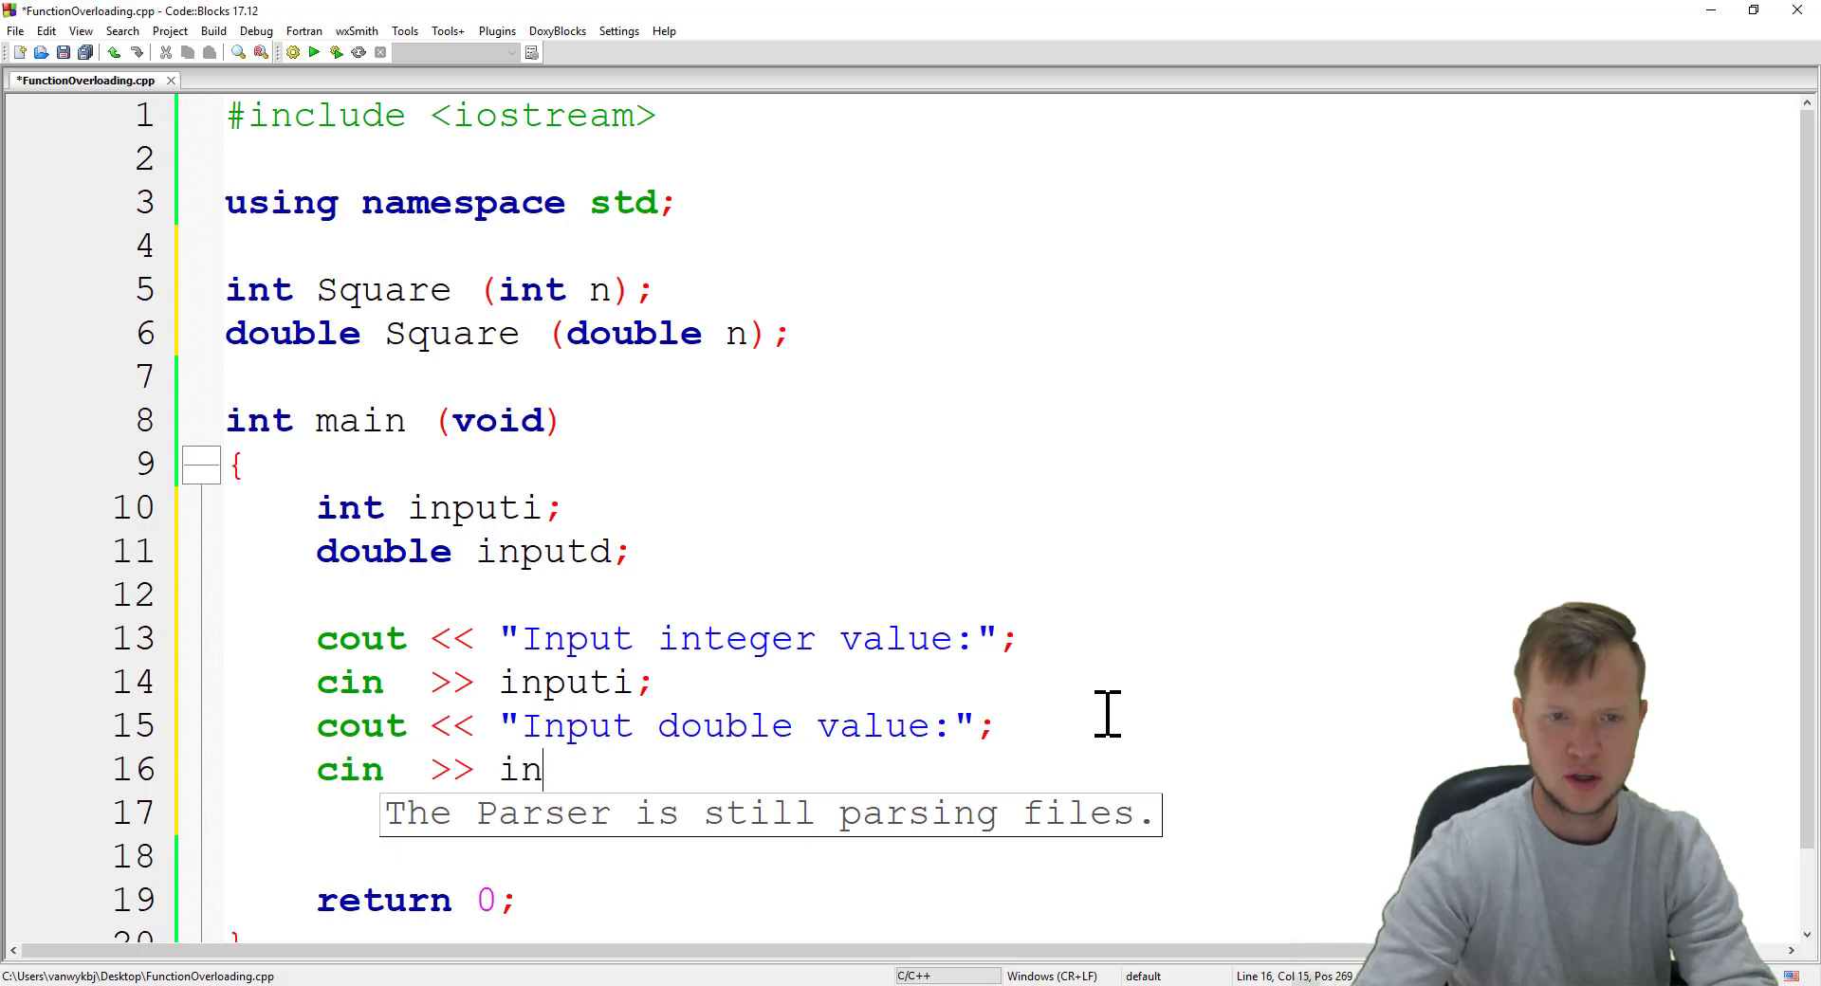
{"action": "type", "text": "putd;"}
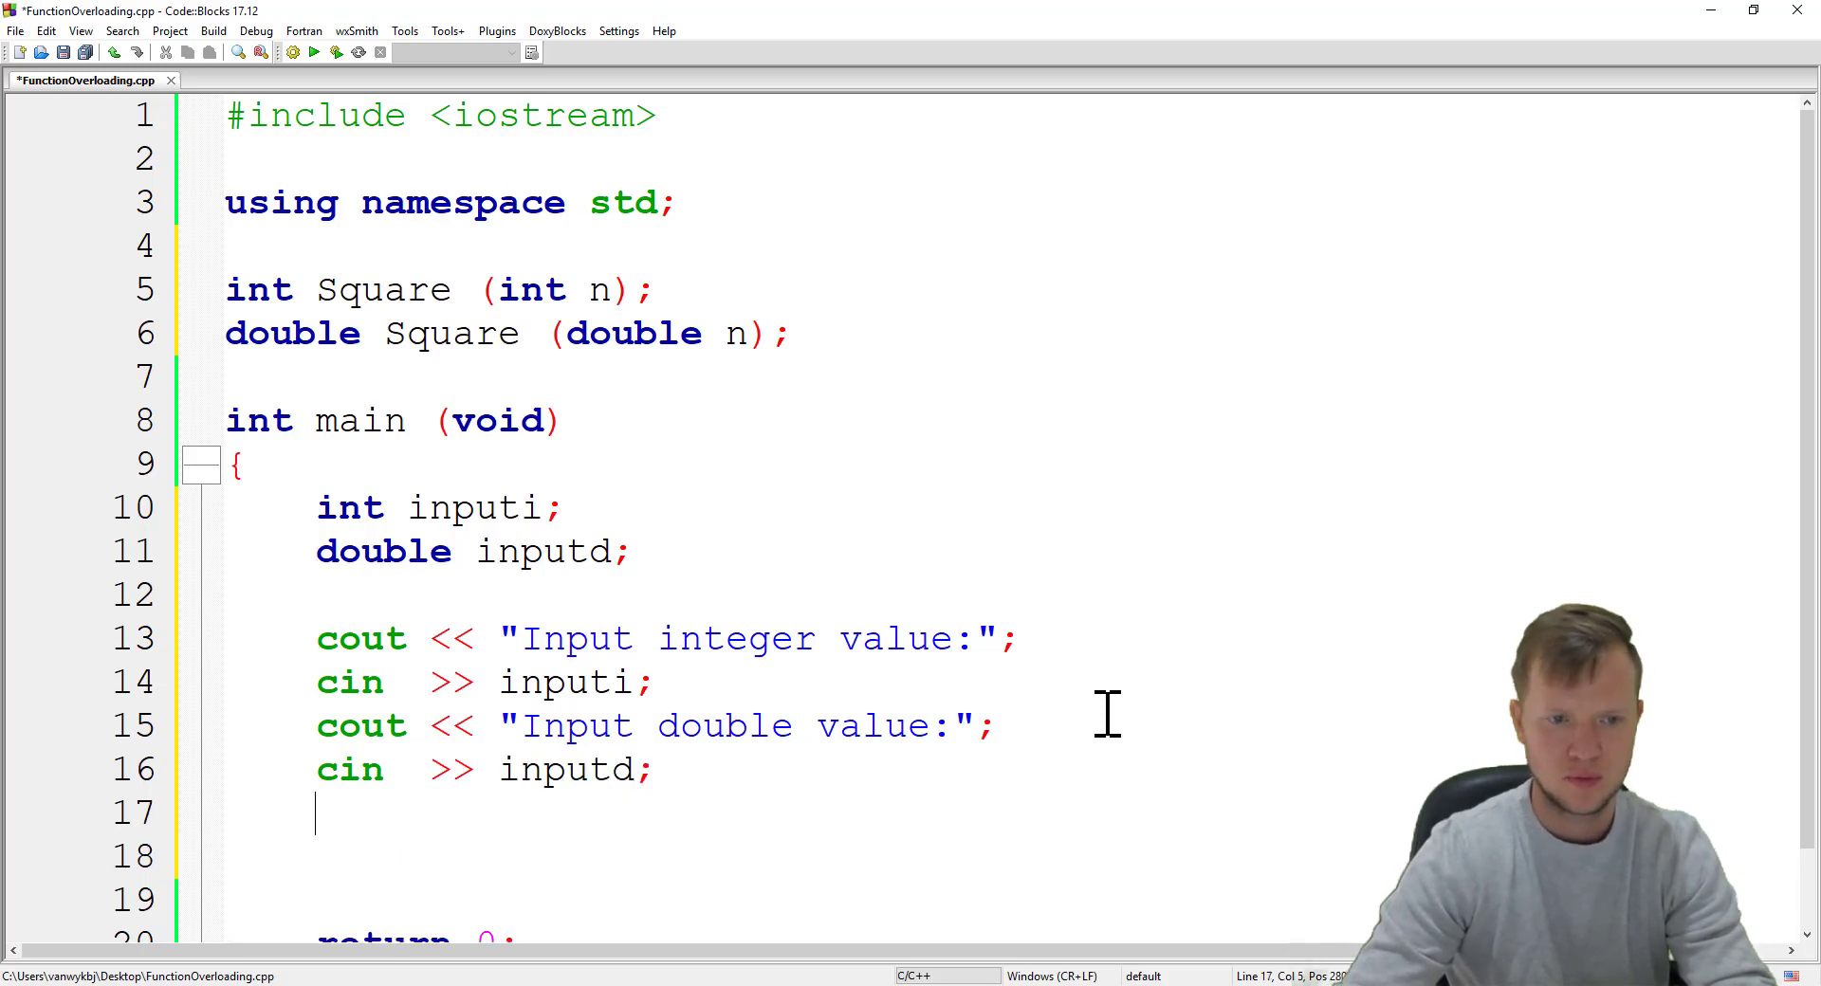
{"action": "scroll", "scroll_direction": "down", "scroll_amount": 3}
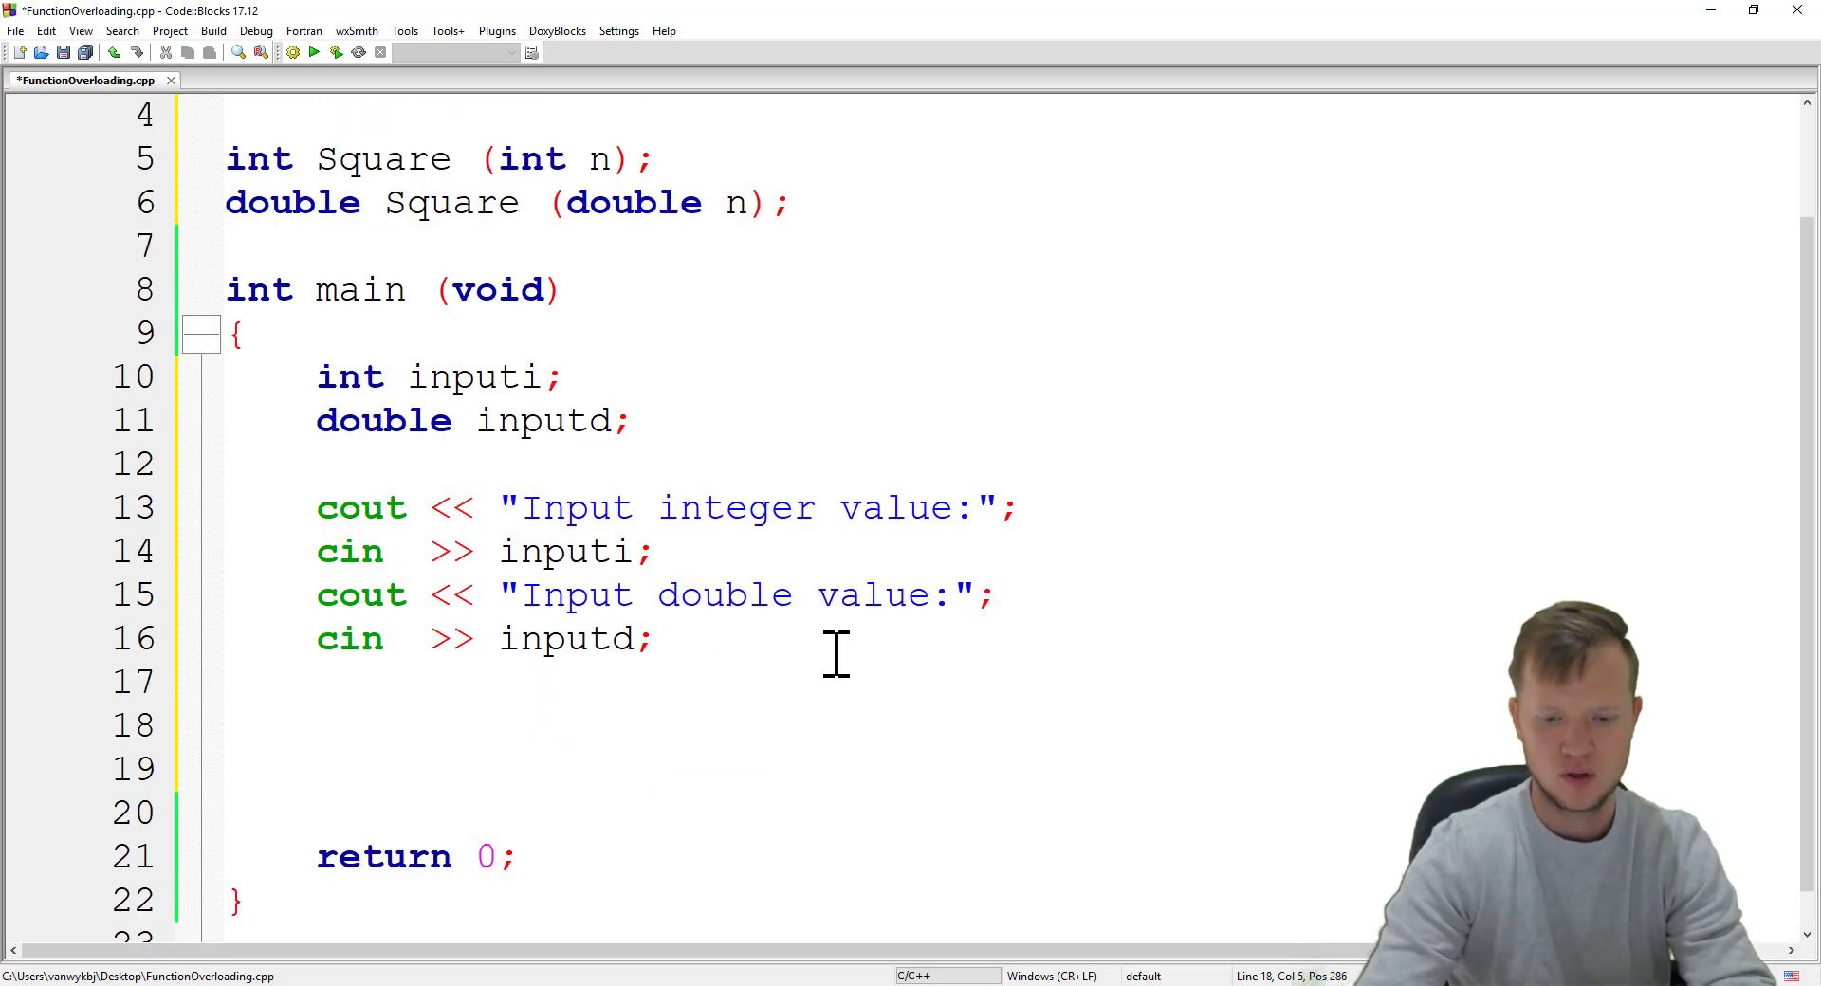
Step: Write cout << "Square of " << inputi << " is " on line 18
{"action": "type", "text": "cout <<"}
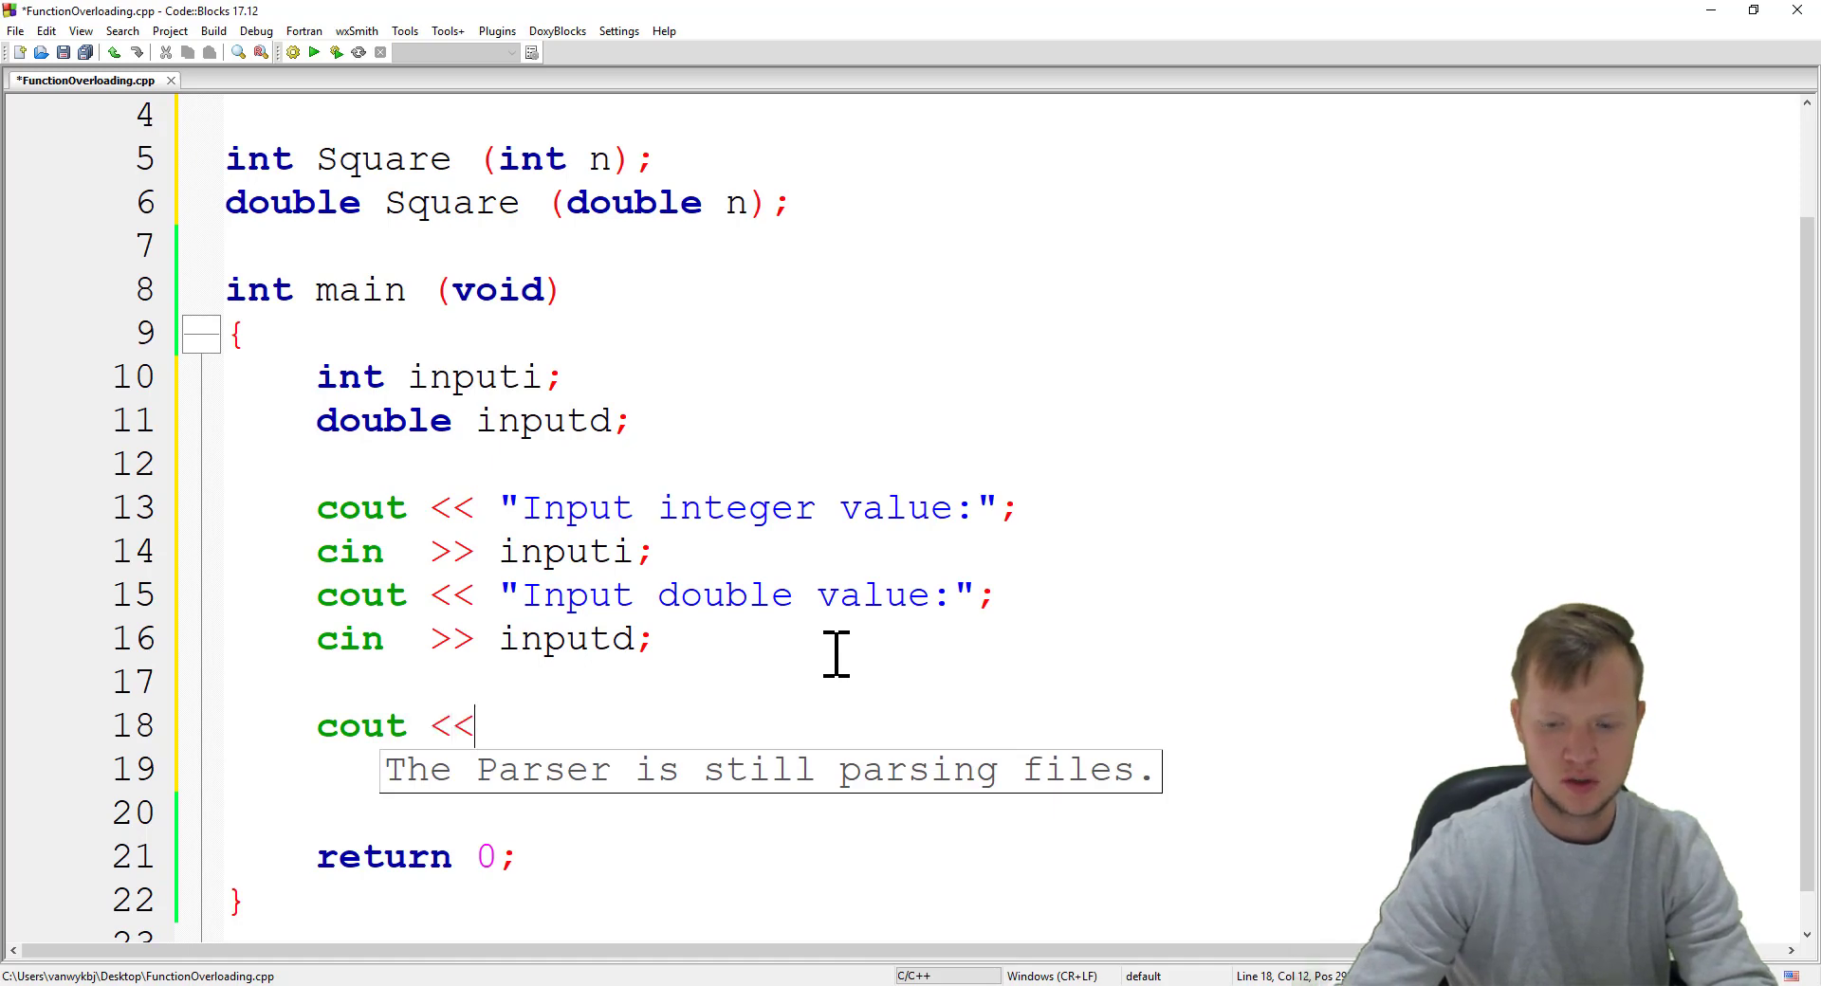
{"action": "type", "text": "\""}
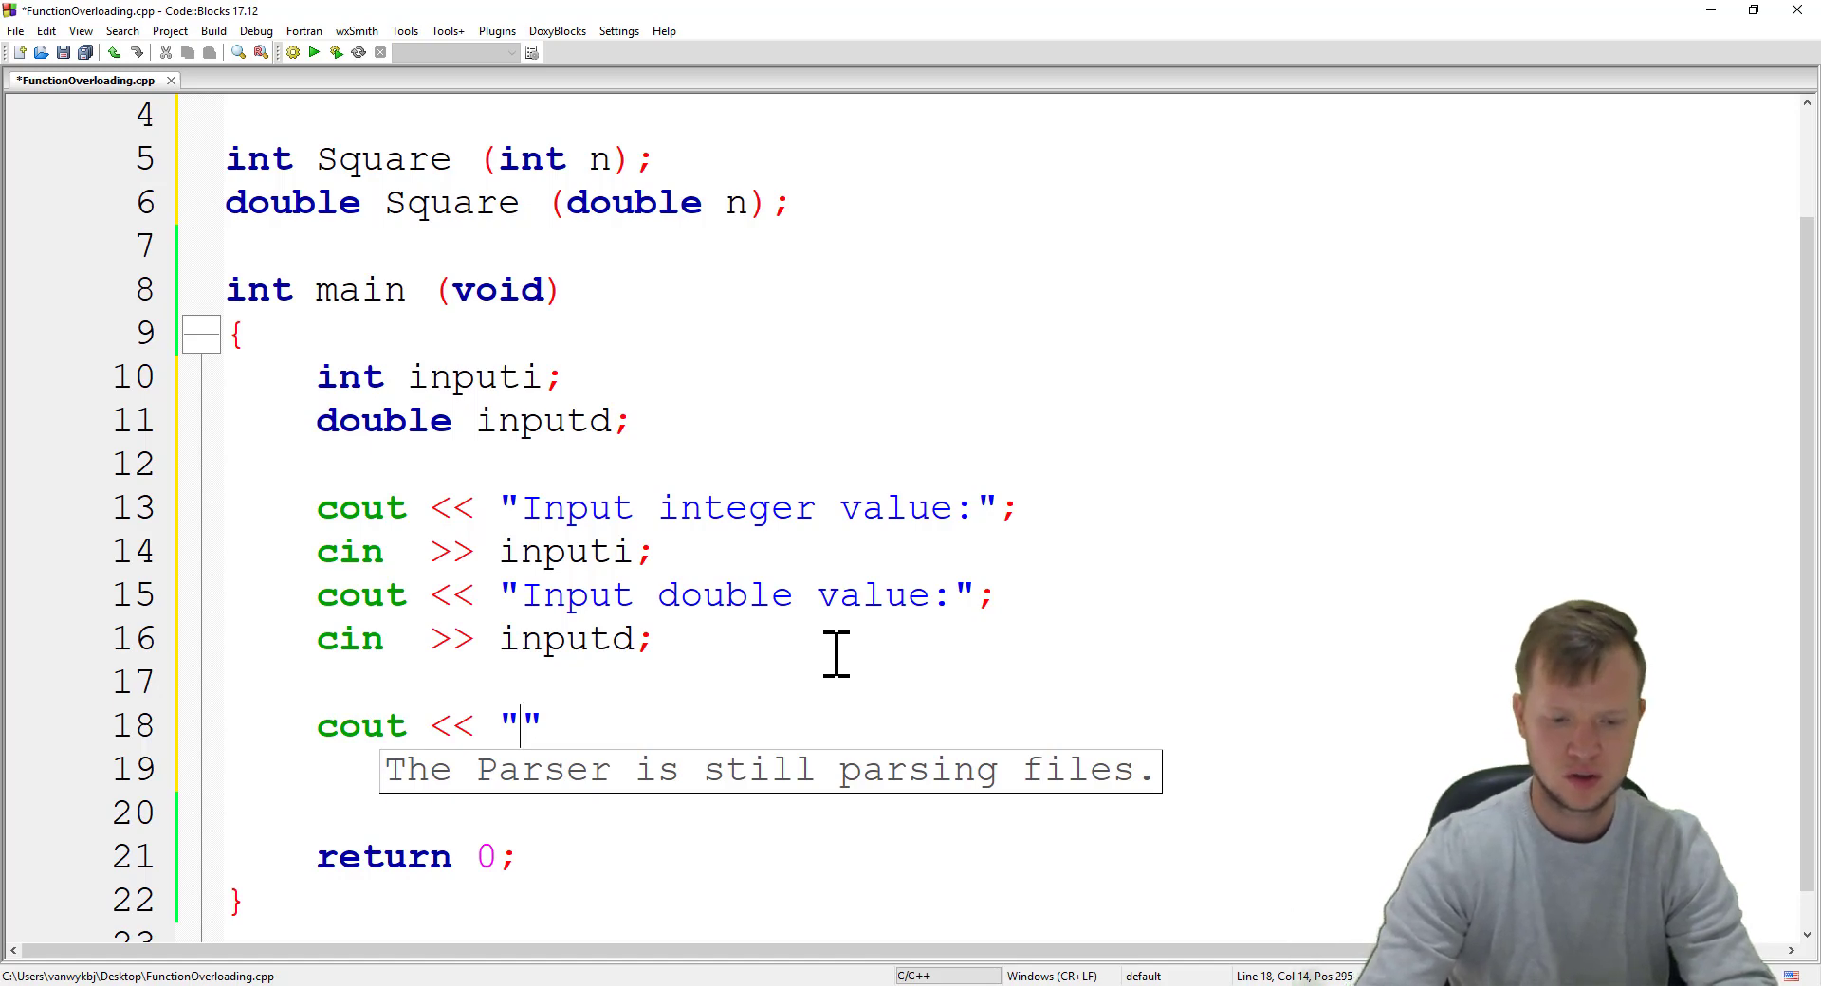
{"action": "type", "text": "Squ"}
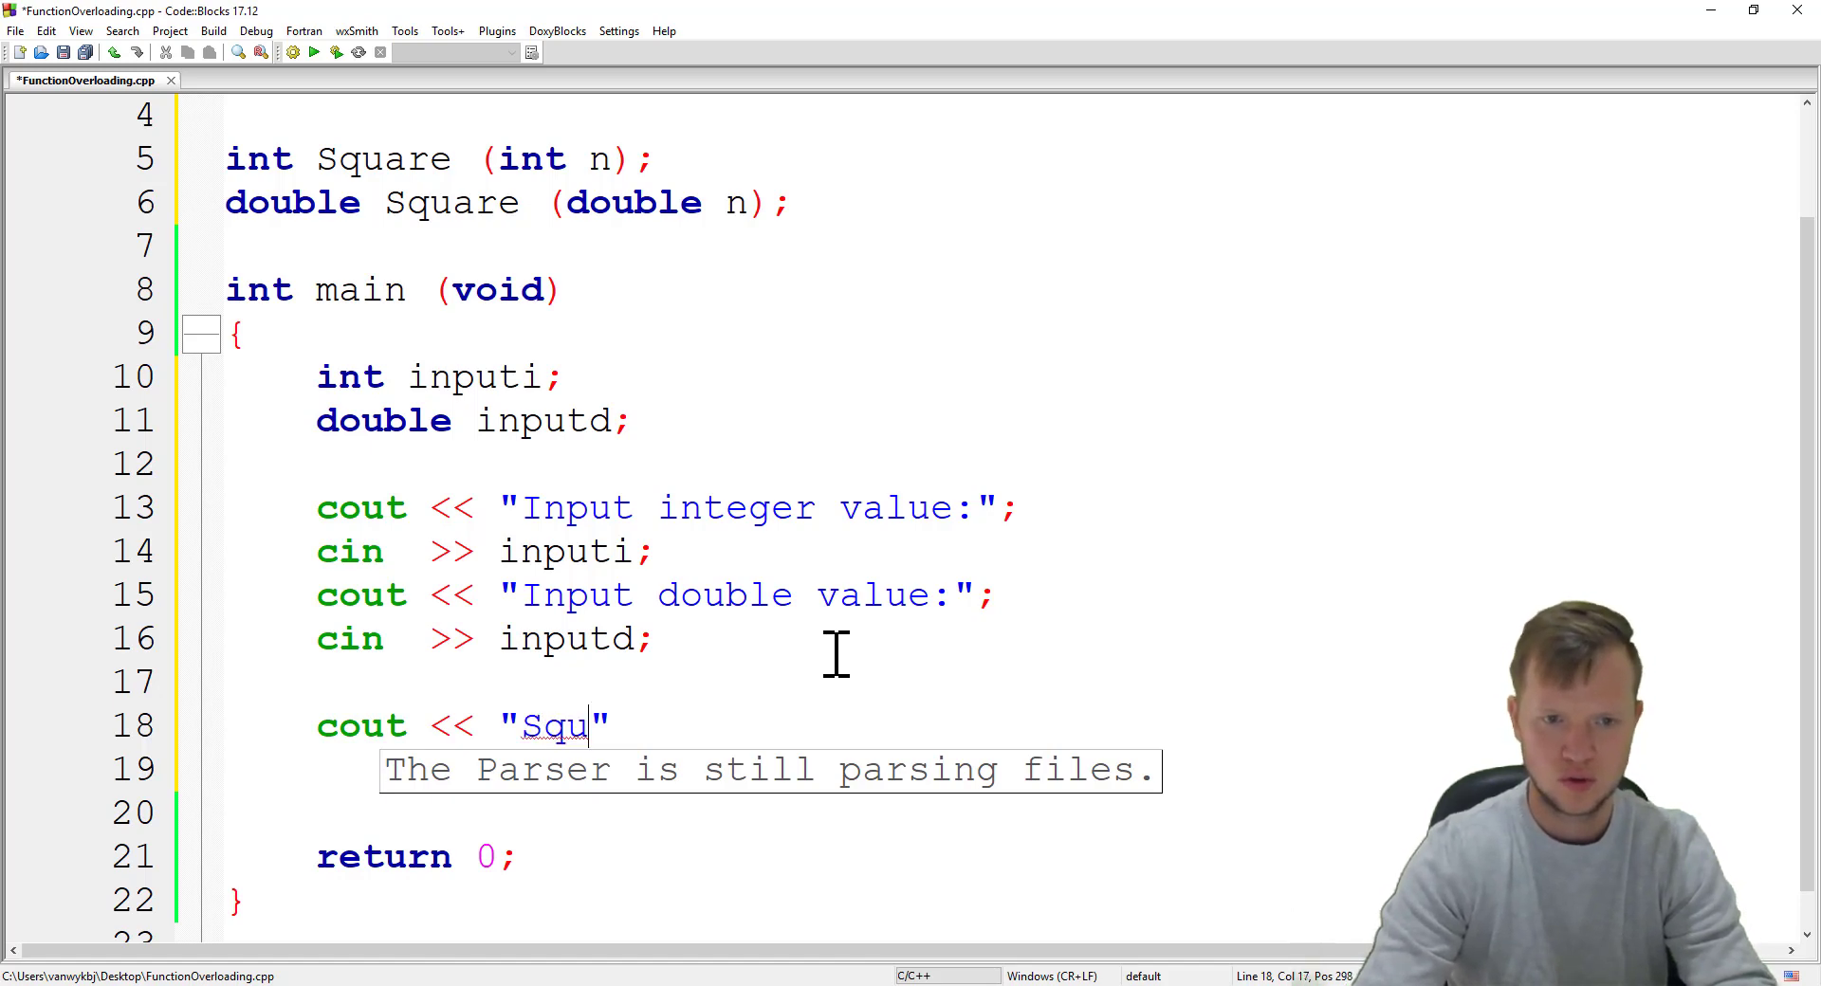
{"action": "type", "text": "are of"}
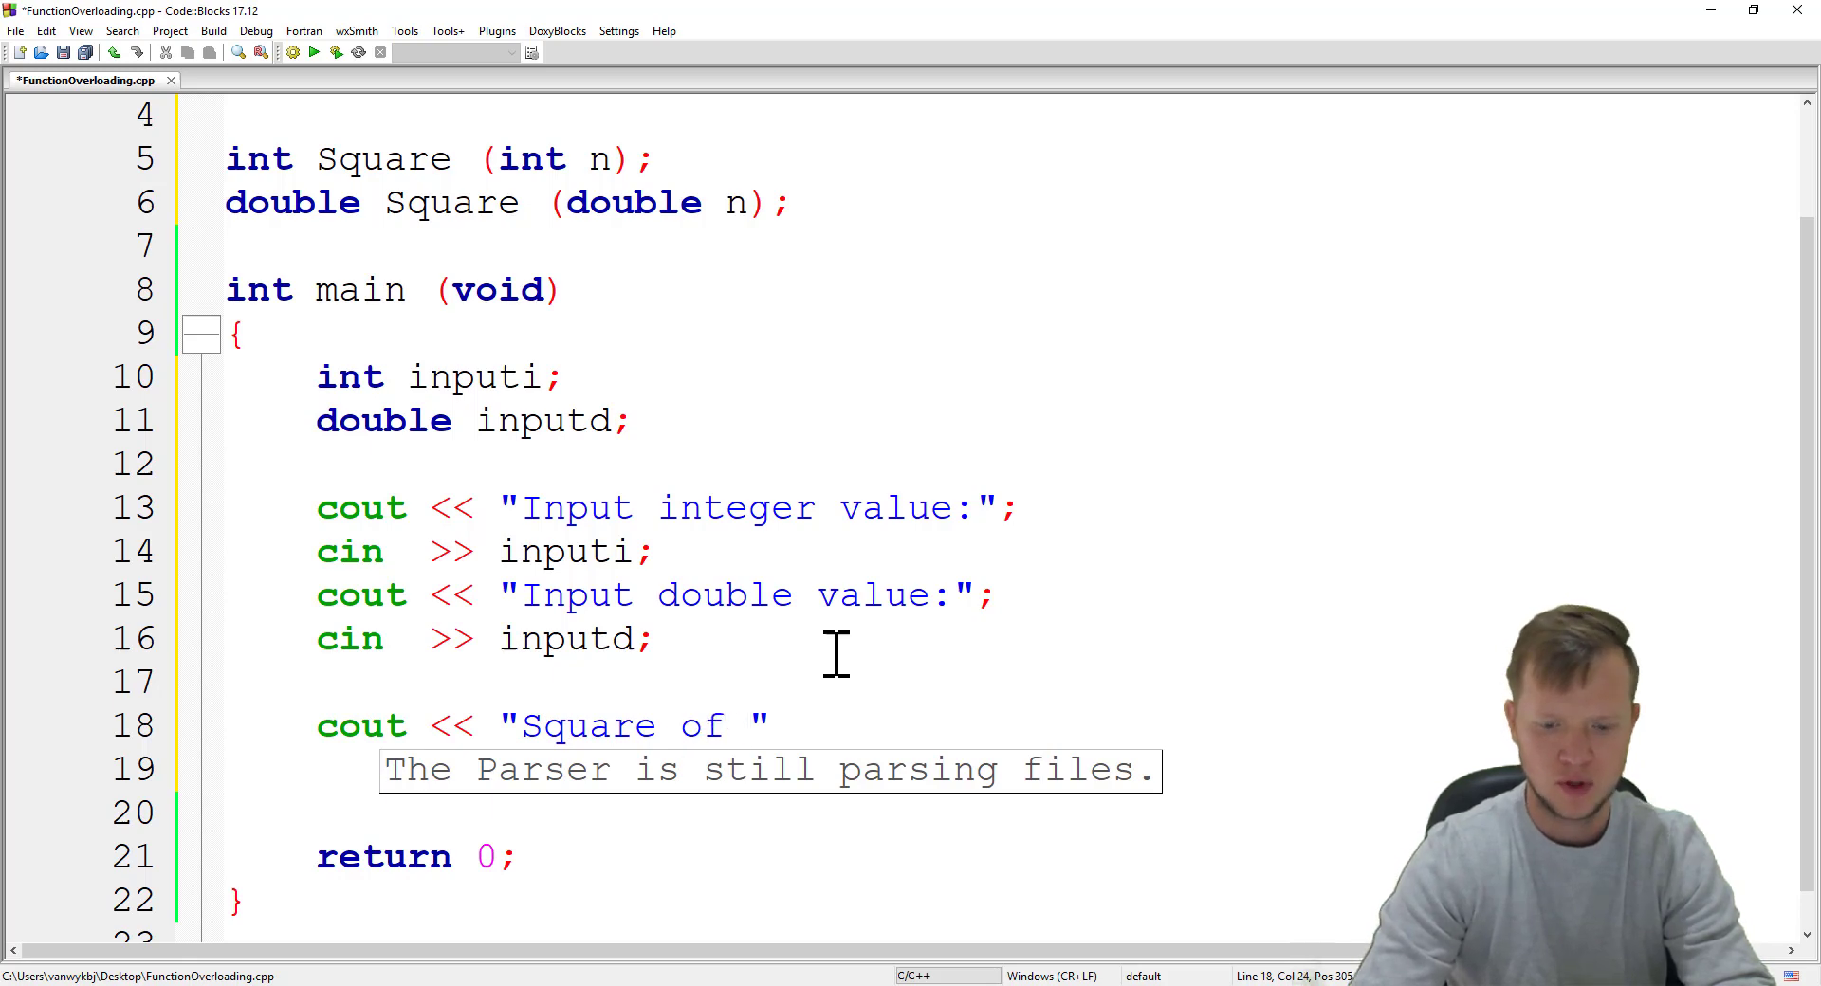
{"action": "type", "text": "<<"}
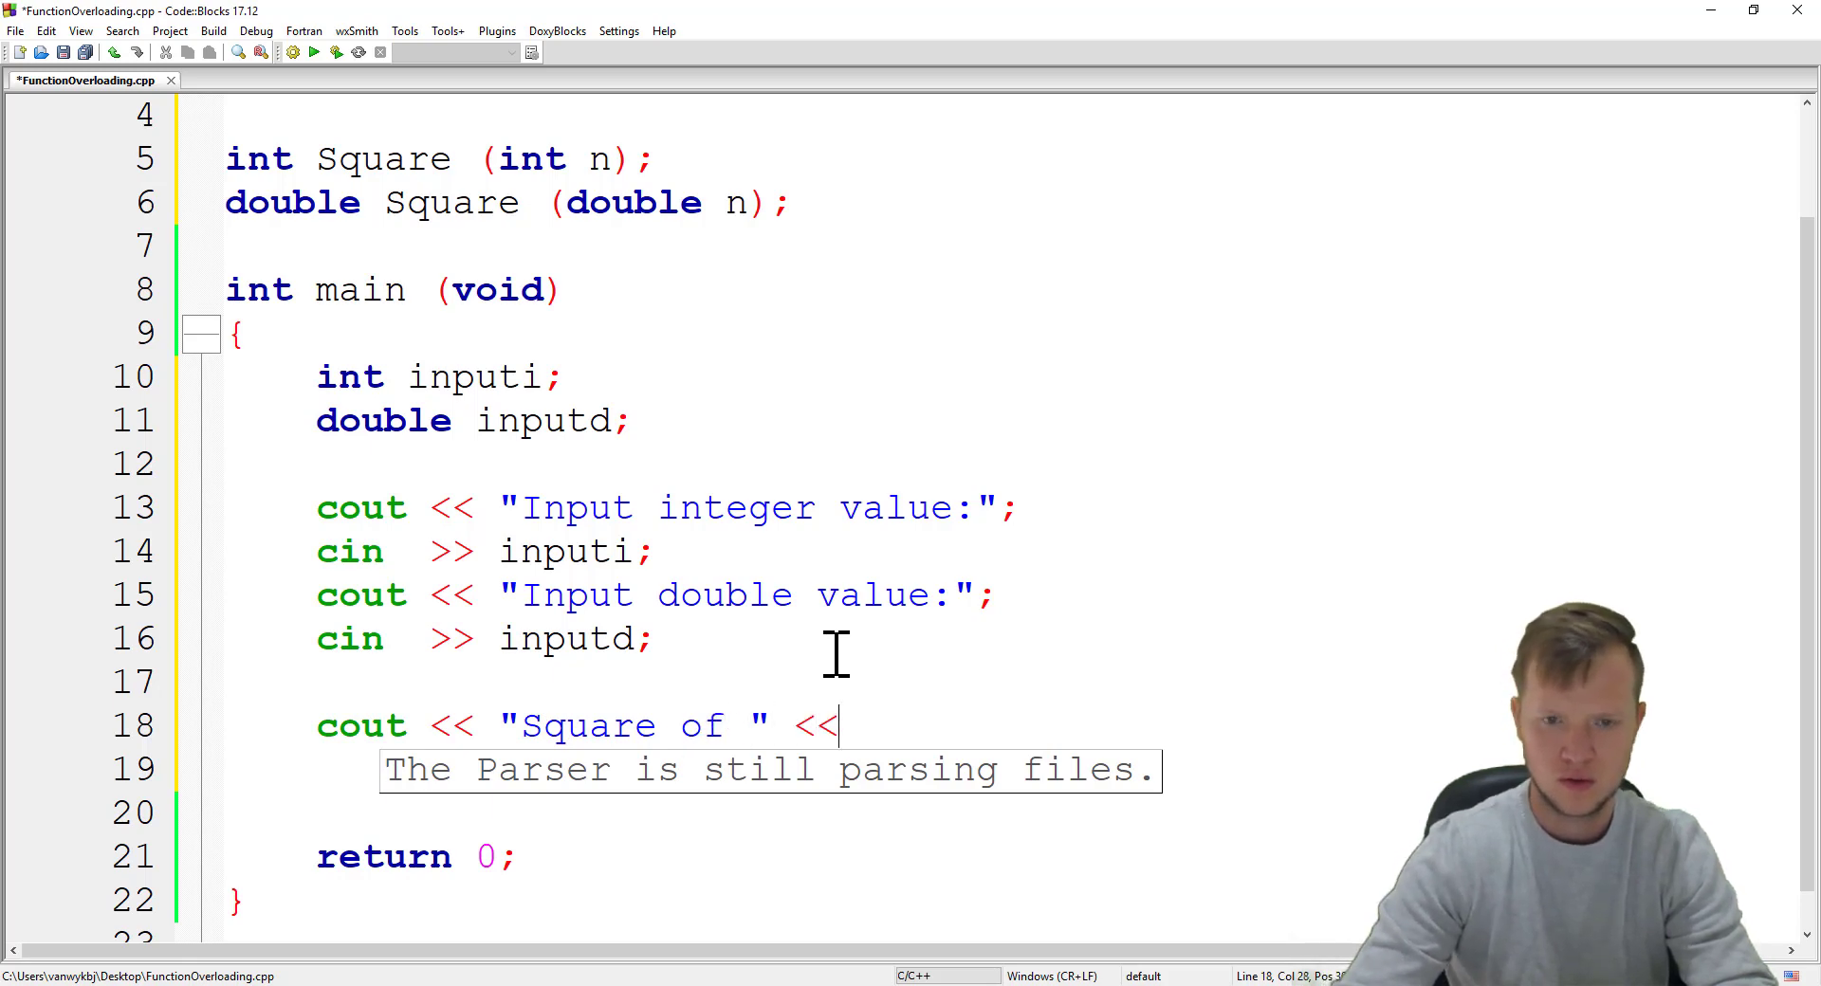
{"action": "type", "text": "inputi"}
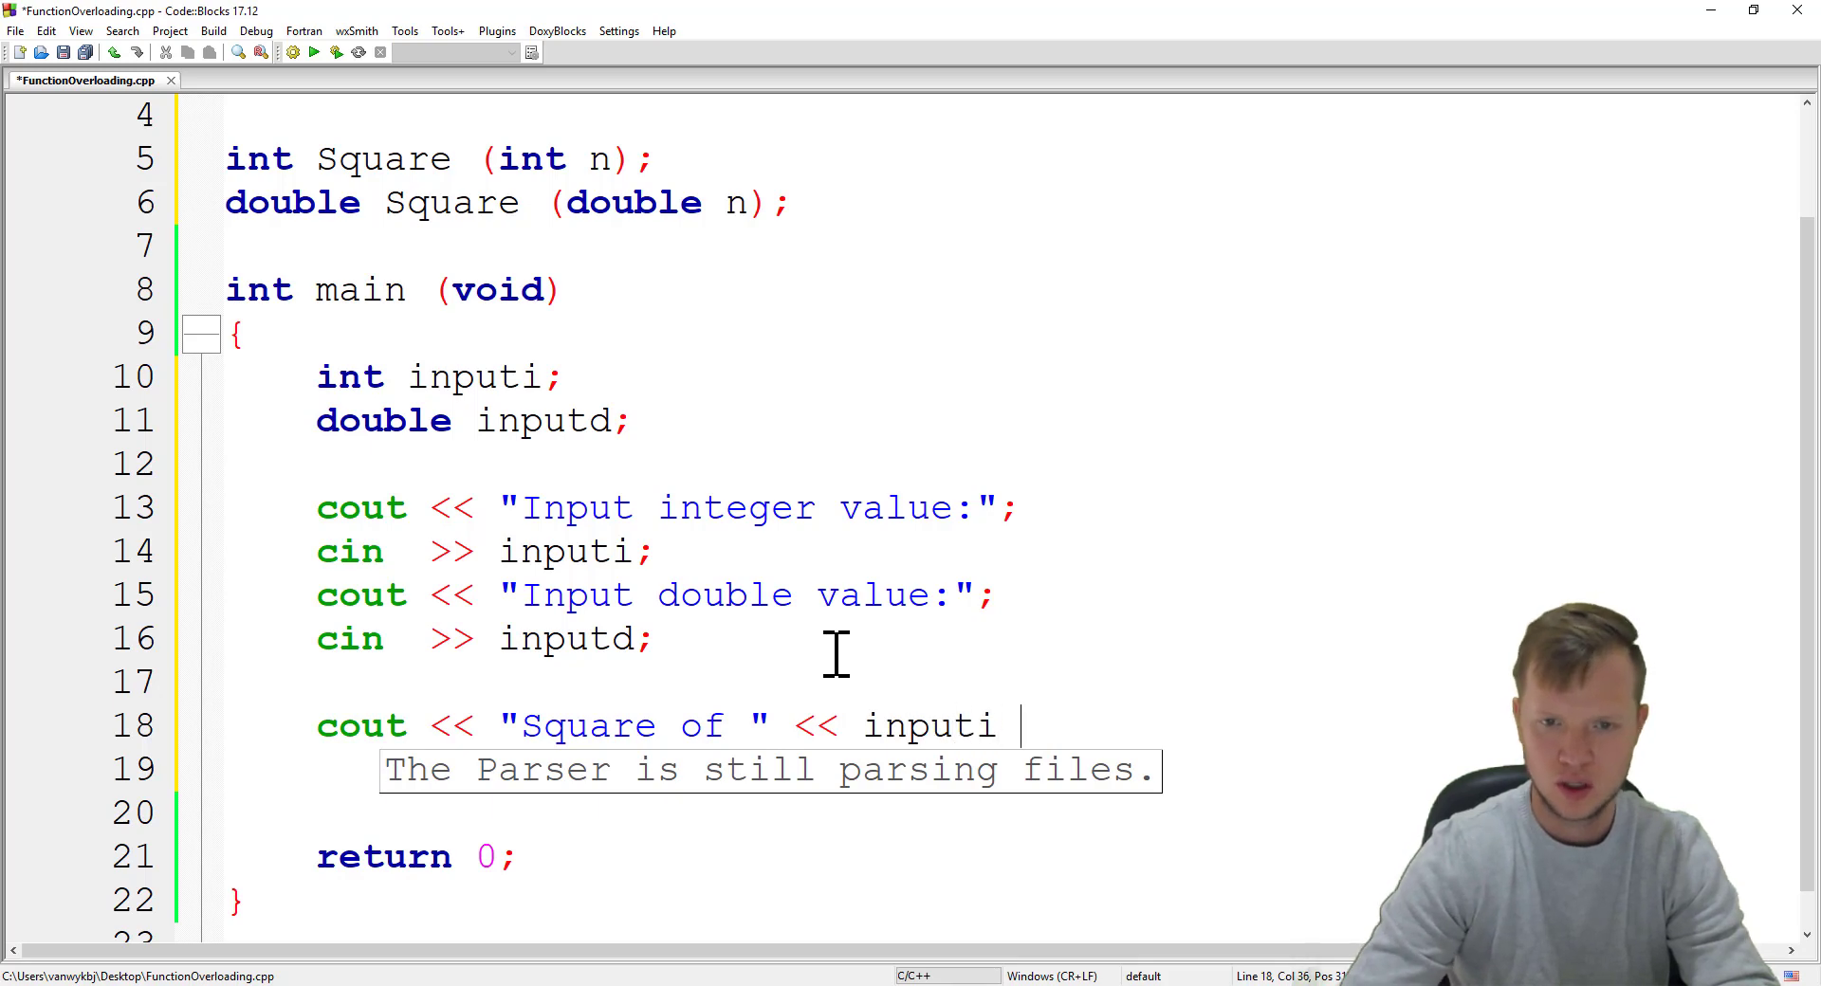
{"action": "type", "text": "<< \"\""}
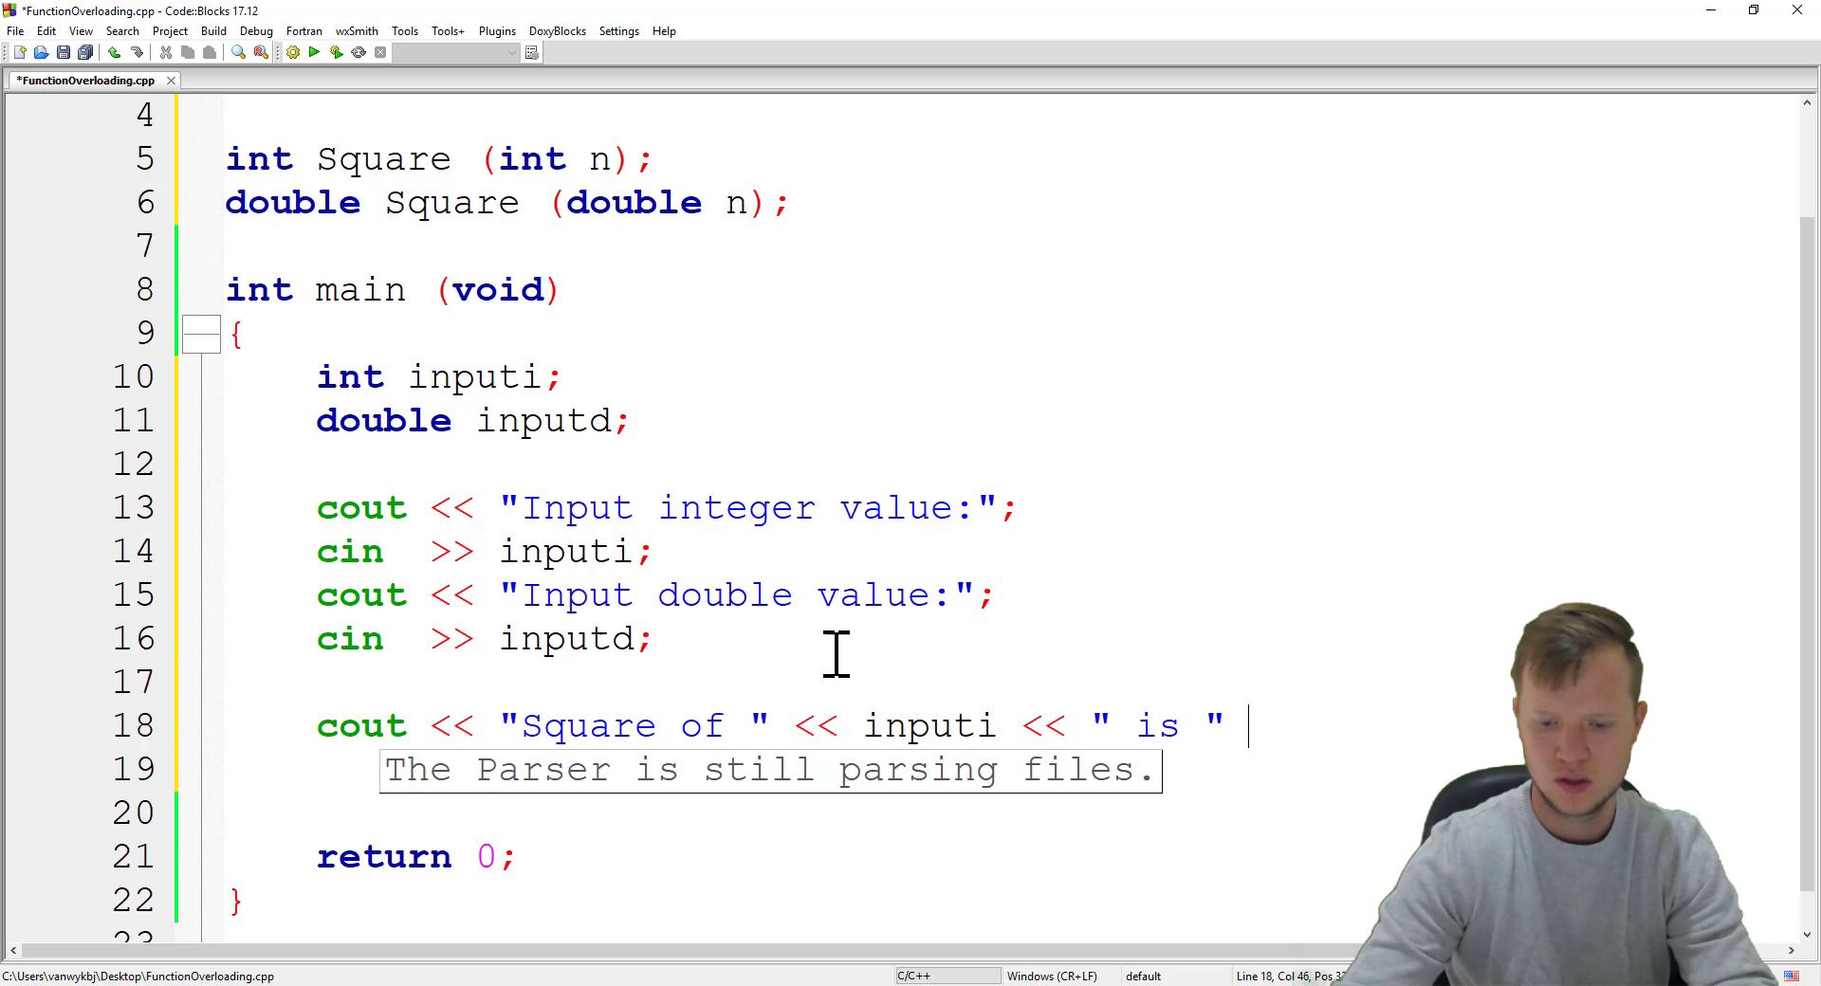
Step: Finish line 18 with << Square(inputi) << endl; to print the integer's square
{"action": "type", "text": "<<"}
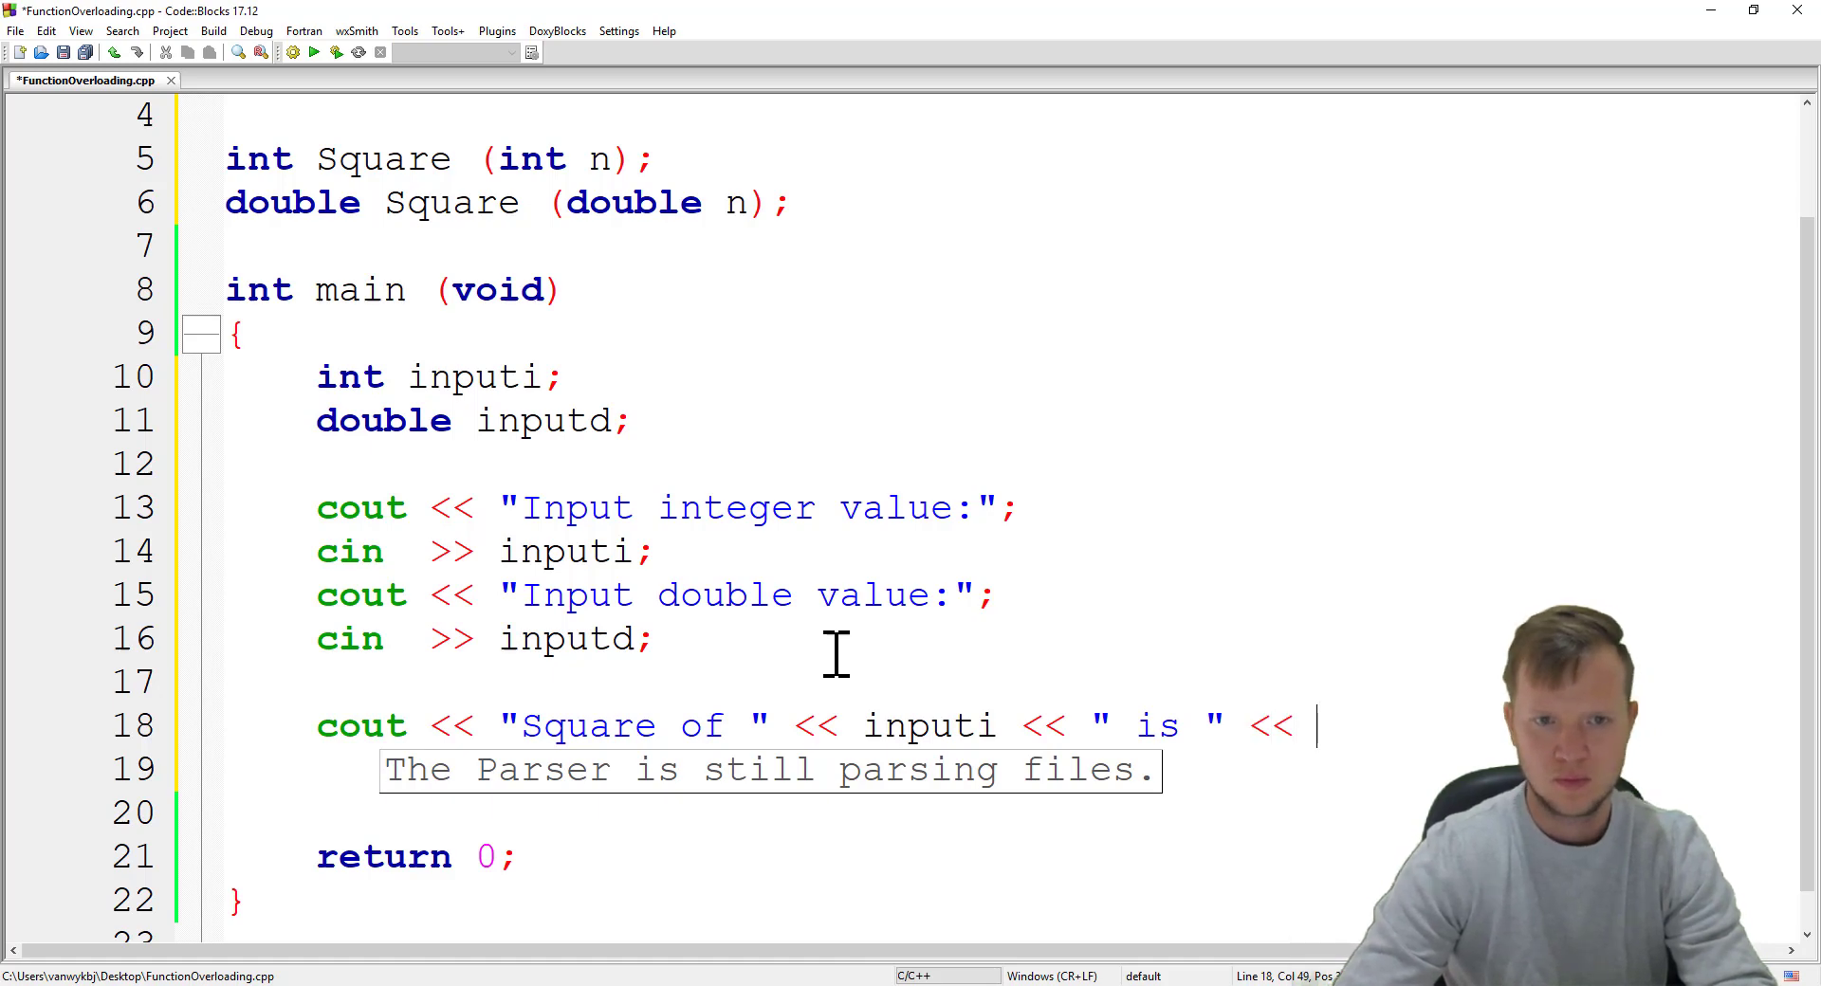
{"action": "type", "text": "S"}
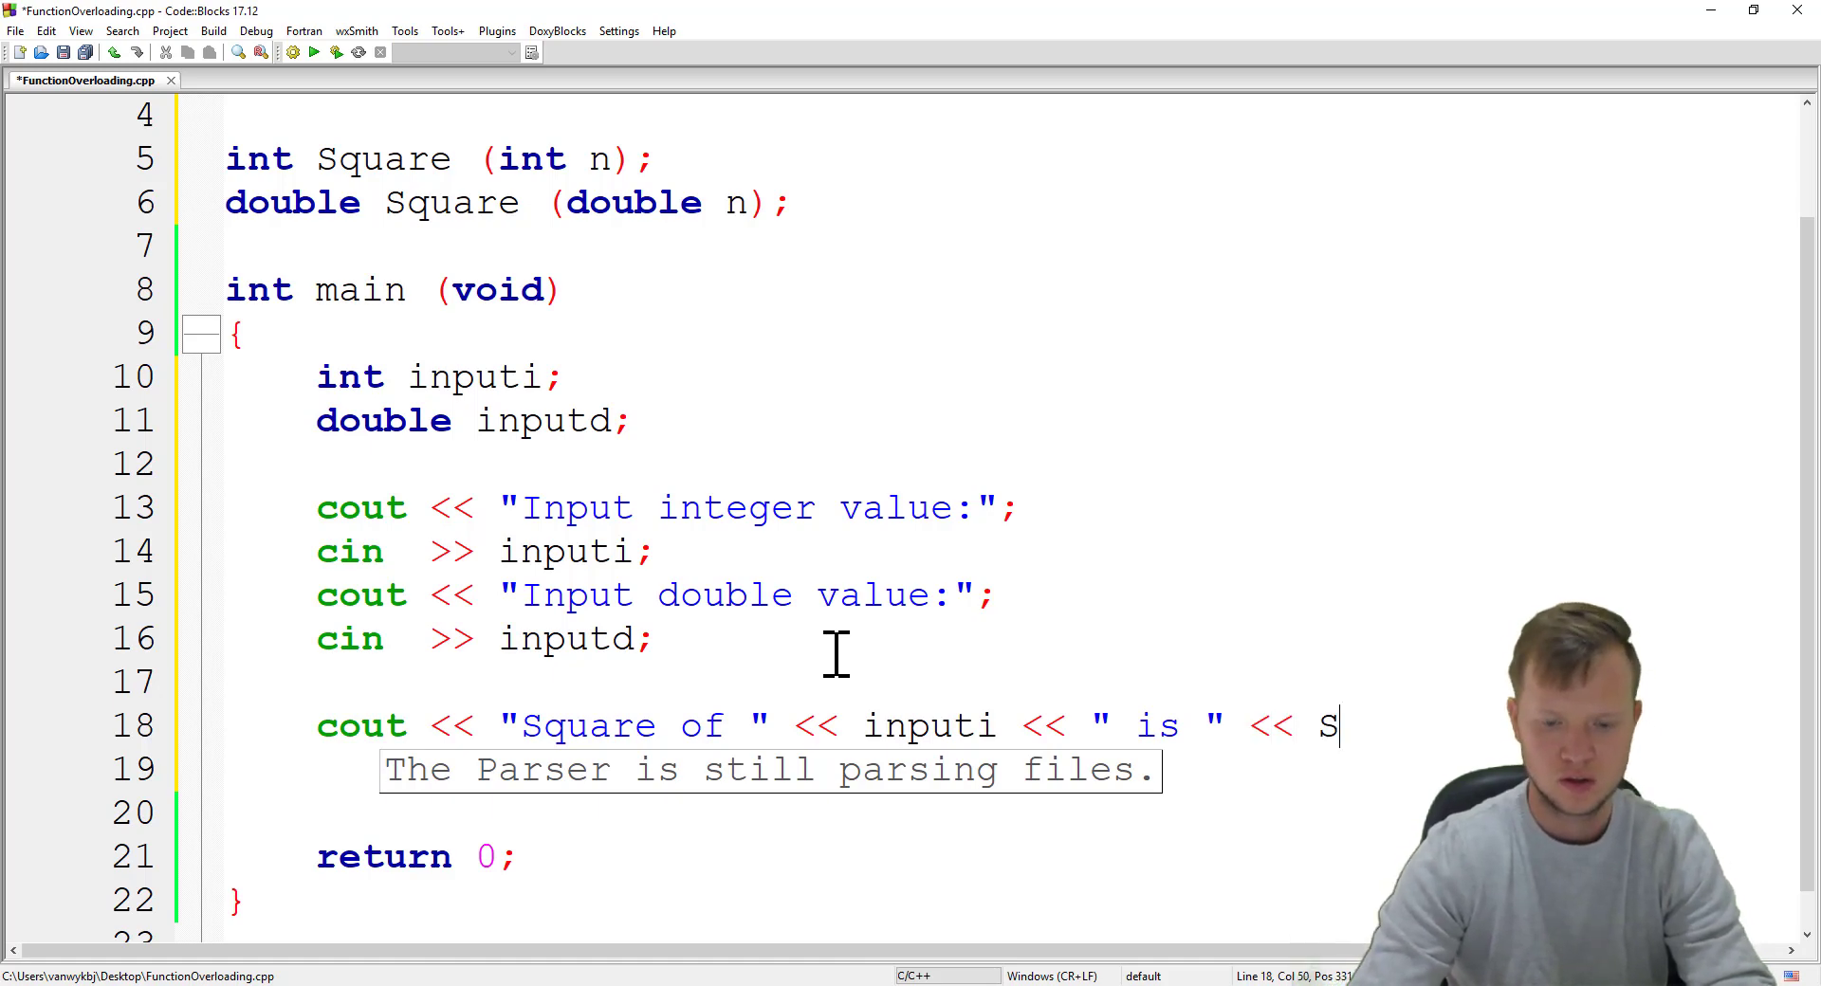
{"action": "type", "text": "quare()"}
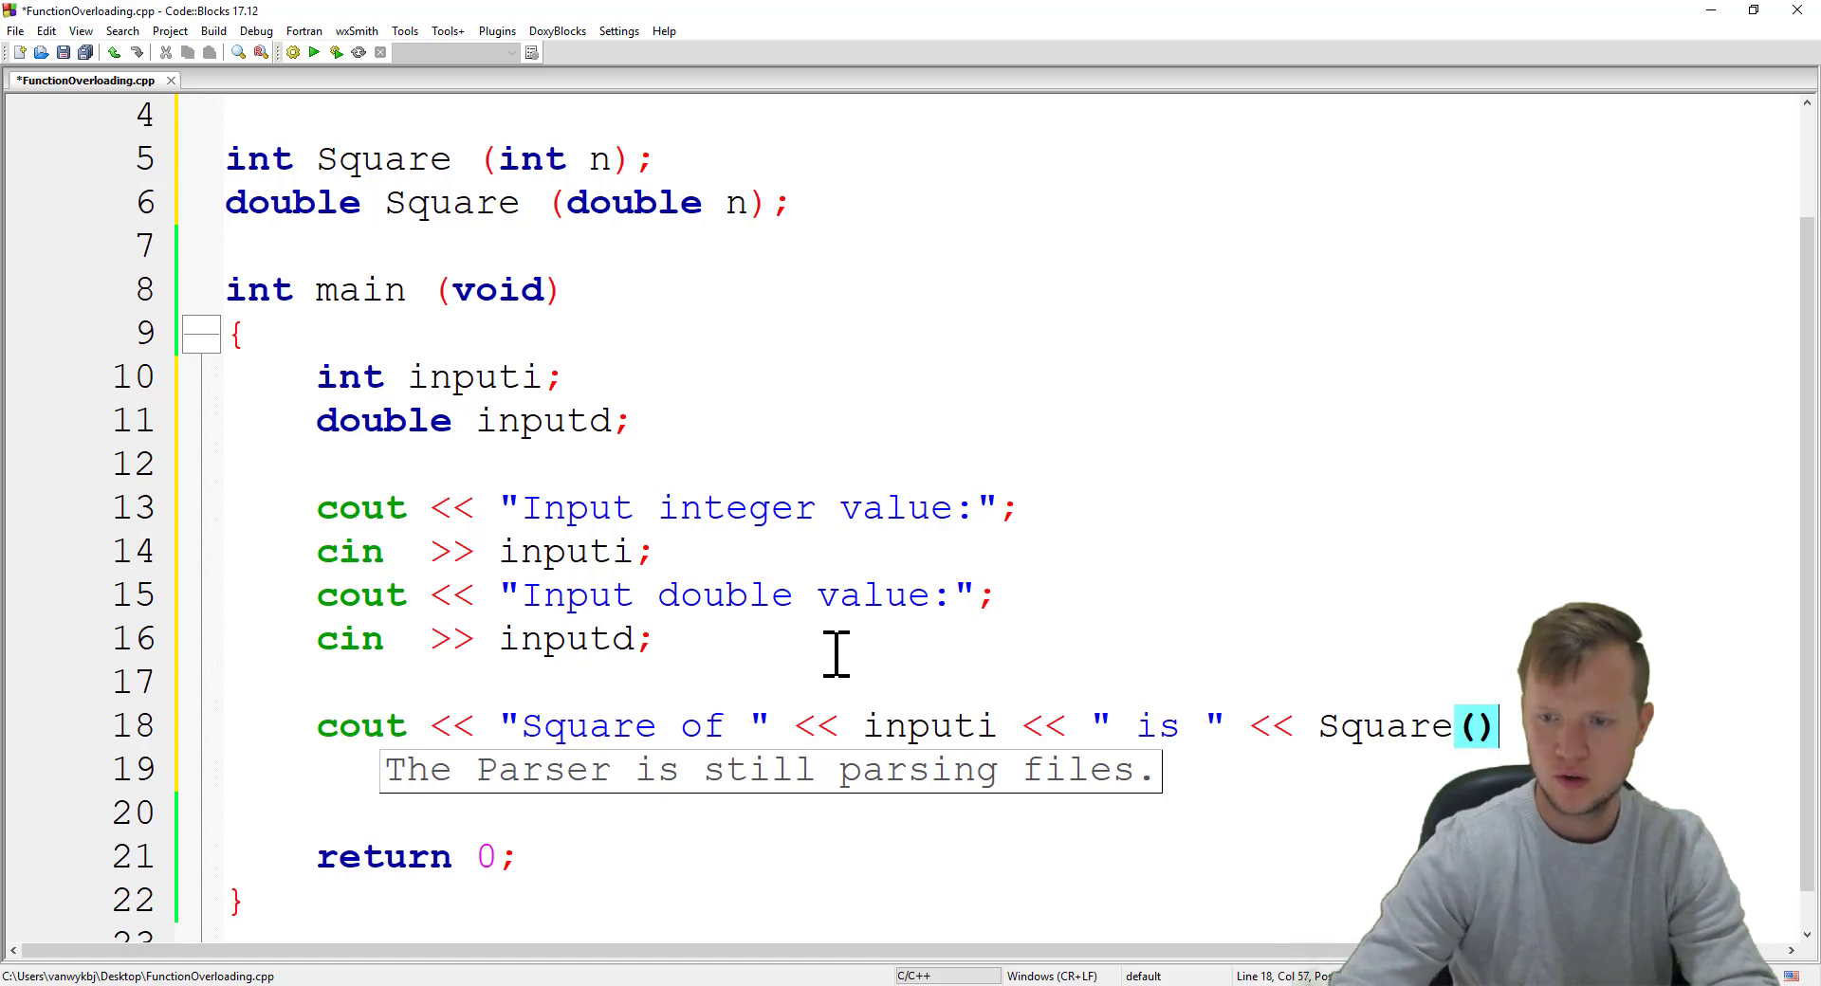
{"action": "type", "text": "inputi"}
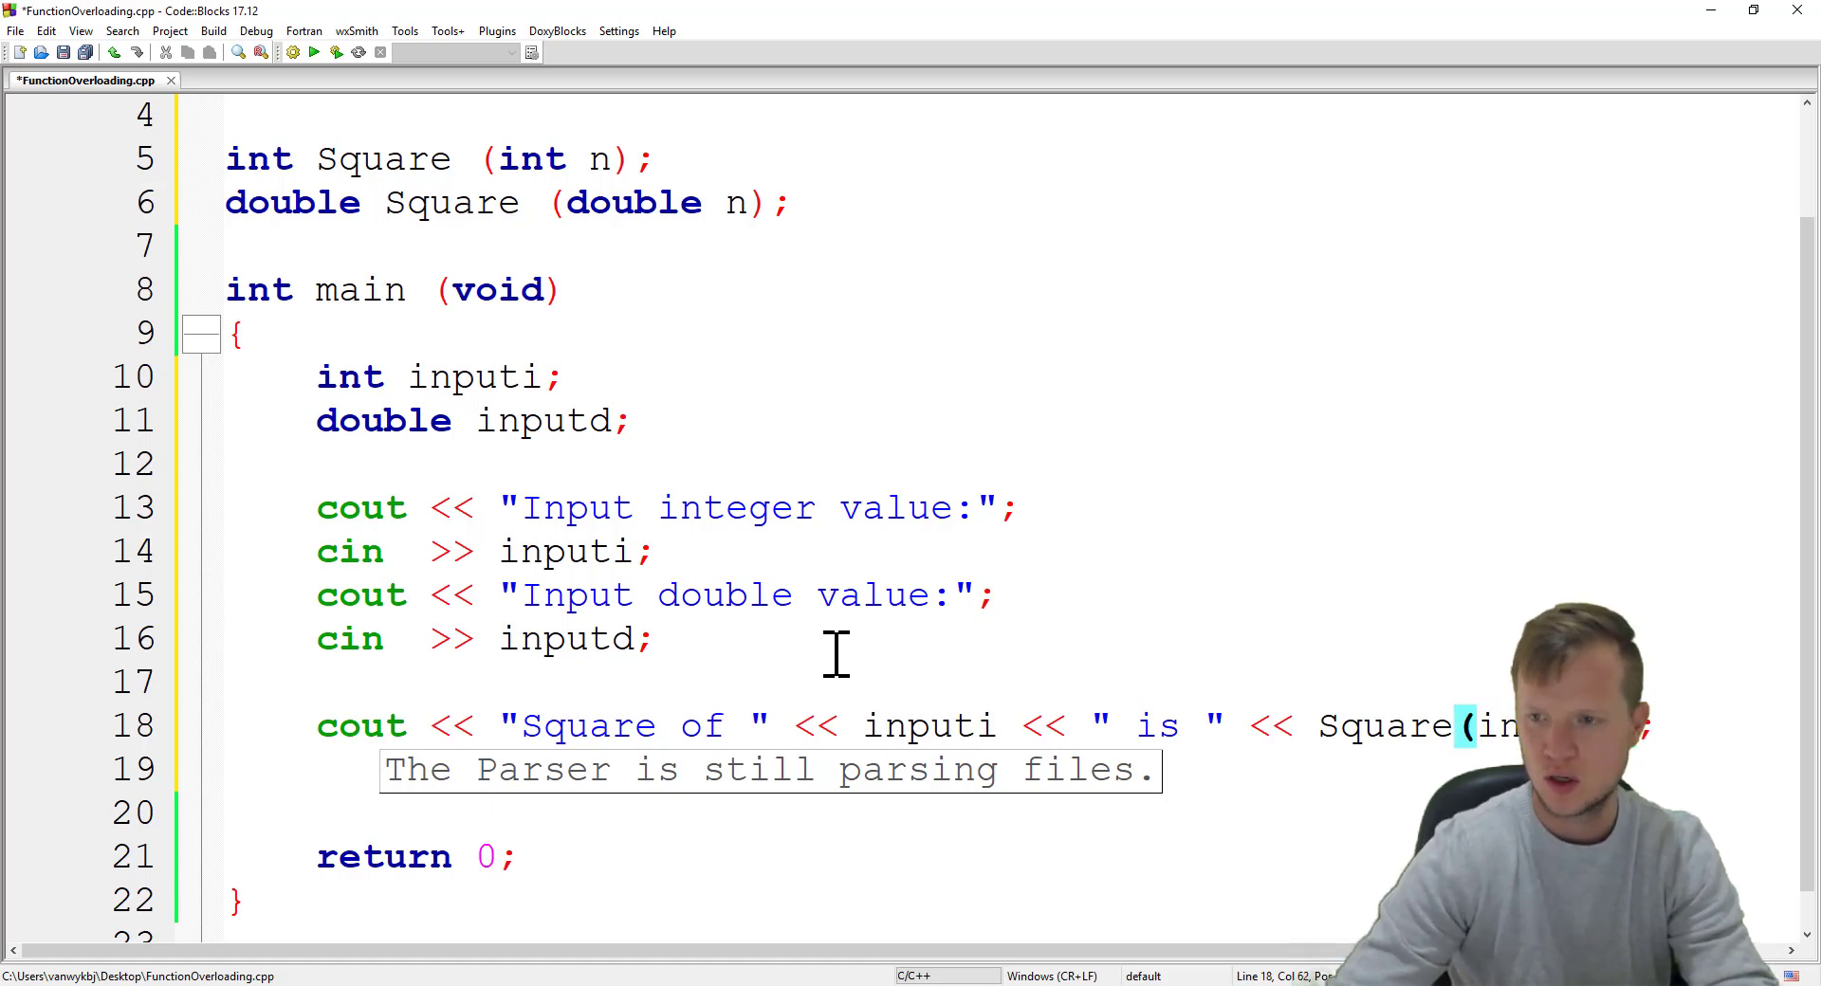
{"action": "type", "text": "<< endl"}
{"action": "left_click", "coordinate": [1006, 768]}
{"action": "type", "text": "cout <<"}
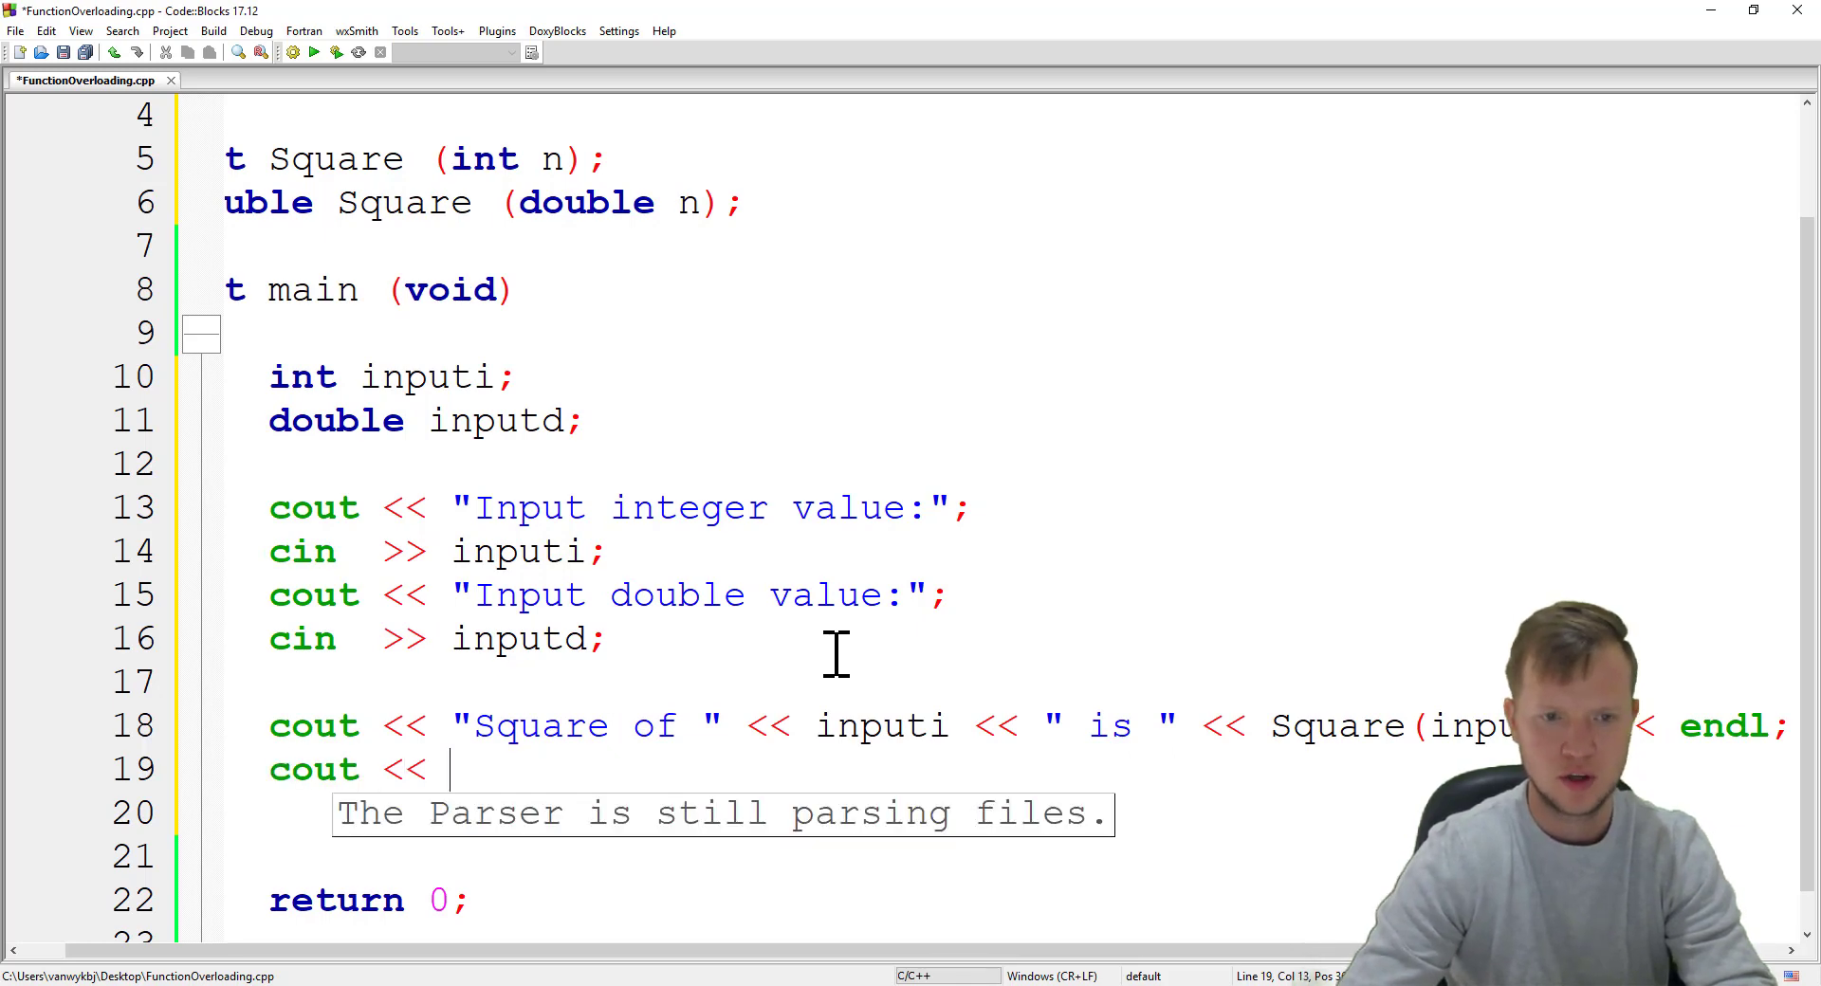
Step: Write cout << "Square of " << inputd << " is " << Square(inputd) << endl; on line 19
{"action": "type", "text": "\"\""}
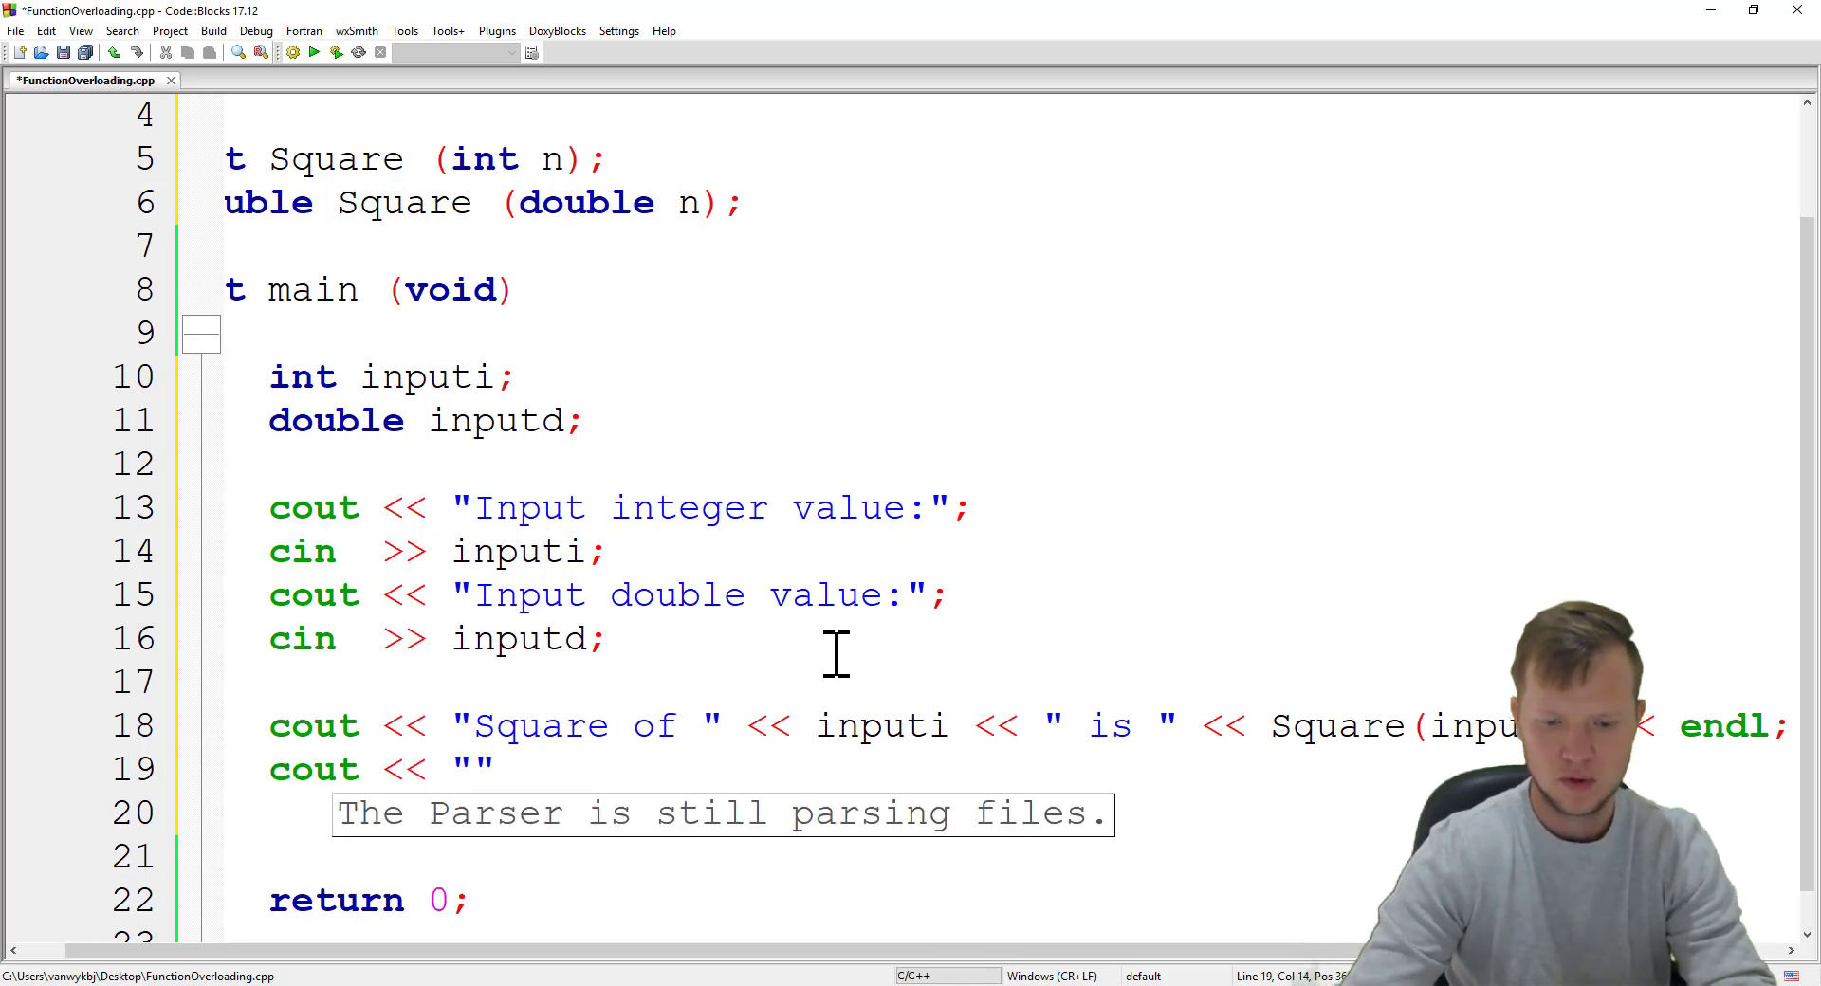
{"action": "type", "text": "Square of"}
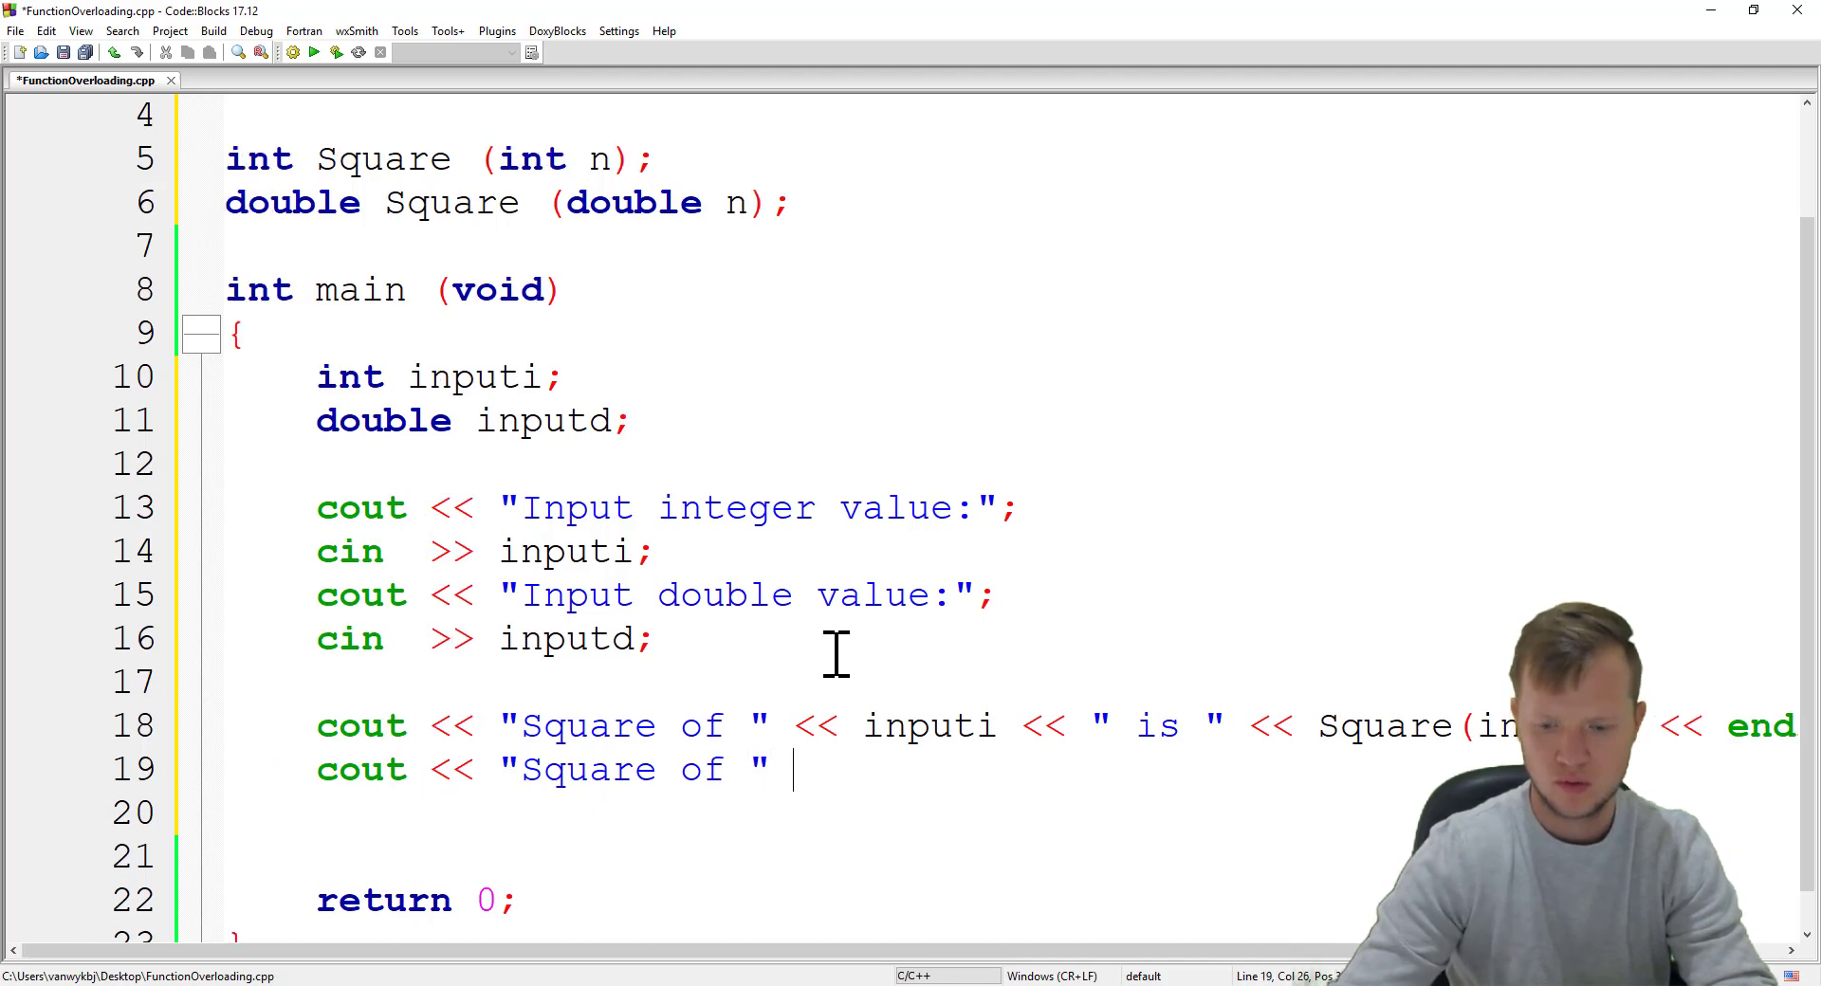
{"action": "type", "text": "<< input"}
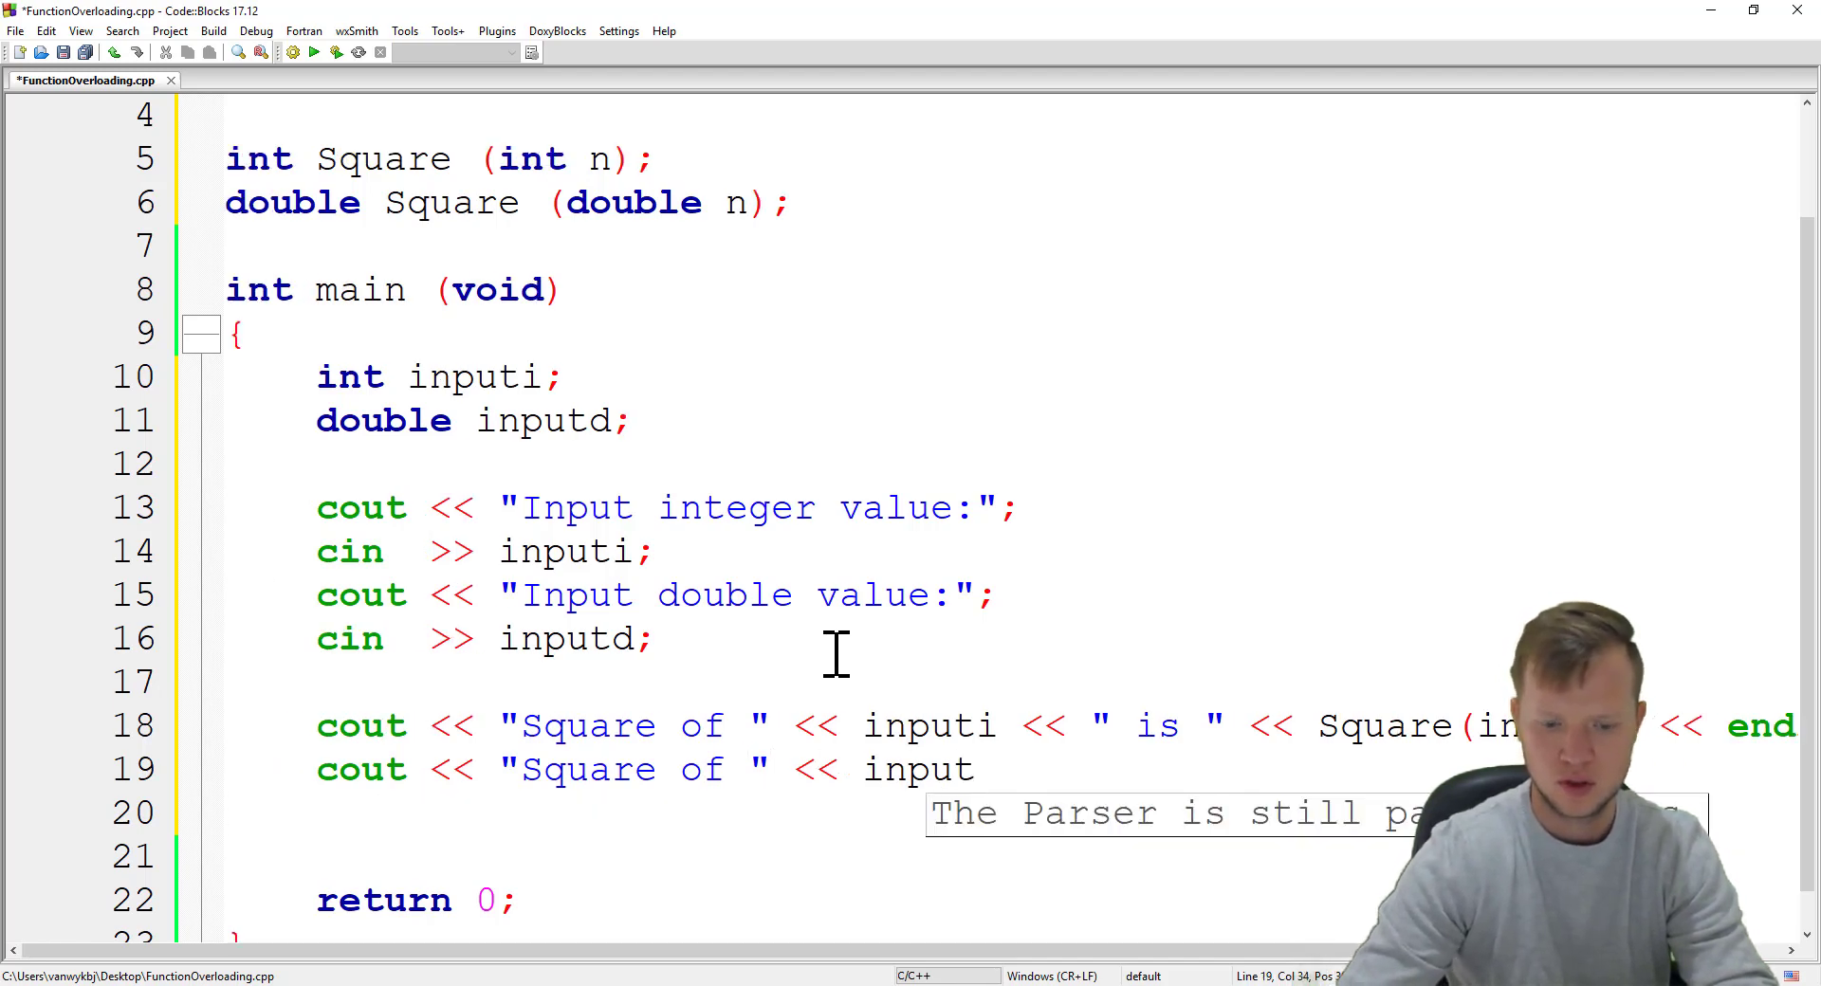
{"action": "type", "text": "d <<"}
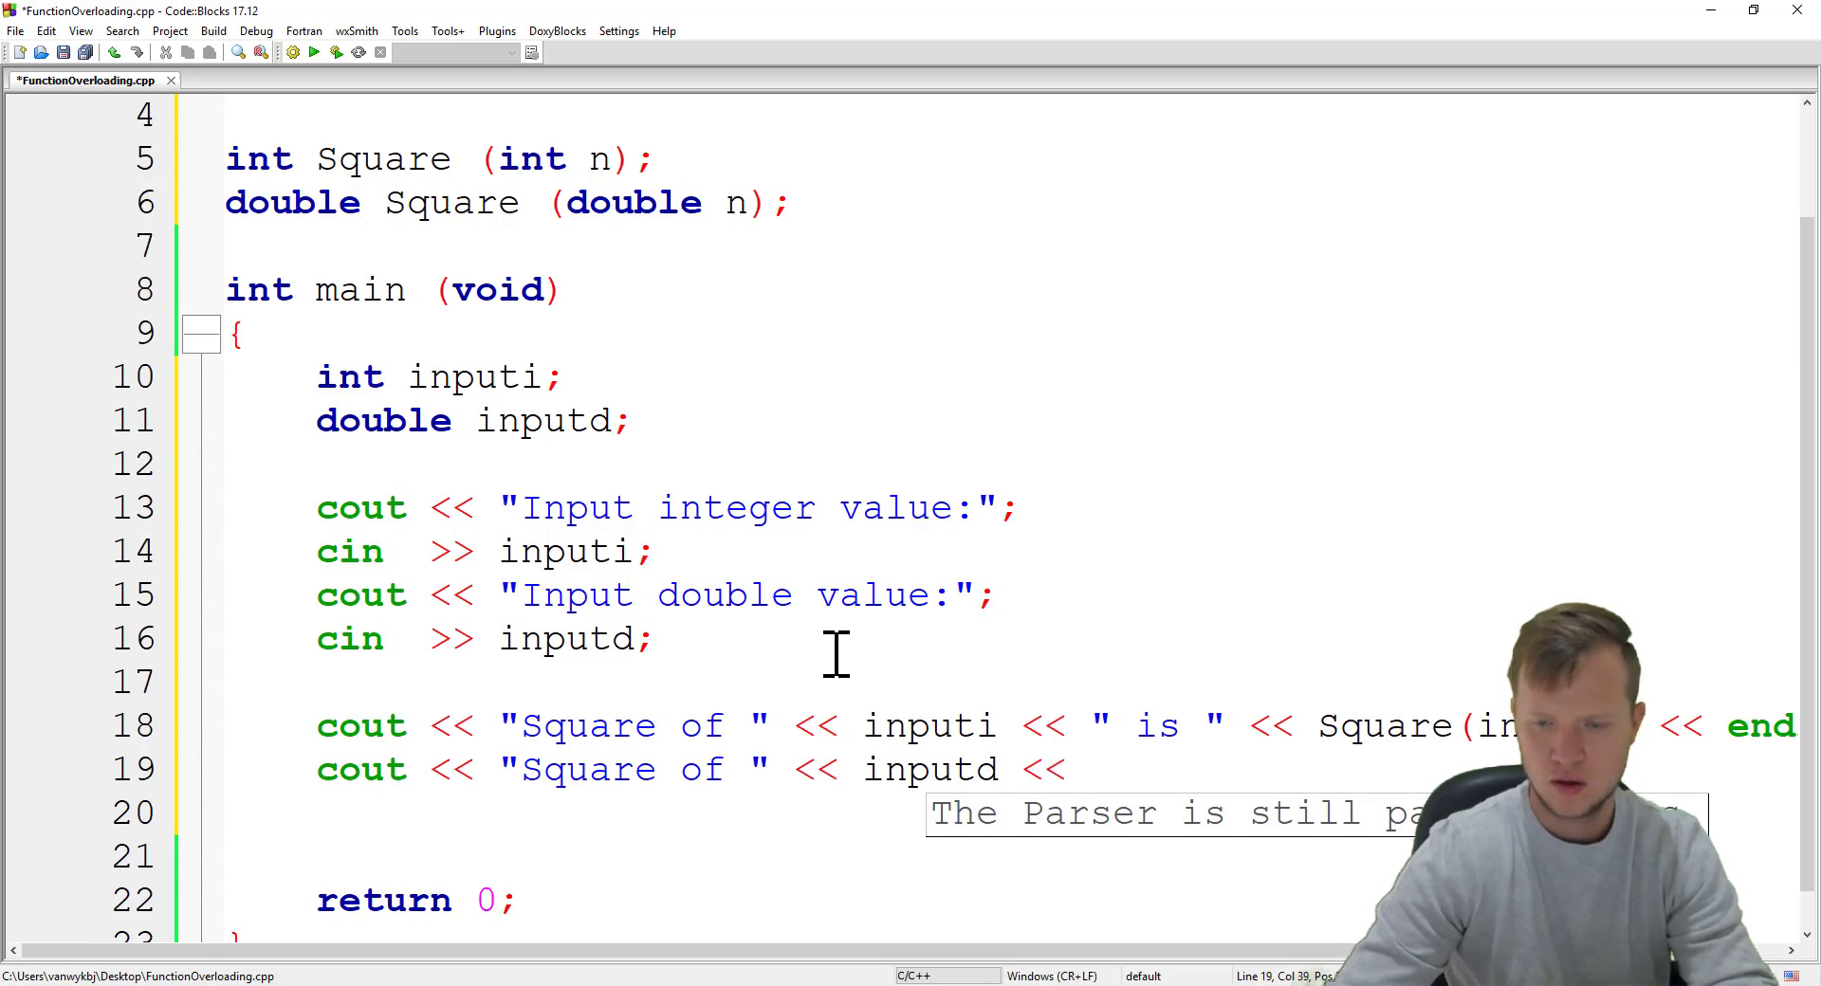
{"action": "type", "text": "\" is \""}
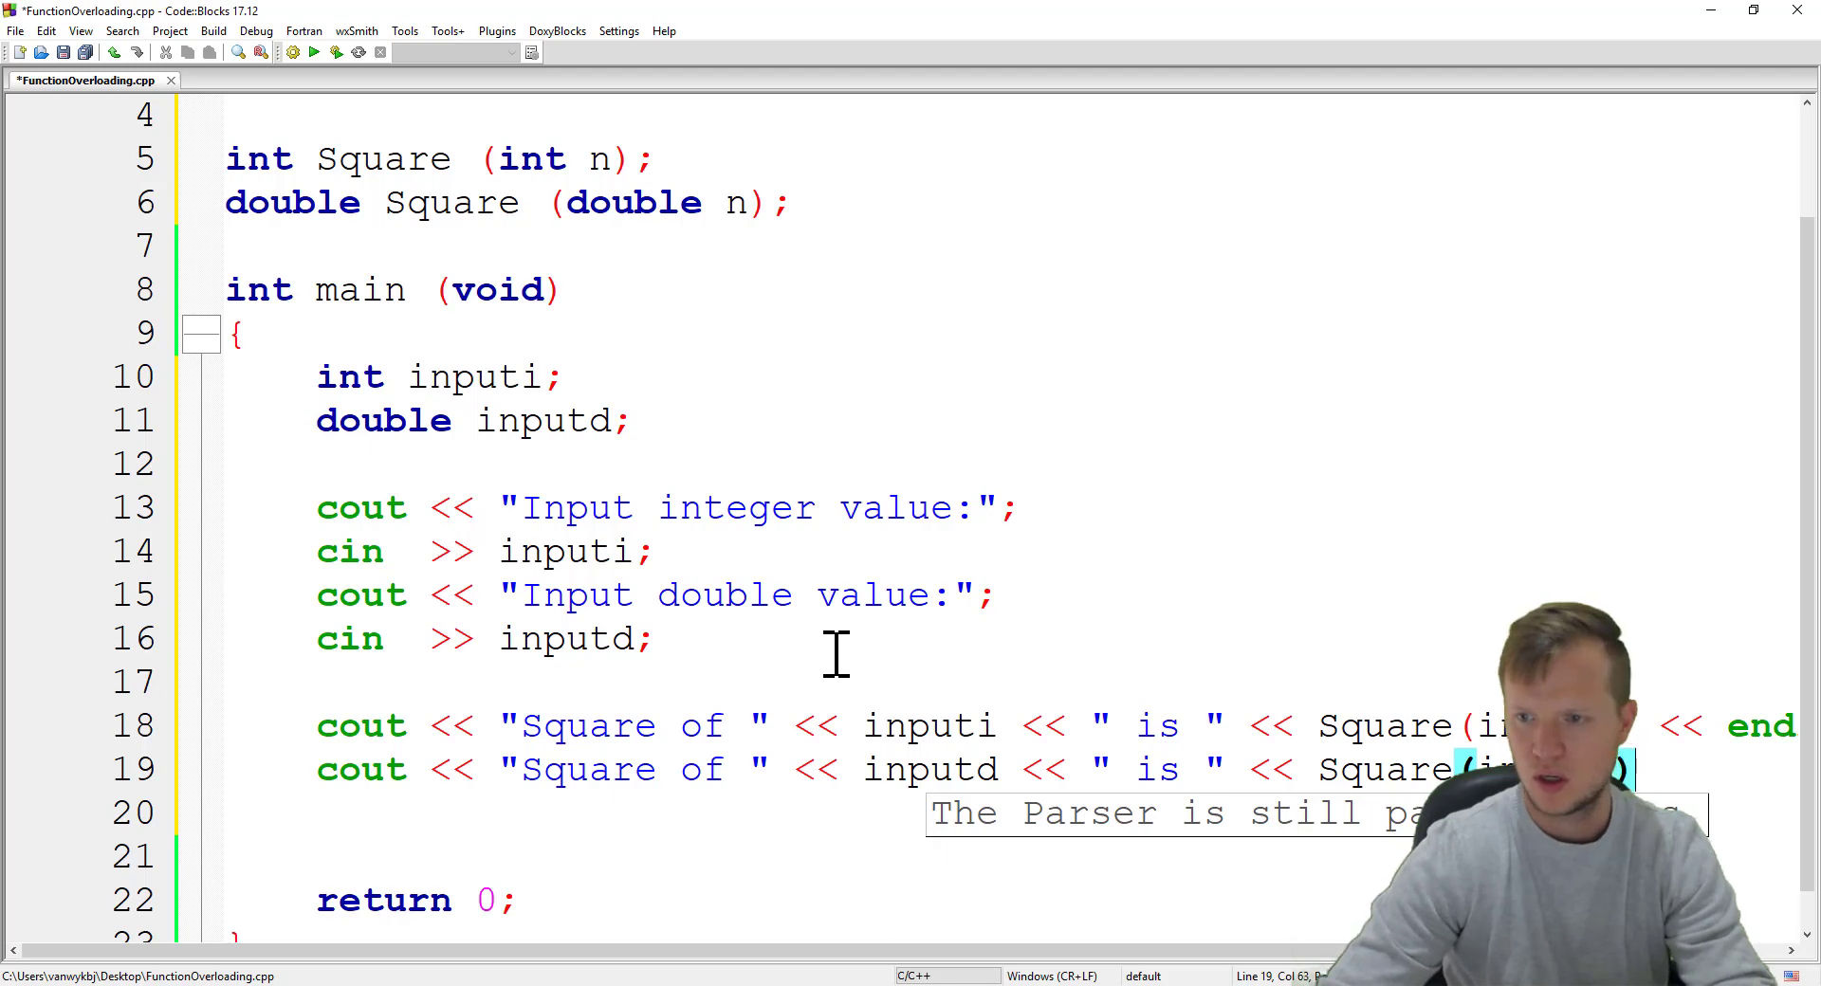
{"action": "type", "text": "<< endl;"}
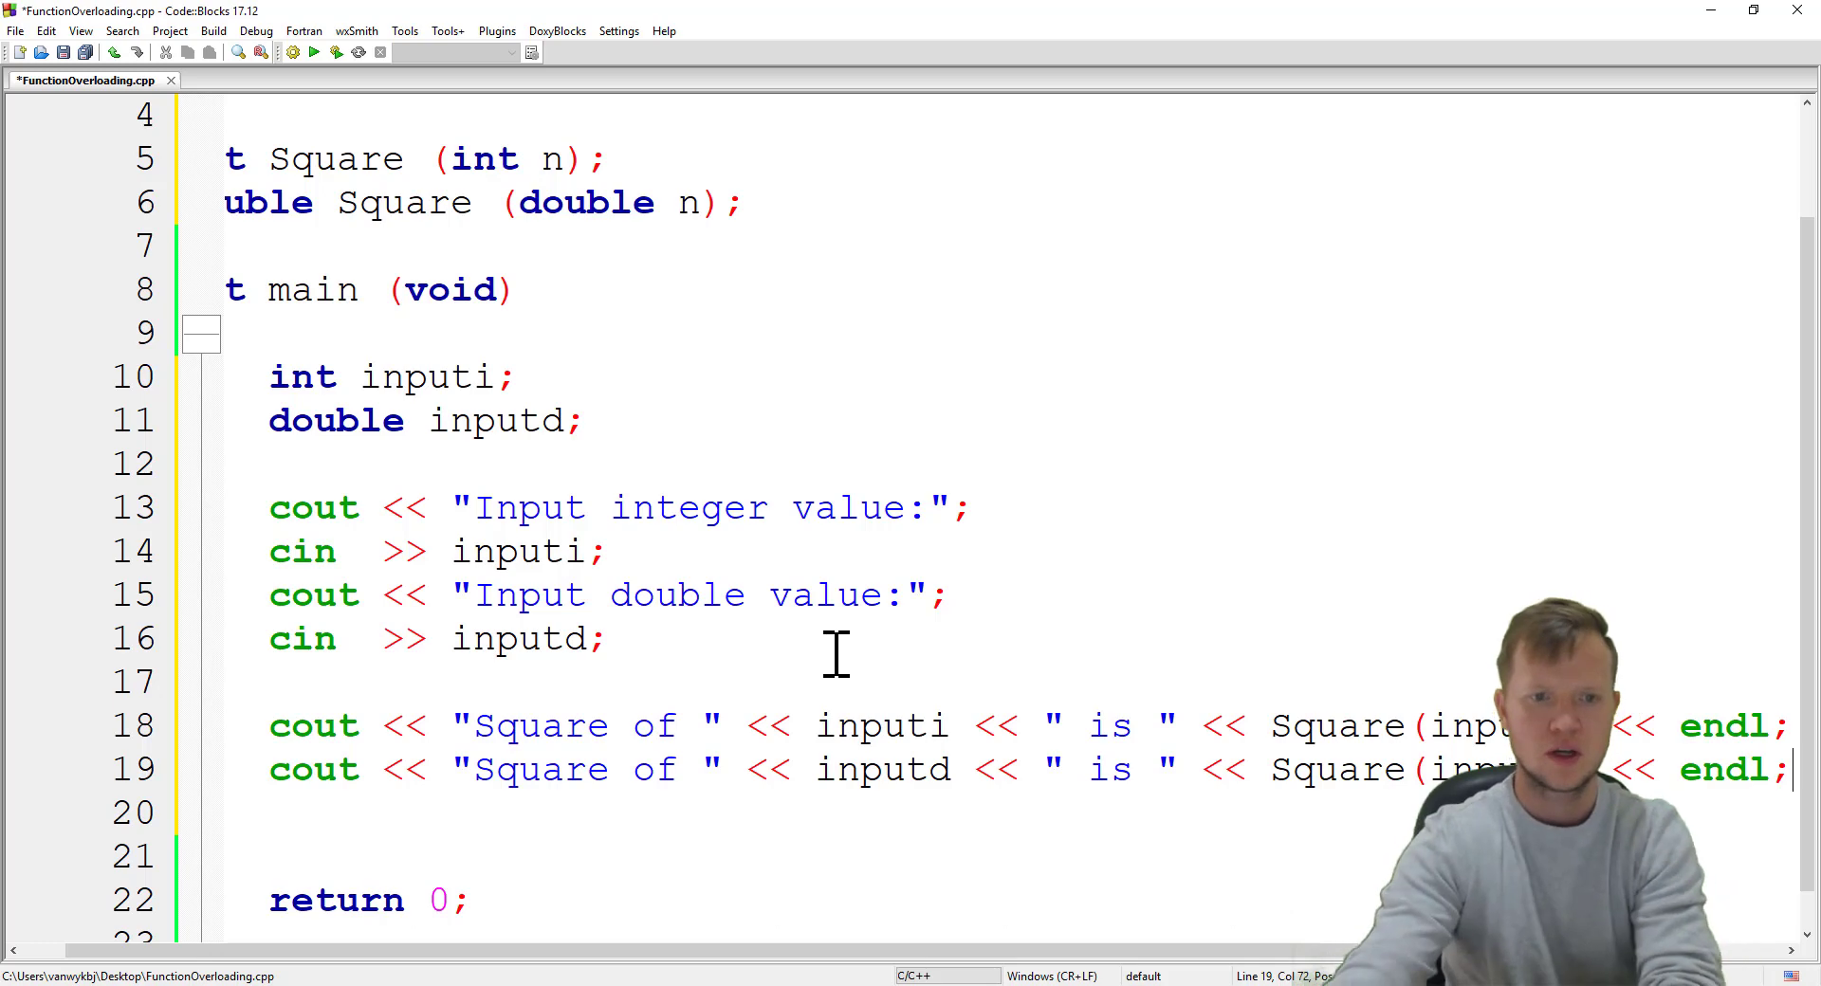
{"action": "mouse_move", "coordinate": [981, 667]}
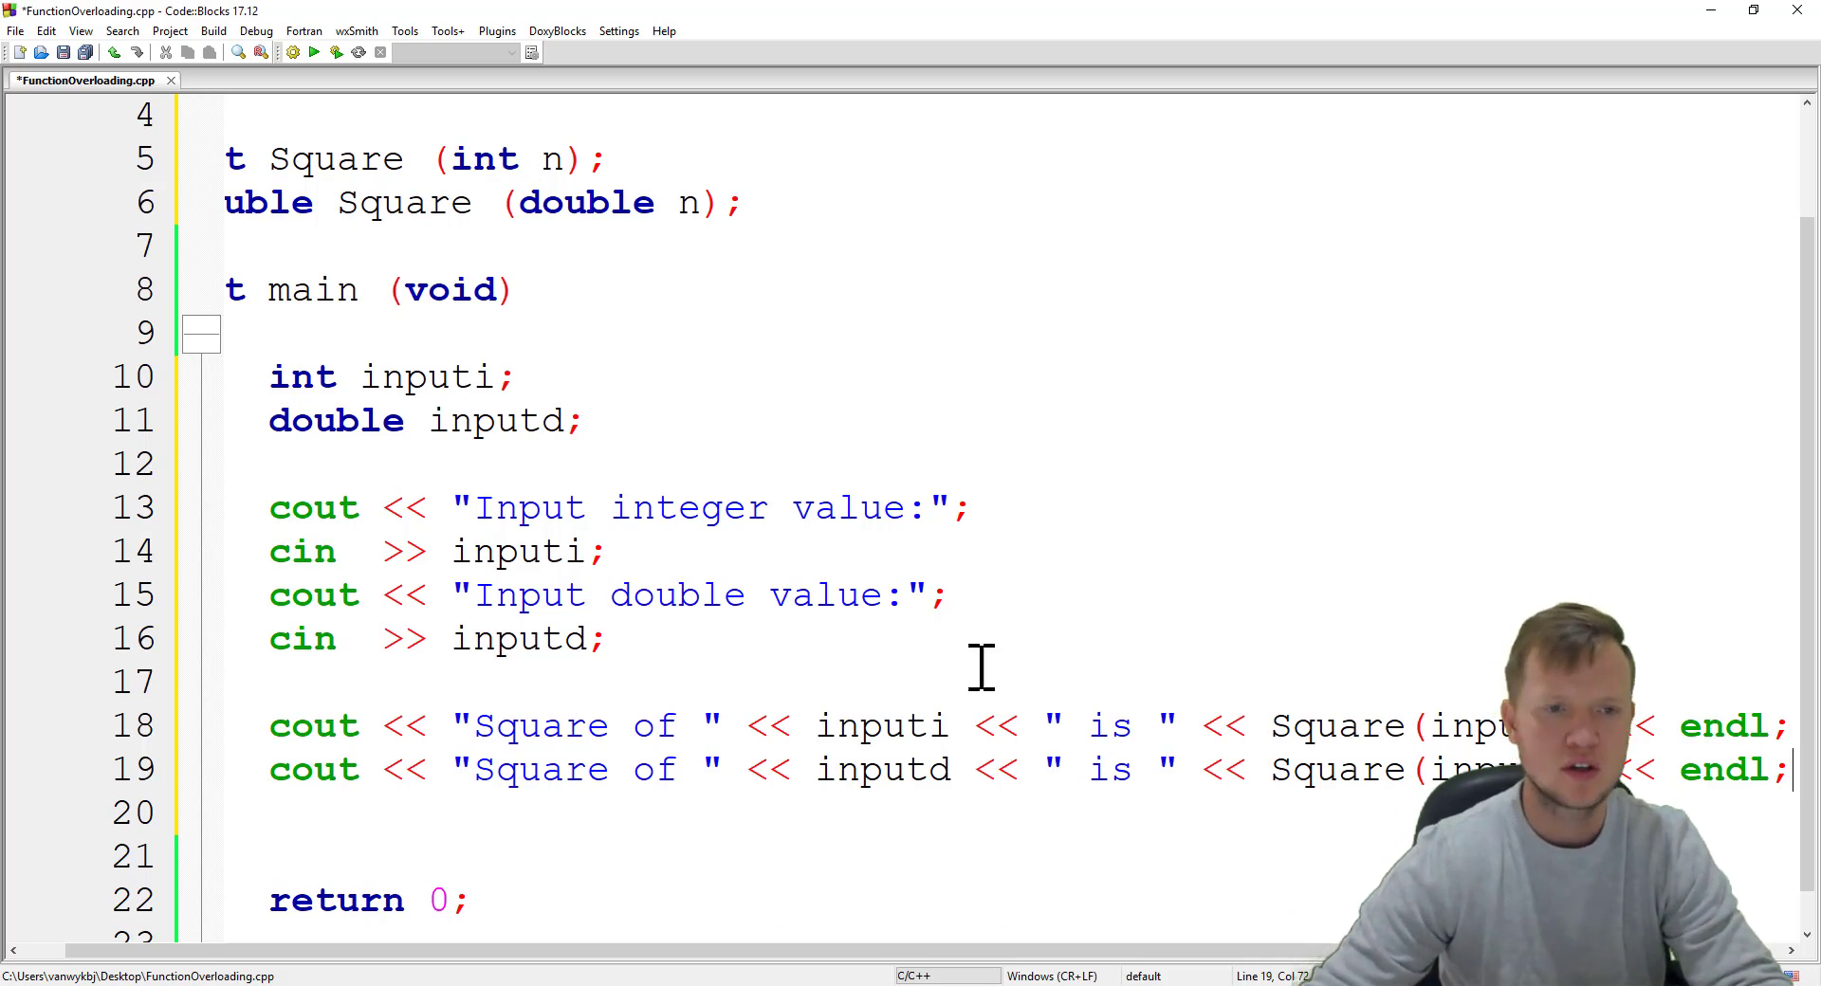
{"action": "mouse_move", "coordinate": [444, 918]}
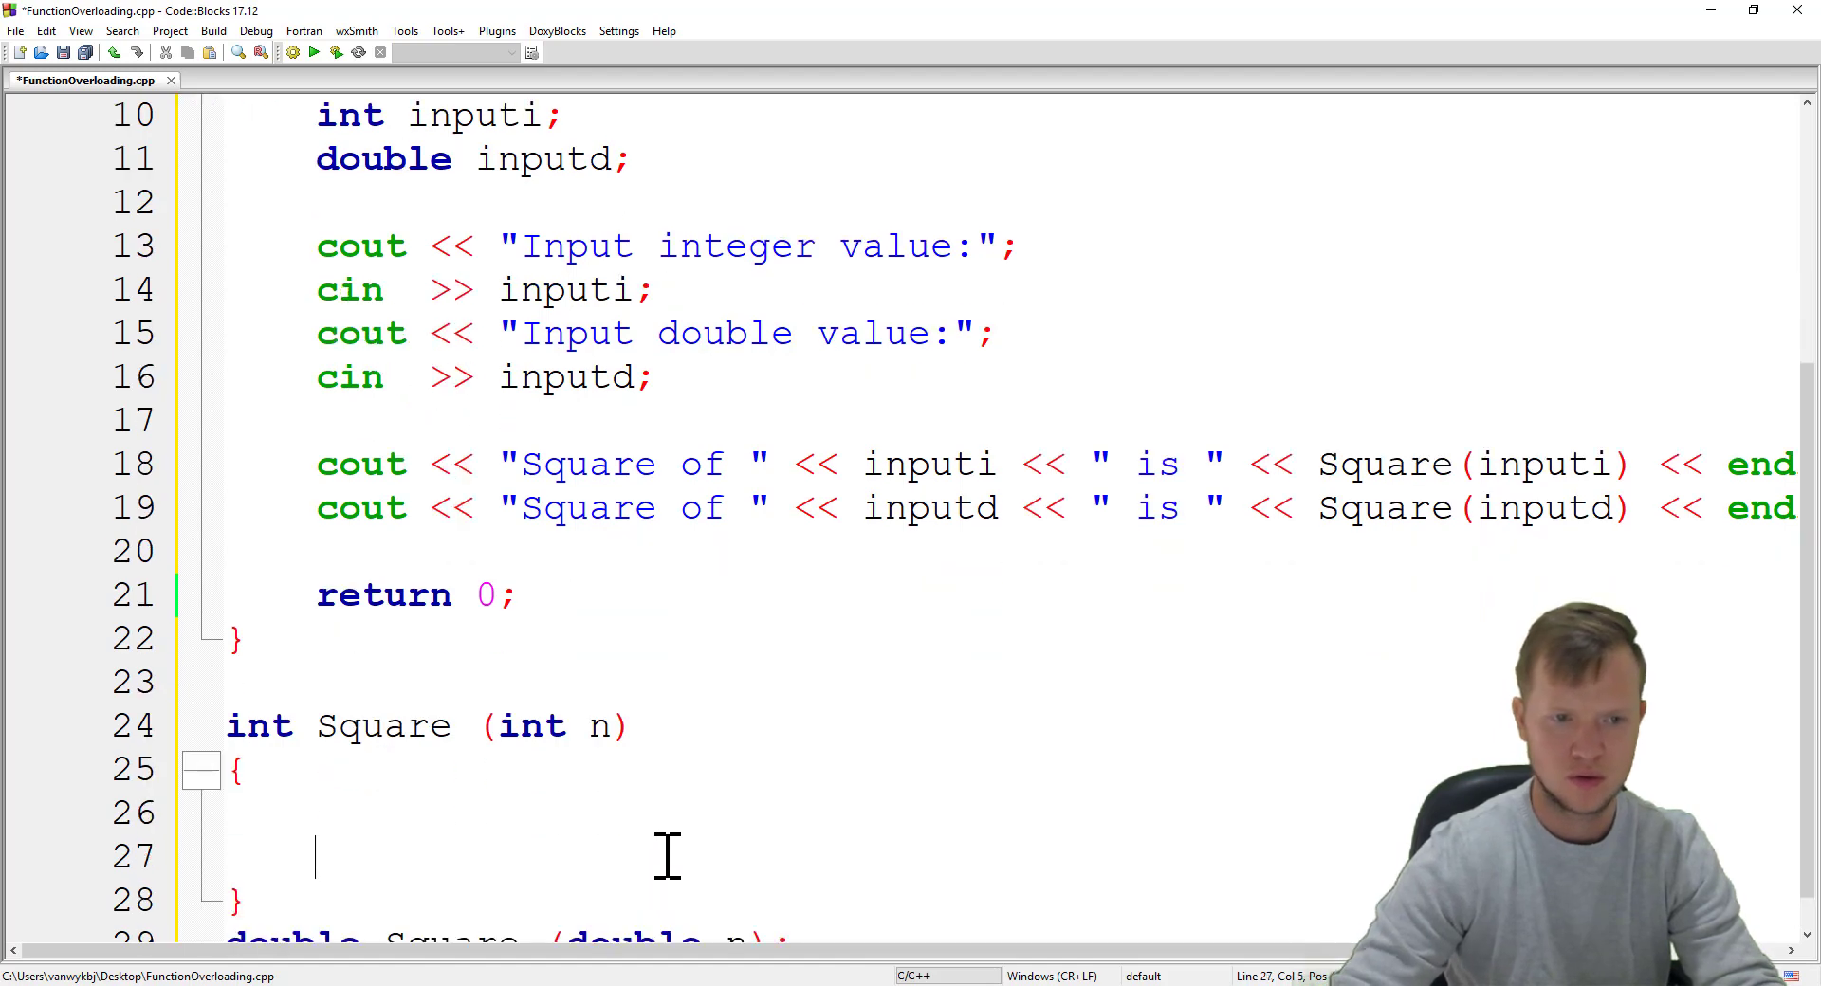
Step: Define int Square (int n) below main so it returns n*n
{"action": "scroll", "scroll_direction": "down", "scroll_amount": 3}
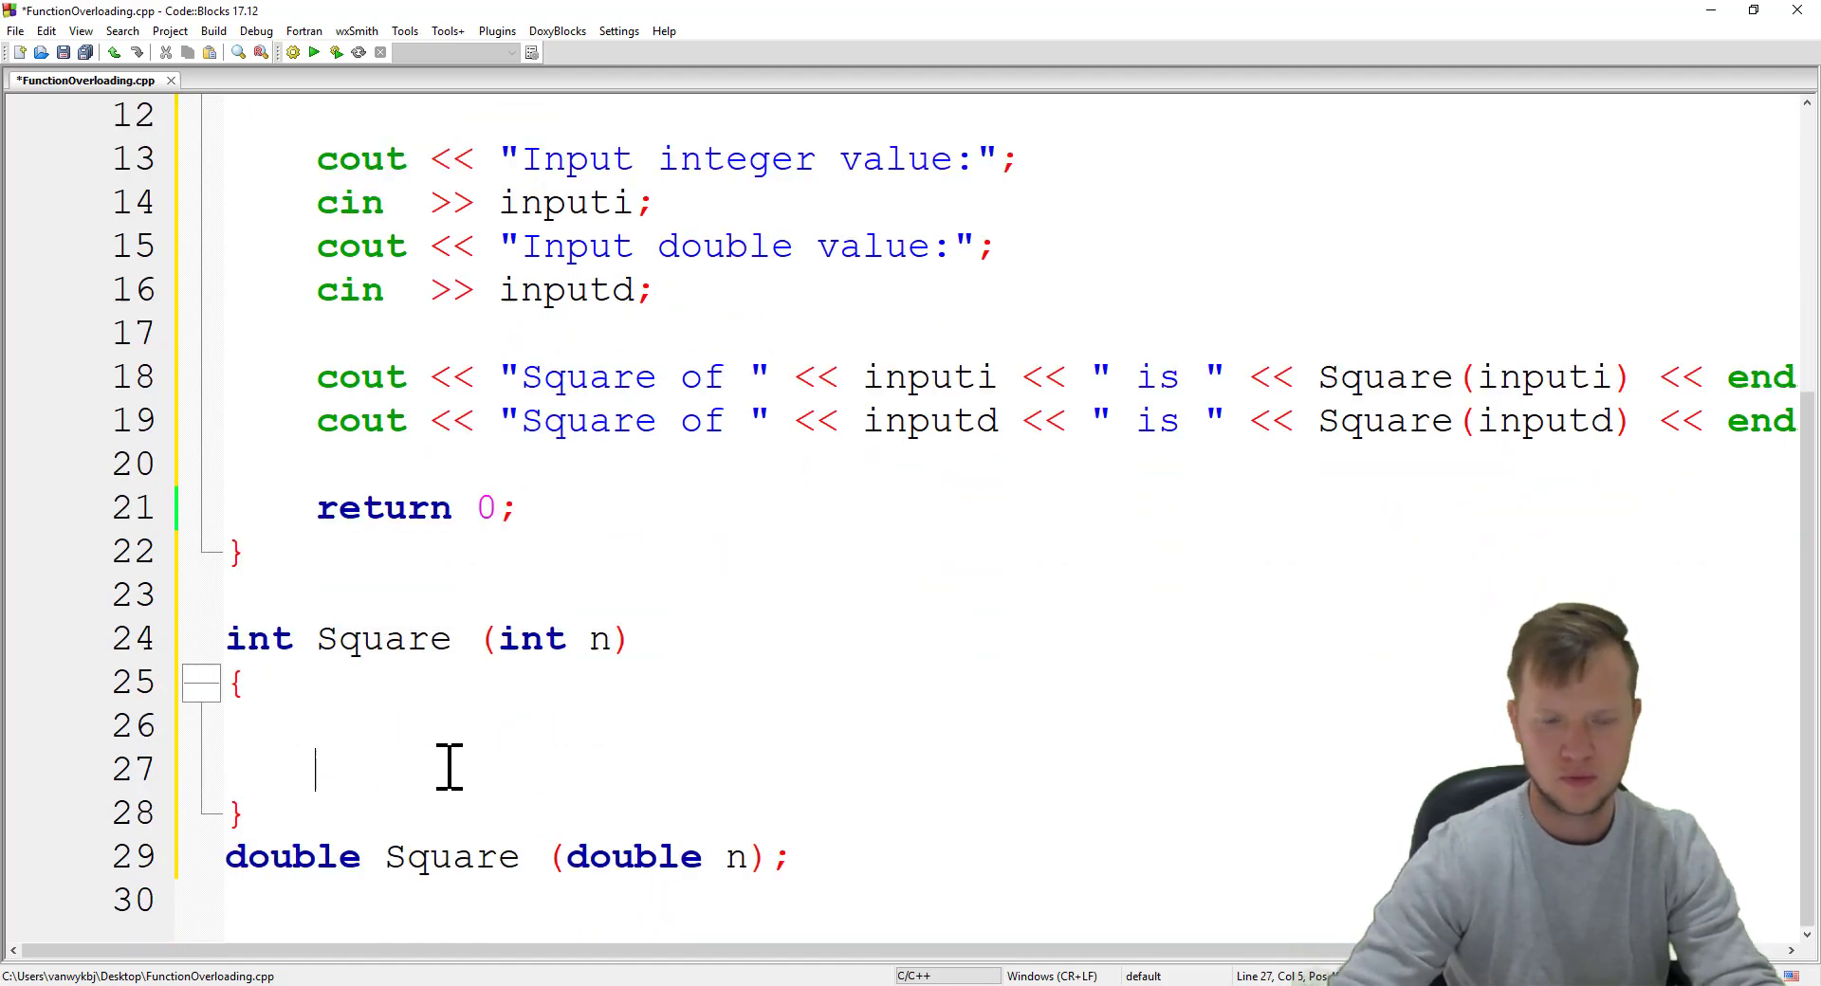
{"action": "type", "text": "return"}
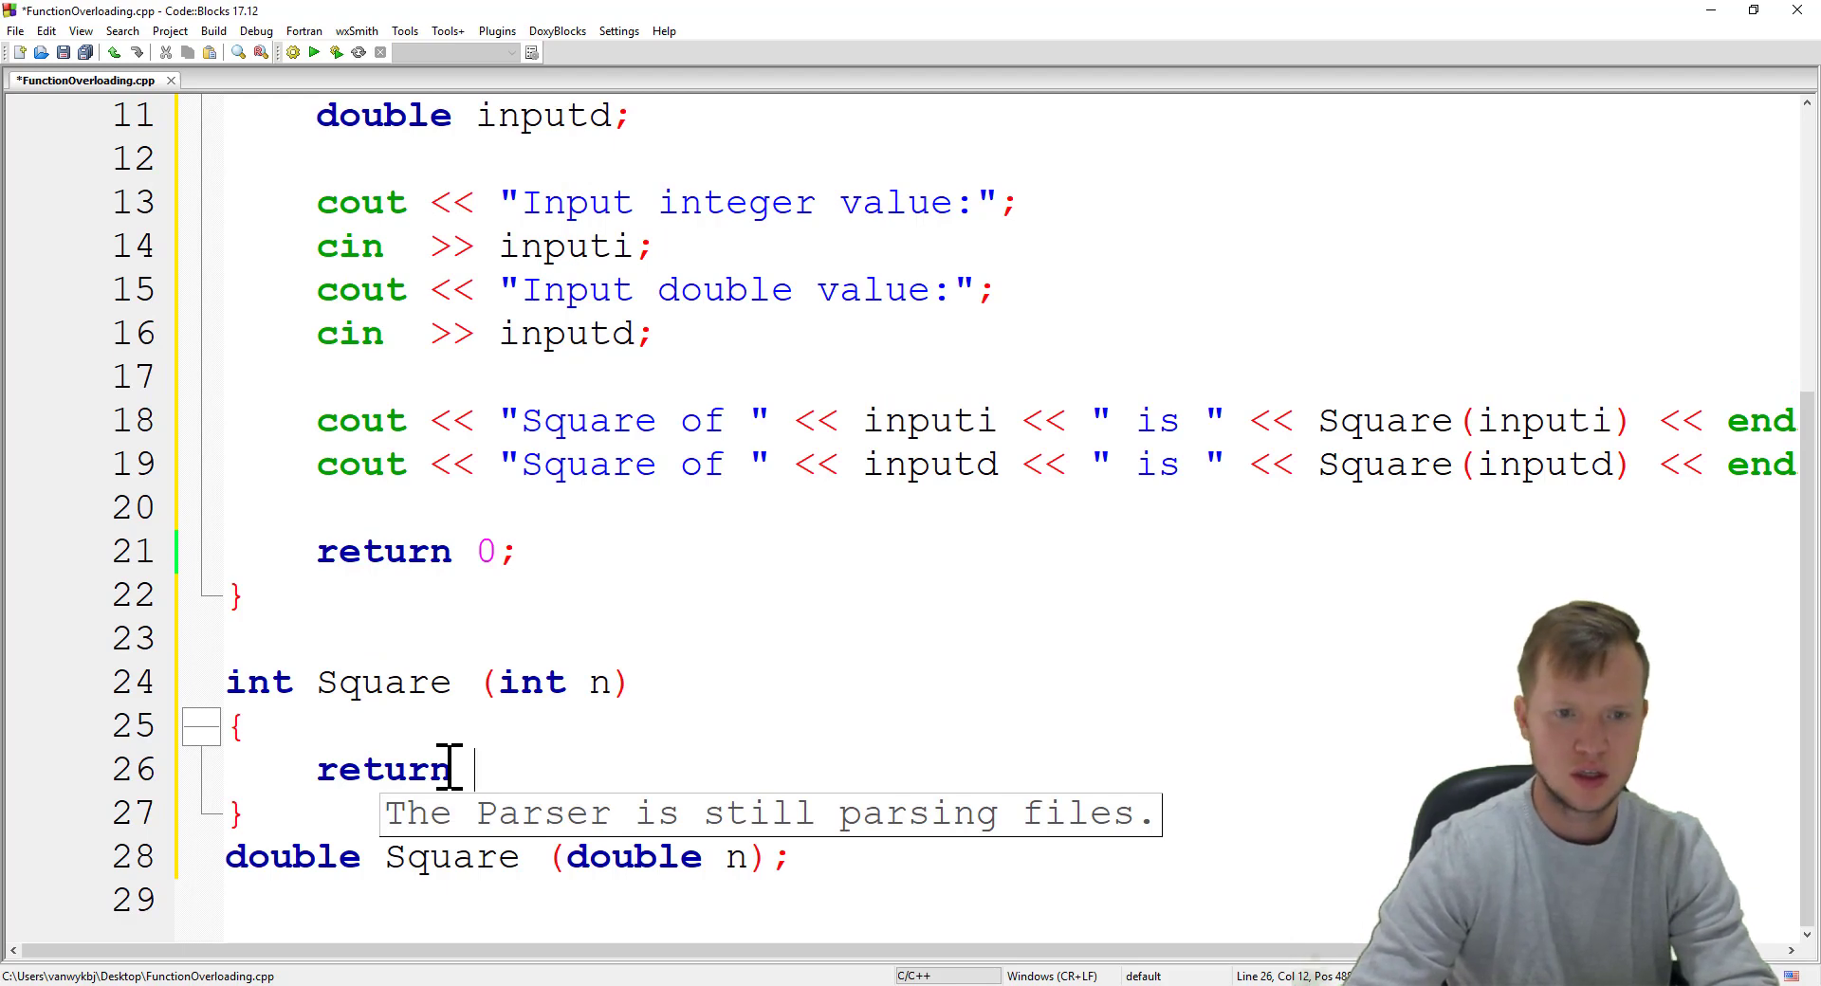
{"action": "type", "text": "n*n;"}
{"action": "left_click", "coordinate": [1010, 899]}
{"action": "type", "text": "{"}
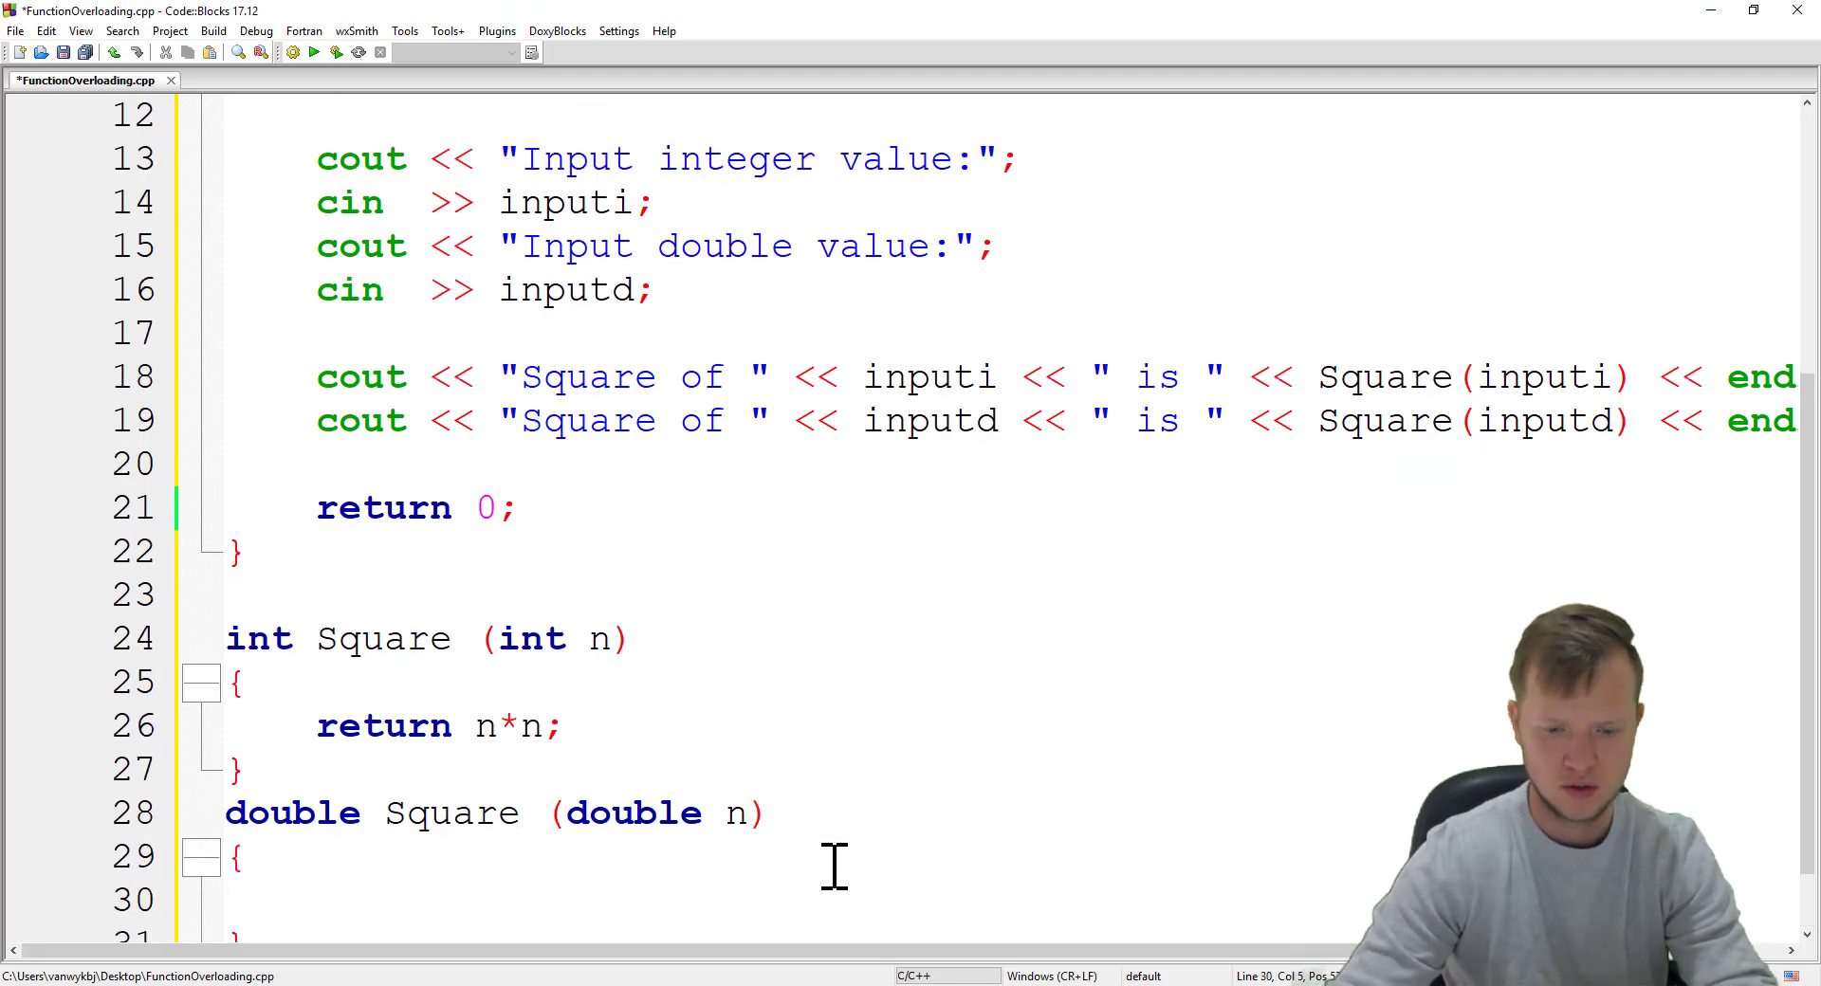
Step: Give the double Square definition a body returning n*n
{"action": "type", "text": "n n"}
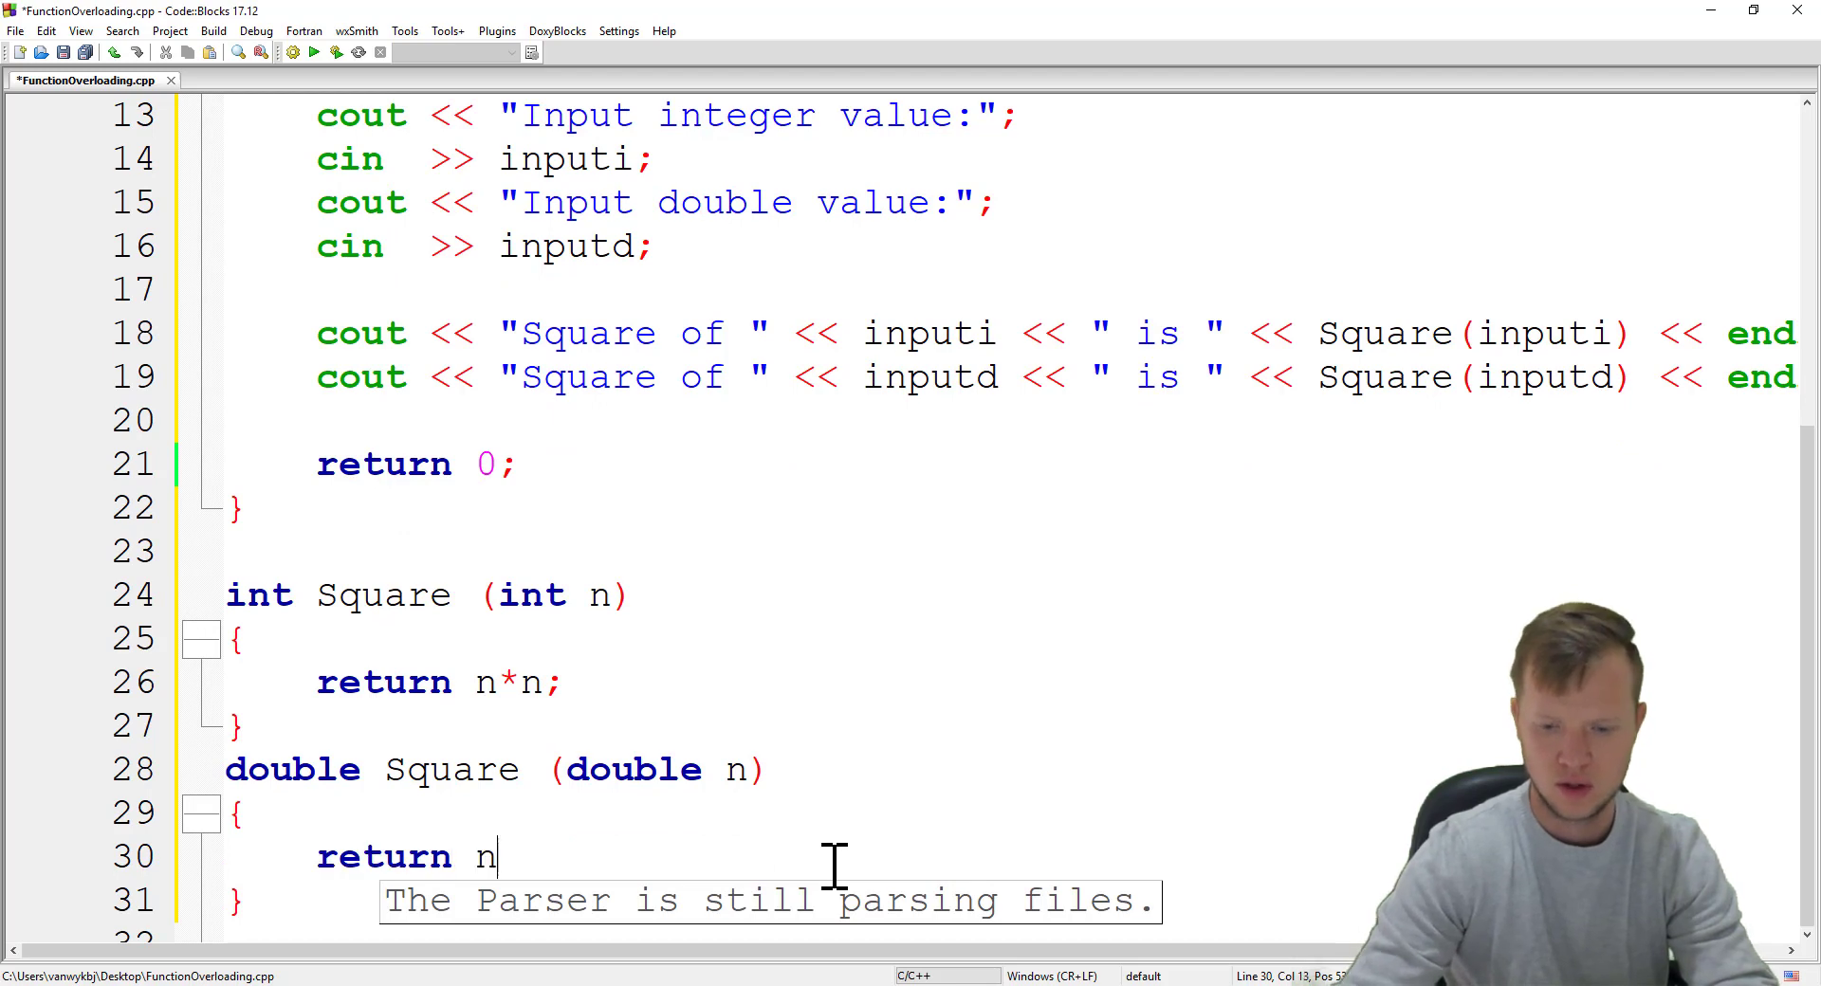
{"action": "type", "text": "*m"}
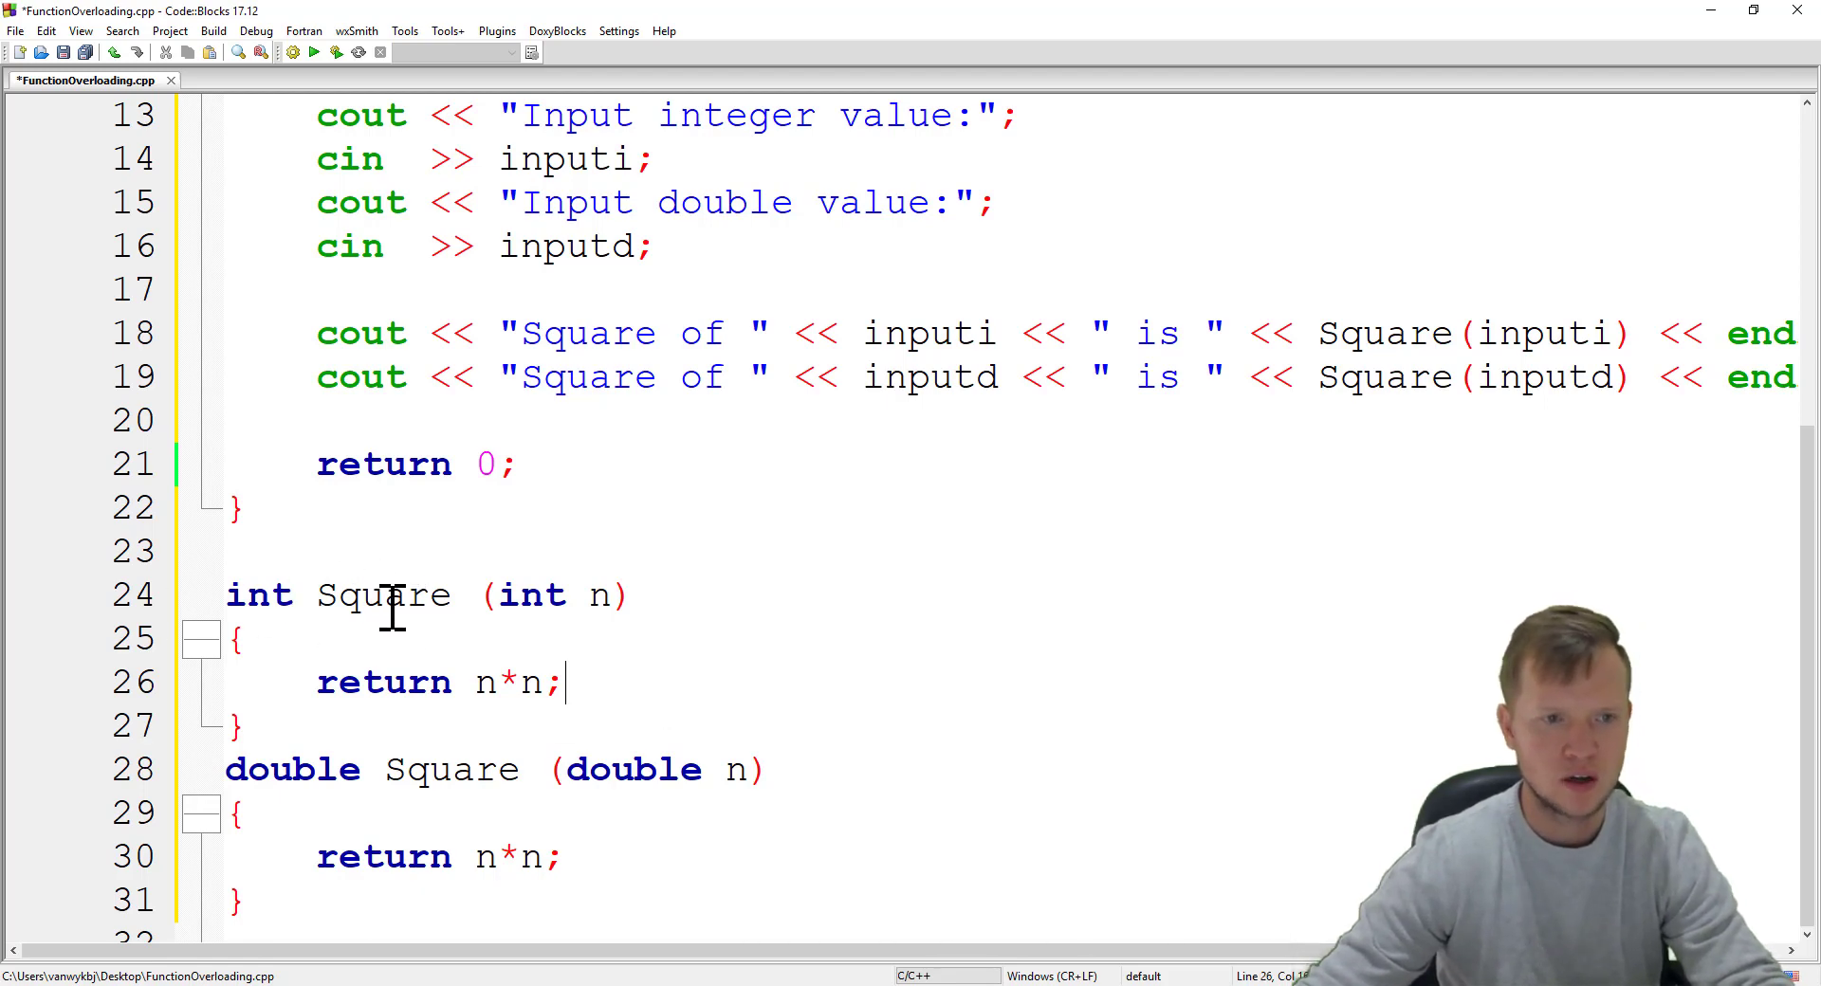
{"action": "mouse_move", "coordinate": [597, 622]}
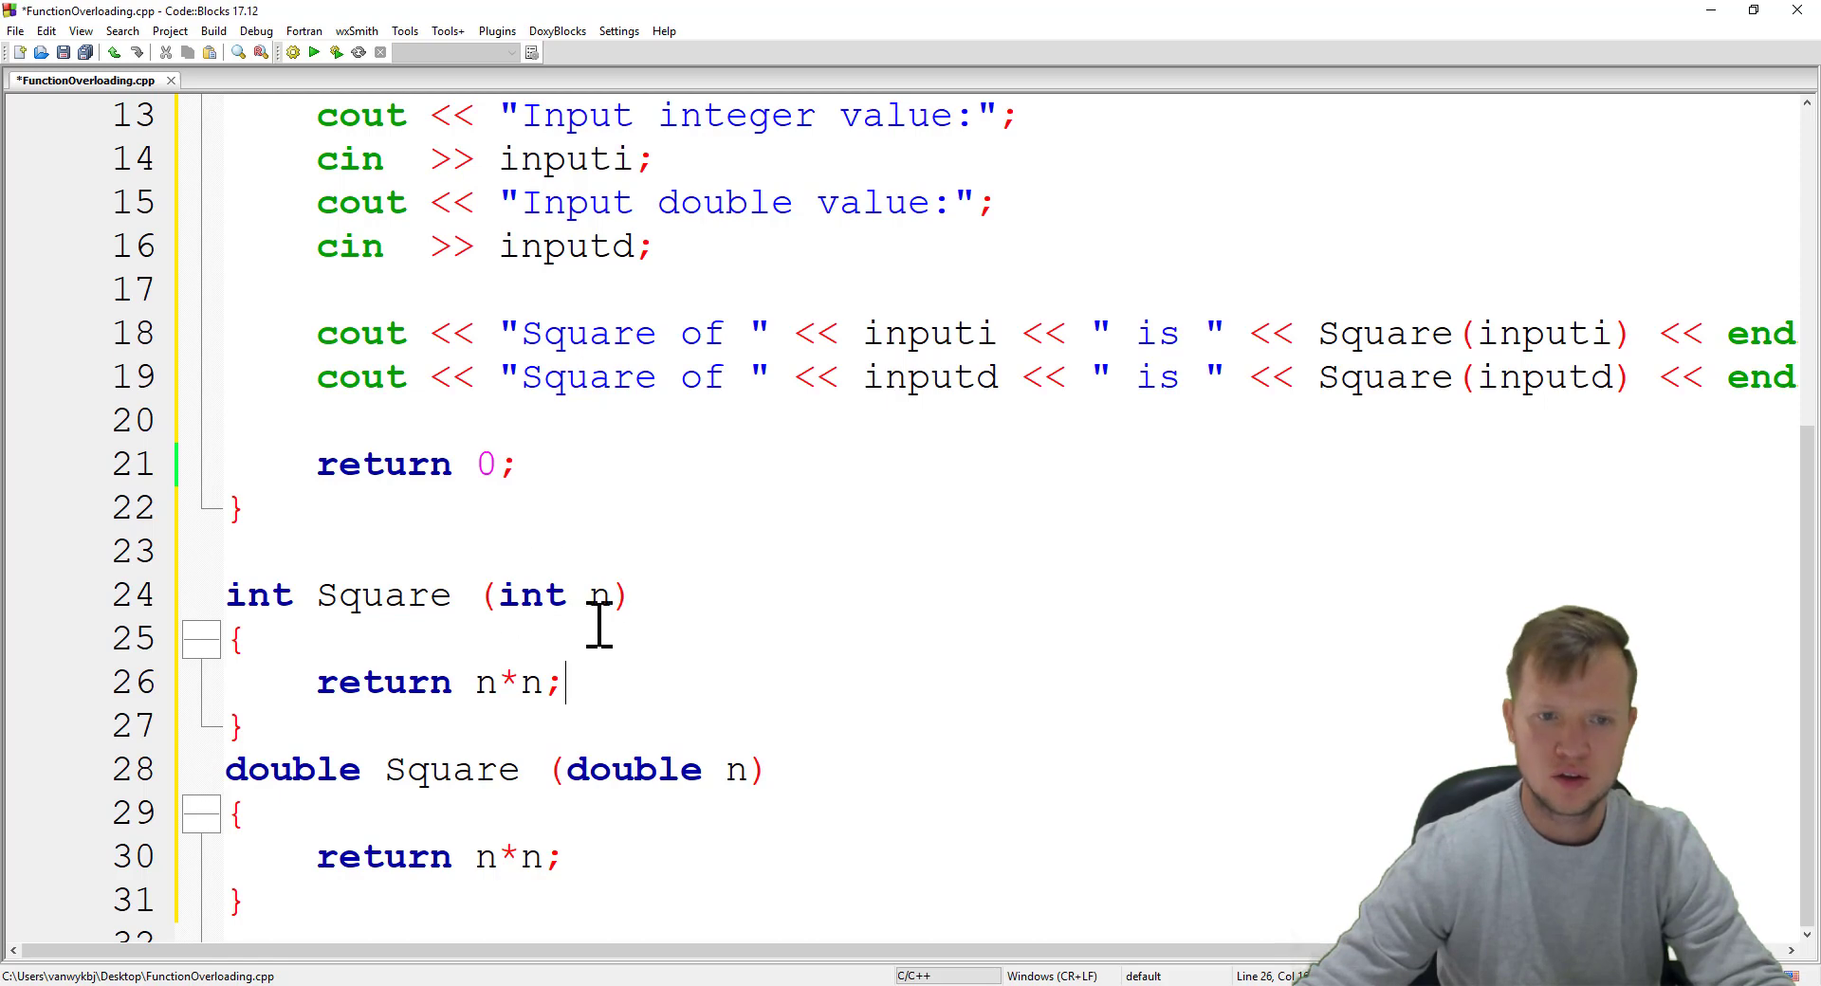
{"action": "mouse_move", "coordinate": [740, 799]}
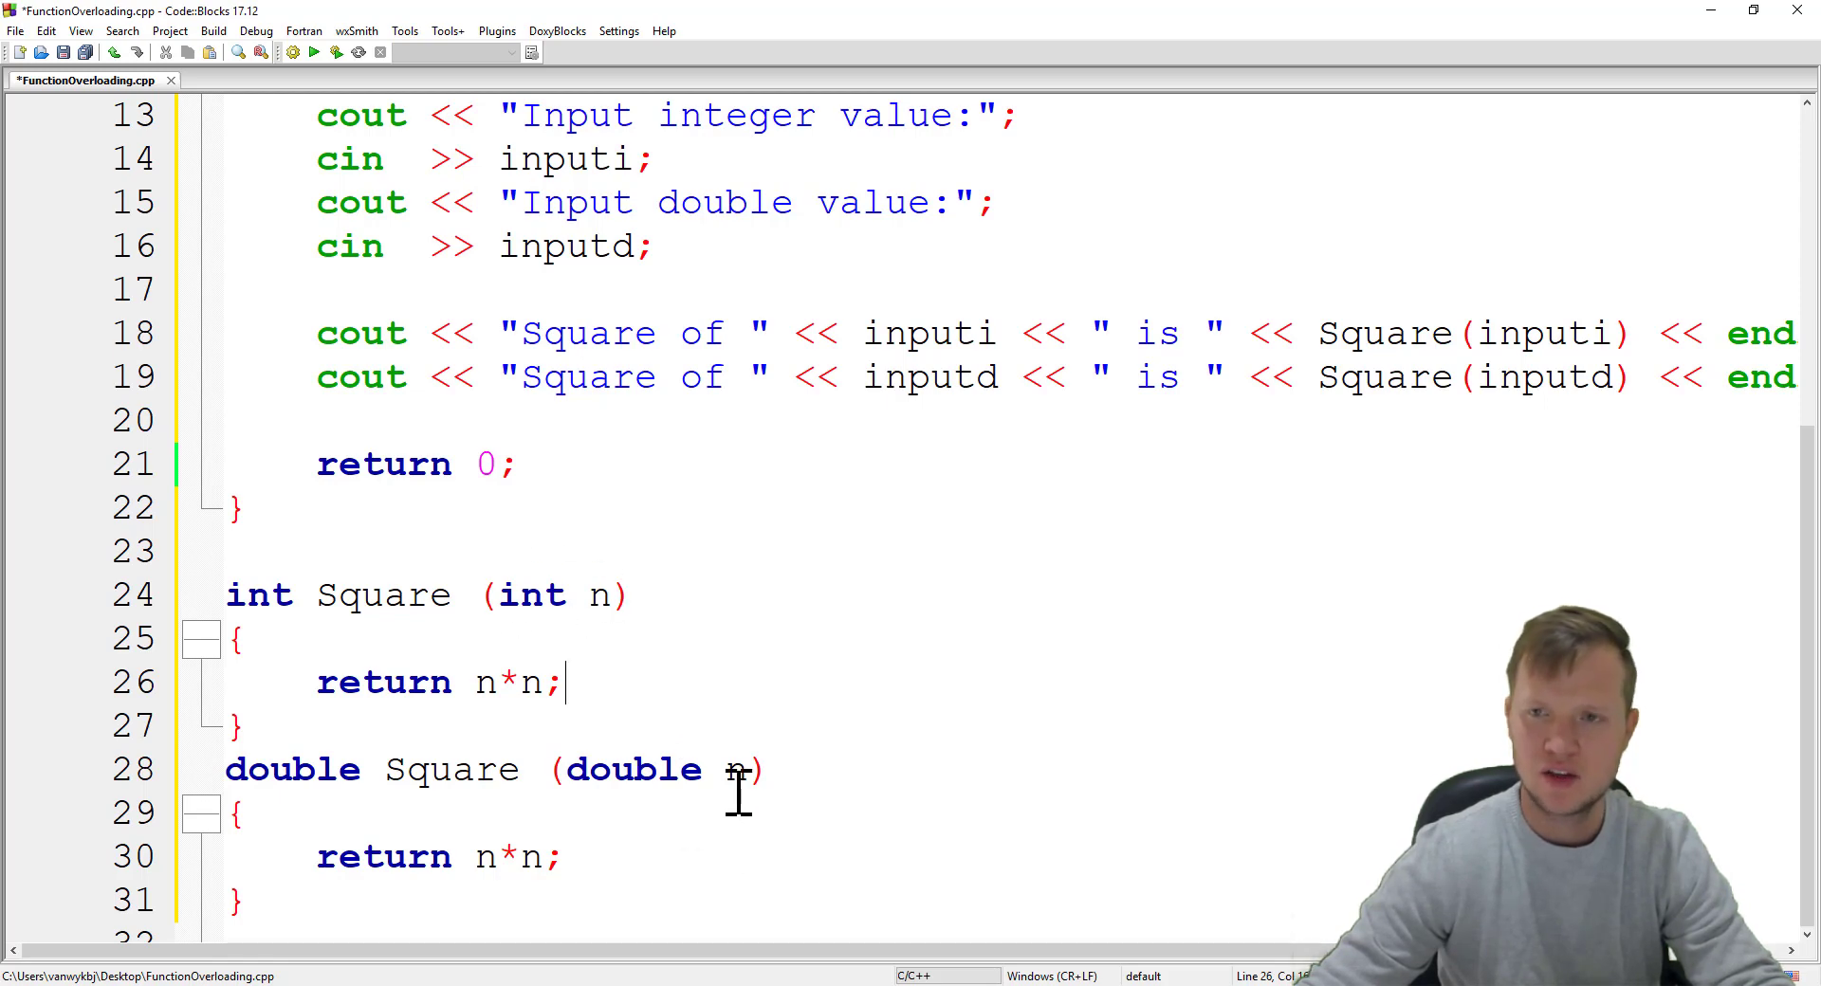
{"action": "mouse_move", "coordinate": [495, 563]}
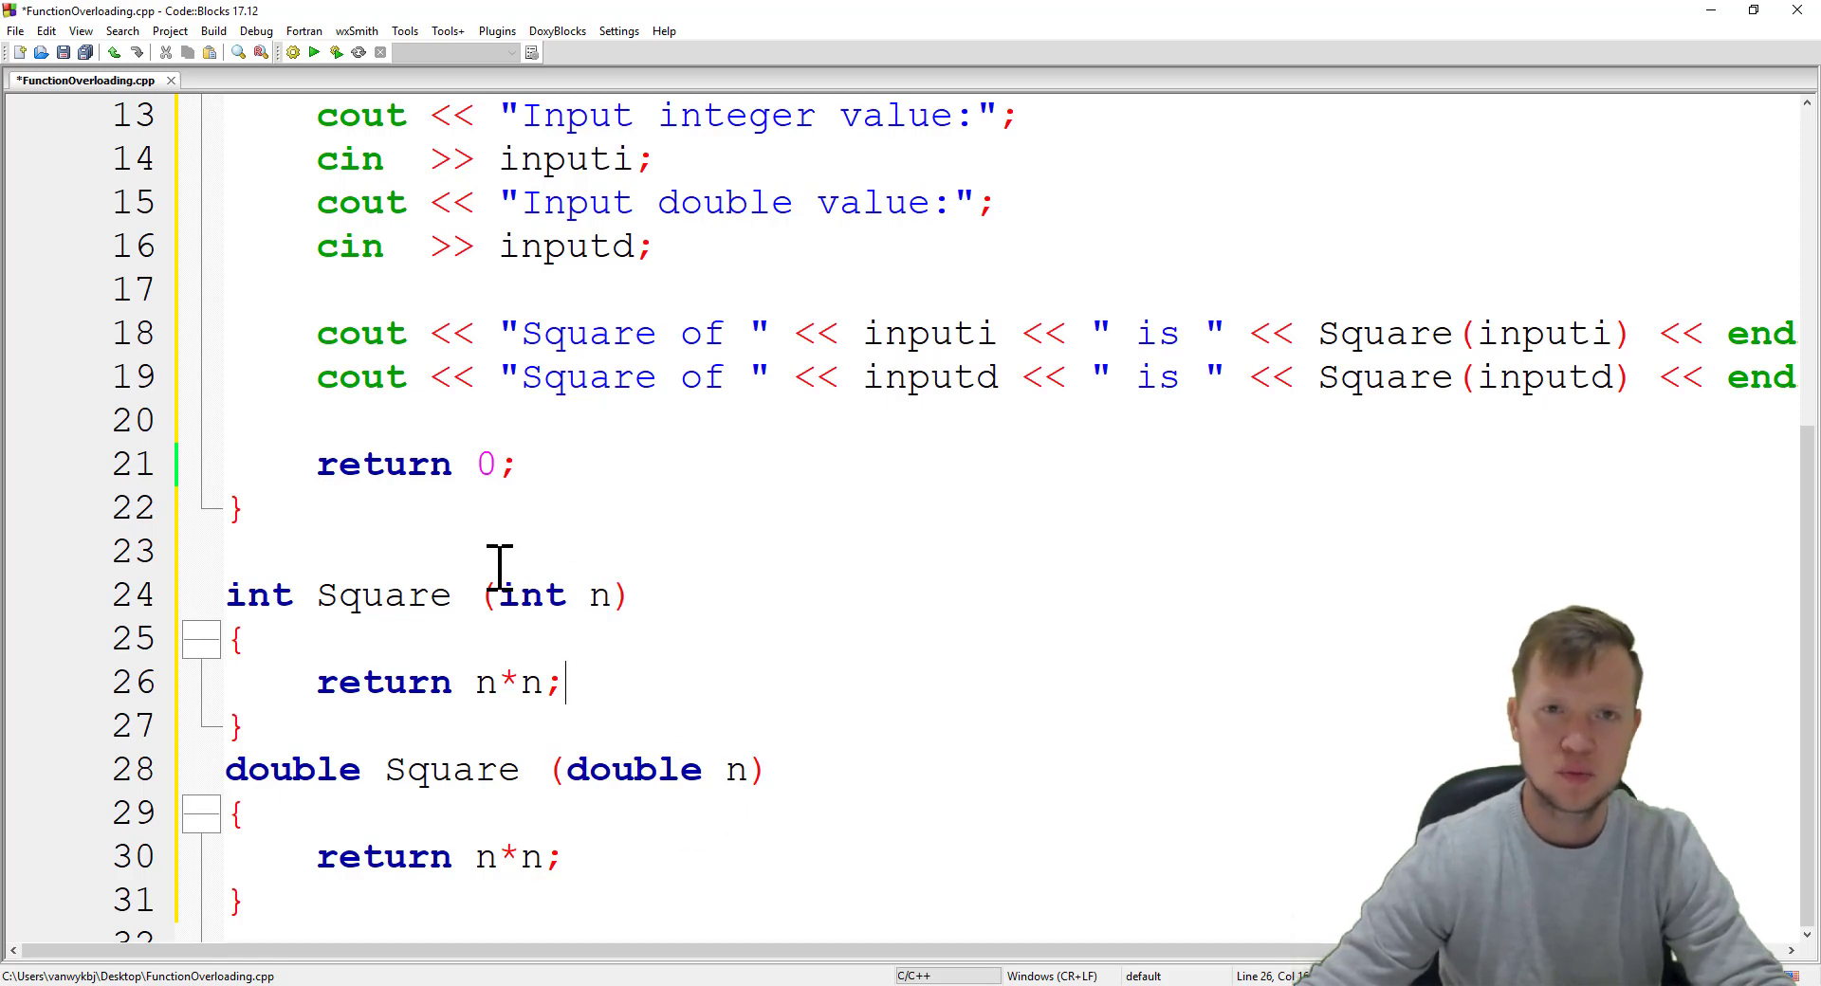
{"action": "mouse_move", "coordinate": [465, 617]}
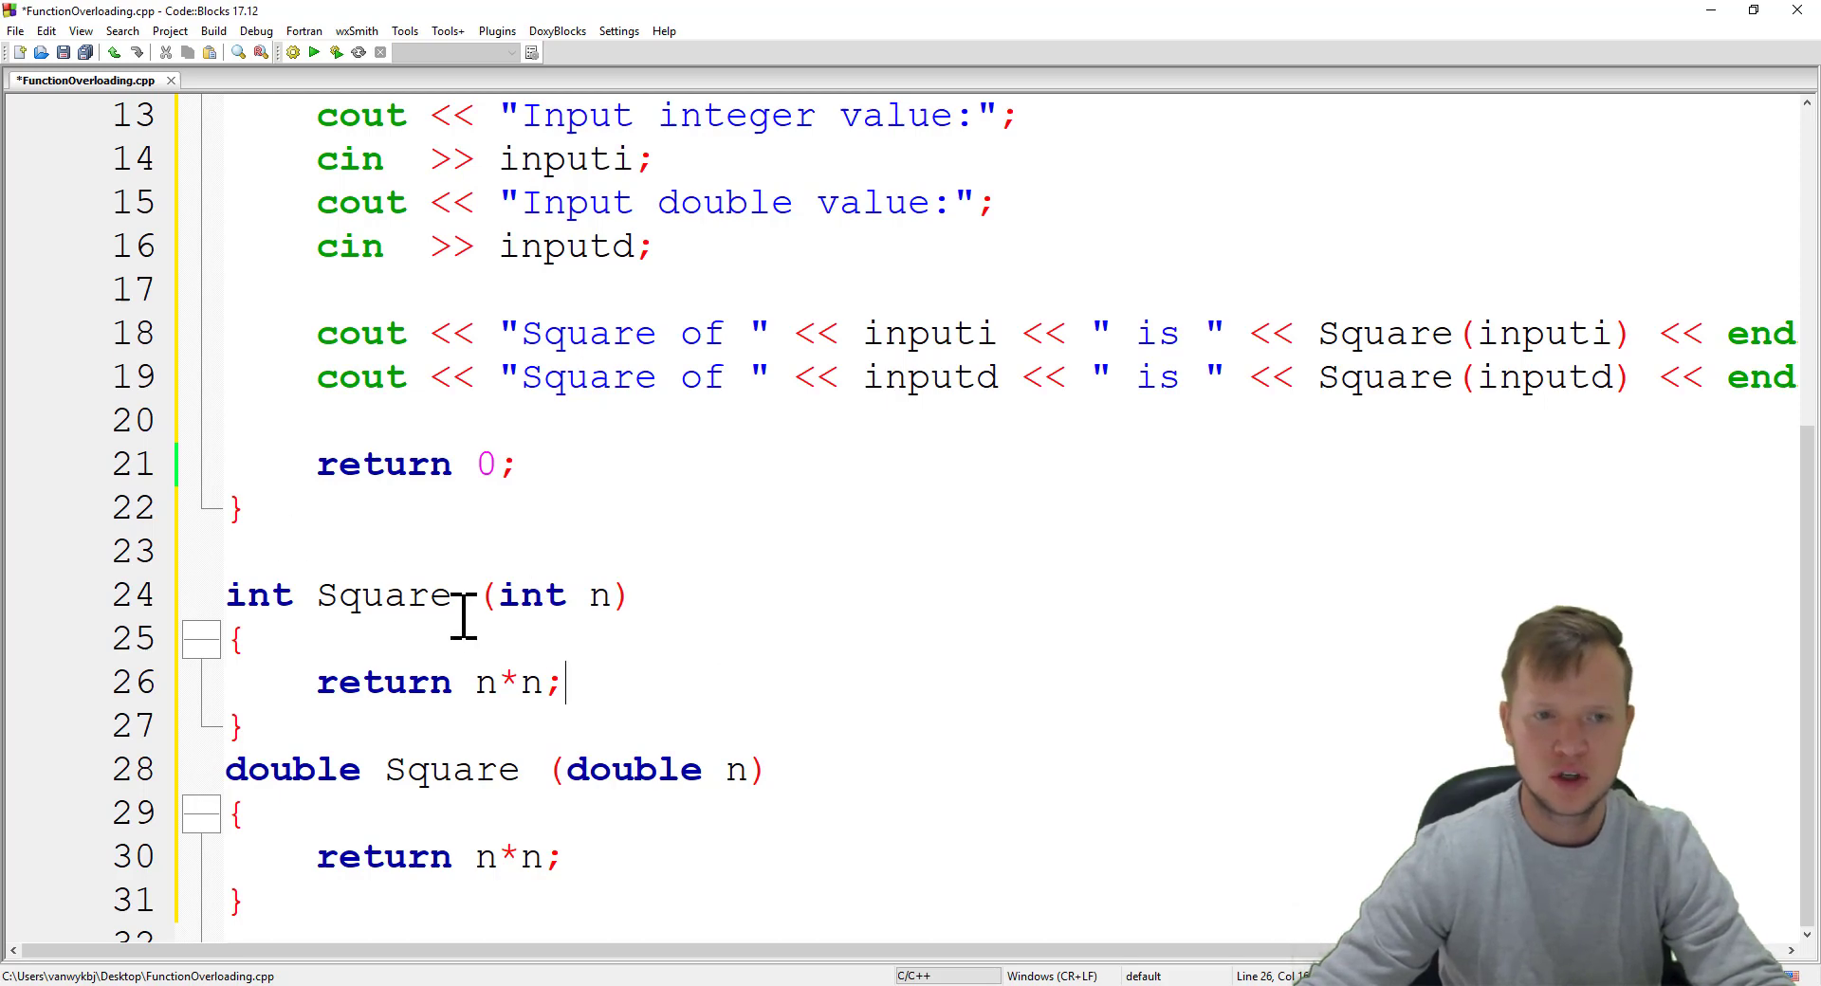
{"action": "mouse_move", "coordinate": [622, 616]}
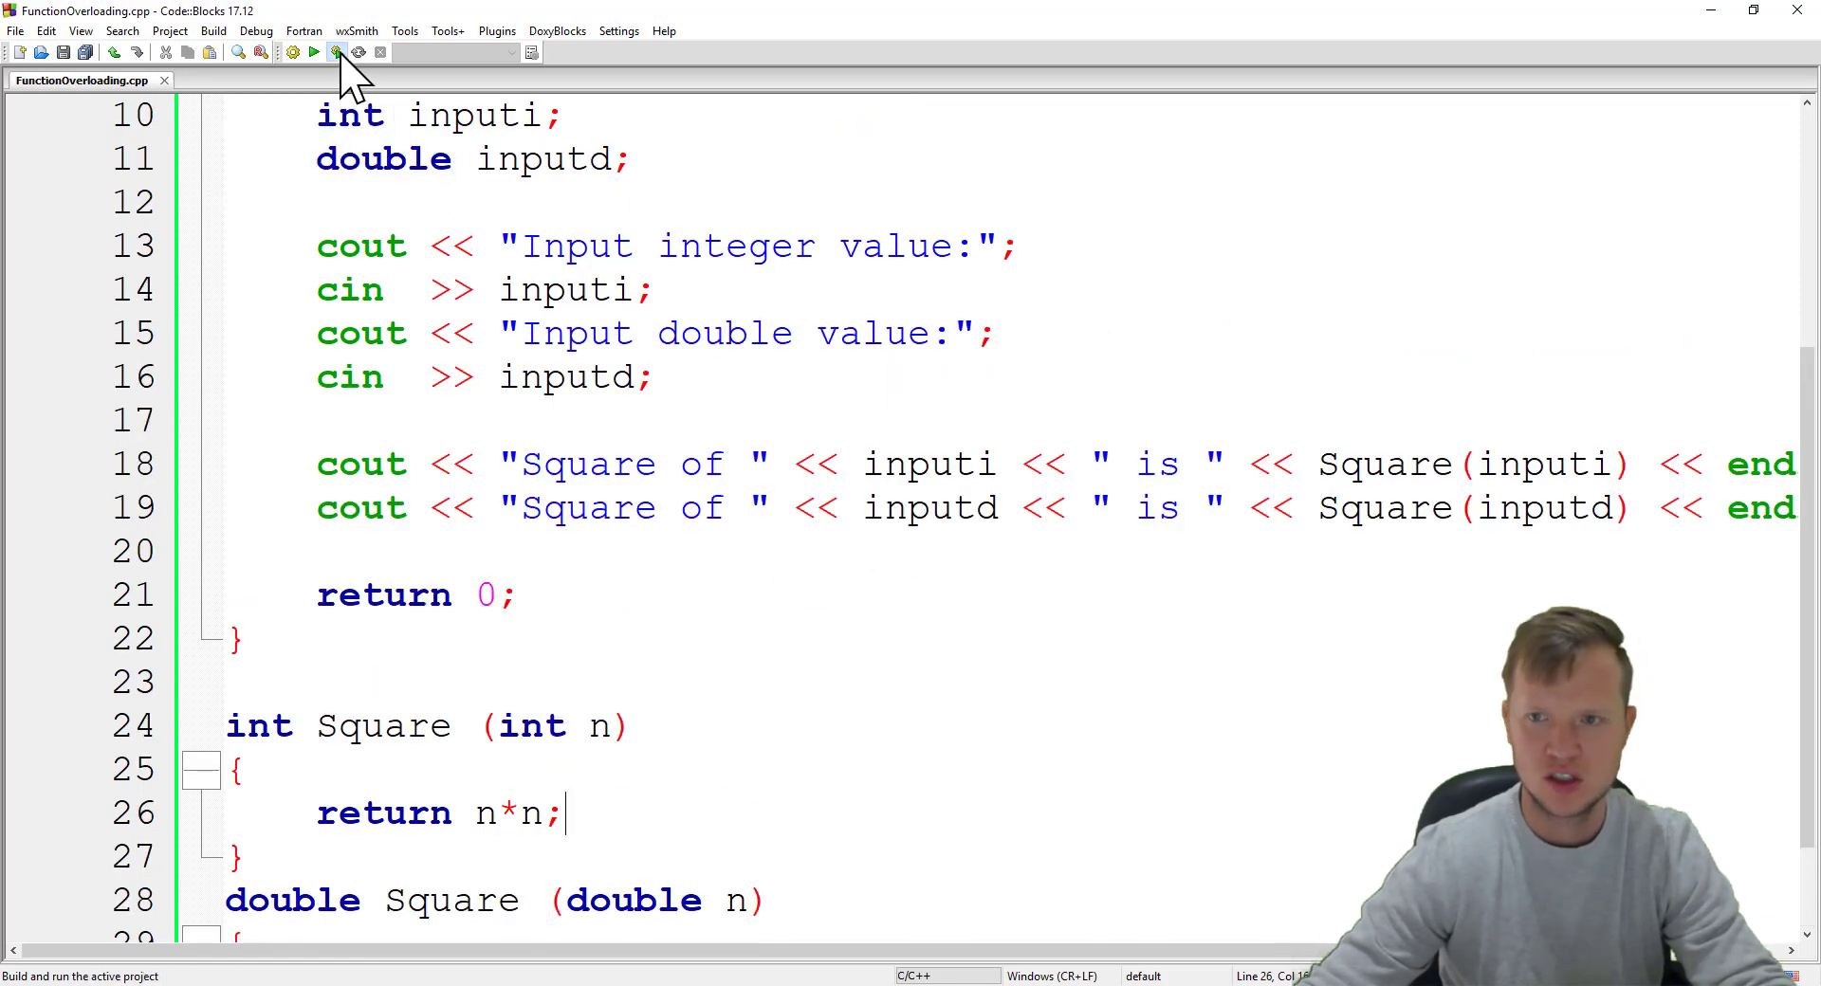
Step: Build and run FunctionOverloading.cpp, entering 5 and 5.5 to print squares 25 and 30.25
{"action": "left_click", "coordinate": [337, 53]}
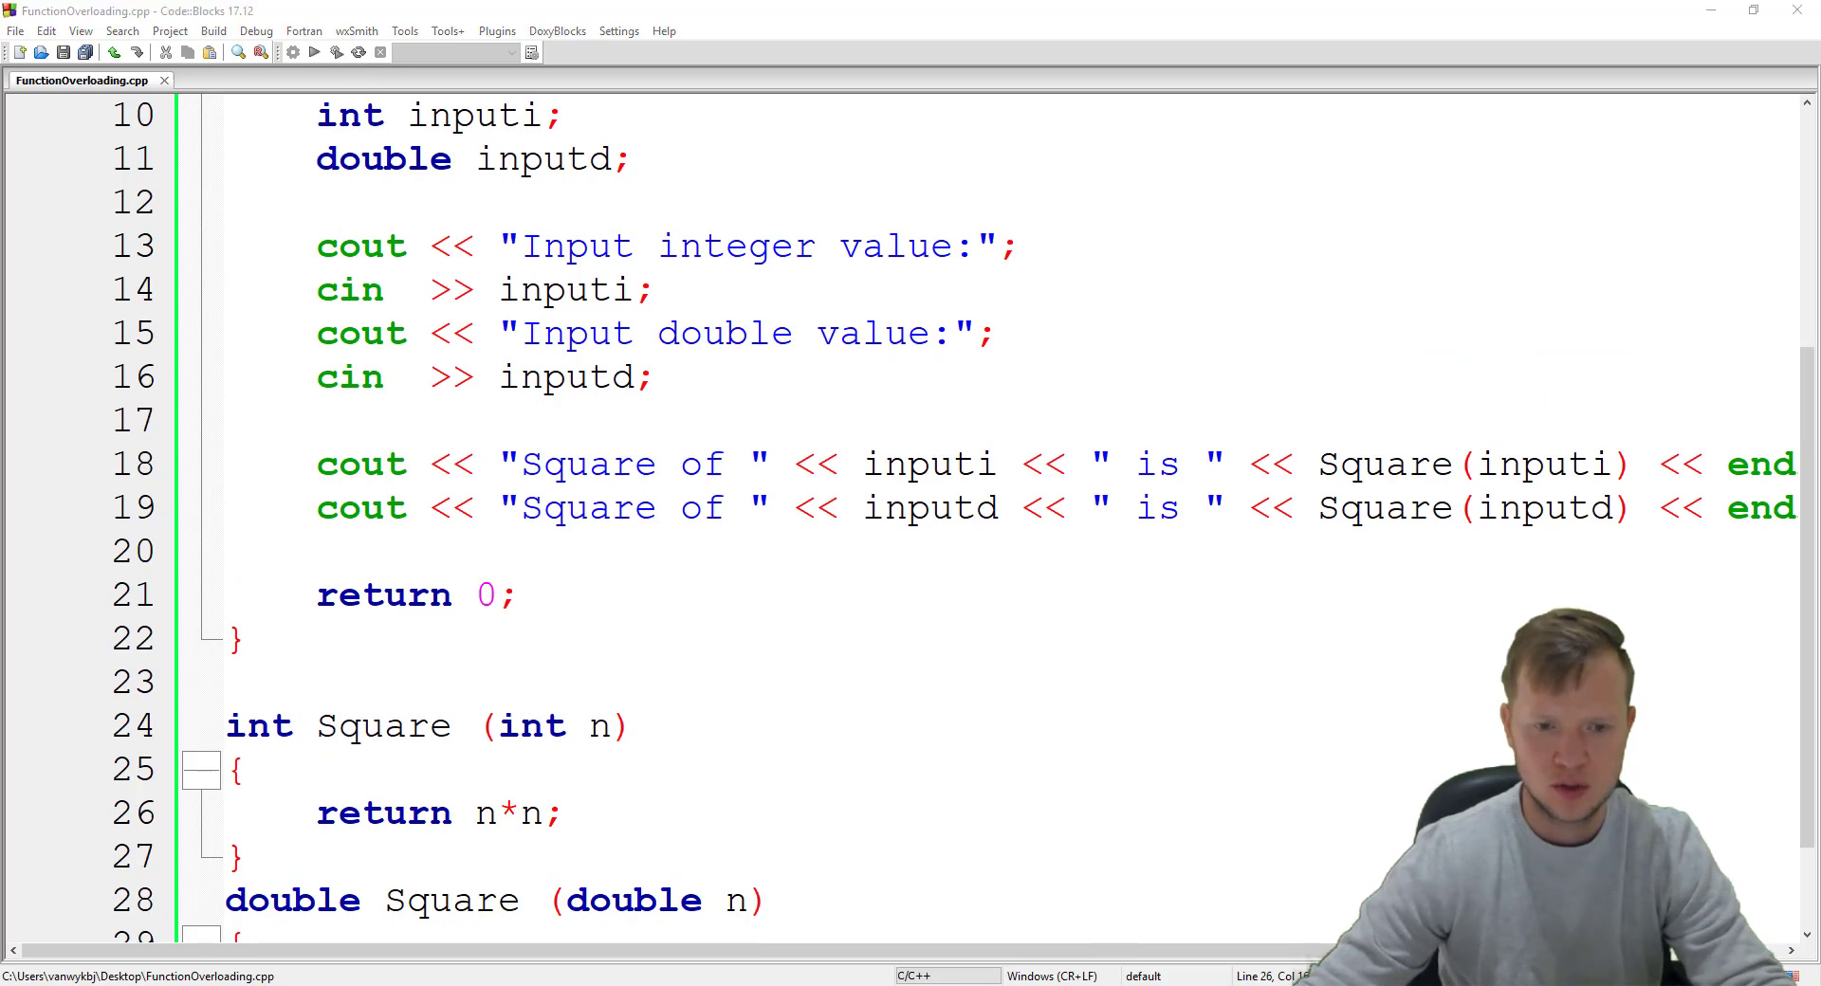
{"action": "left_click", "coordinate": [313, 51]}
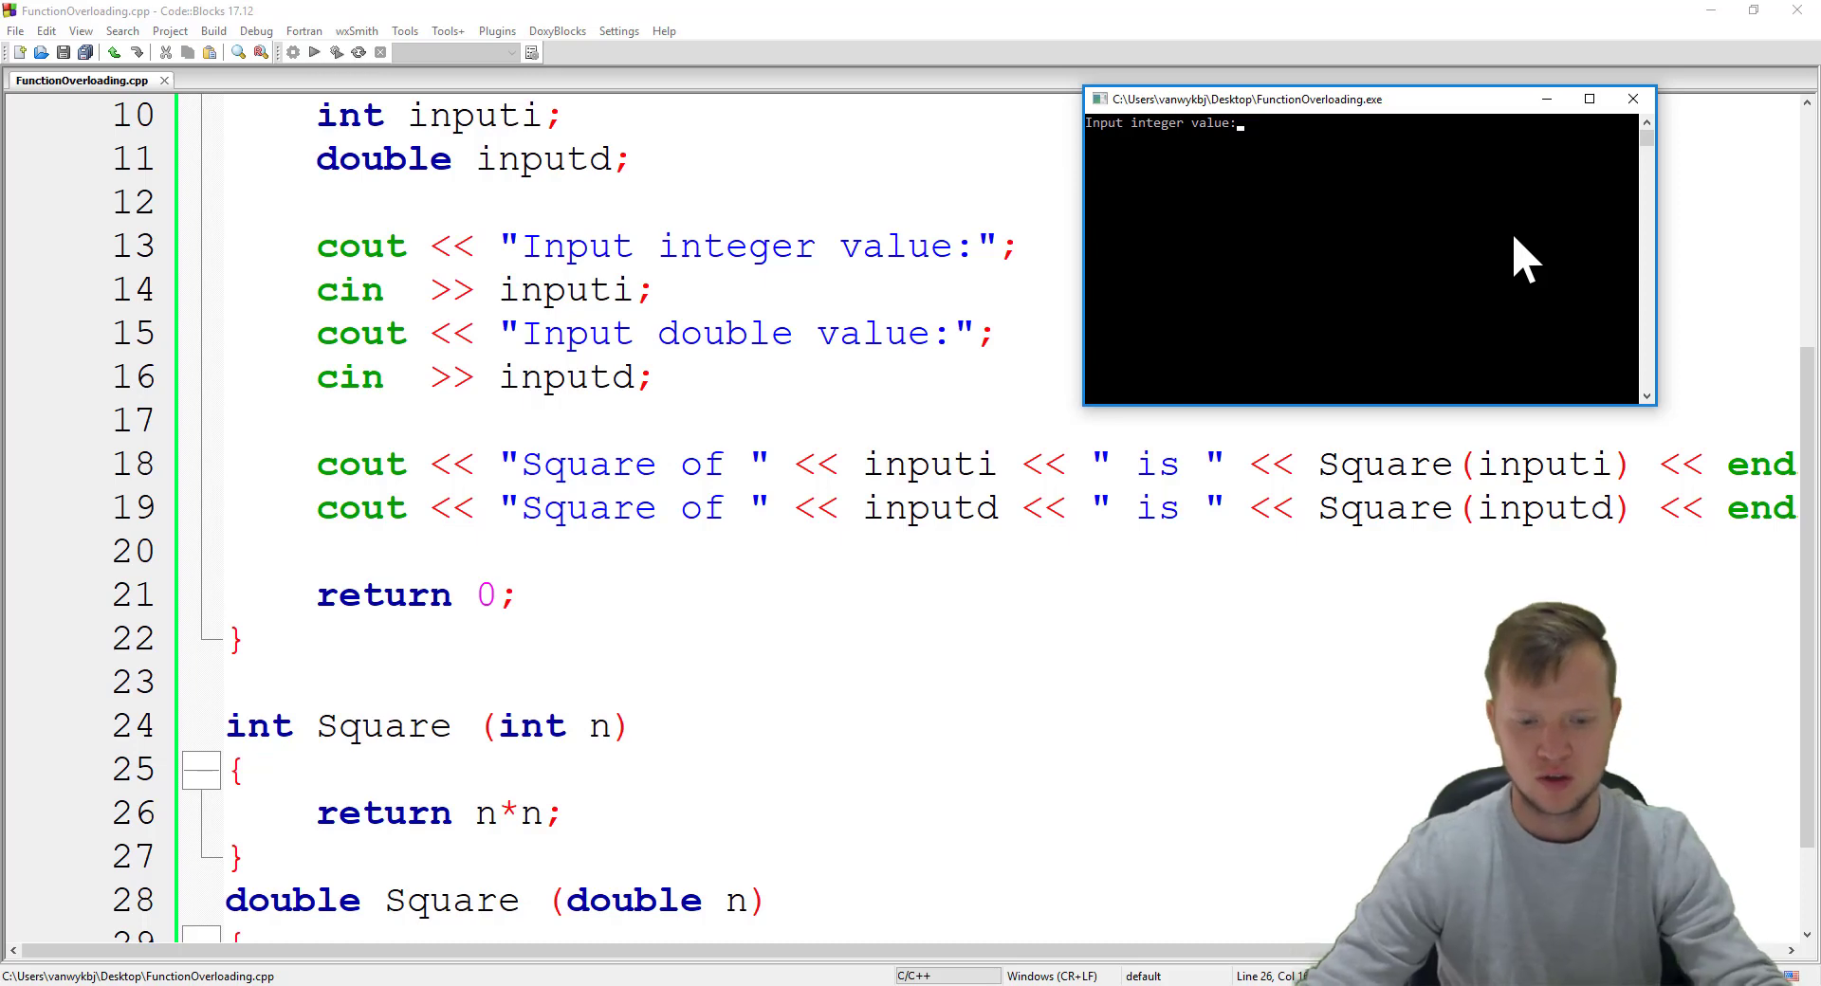
{"action": "type", "text": "5"}
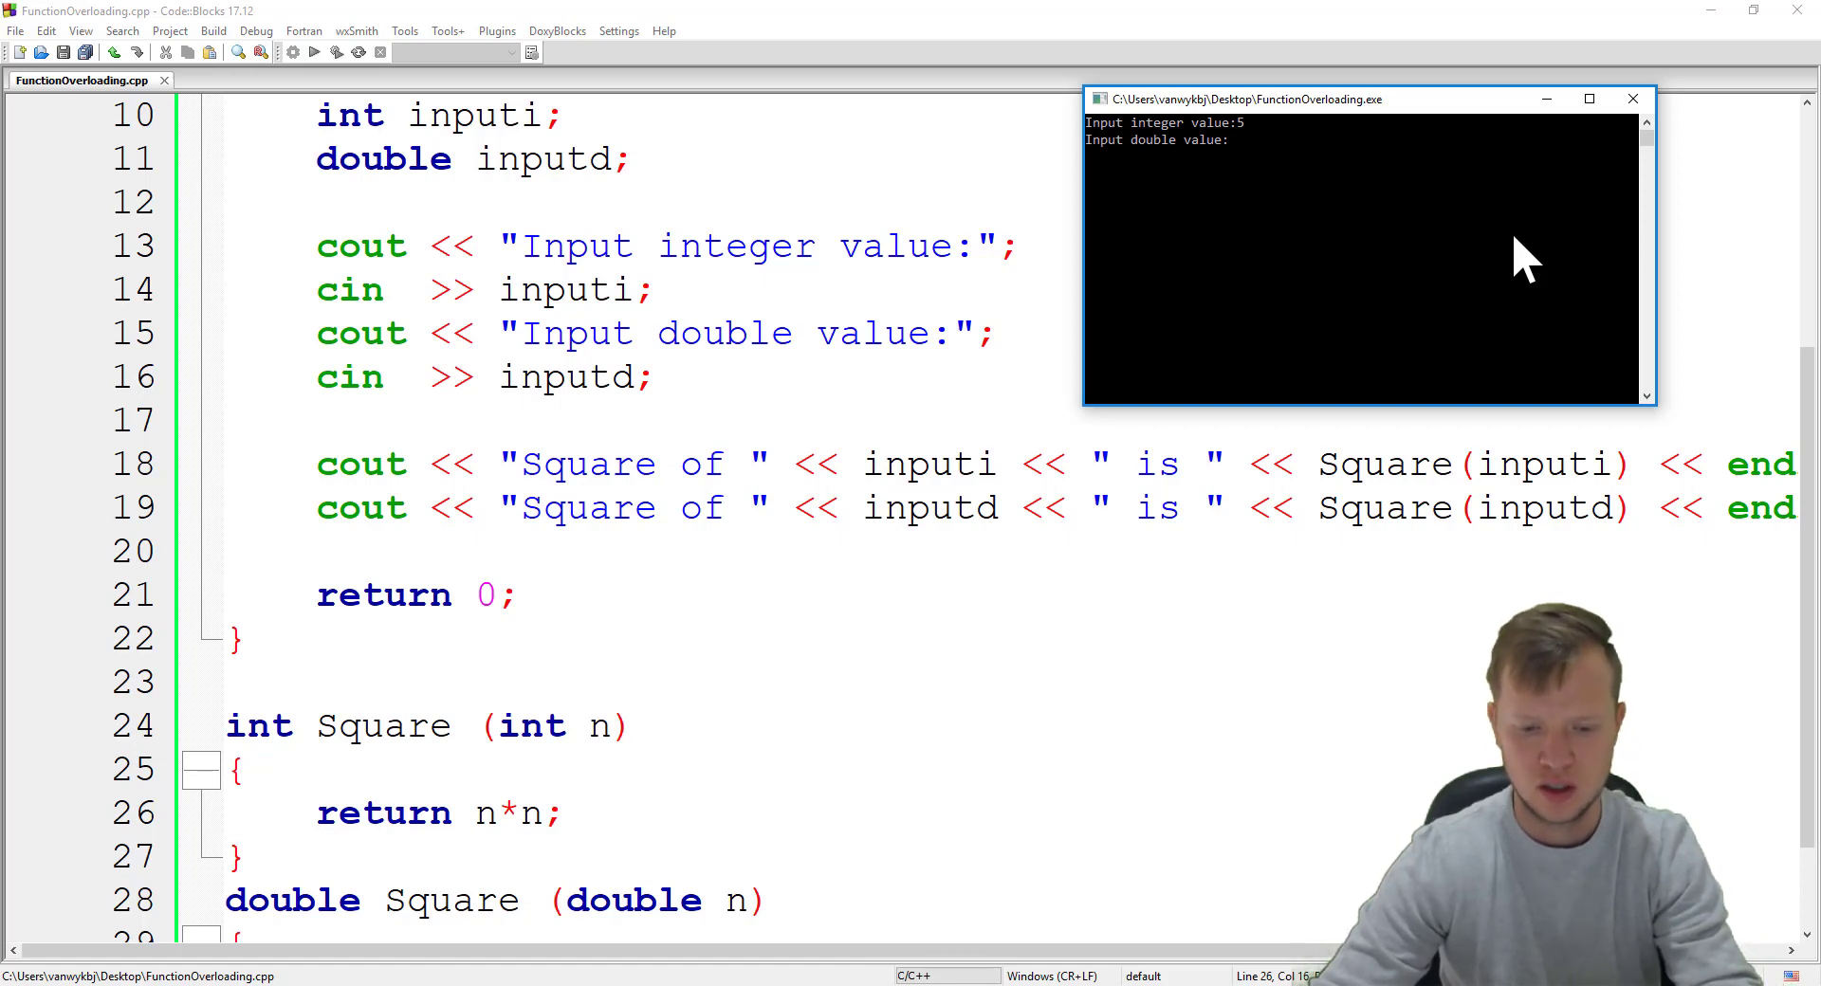
{"action": "type", "text": "5.5"}
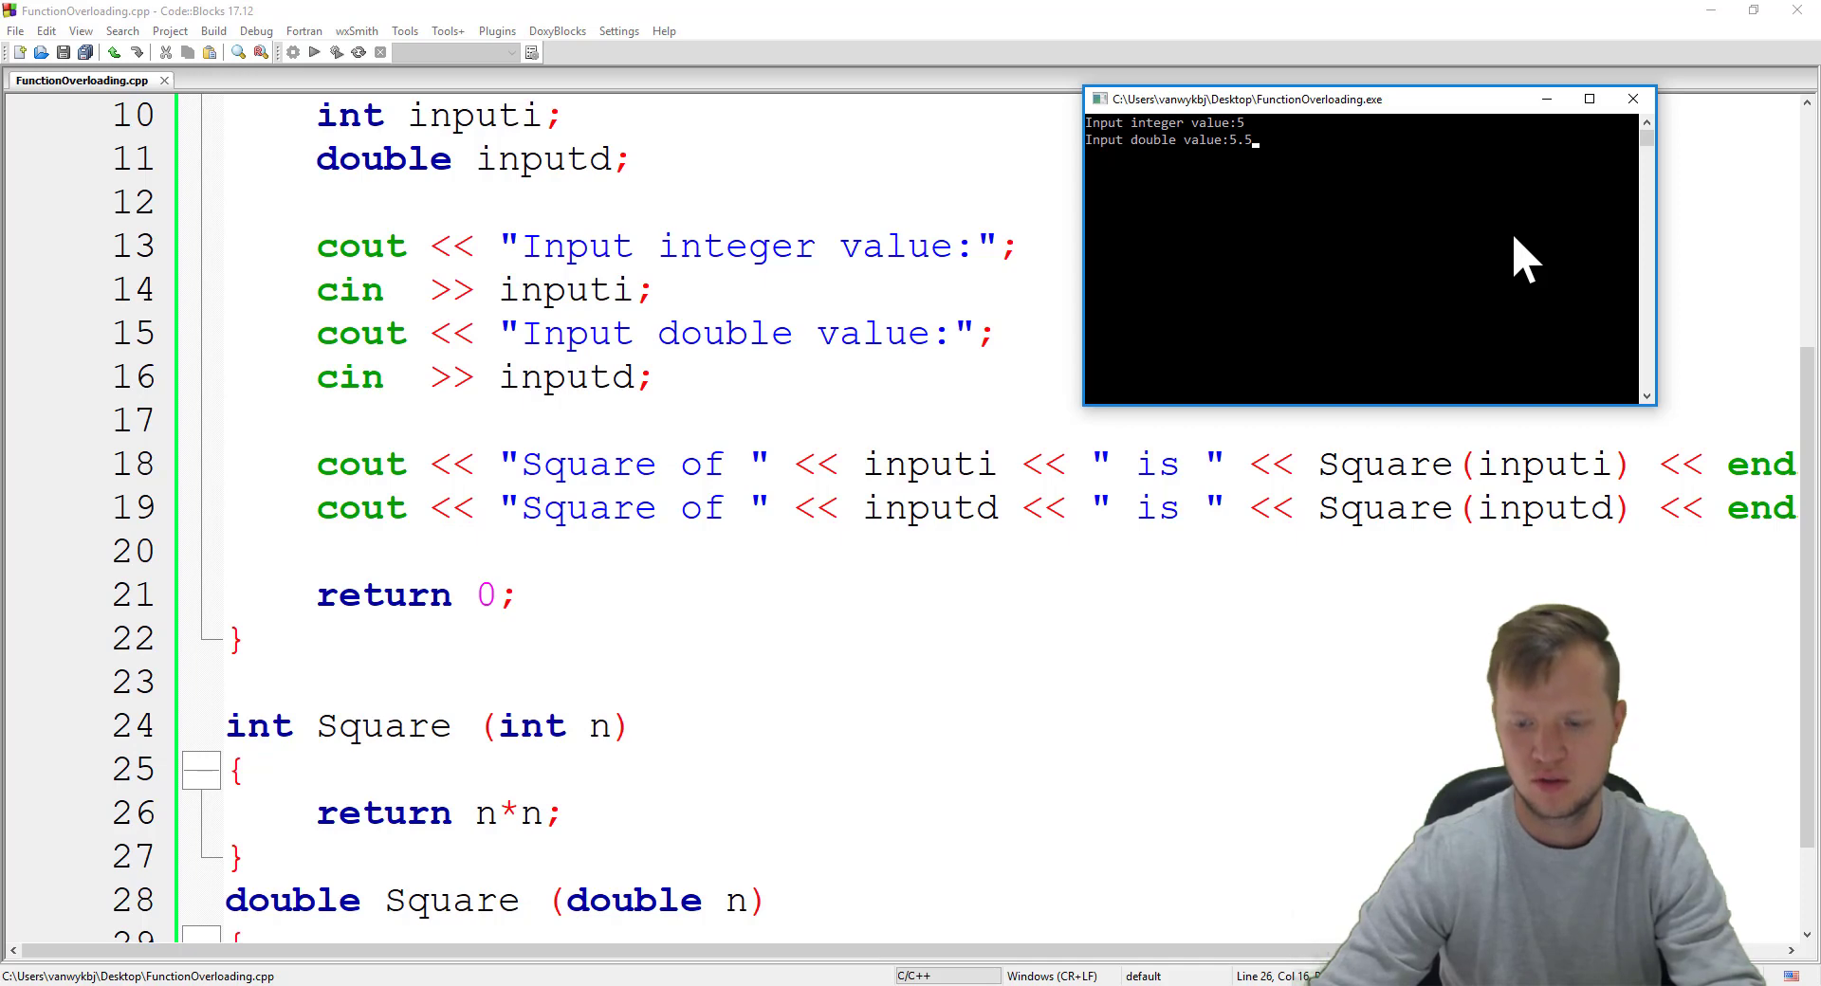
{"action": "key", "text": "enter"}
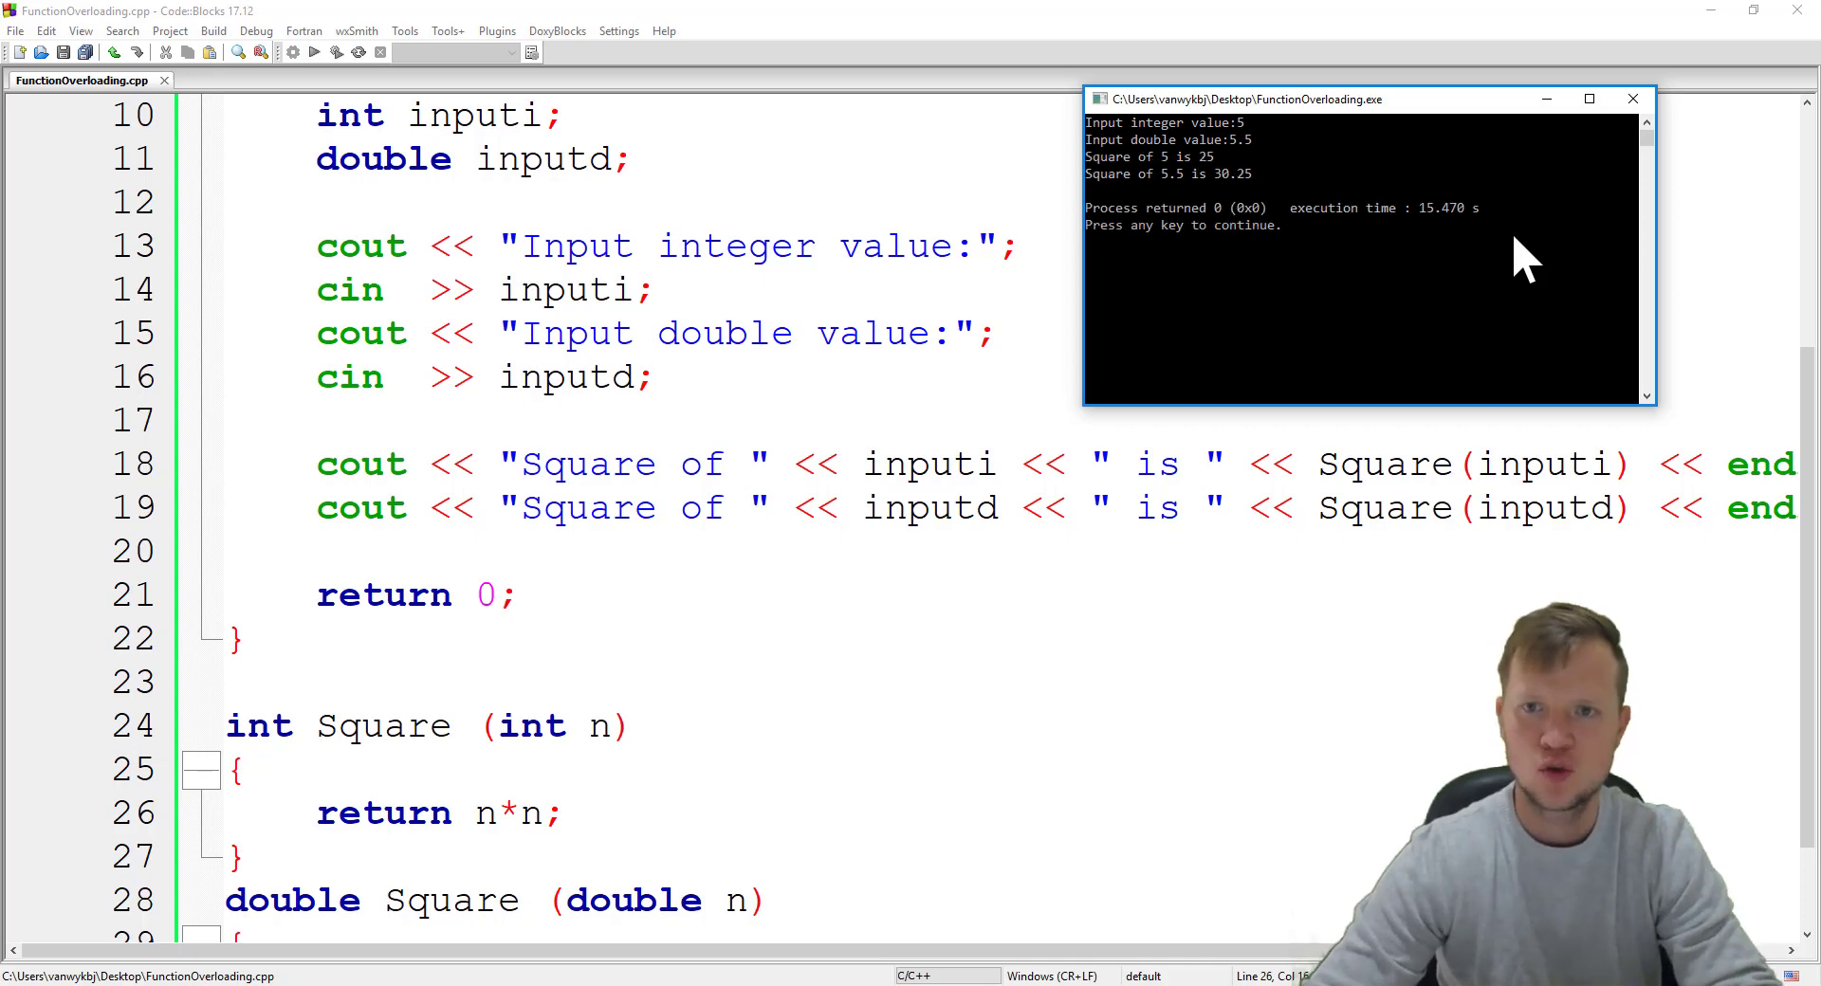